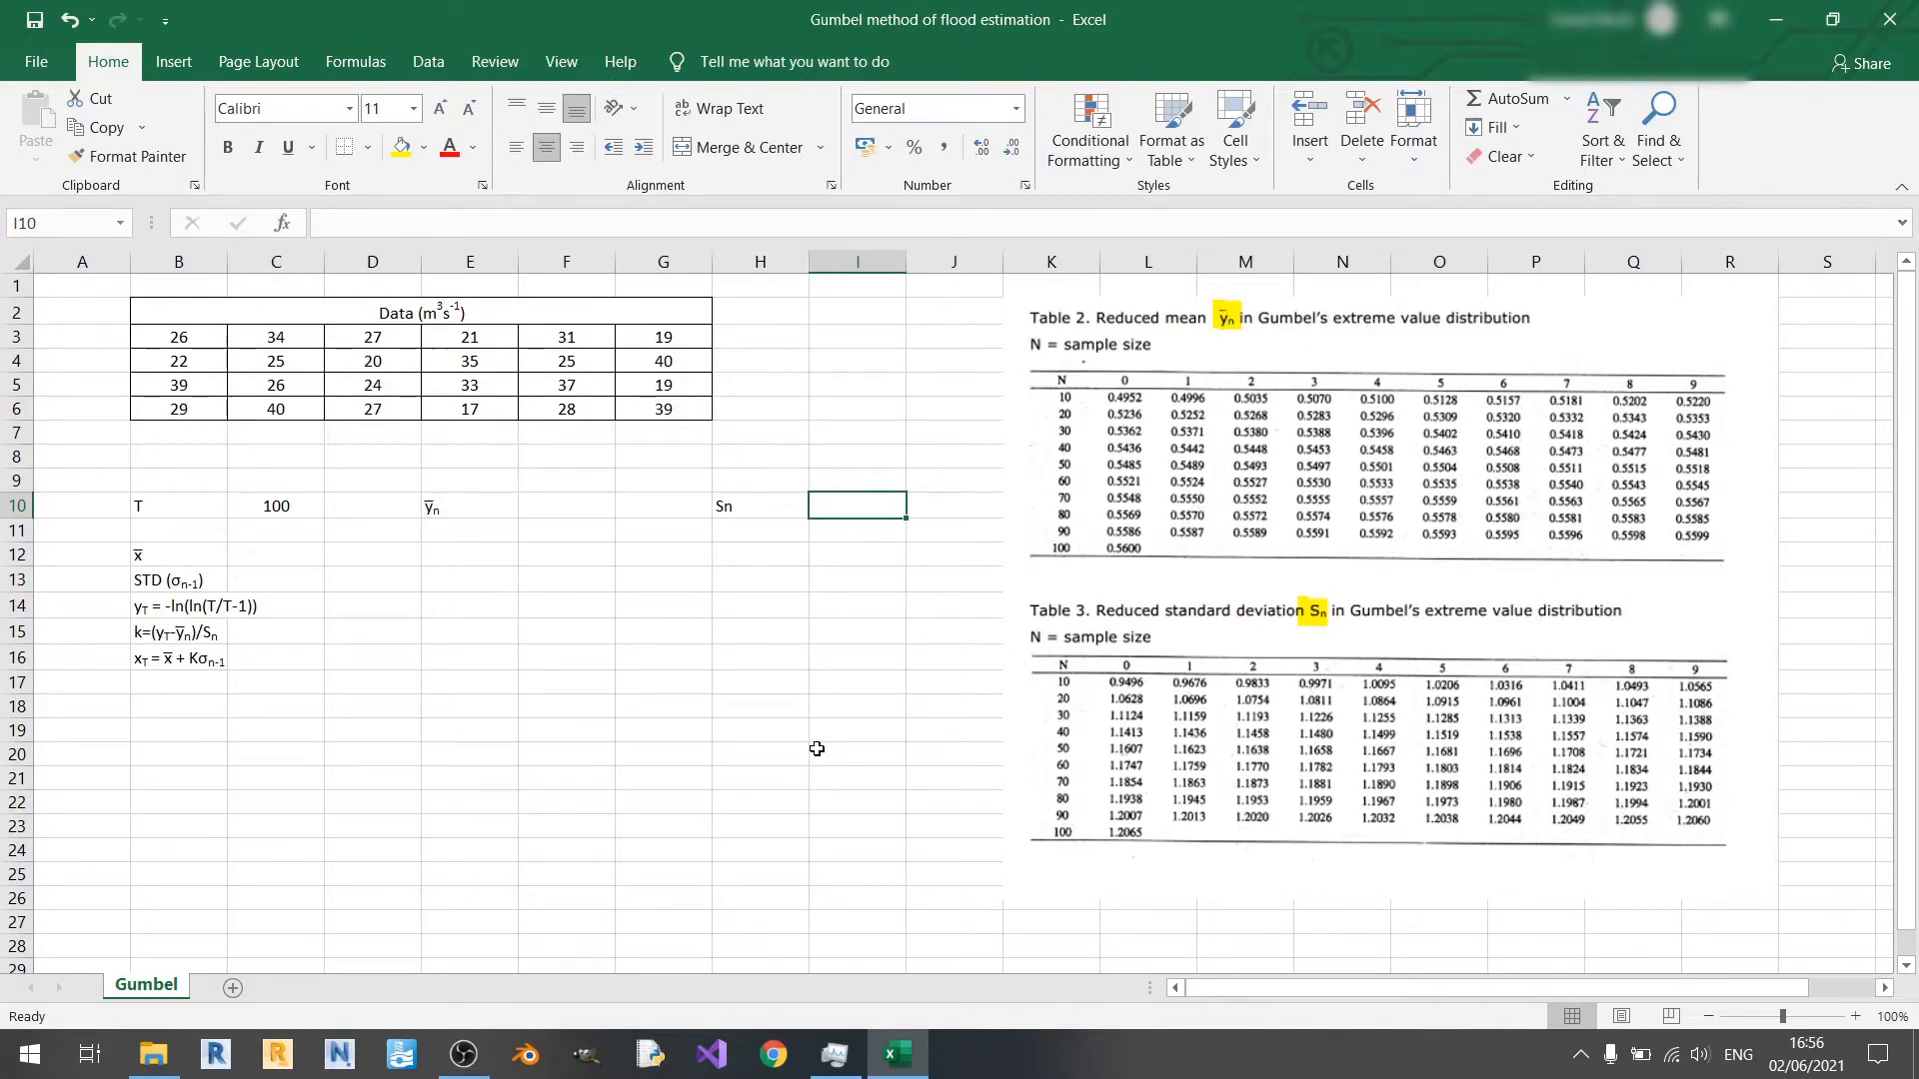
mouse_move(198, 340)
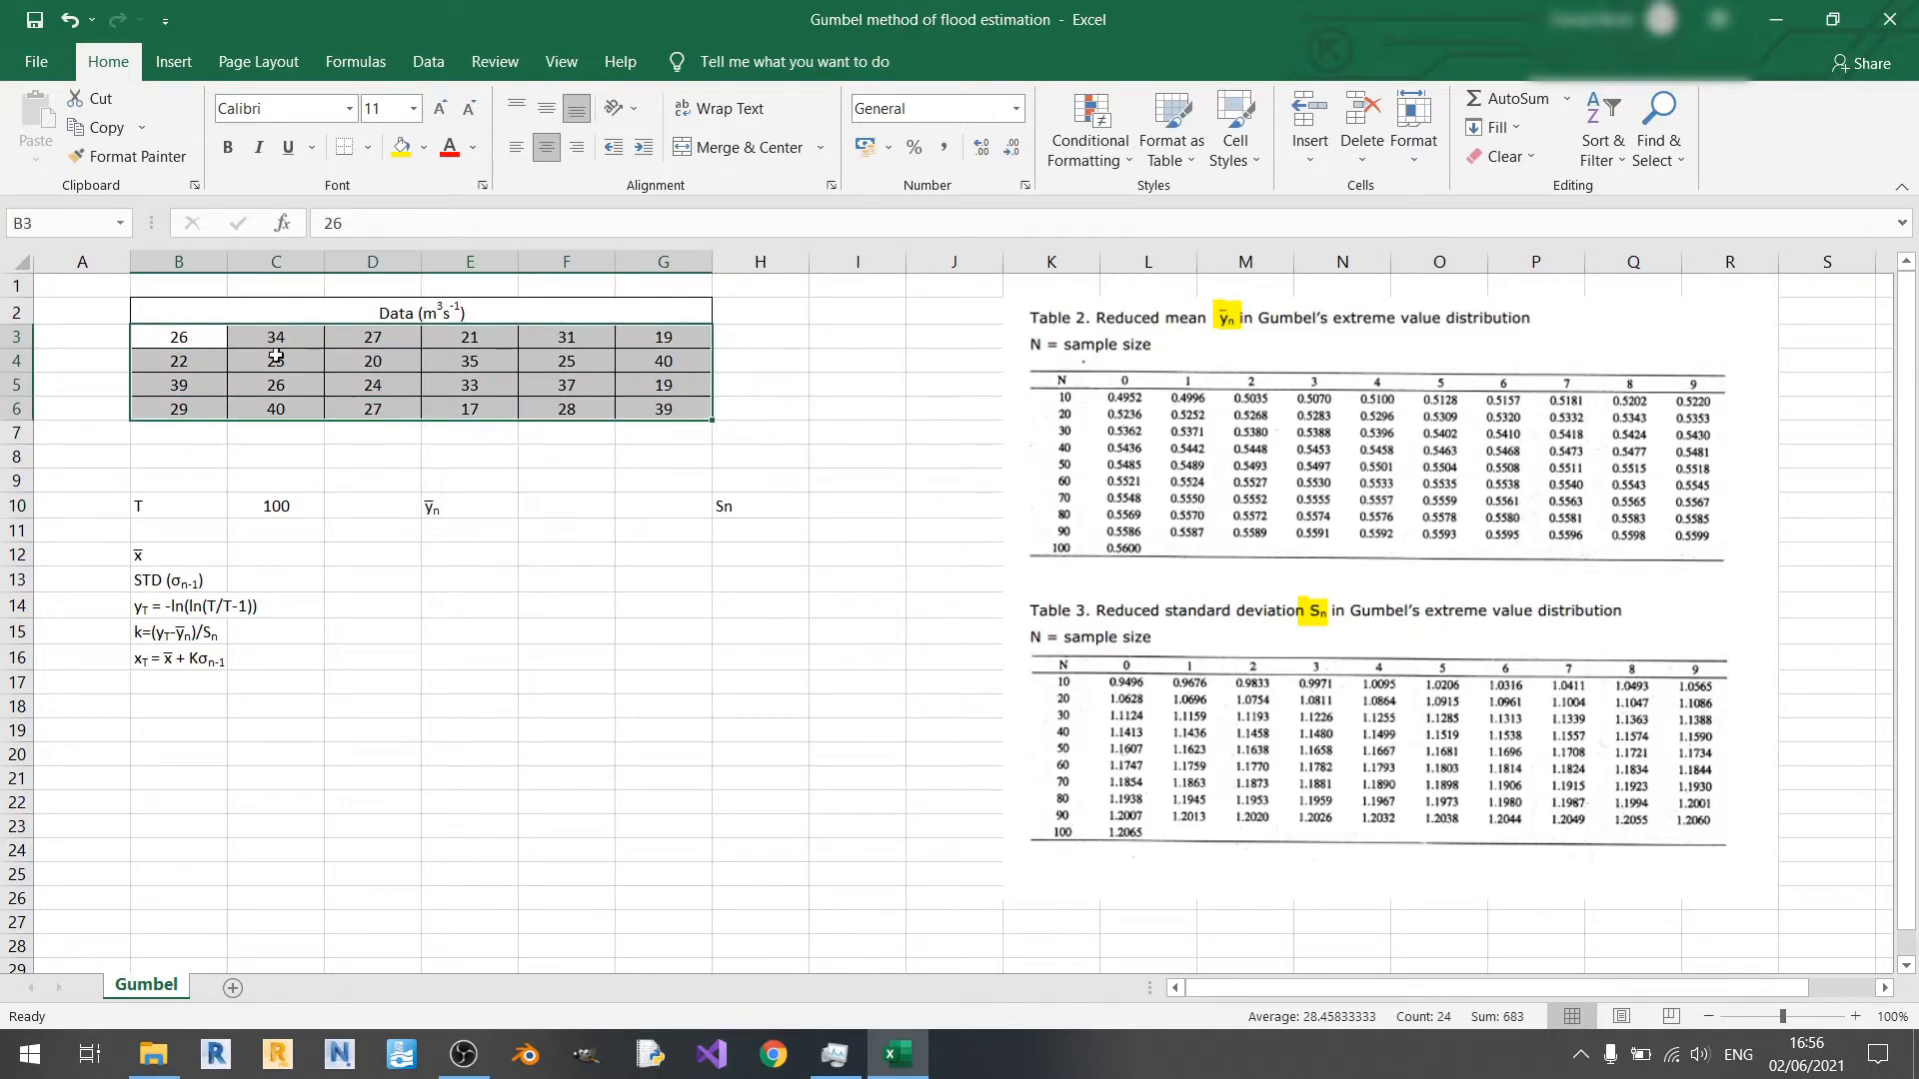
Step: Enter the reduced mean ȳn of 0.5296 in F10 after reviewing the flow data
click(372, 336)
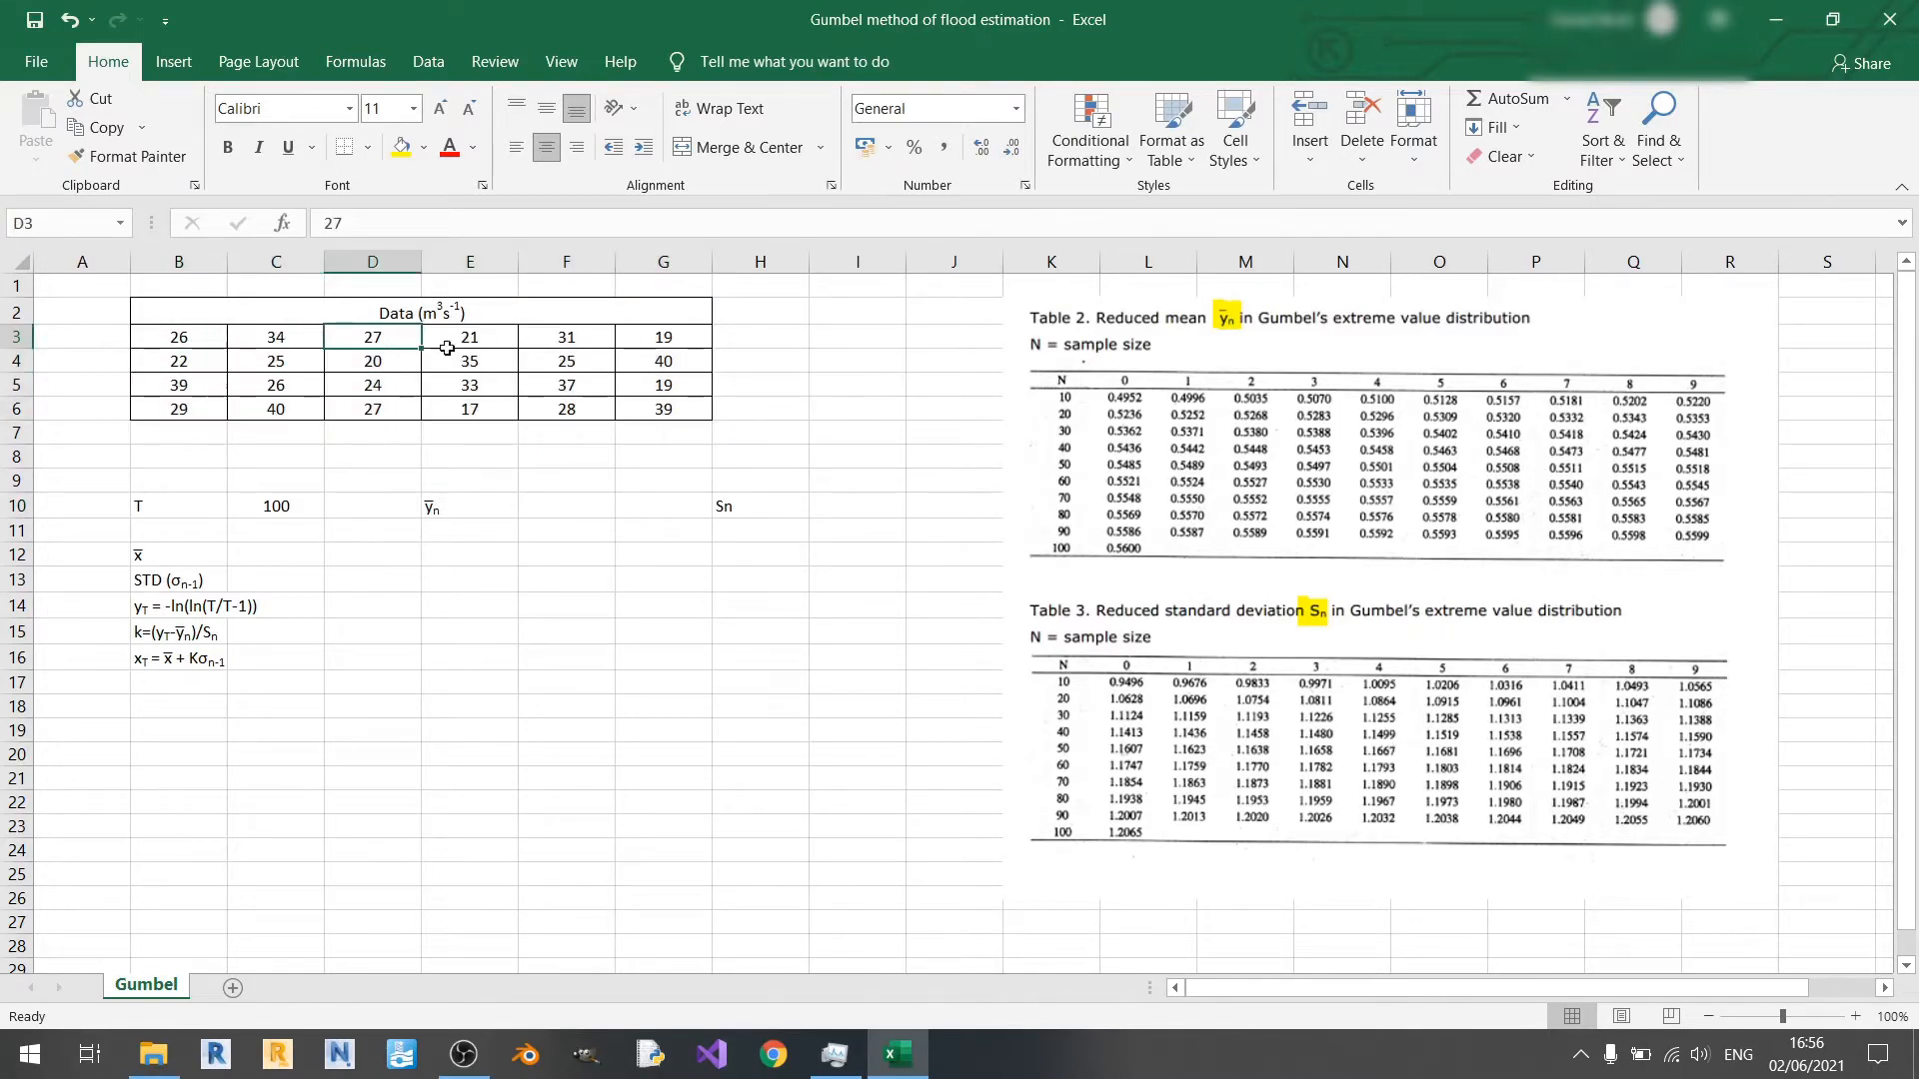
click(858, 456)
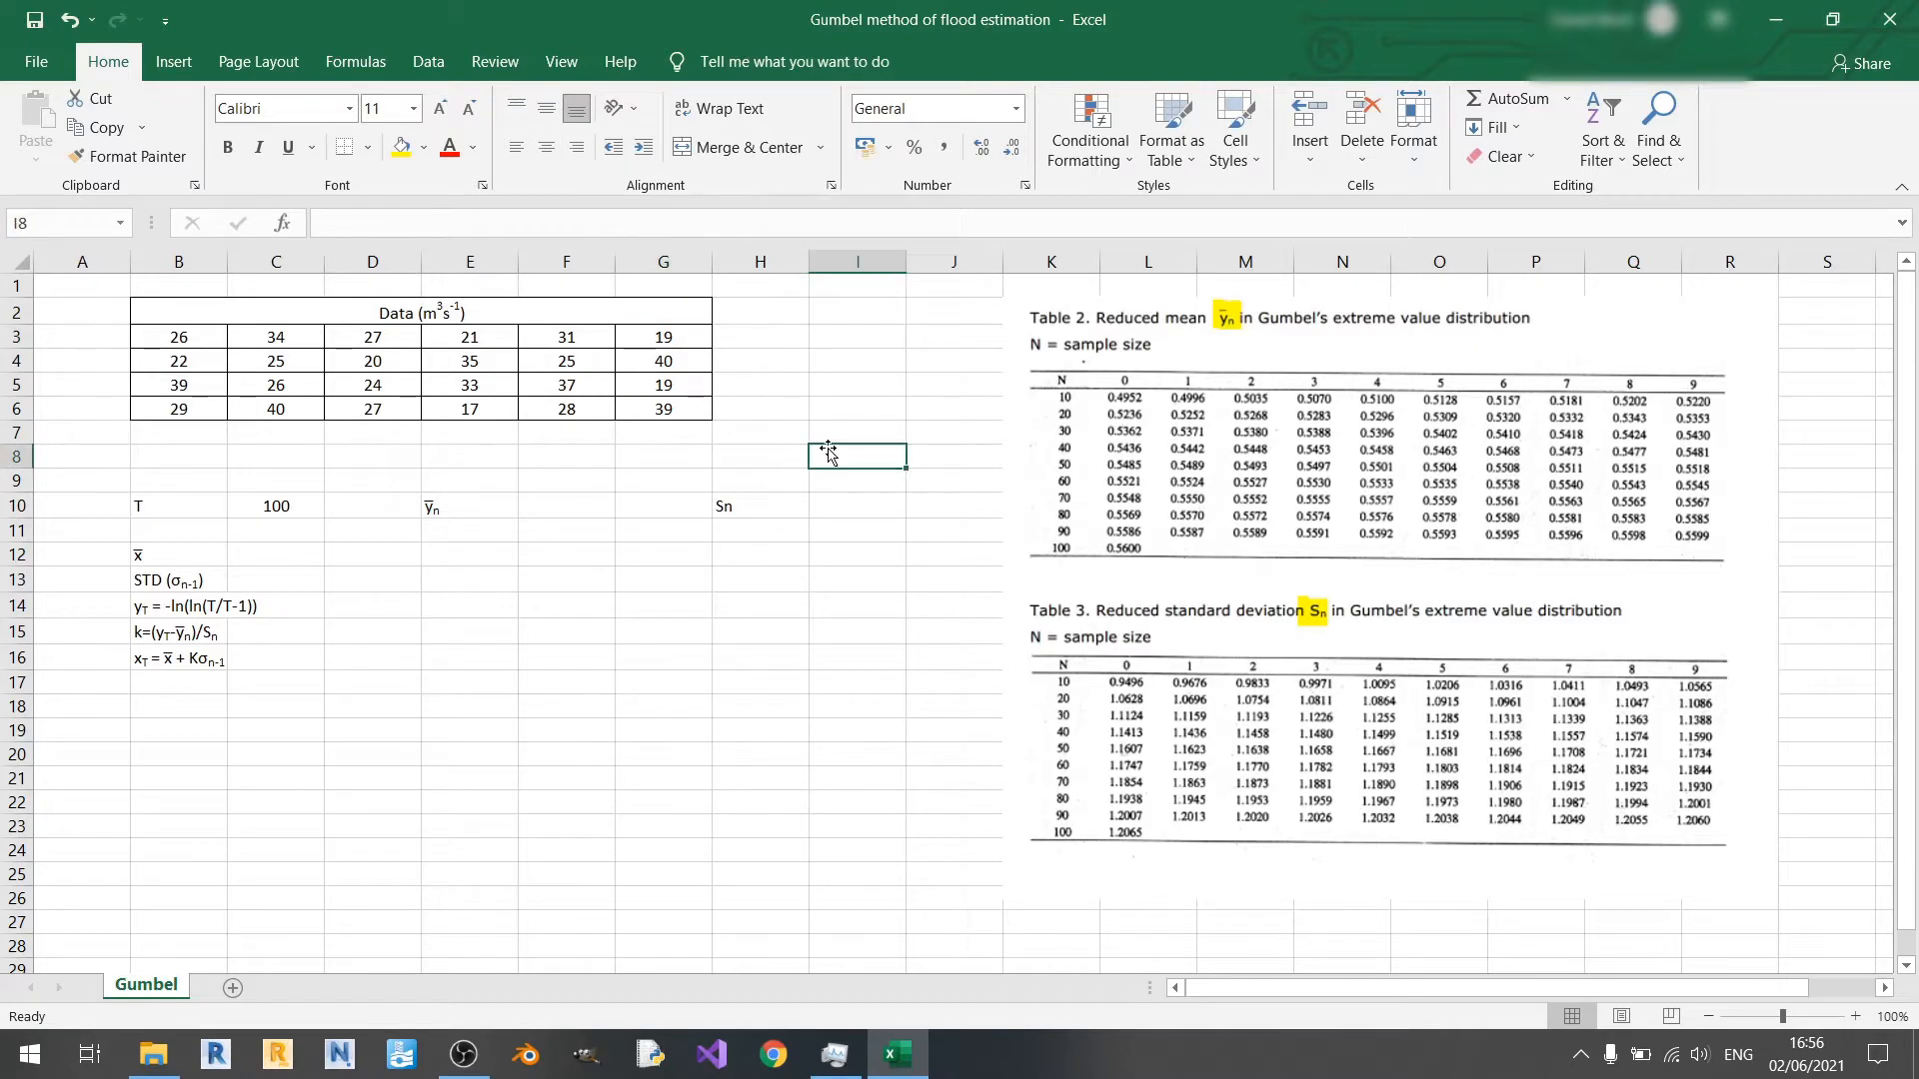
mouse_move(778, 500)
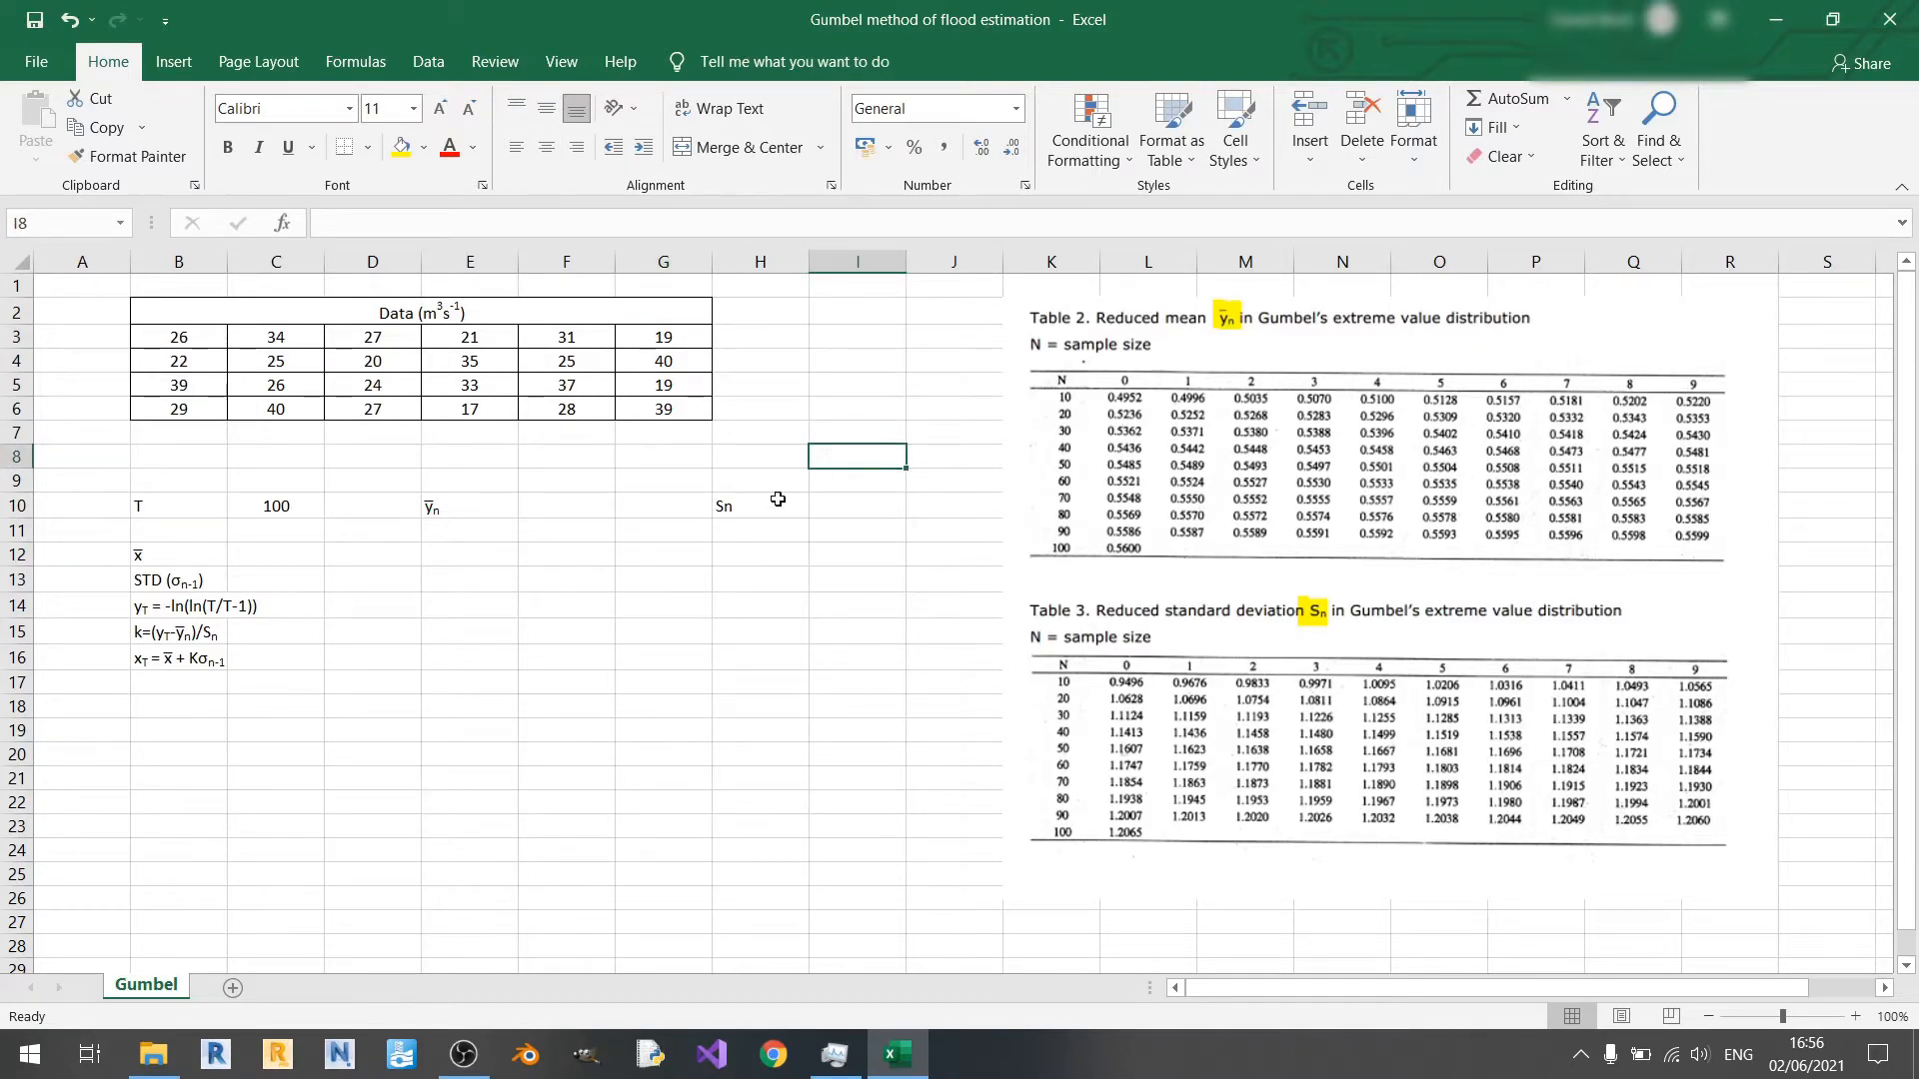
click(565, 505)
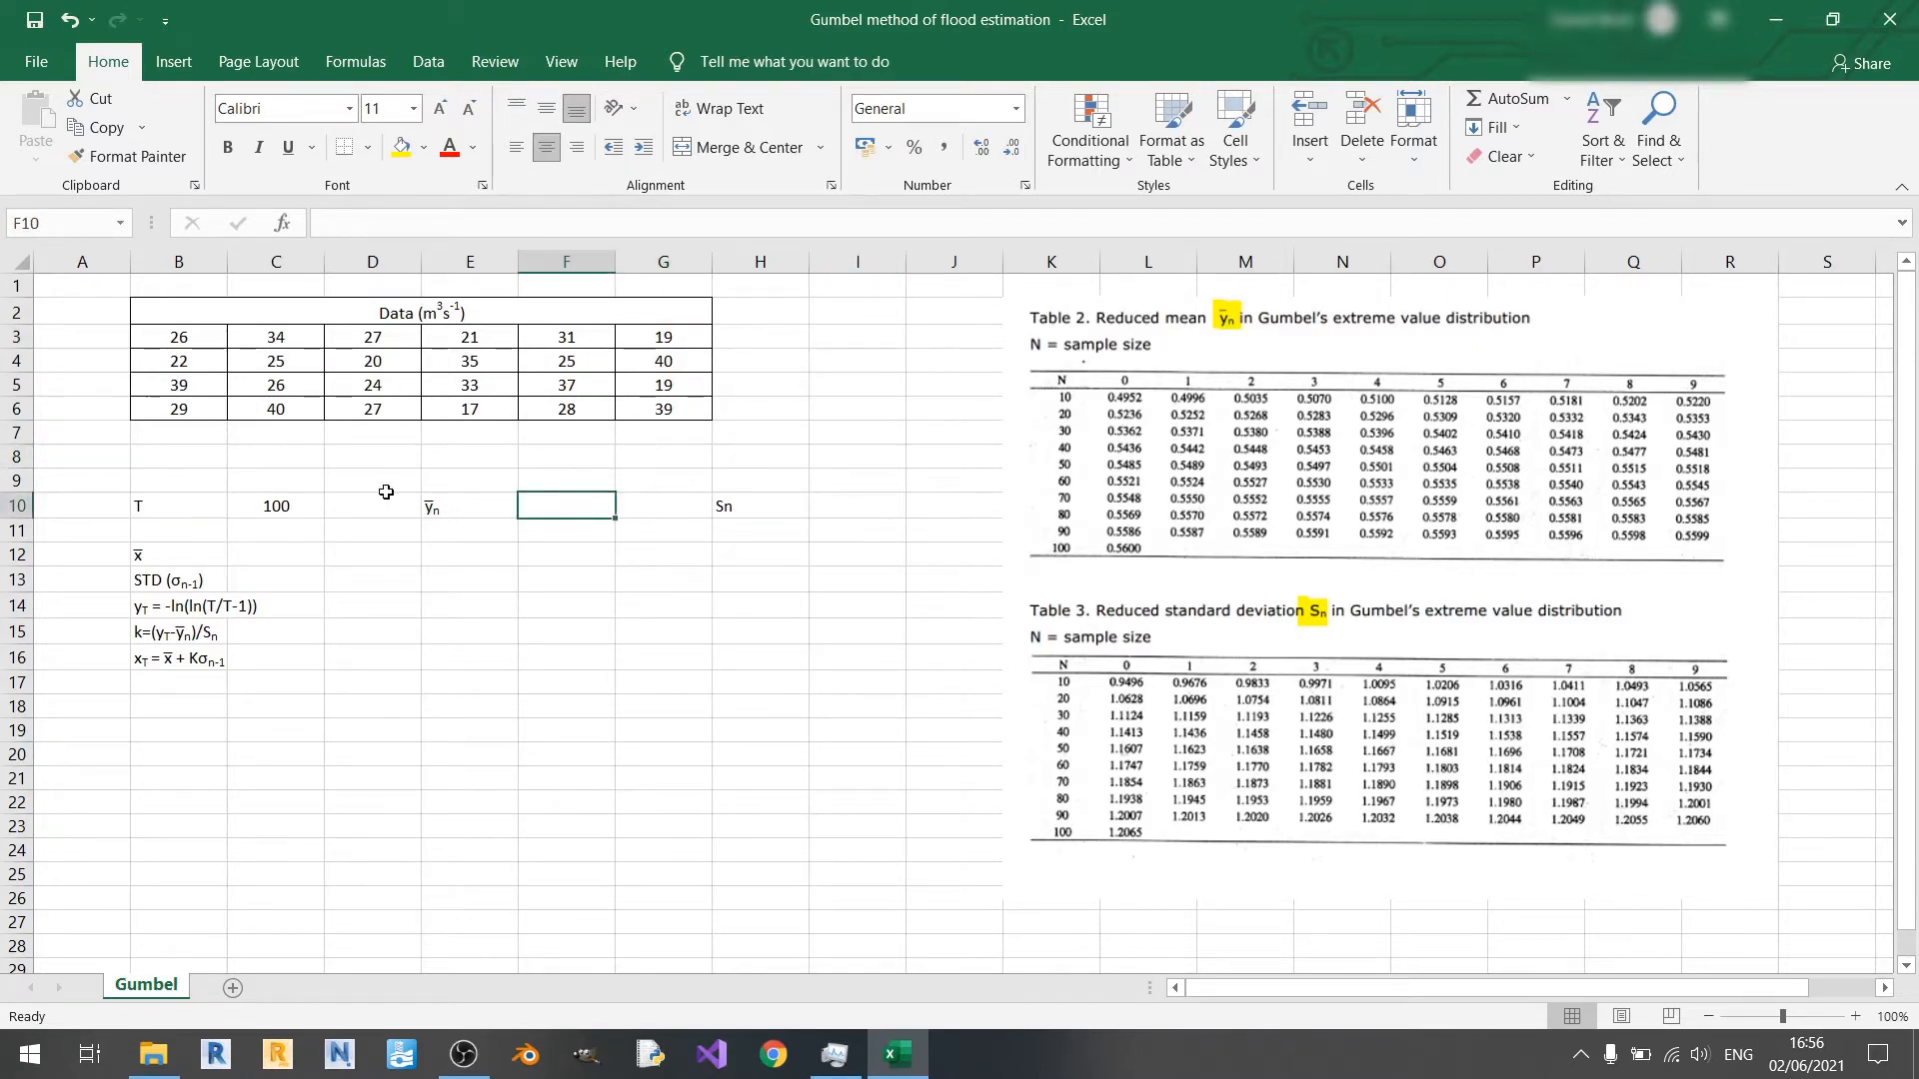
click(858, 506)
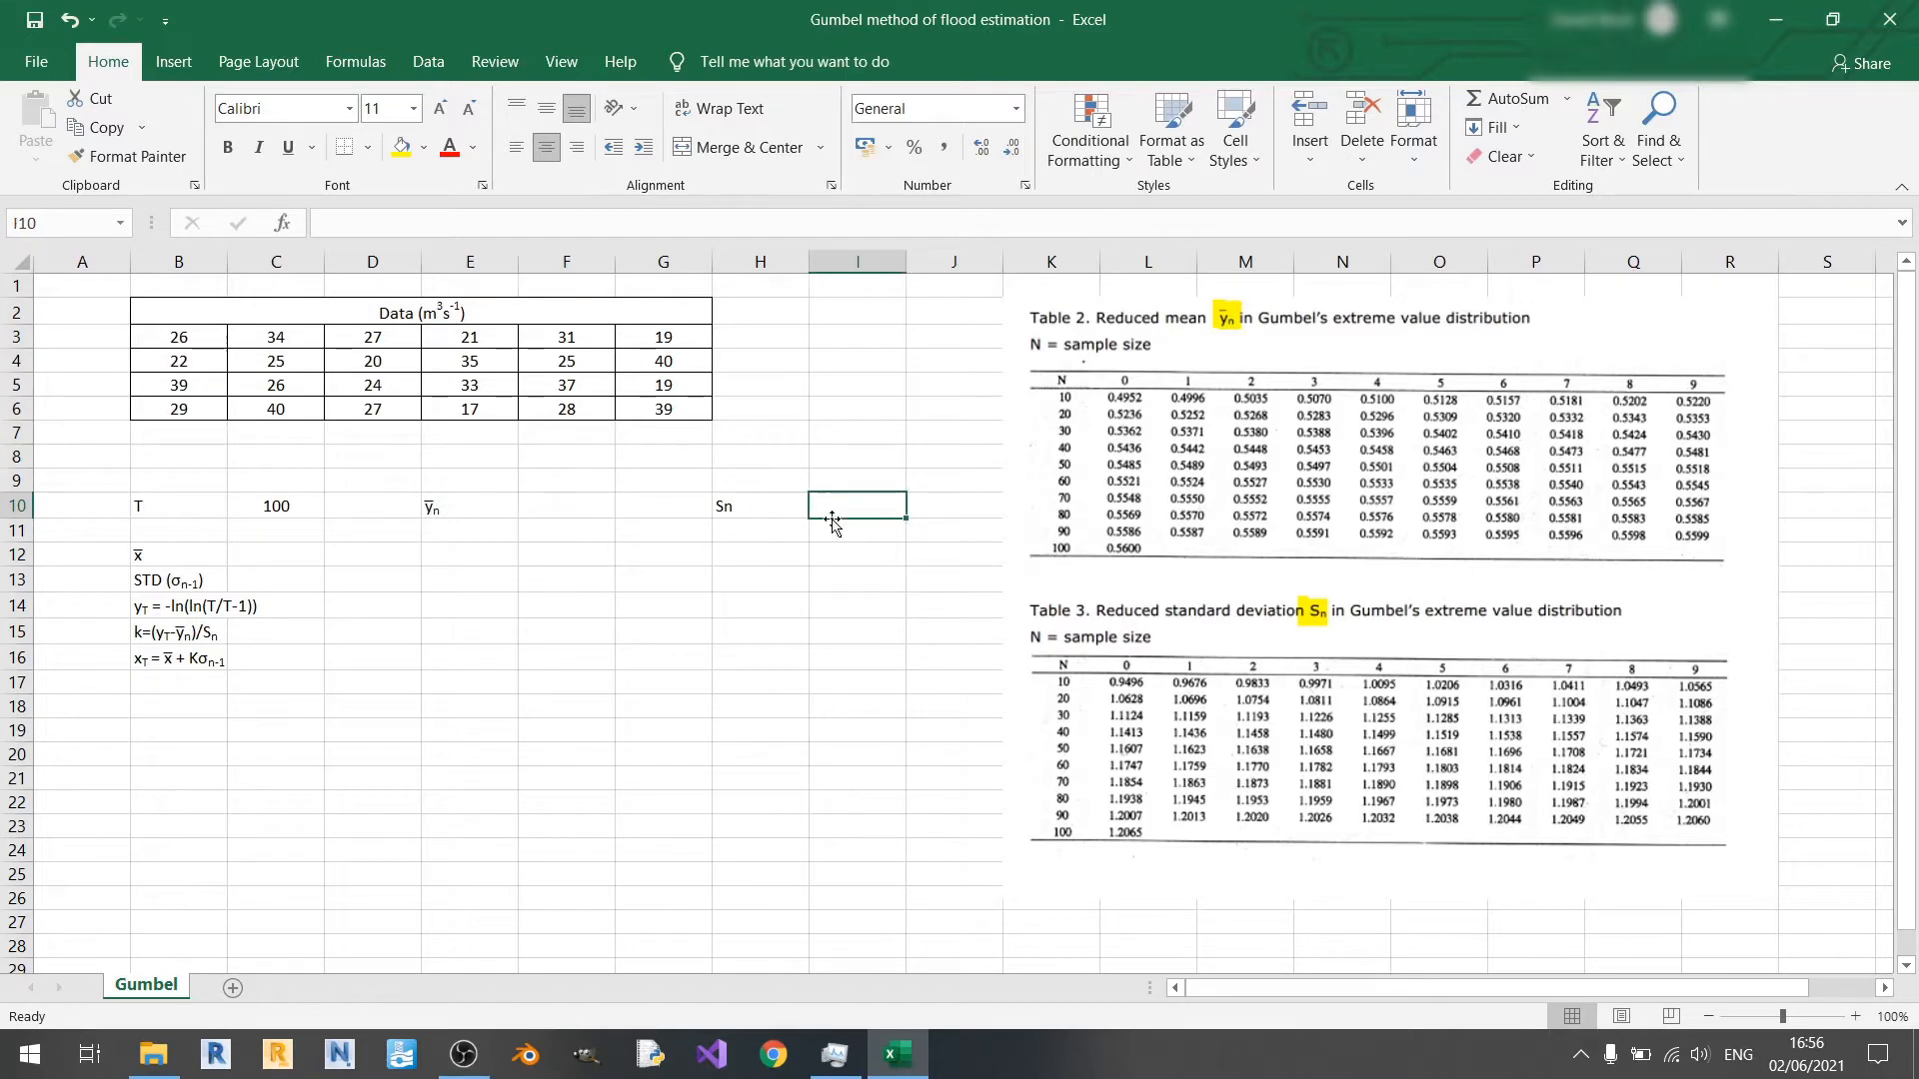
click(565, 505)
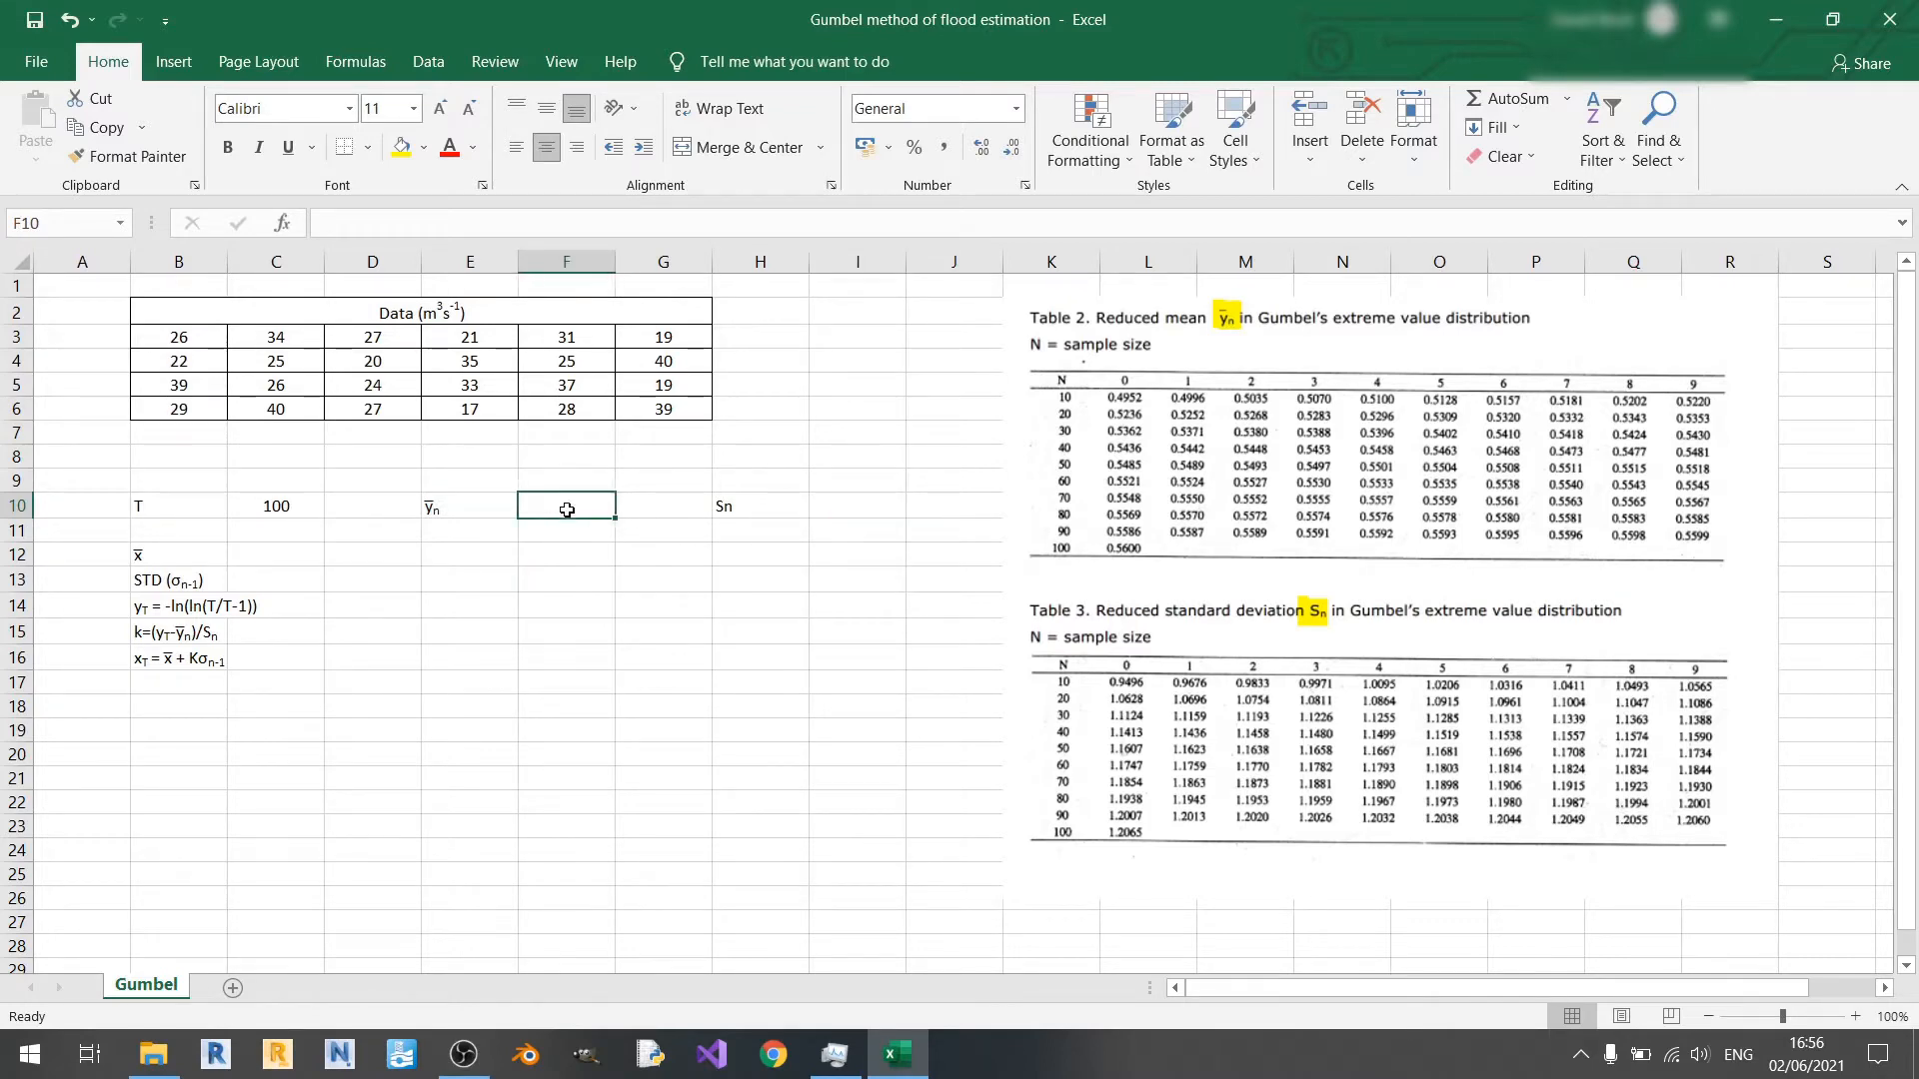
mouse_move(1313, 335)
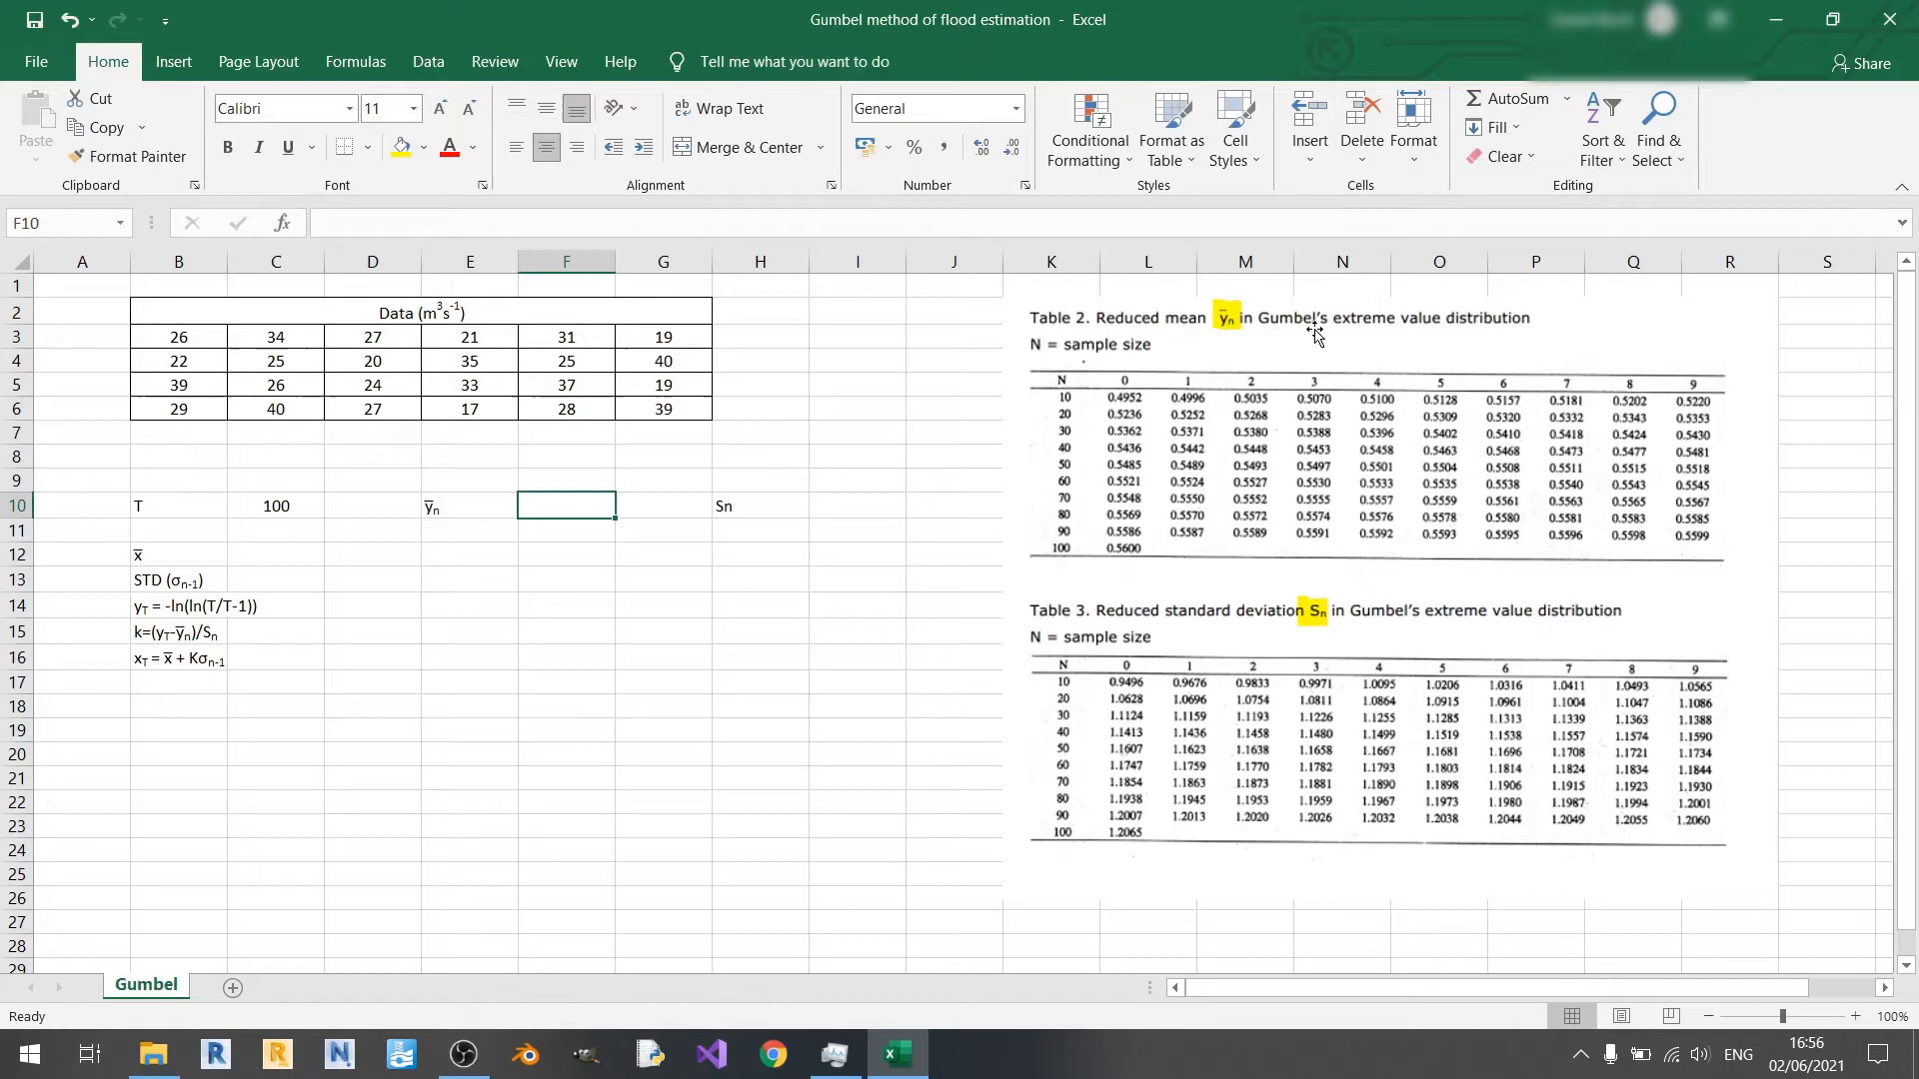
mouse_move(1351, 372)
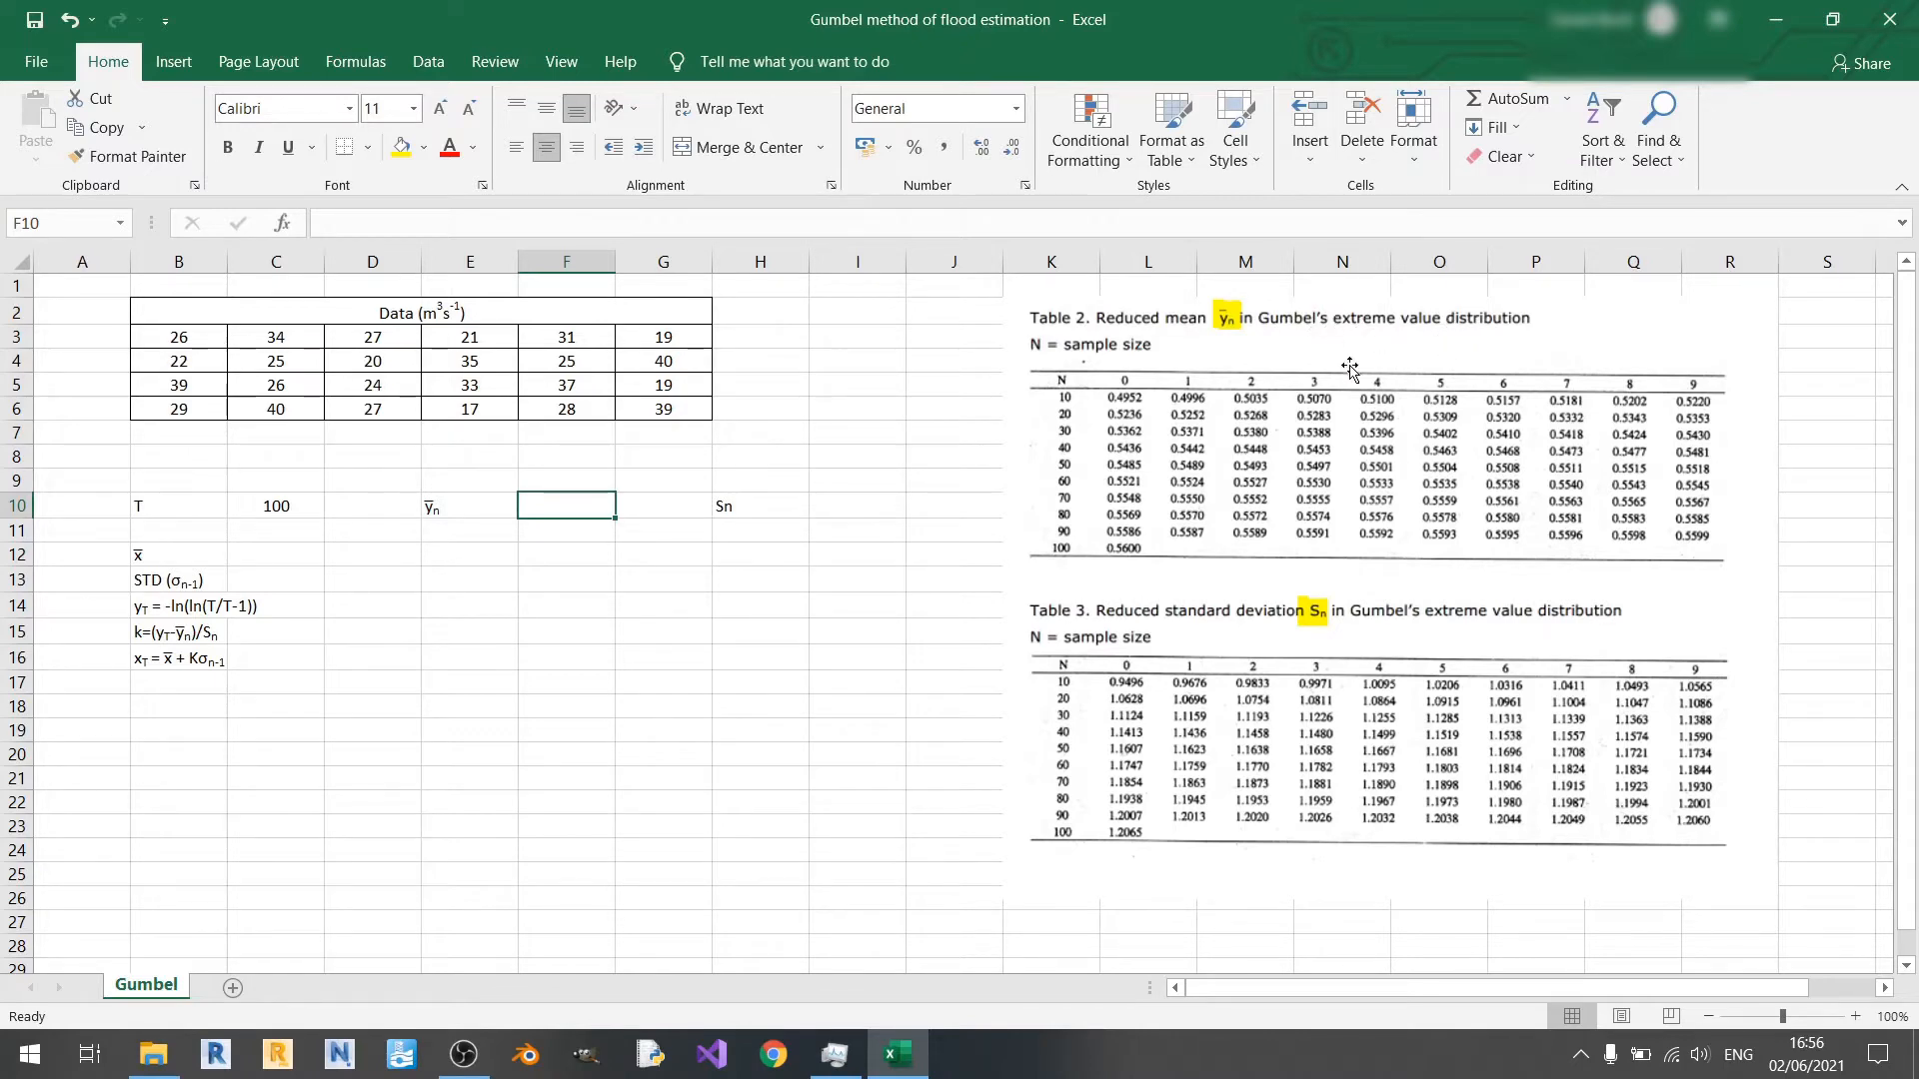
mouse_move(1212, 512)
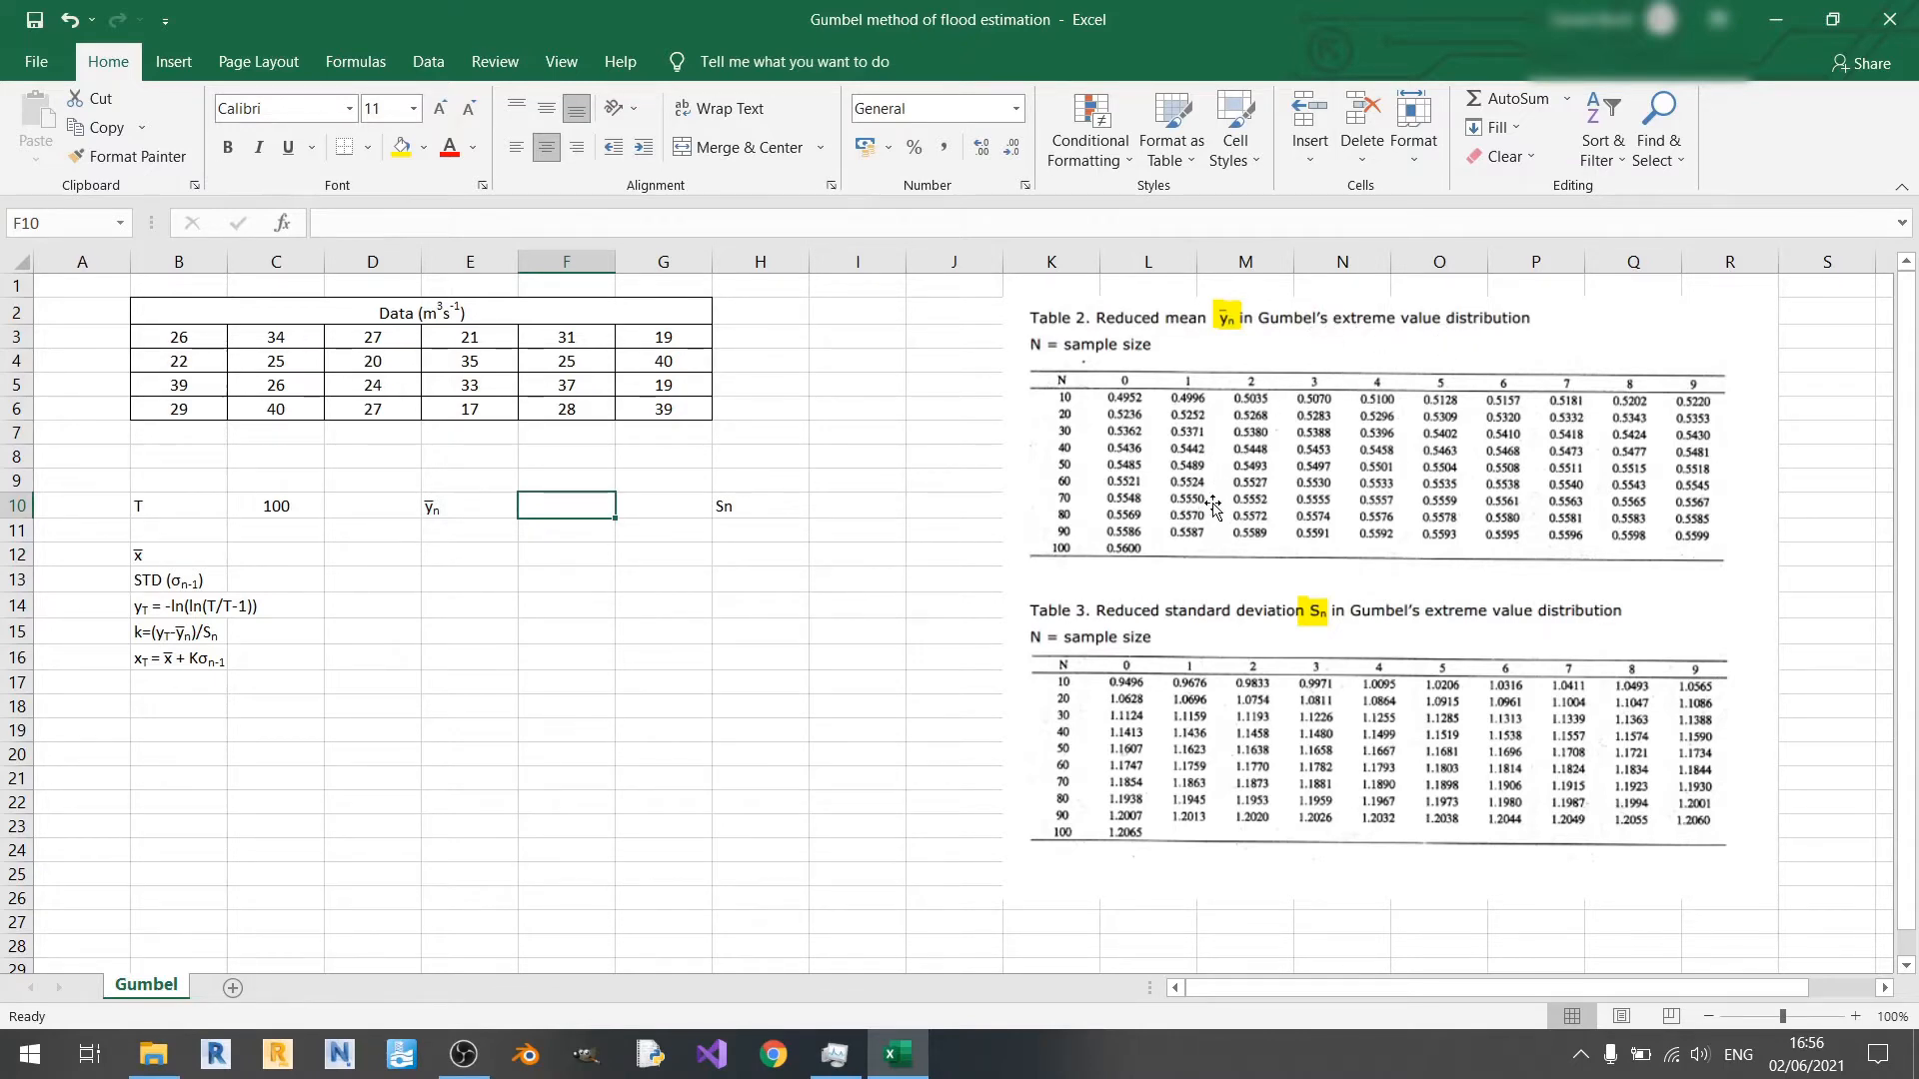
mouse_move(1059, 428)
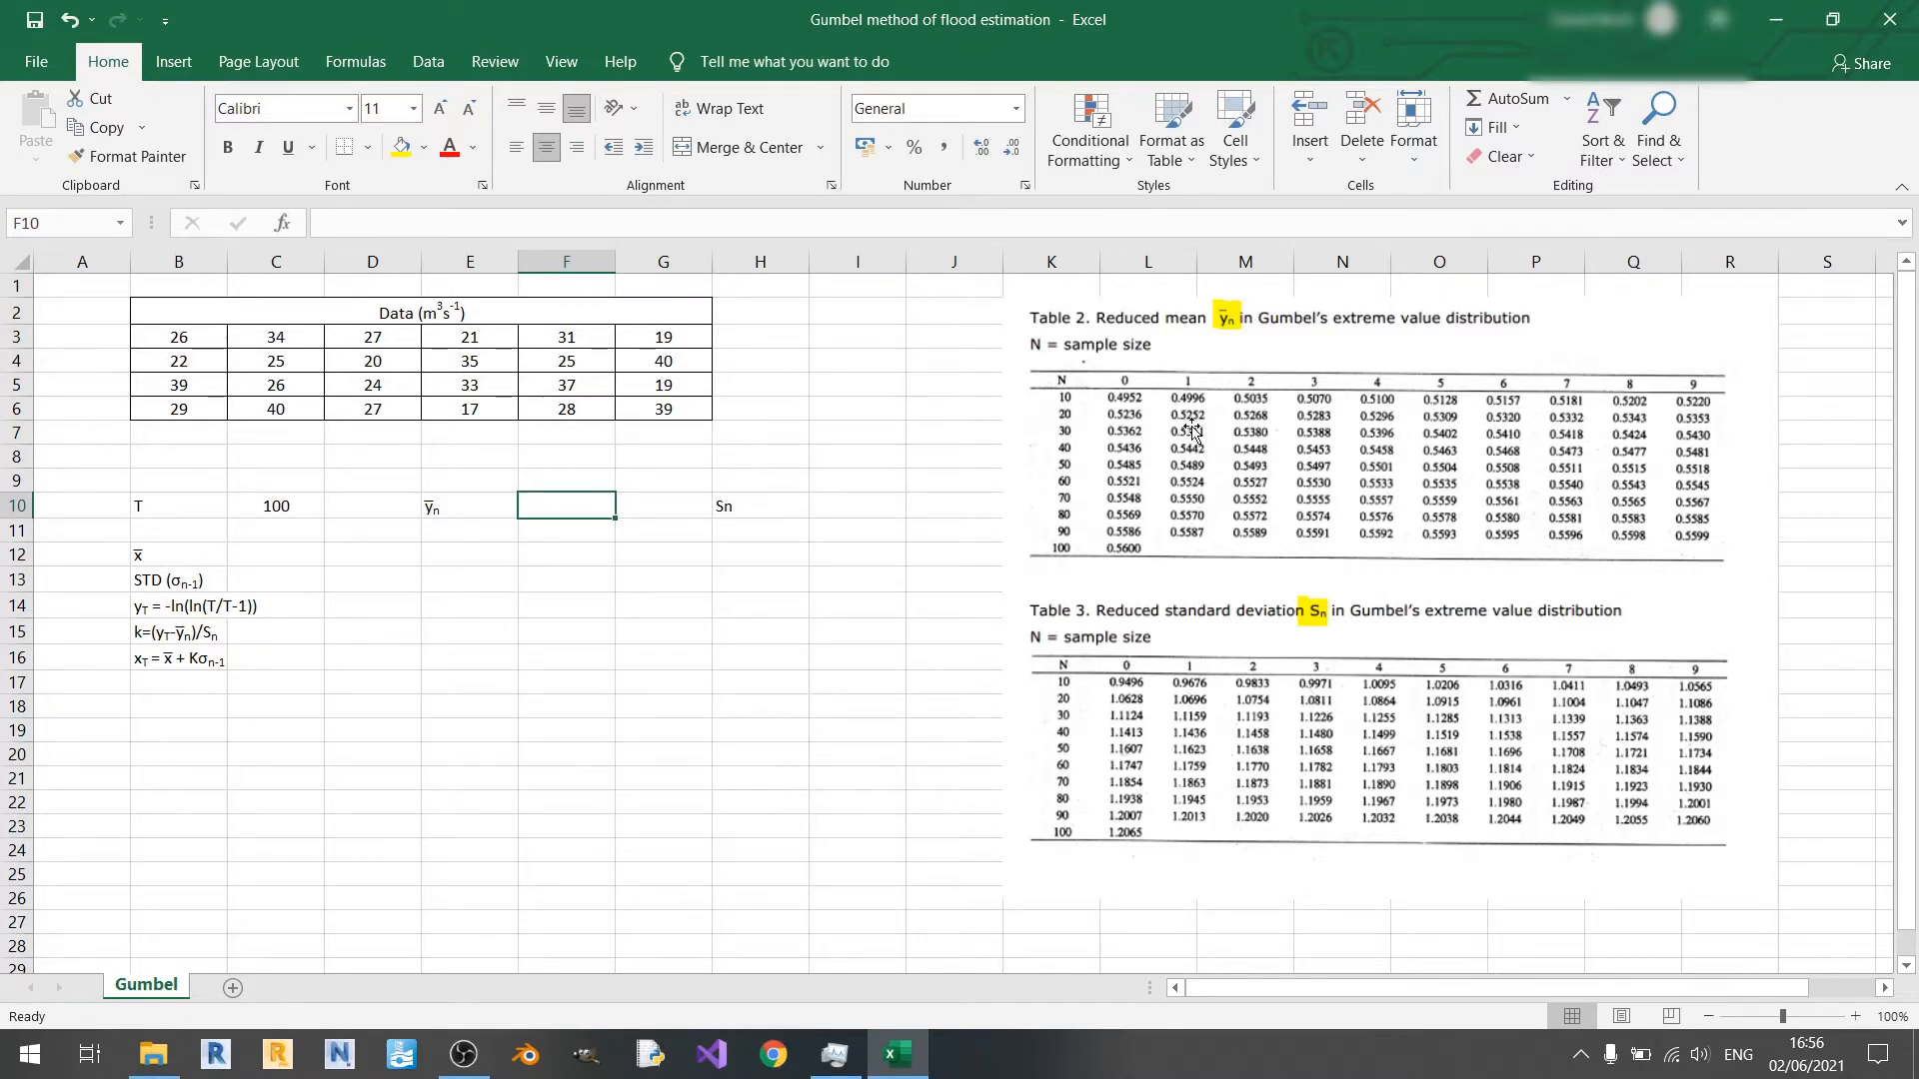
mouse_move(1381, 432)
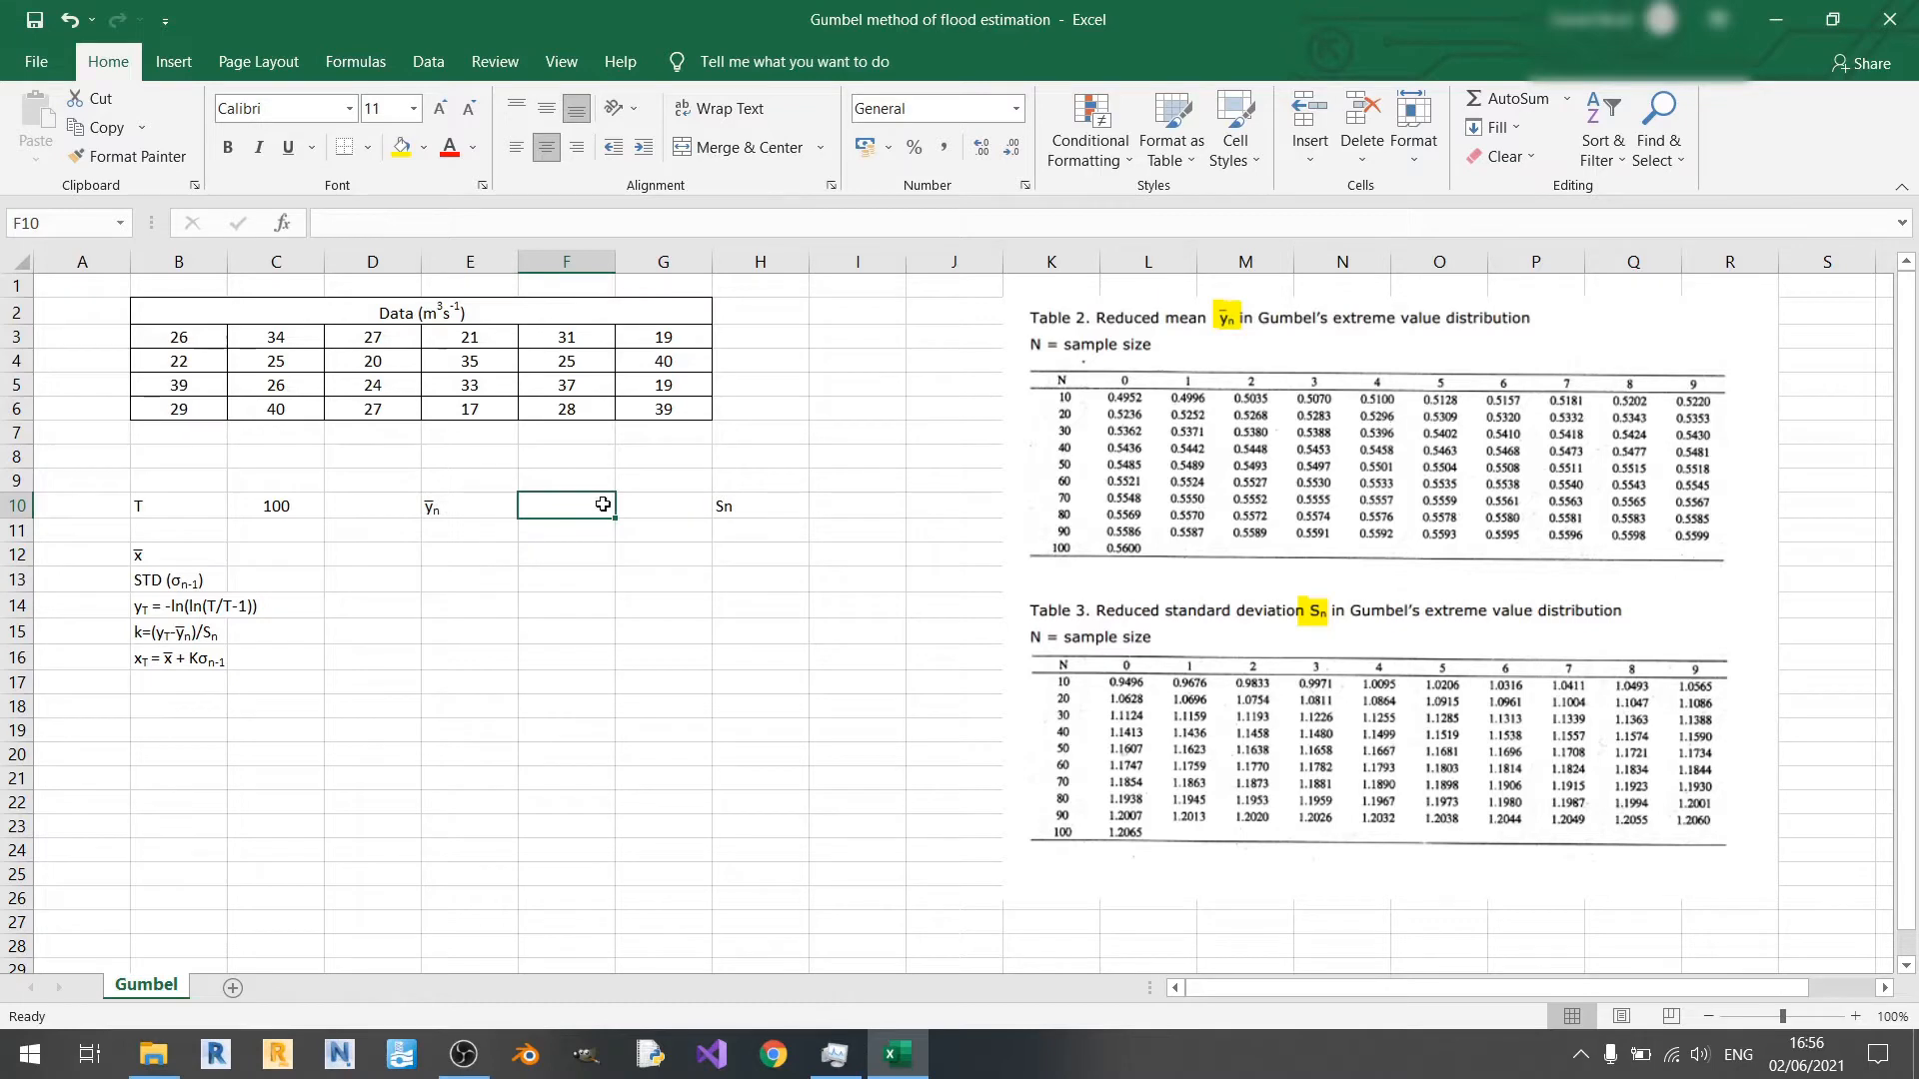
text(0.5296)
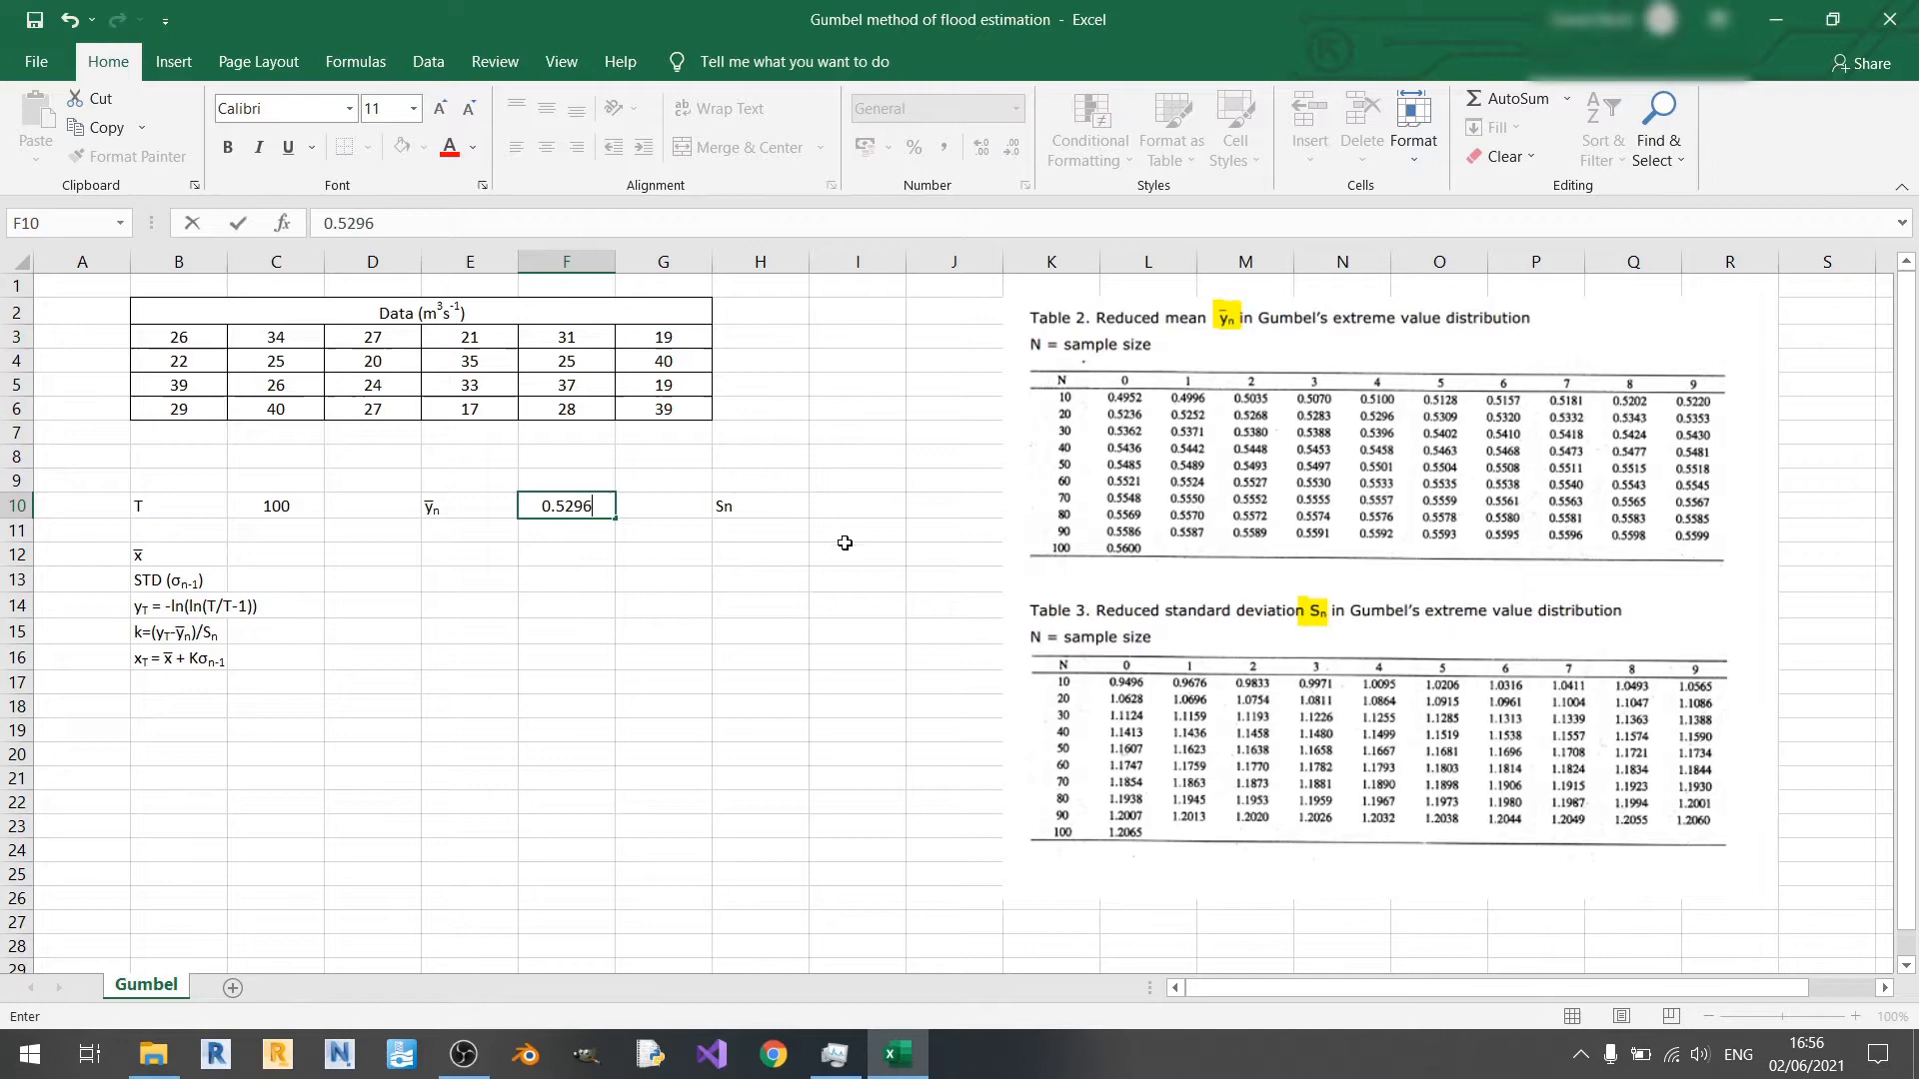
Step: Enter the reduced standard deviation Sn of 1.0864 in I10
click(857, 506)
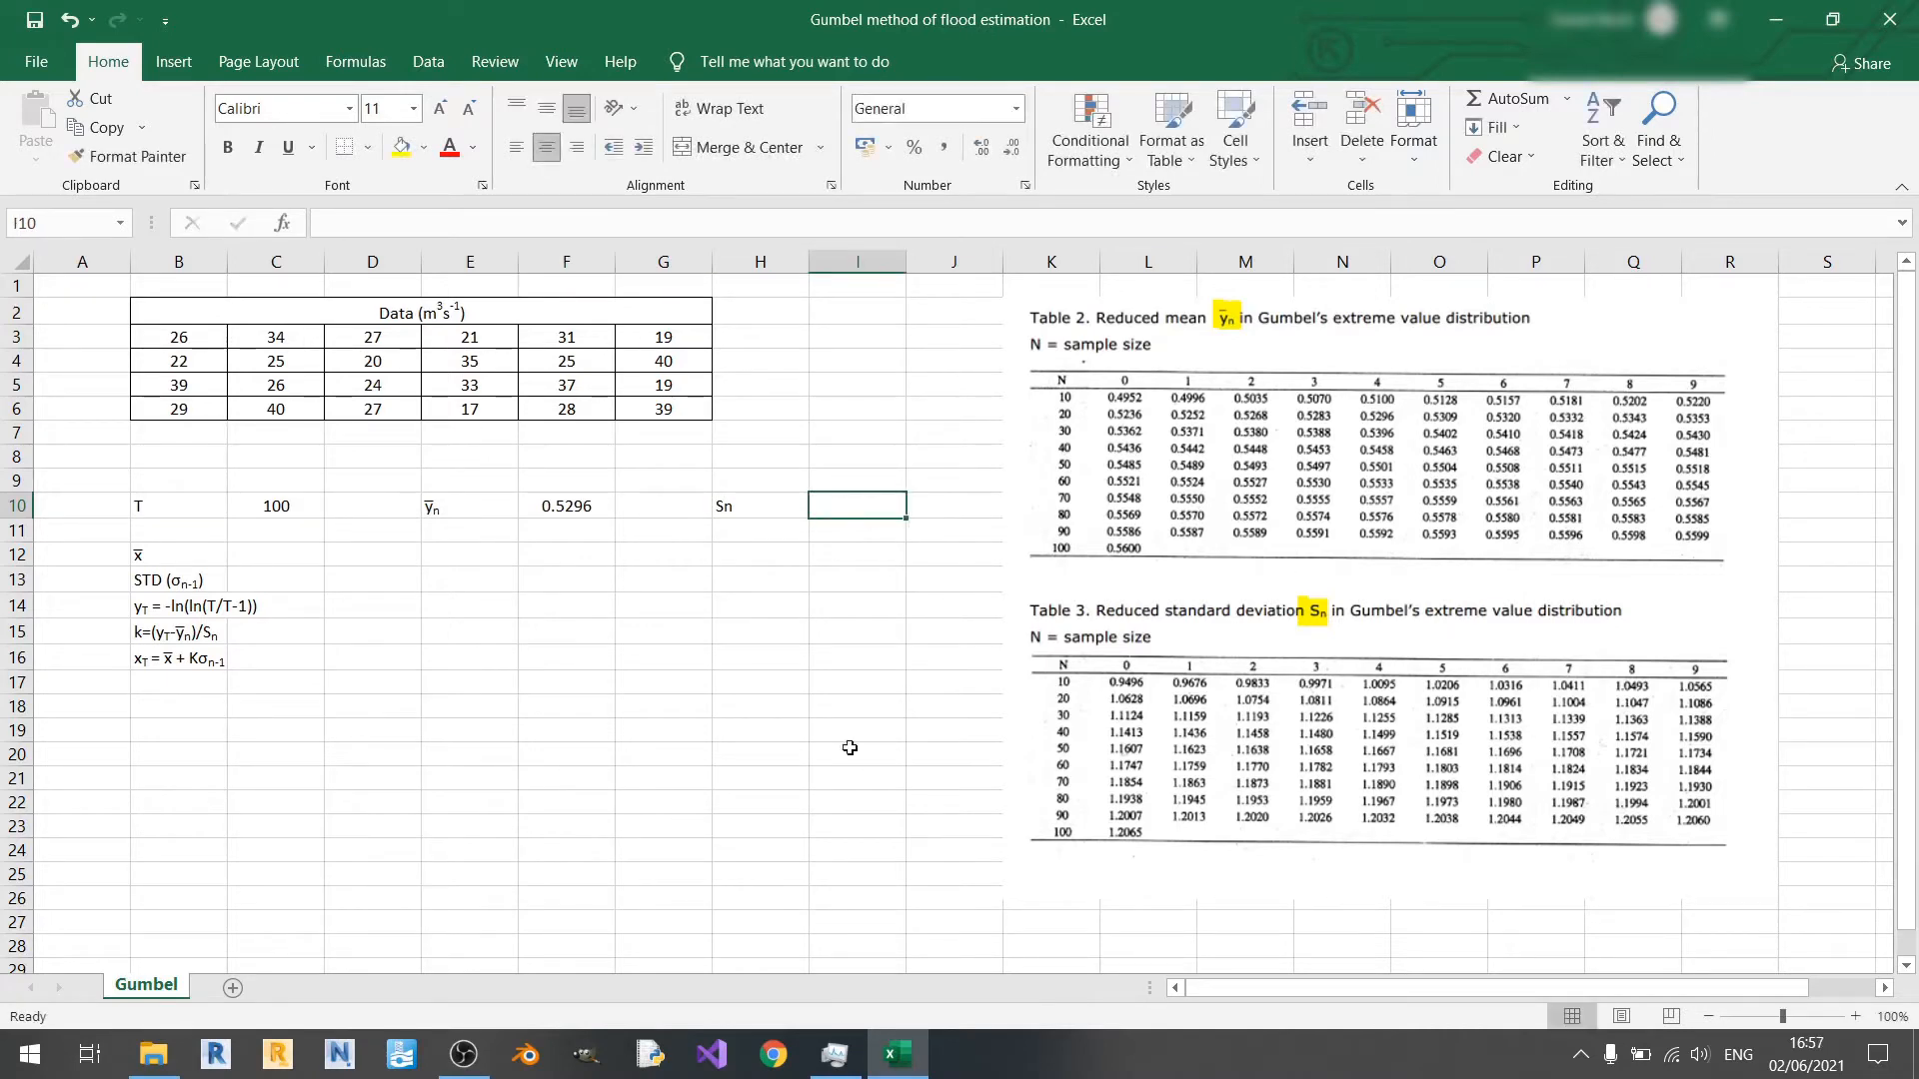
mouse_move(1277, 638)
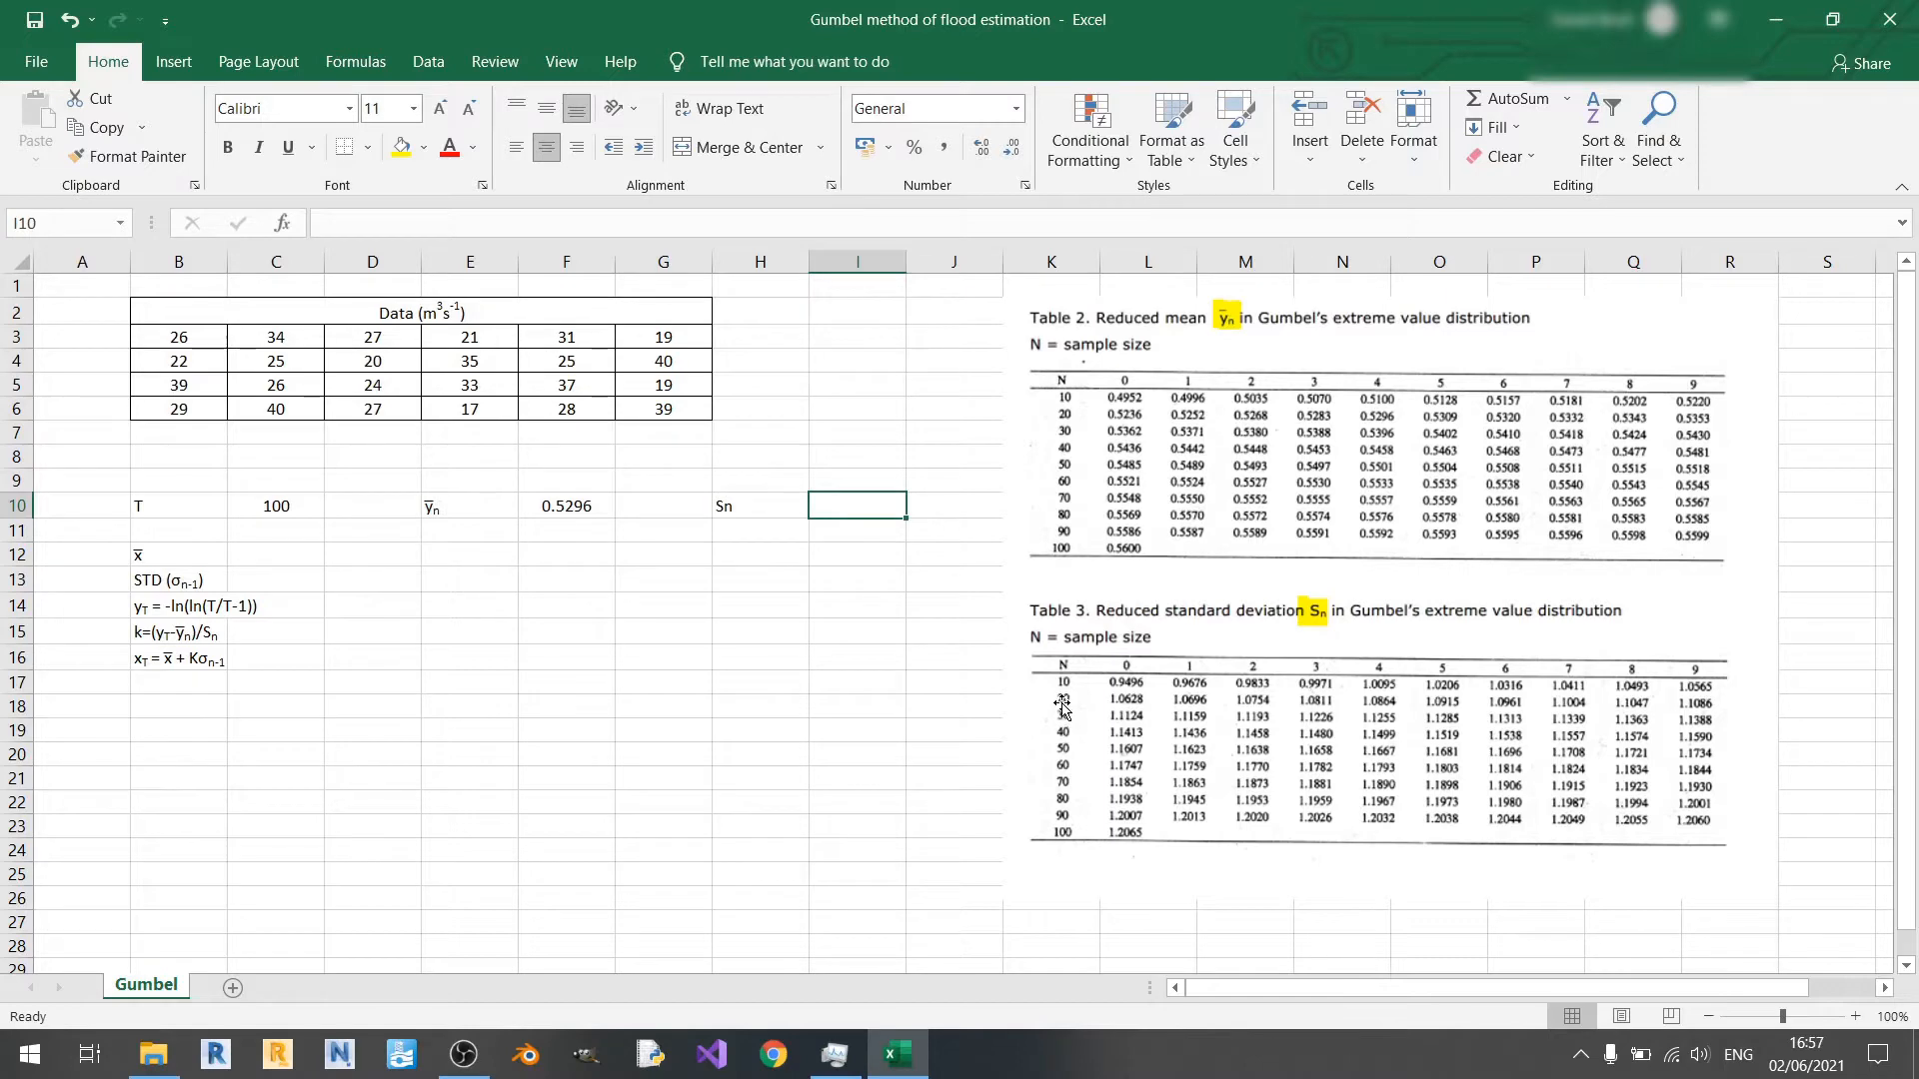
mouse_move(958, 644)
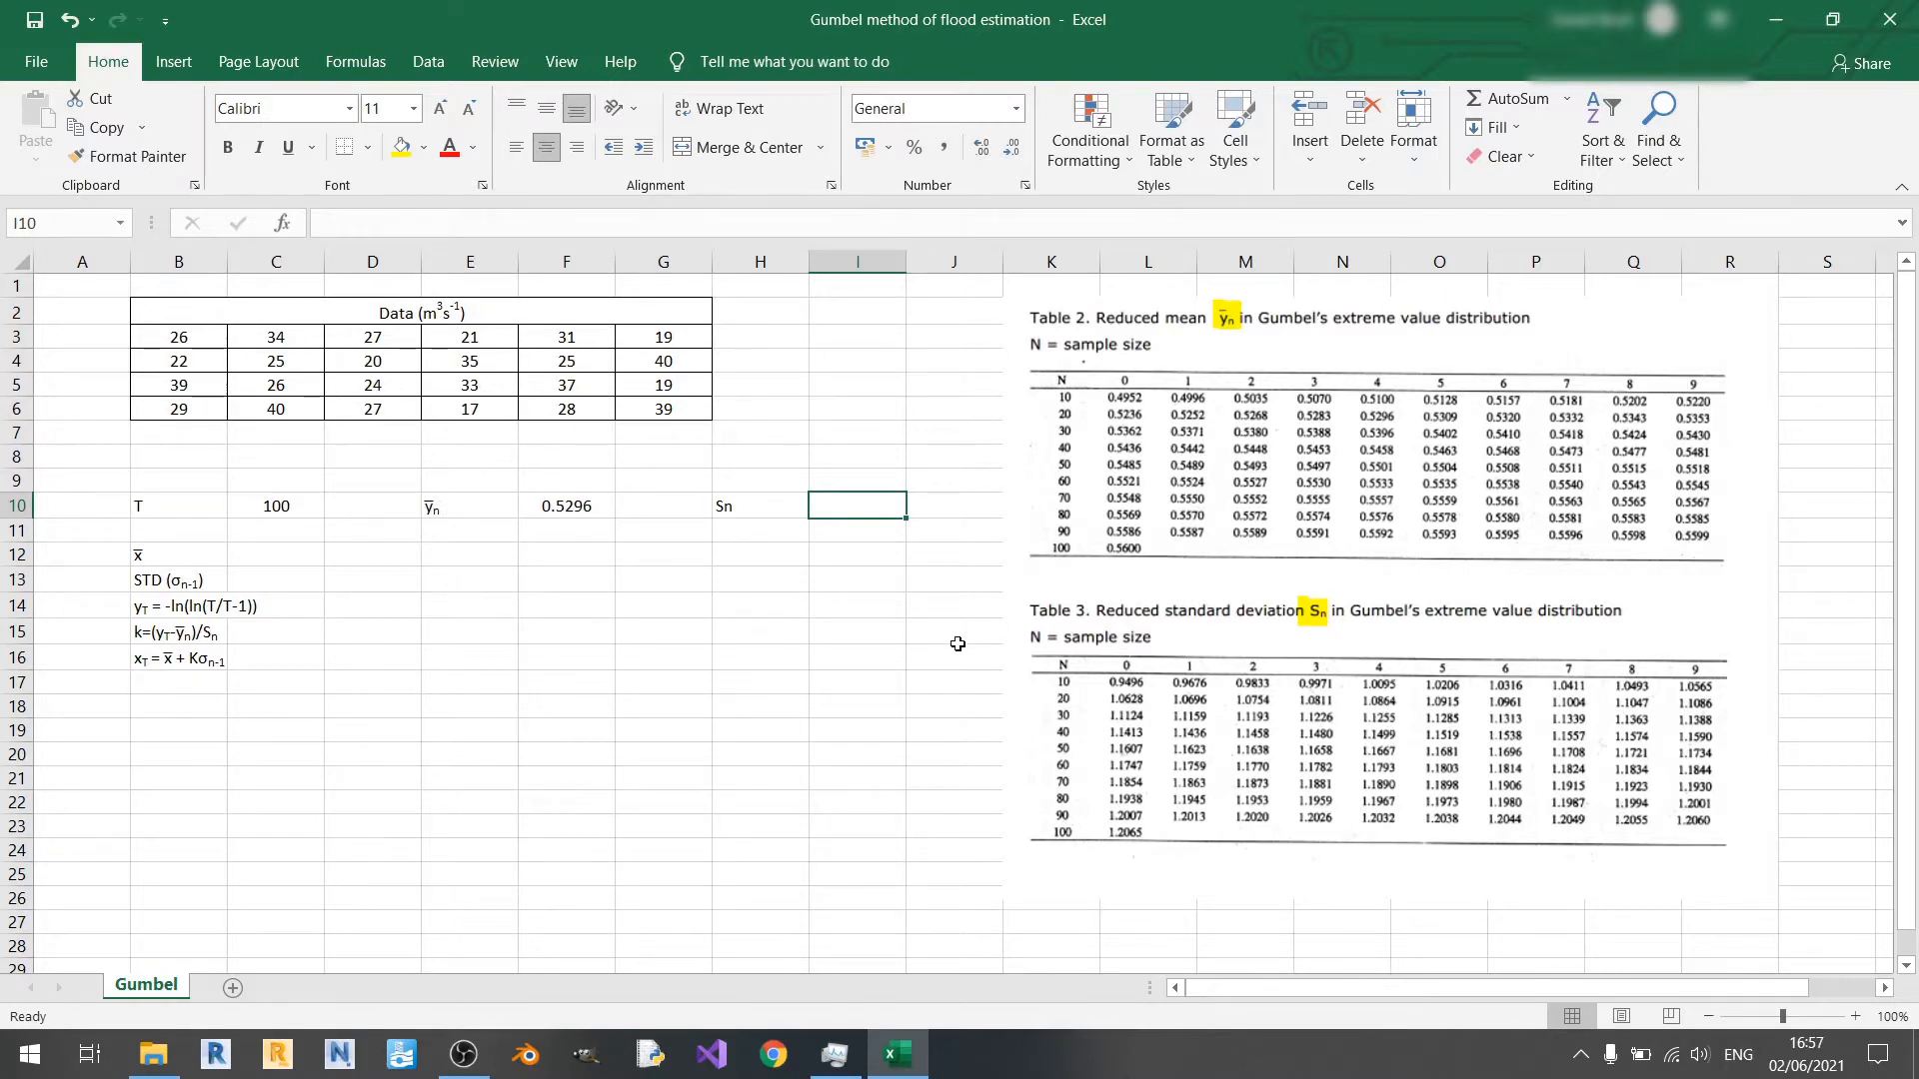
text(1.)
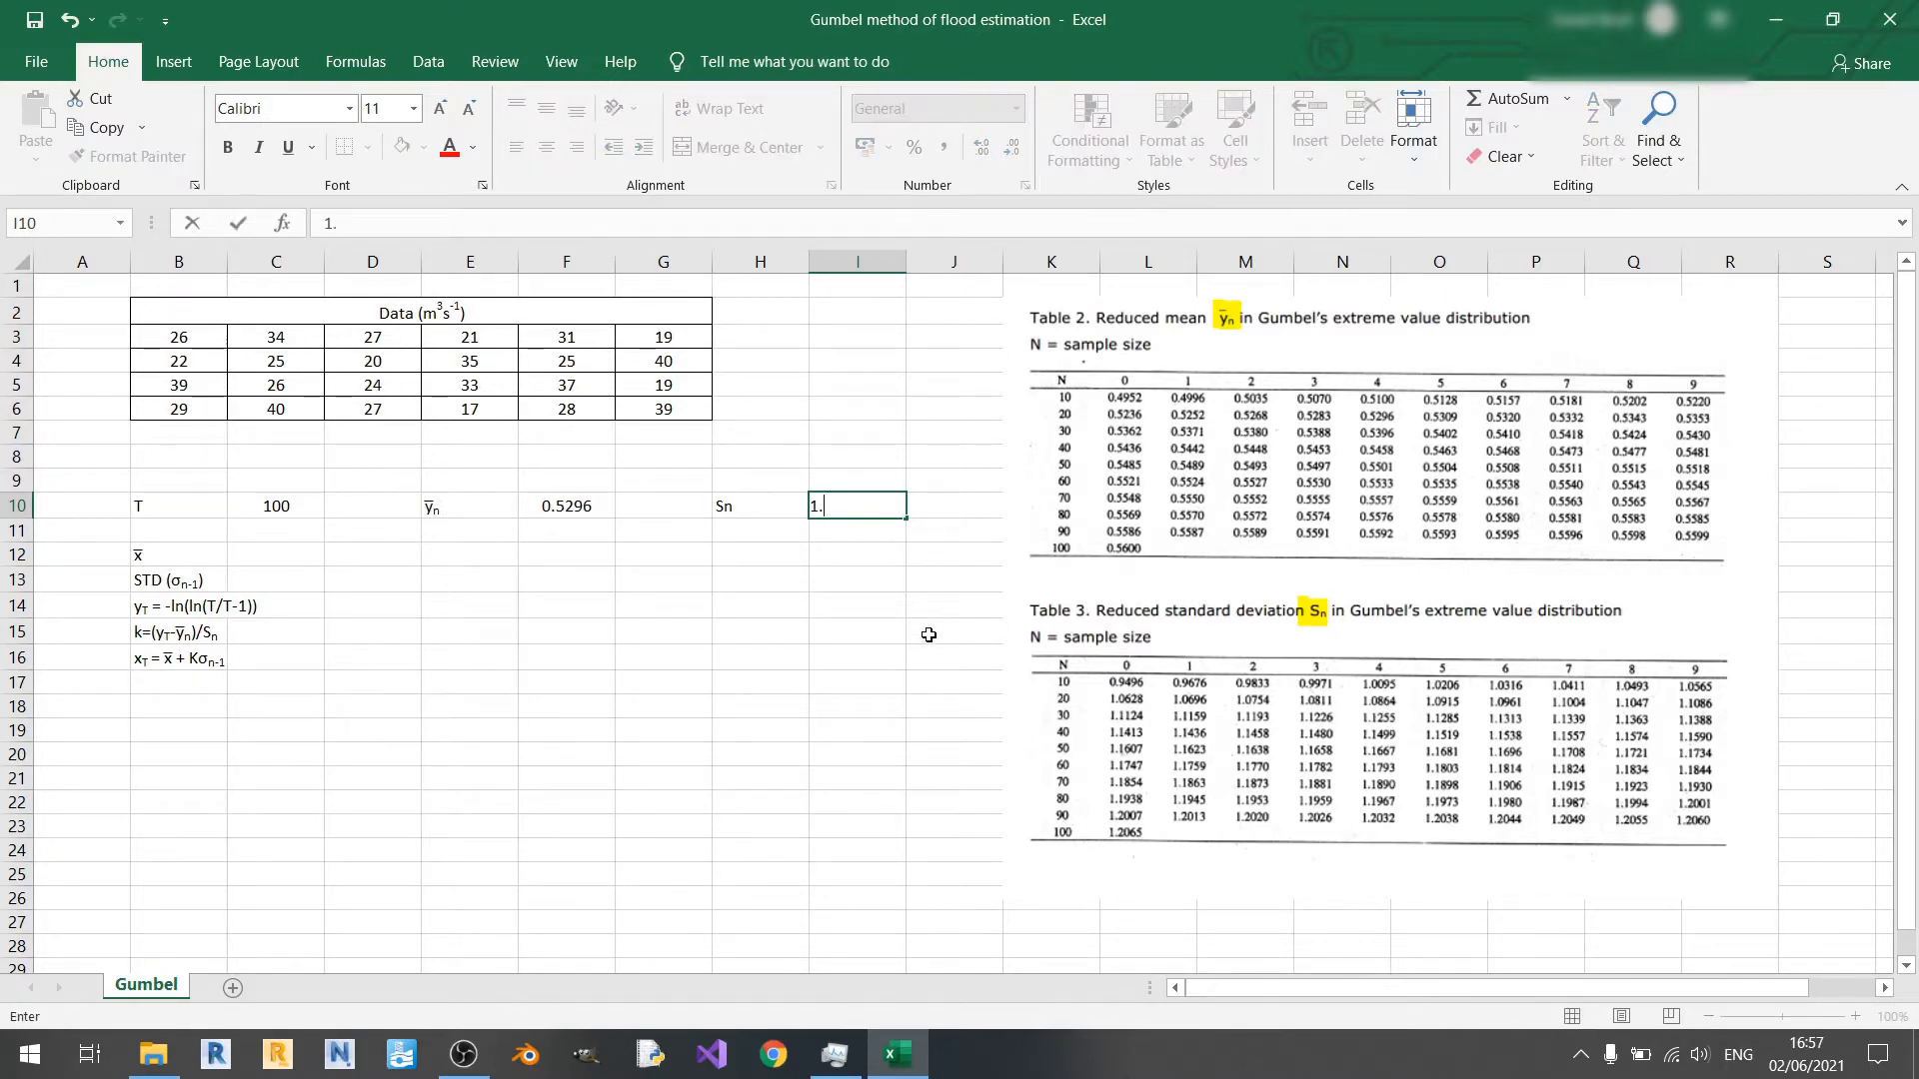
text(0864)
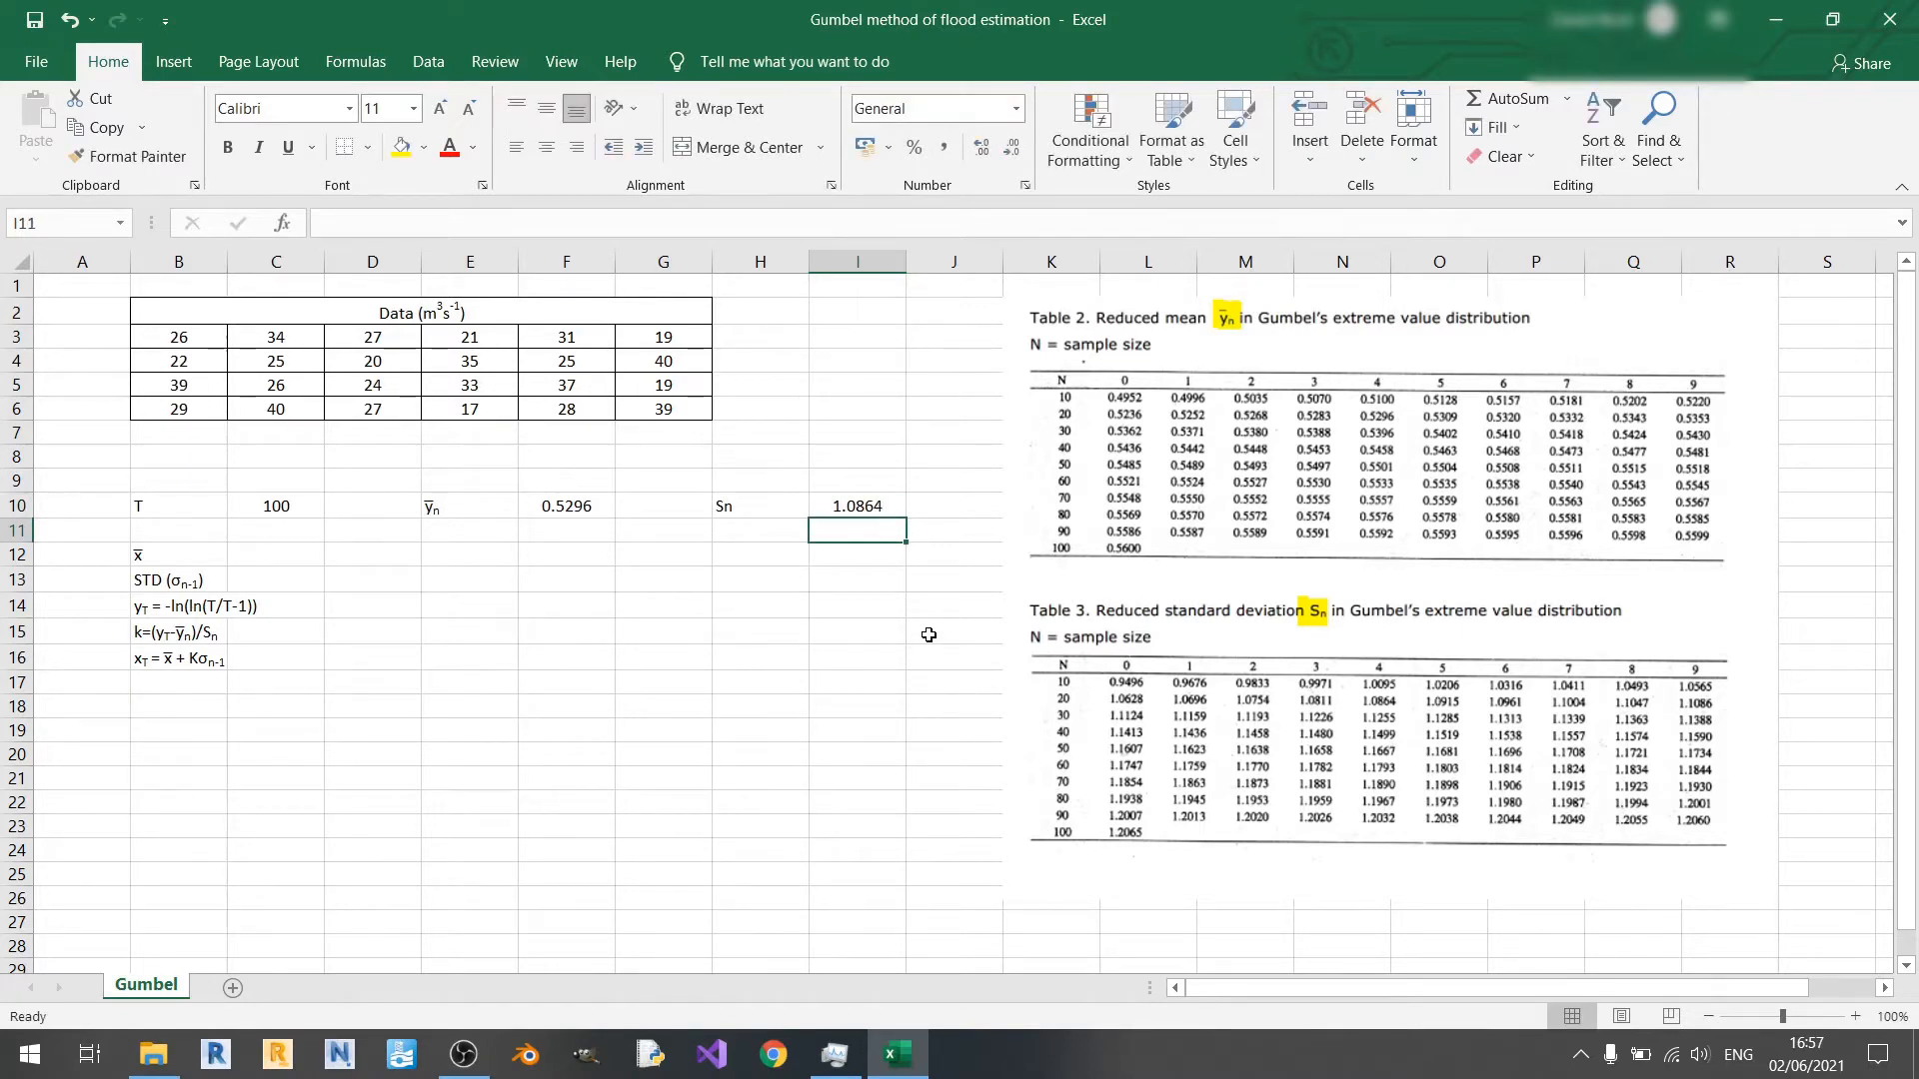
Step: Compute x̄ = AVERAGE(B3:G6) in D12, giving 28.4583
click(372, 554)
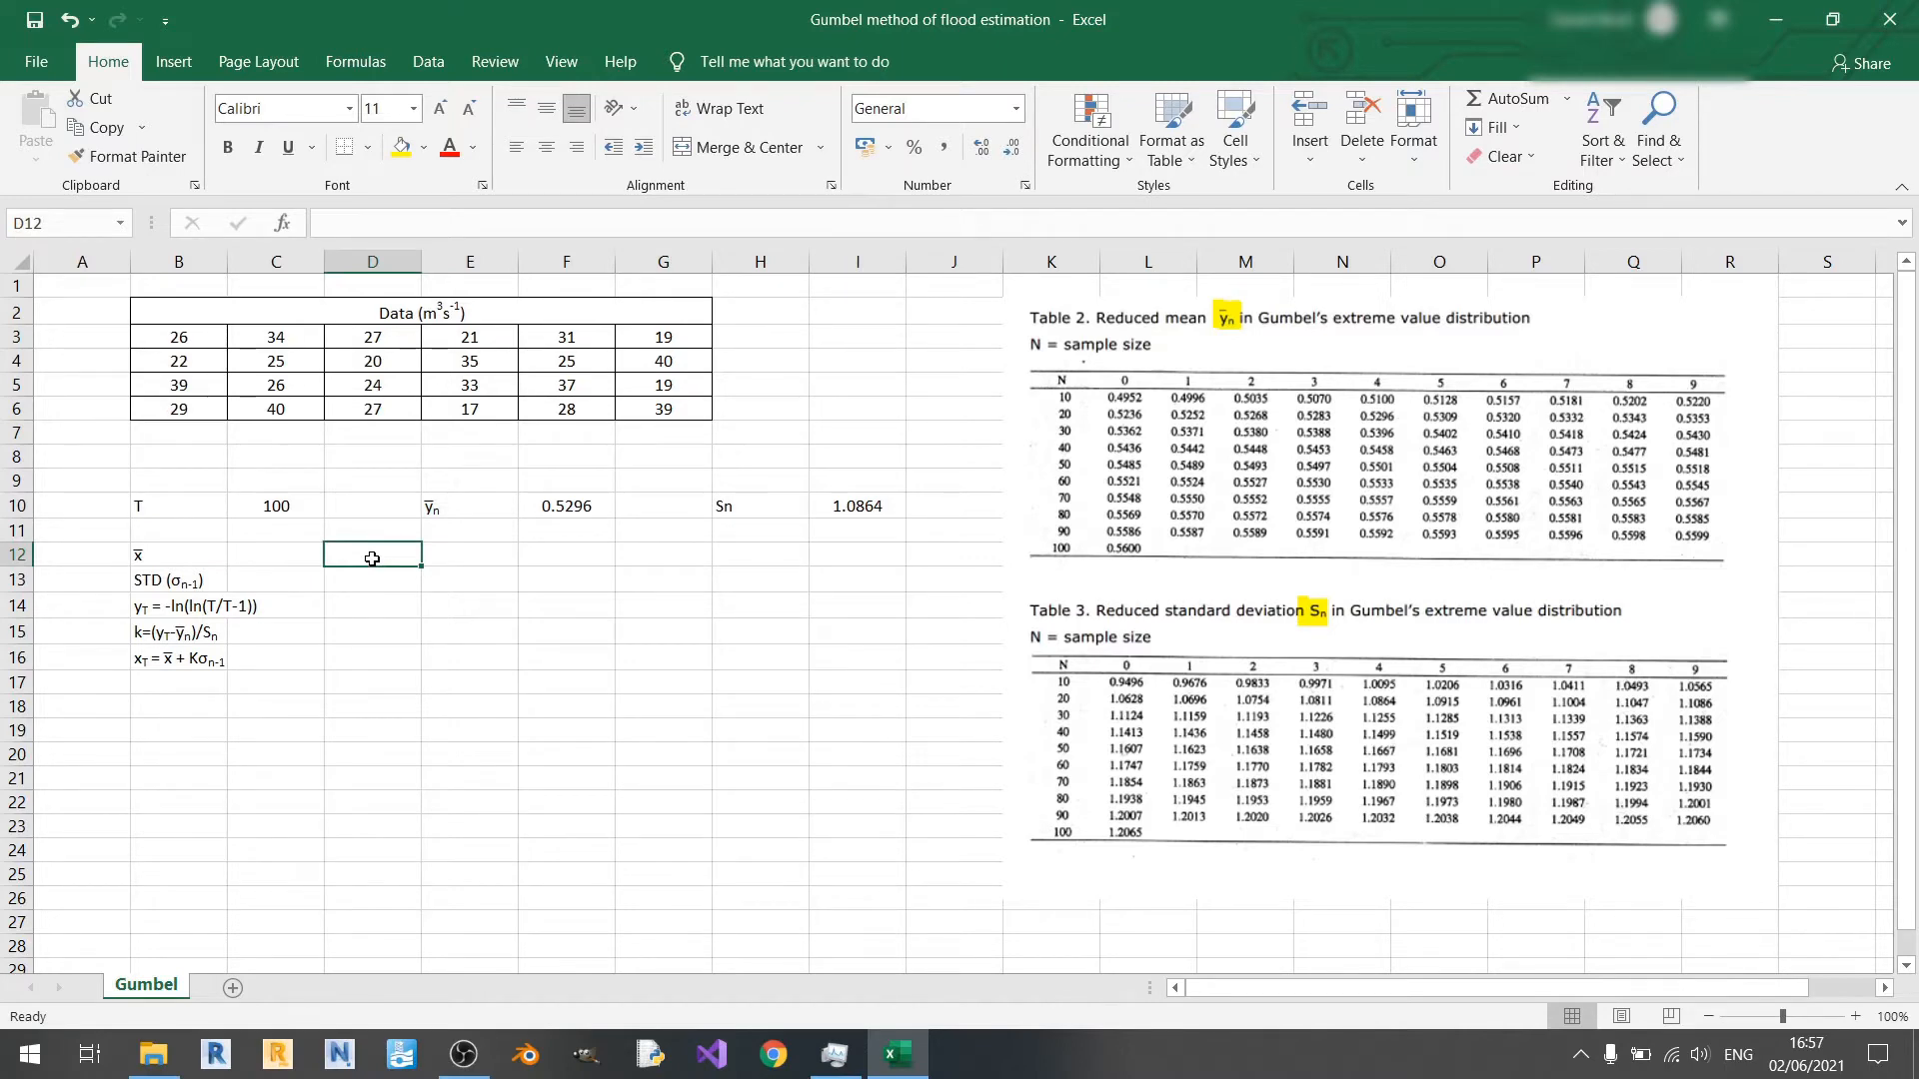
text(=A)
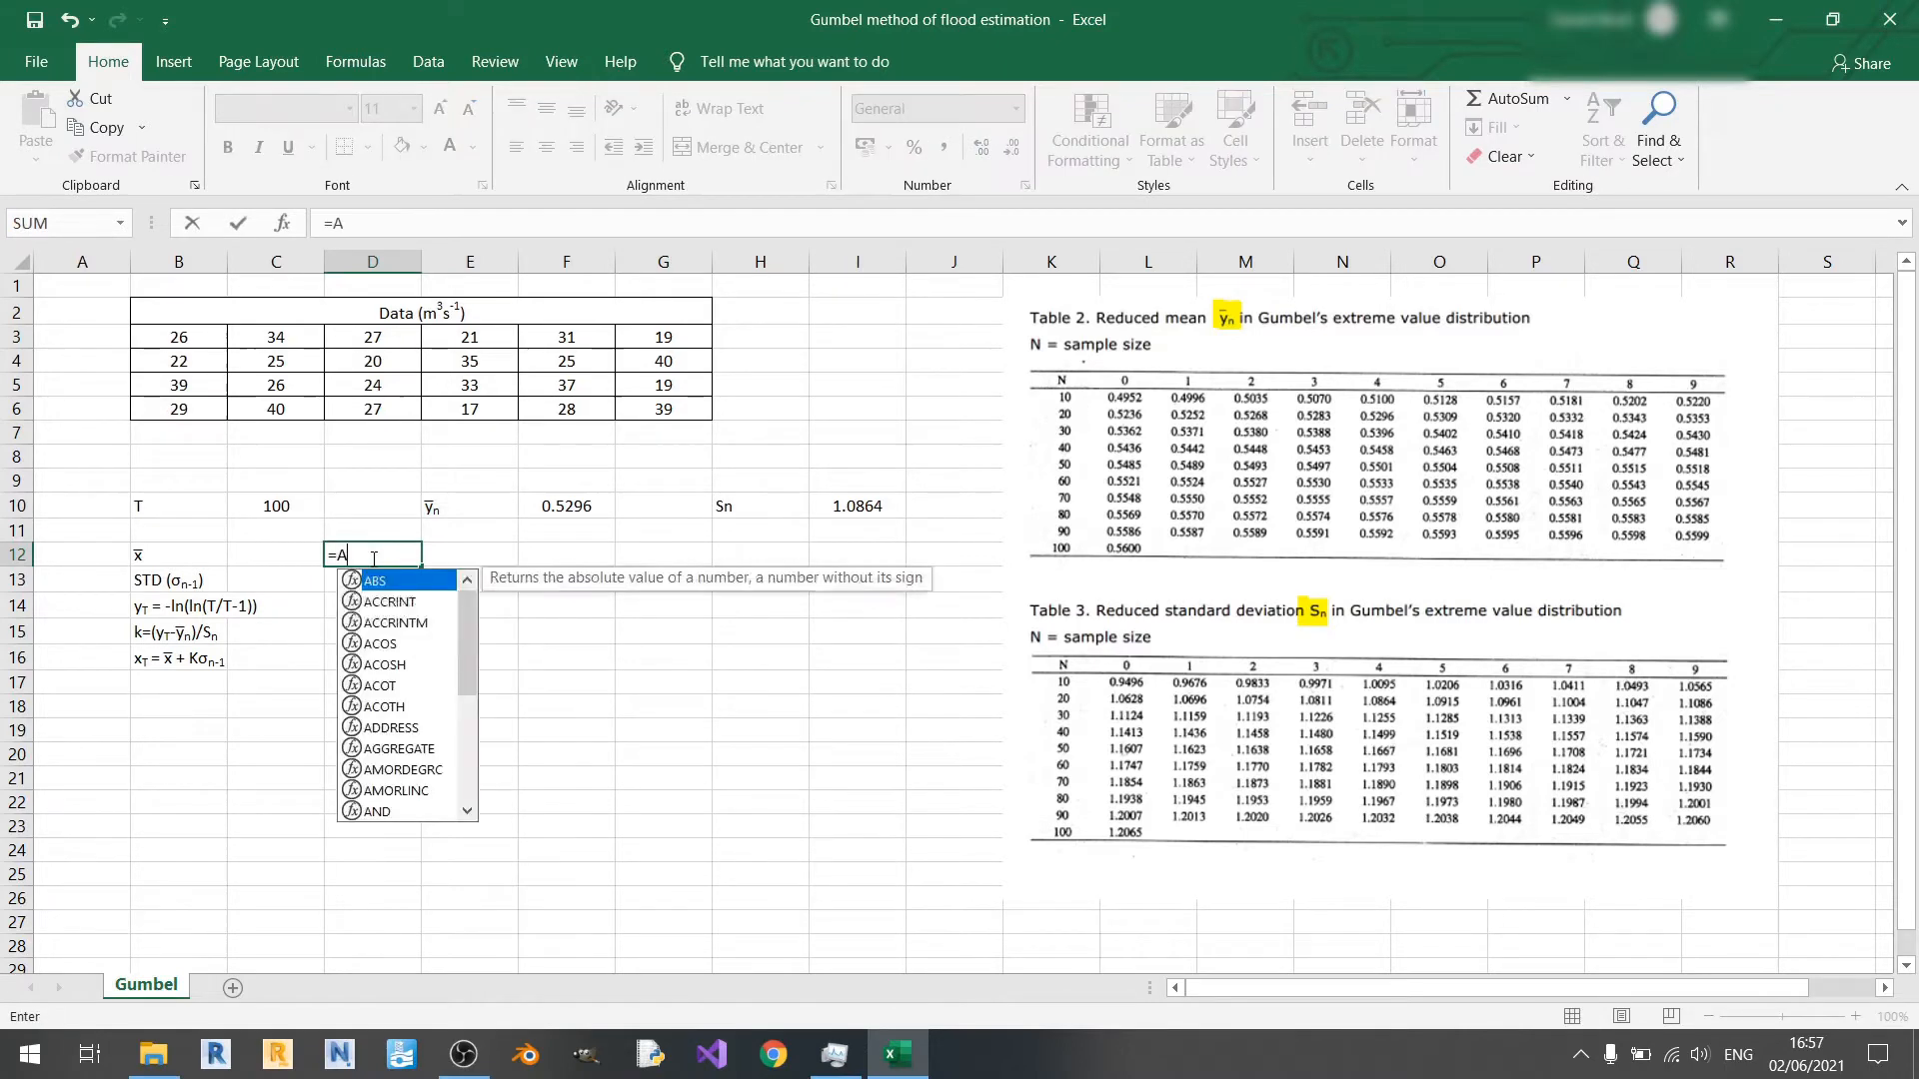
text(AVERAGE()
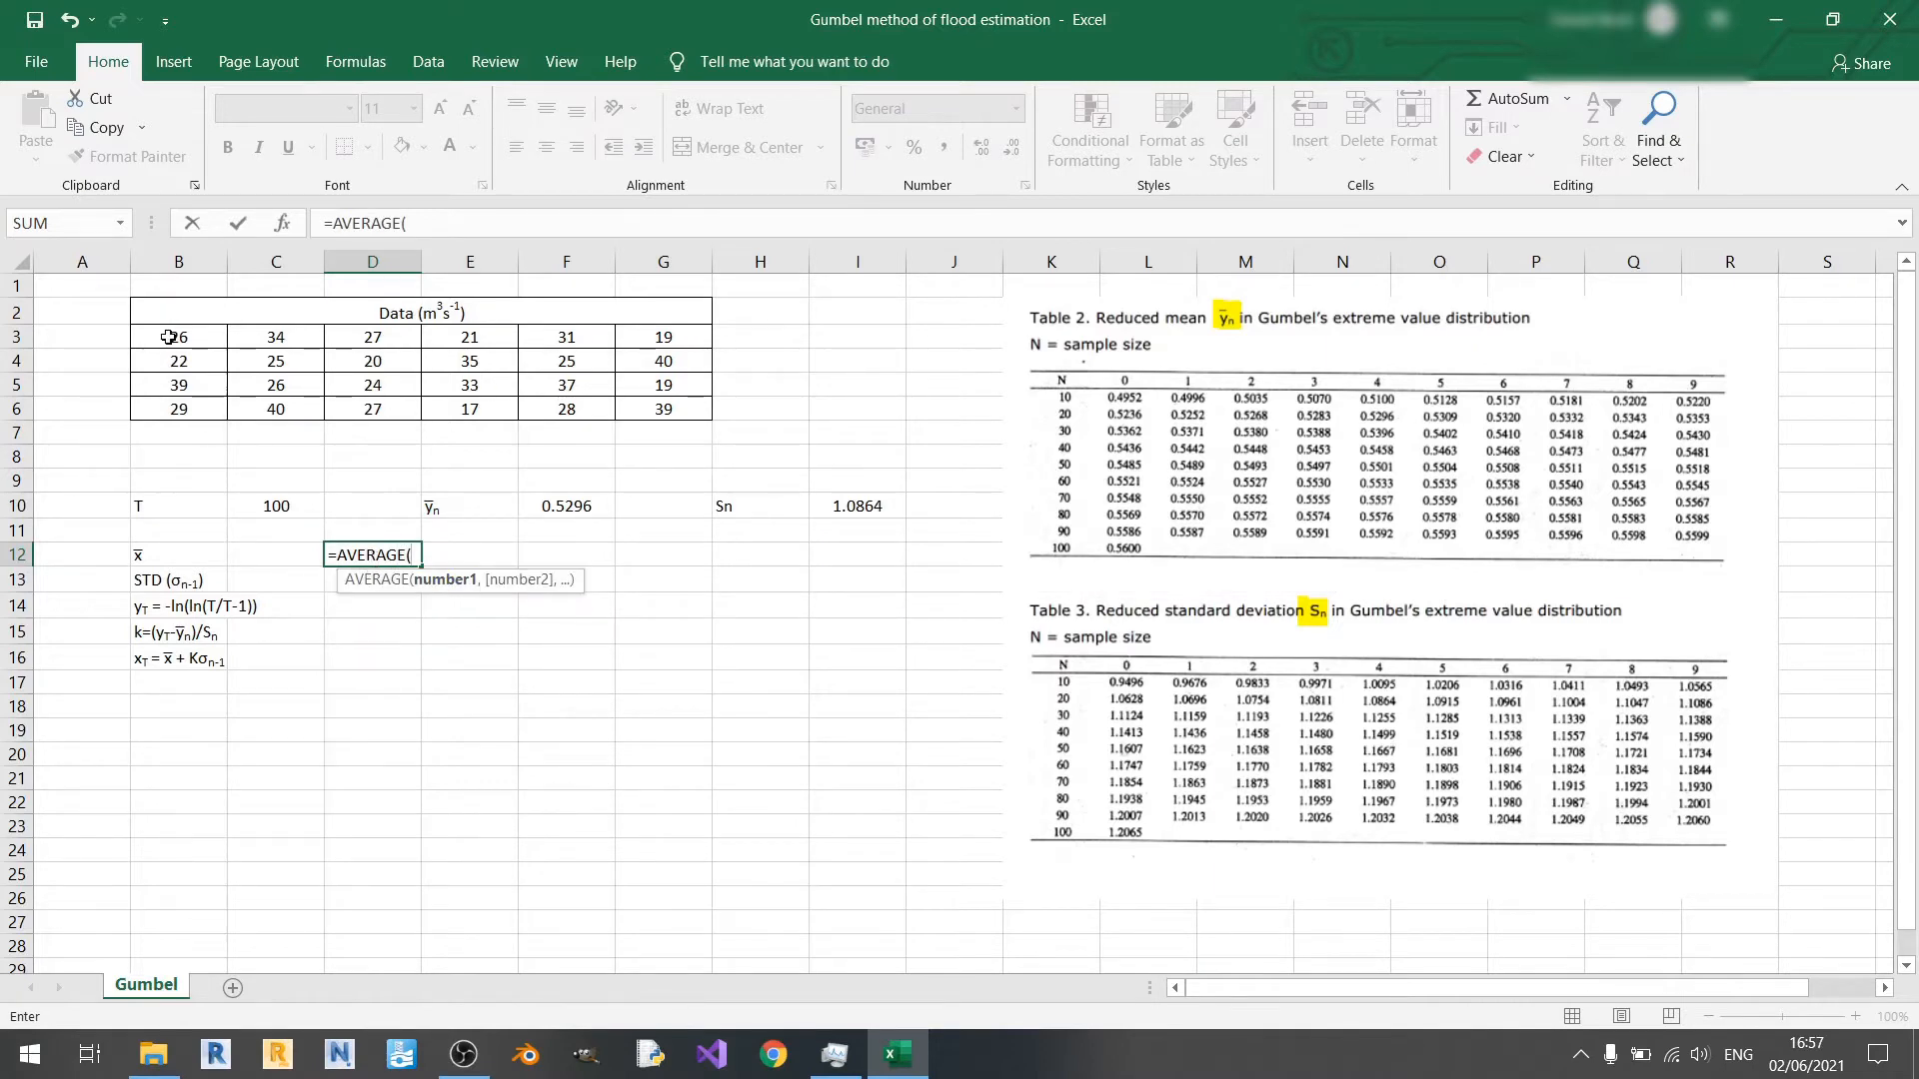
drag(178, 335, 662, 408)
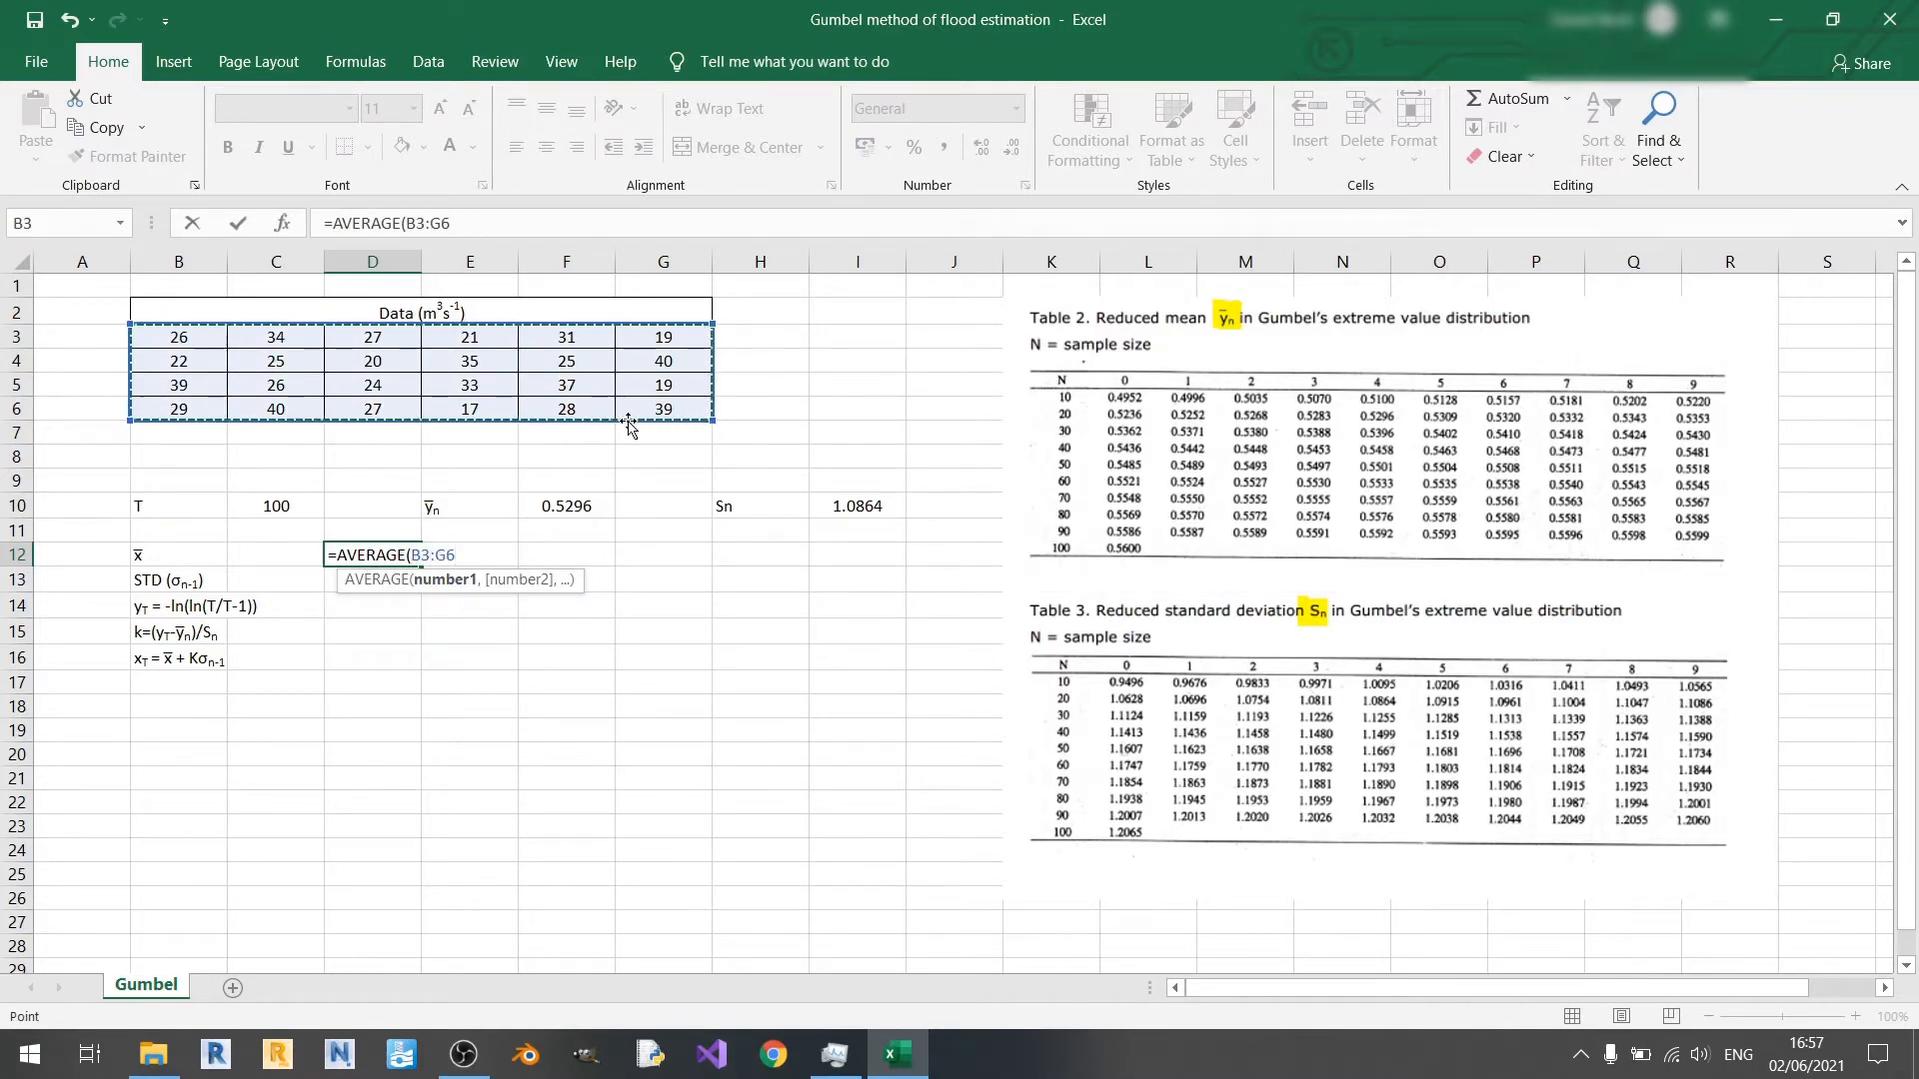
key(Return)
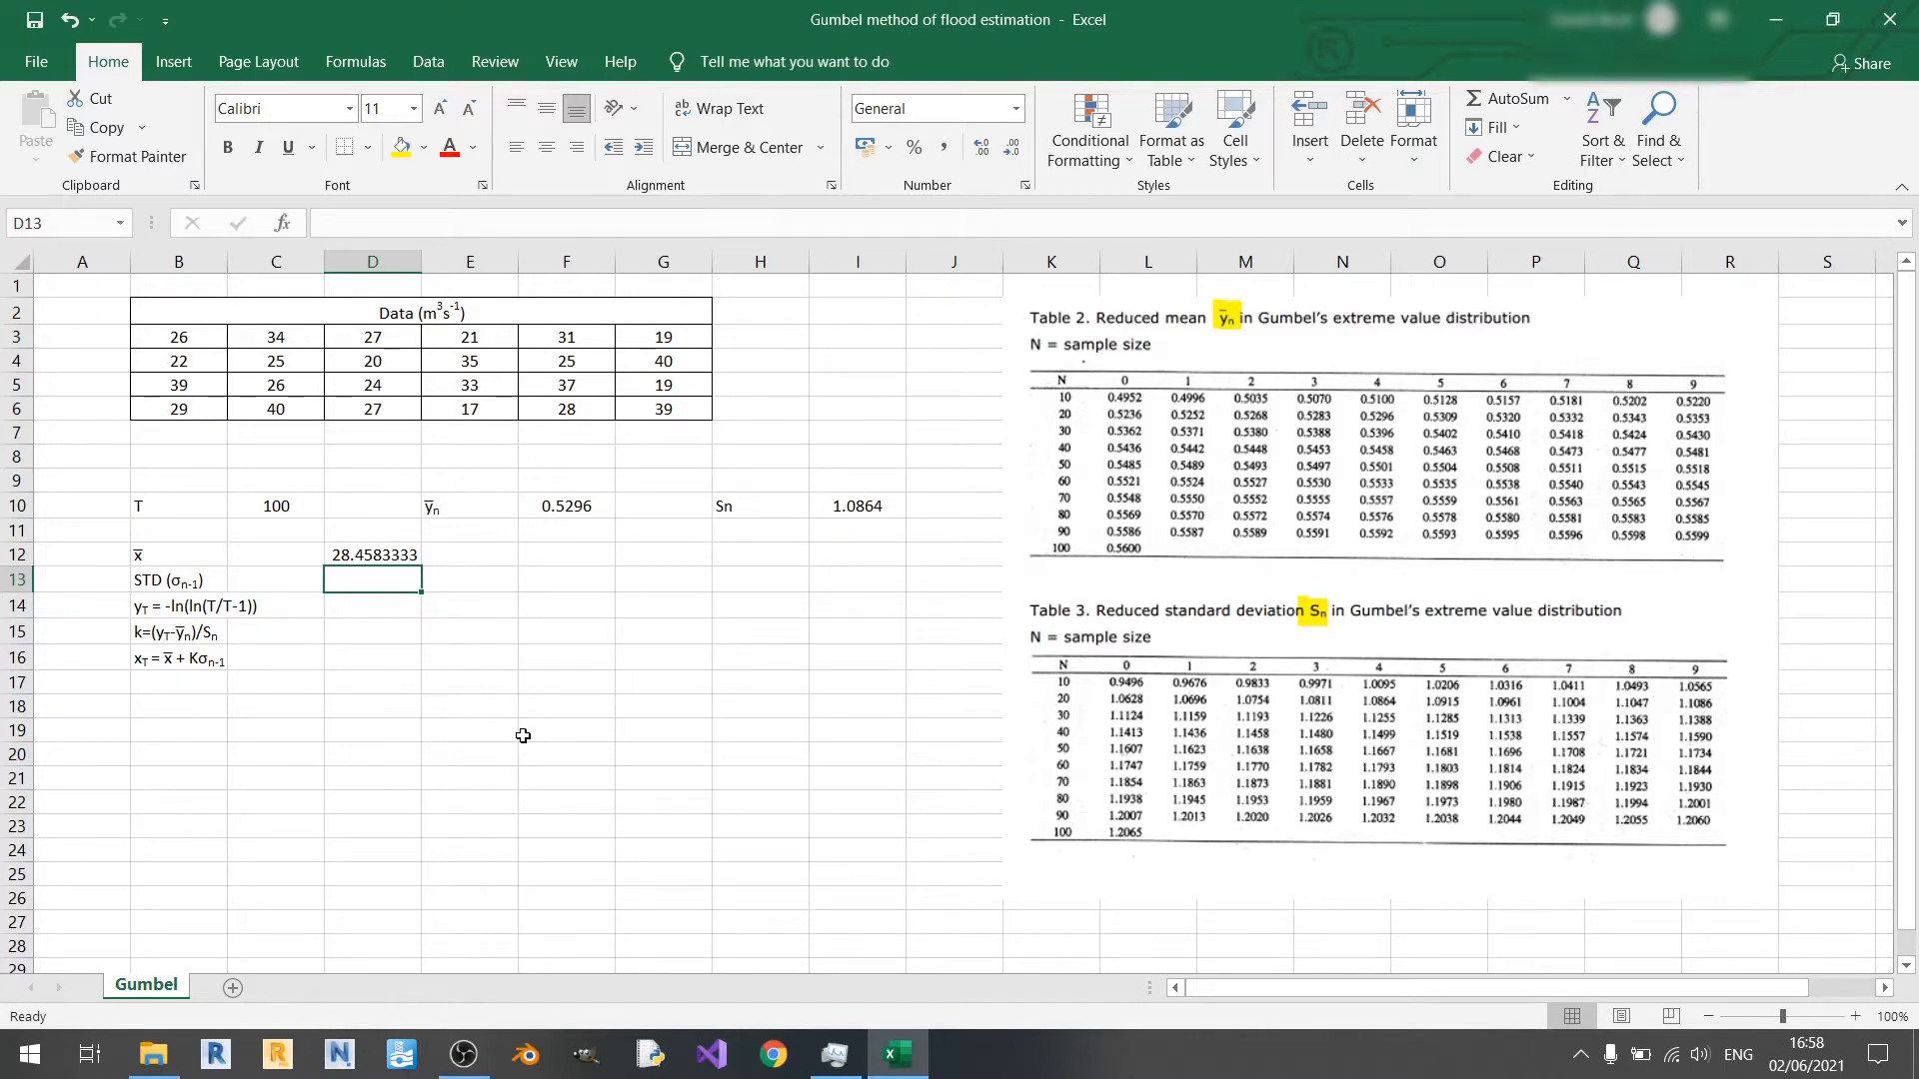
Step: Compute STD = STDEV.S(B3:G6) in D13, giving 7.2290
text(=S)
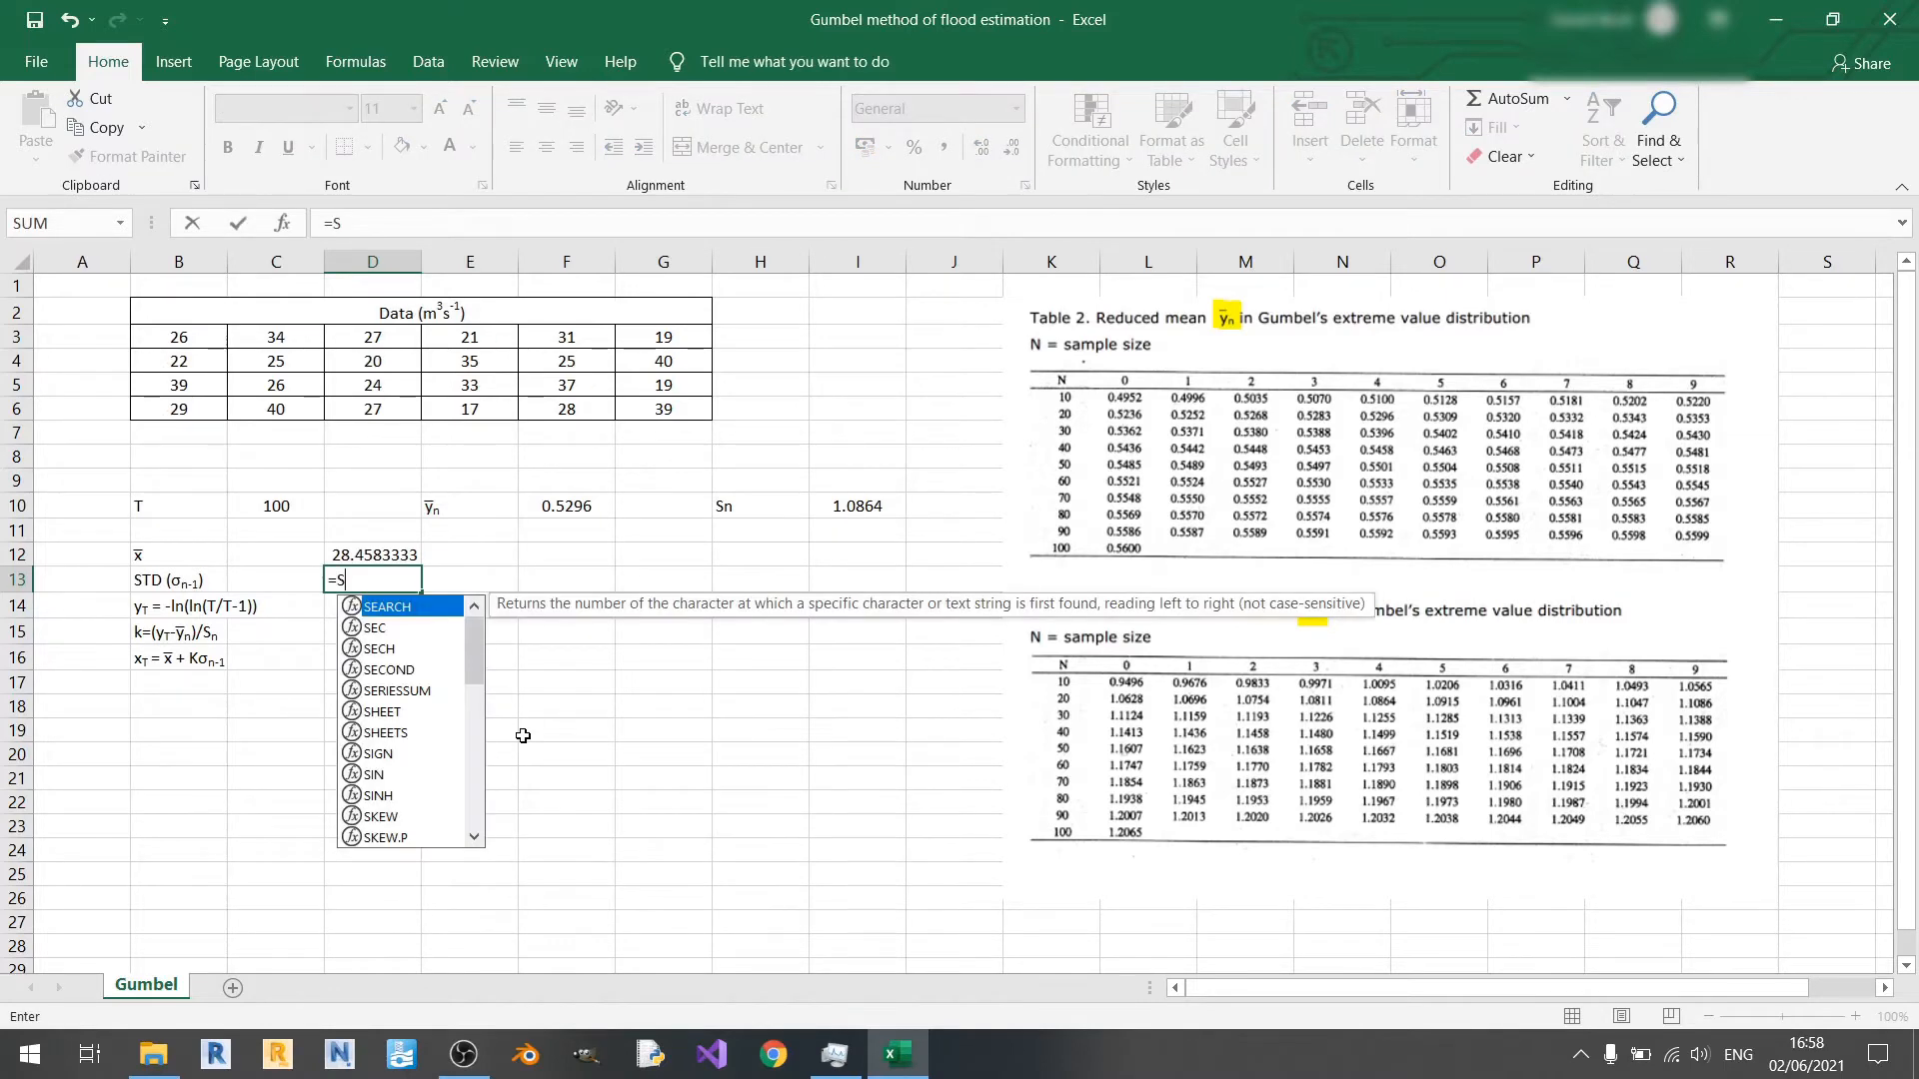
text(TDEV)
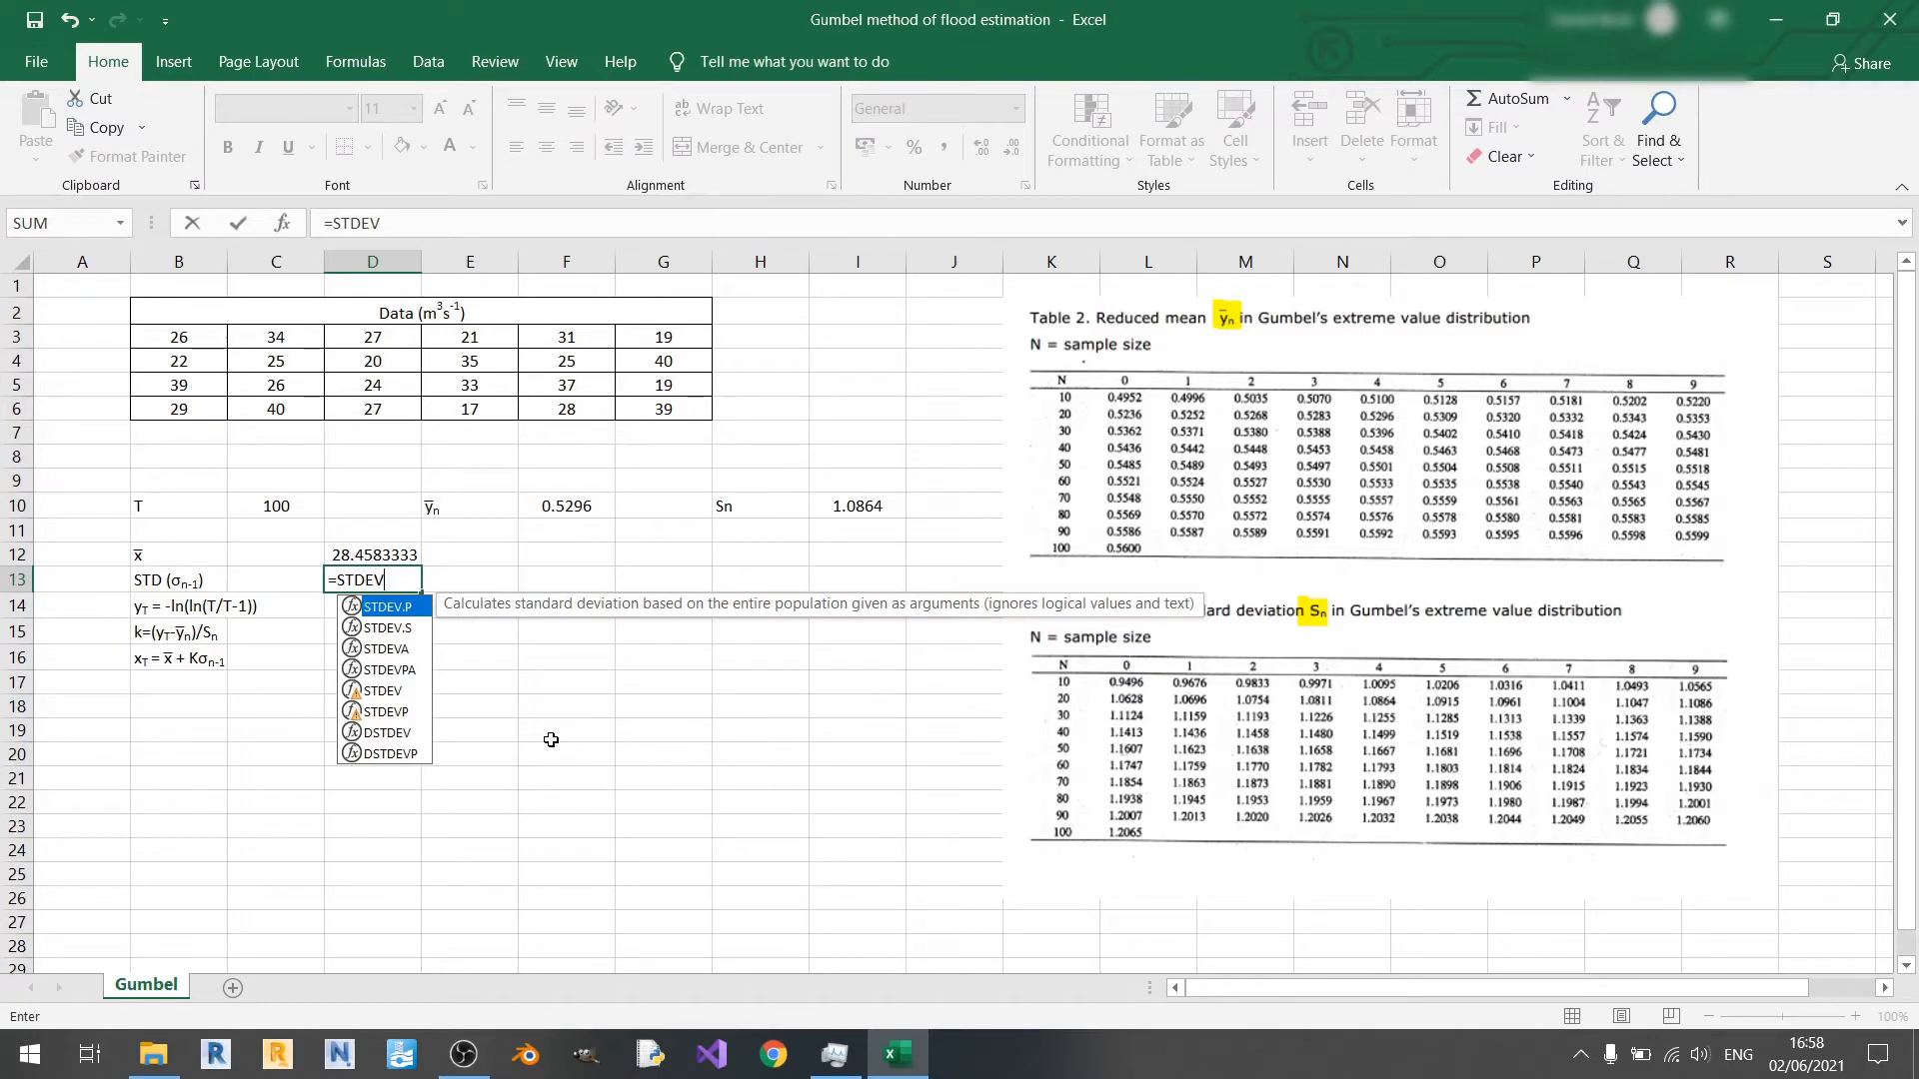
mouse_move(425, 734)
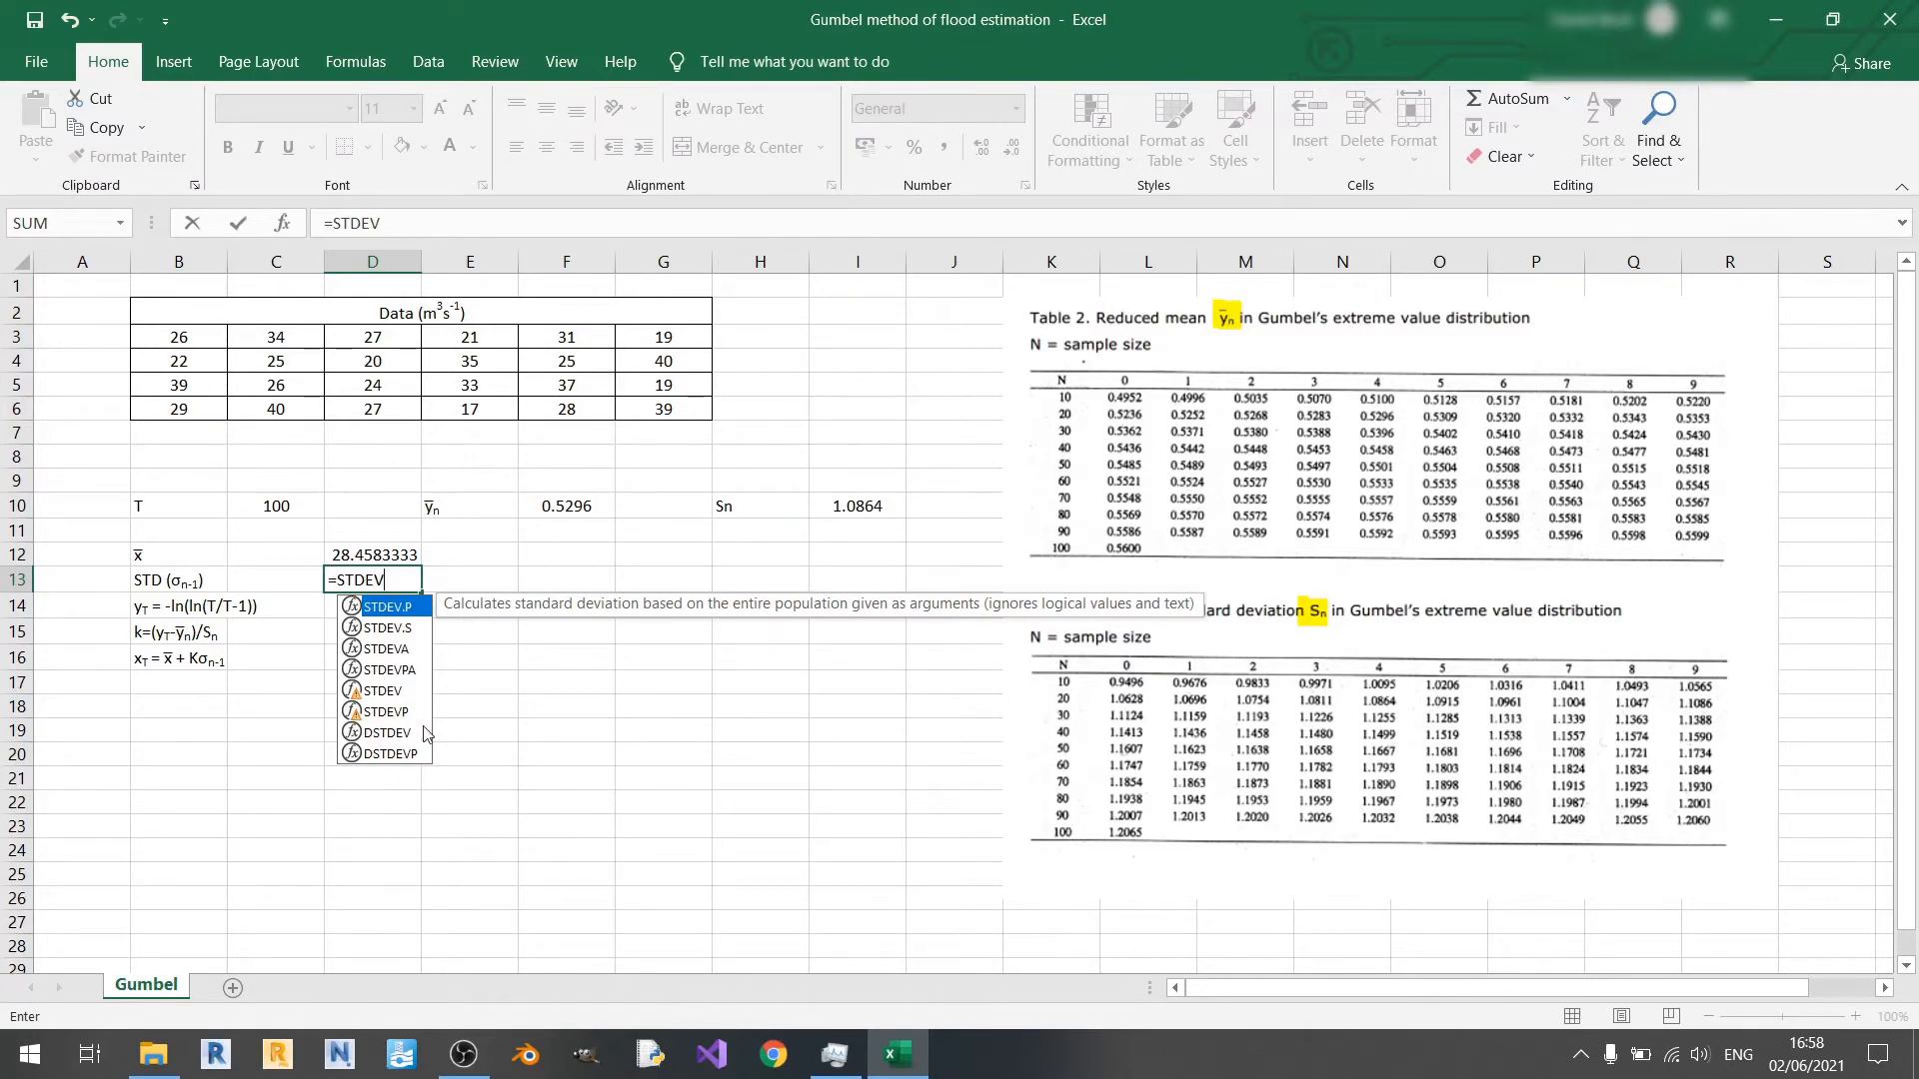
mouse_move(403, 622)
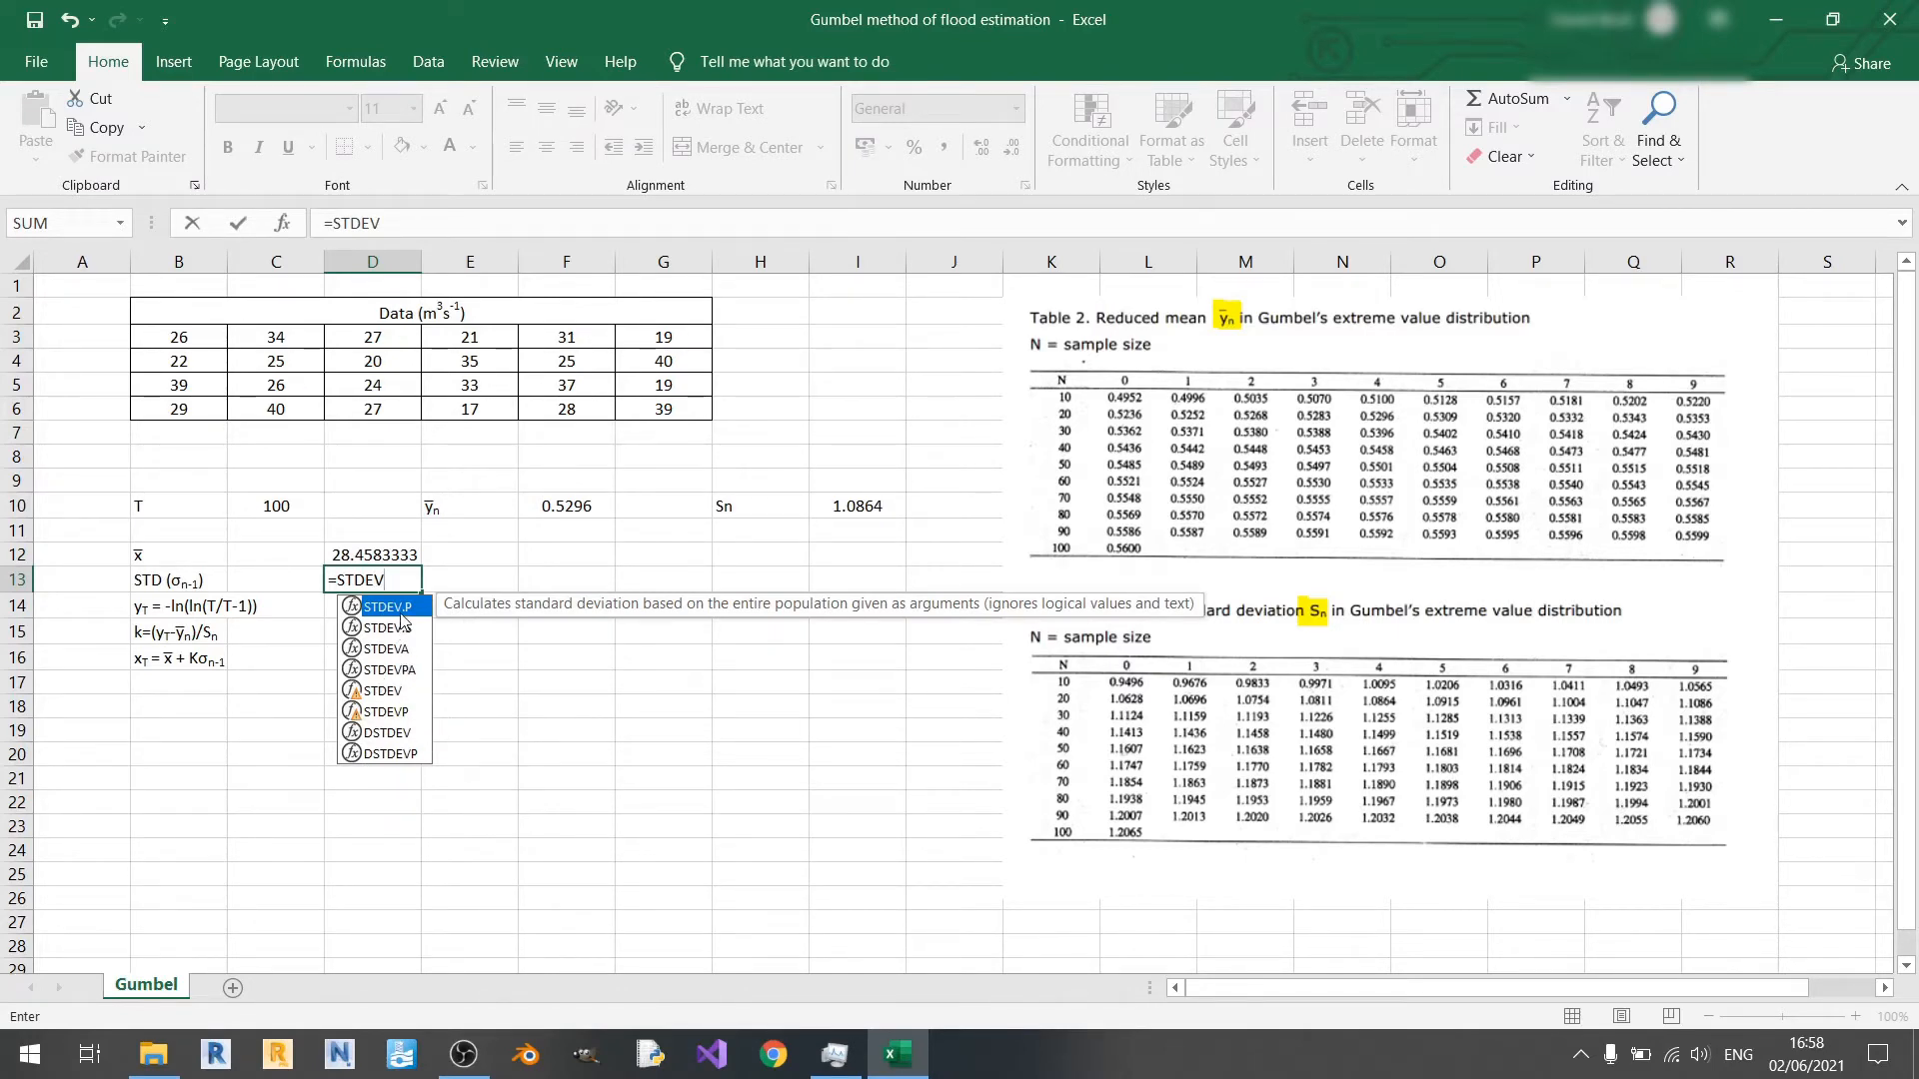
mouse_move(404, 635)
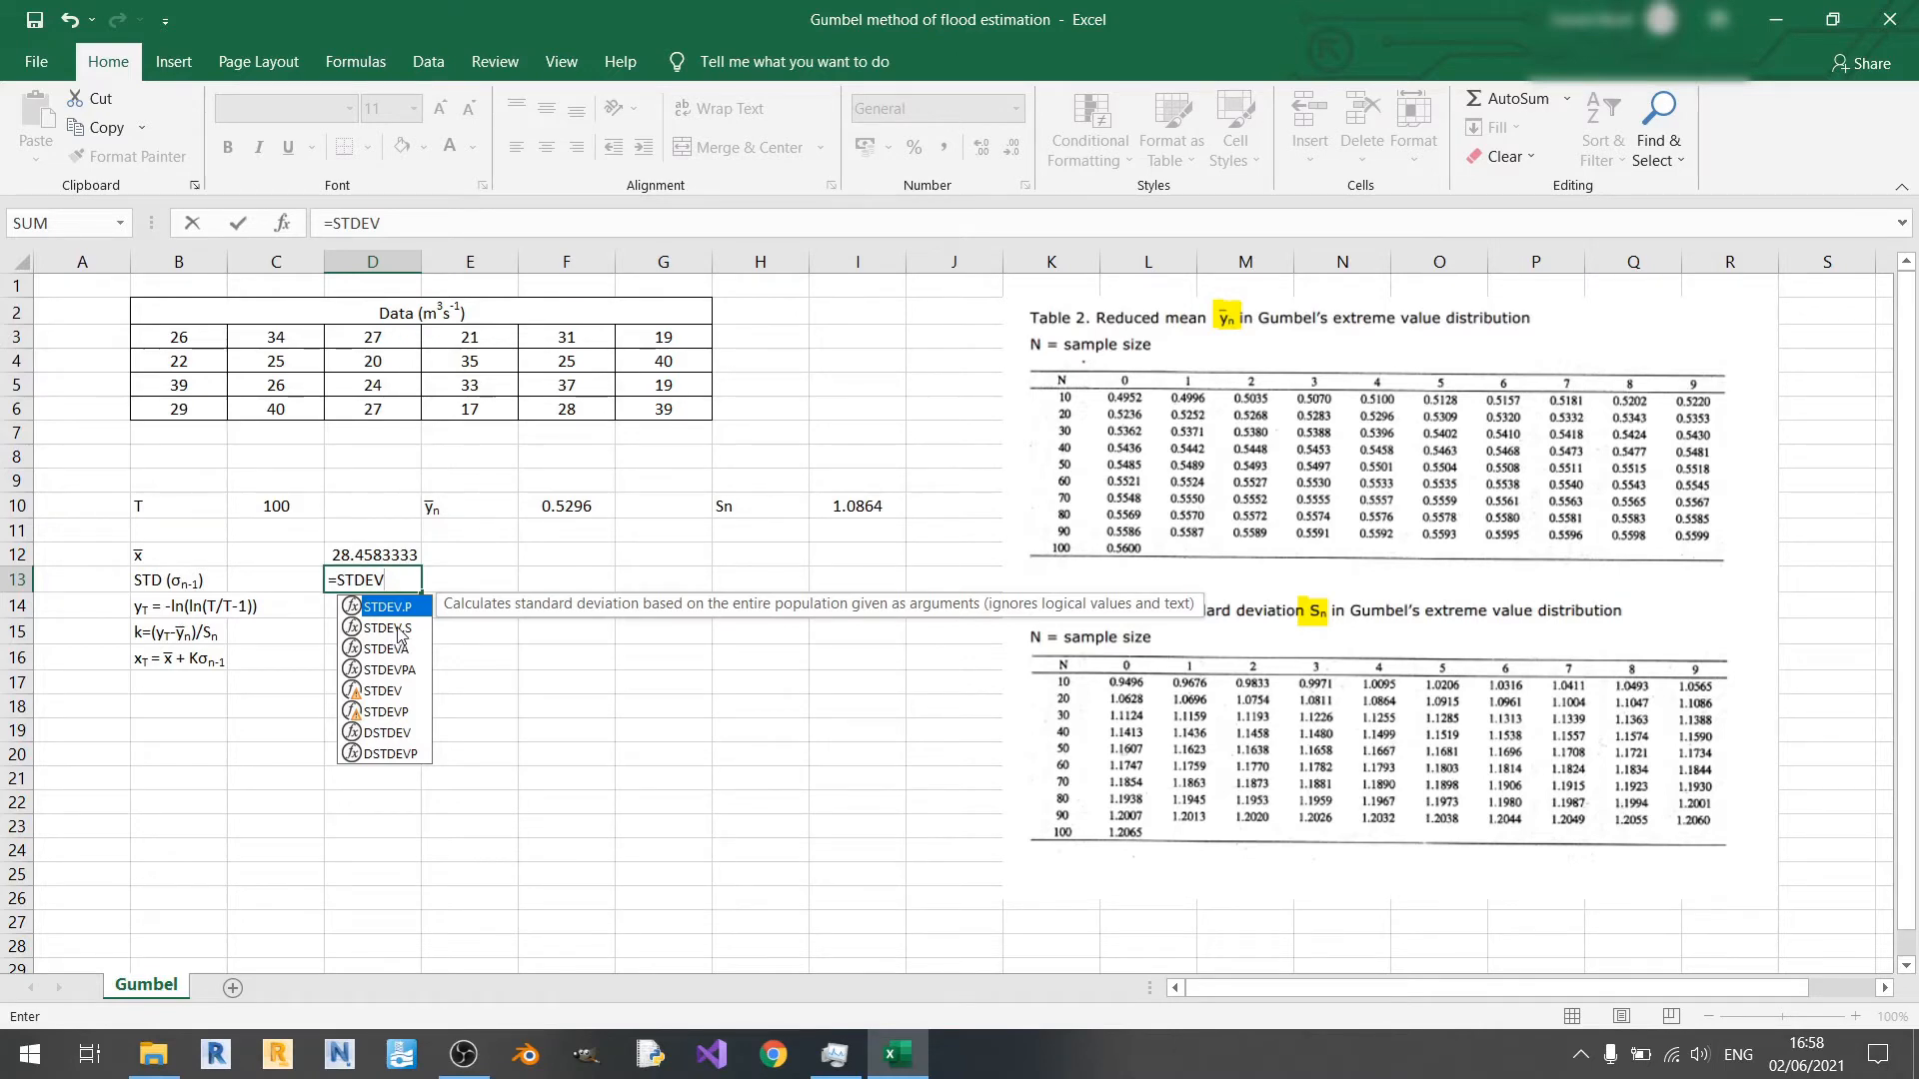
mouse_move(384, 625)
text(.S()
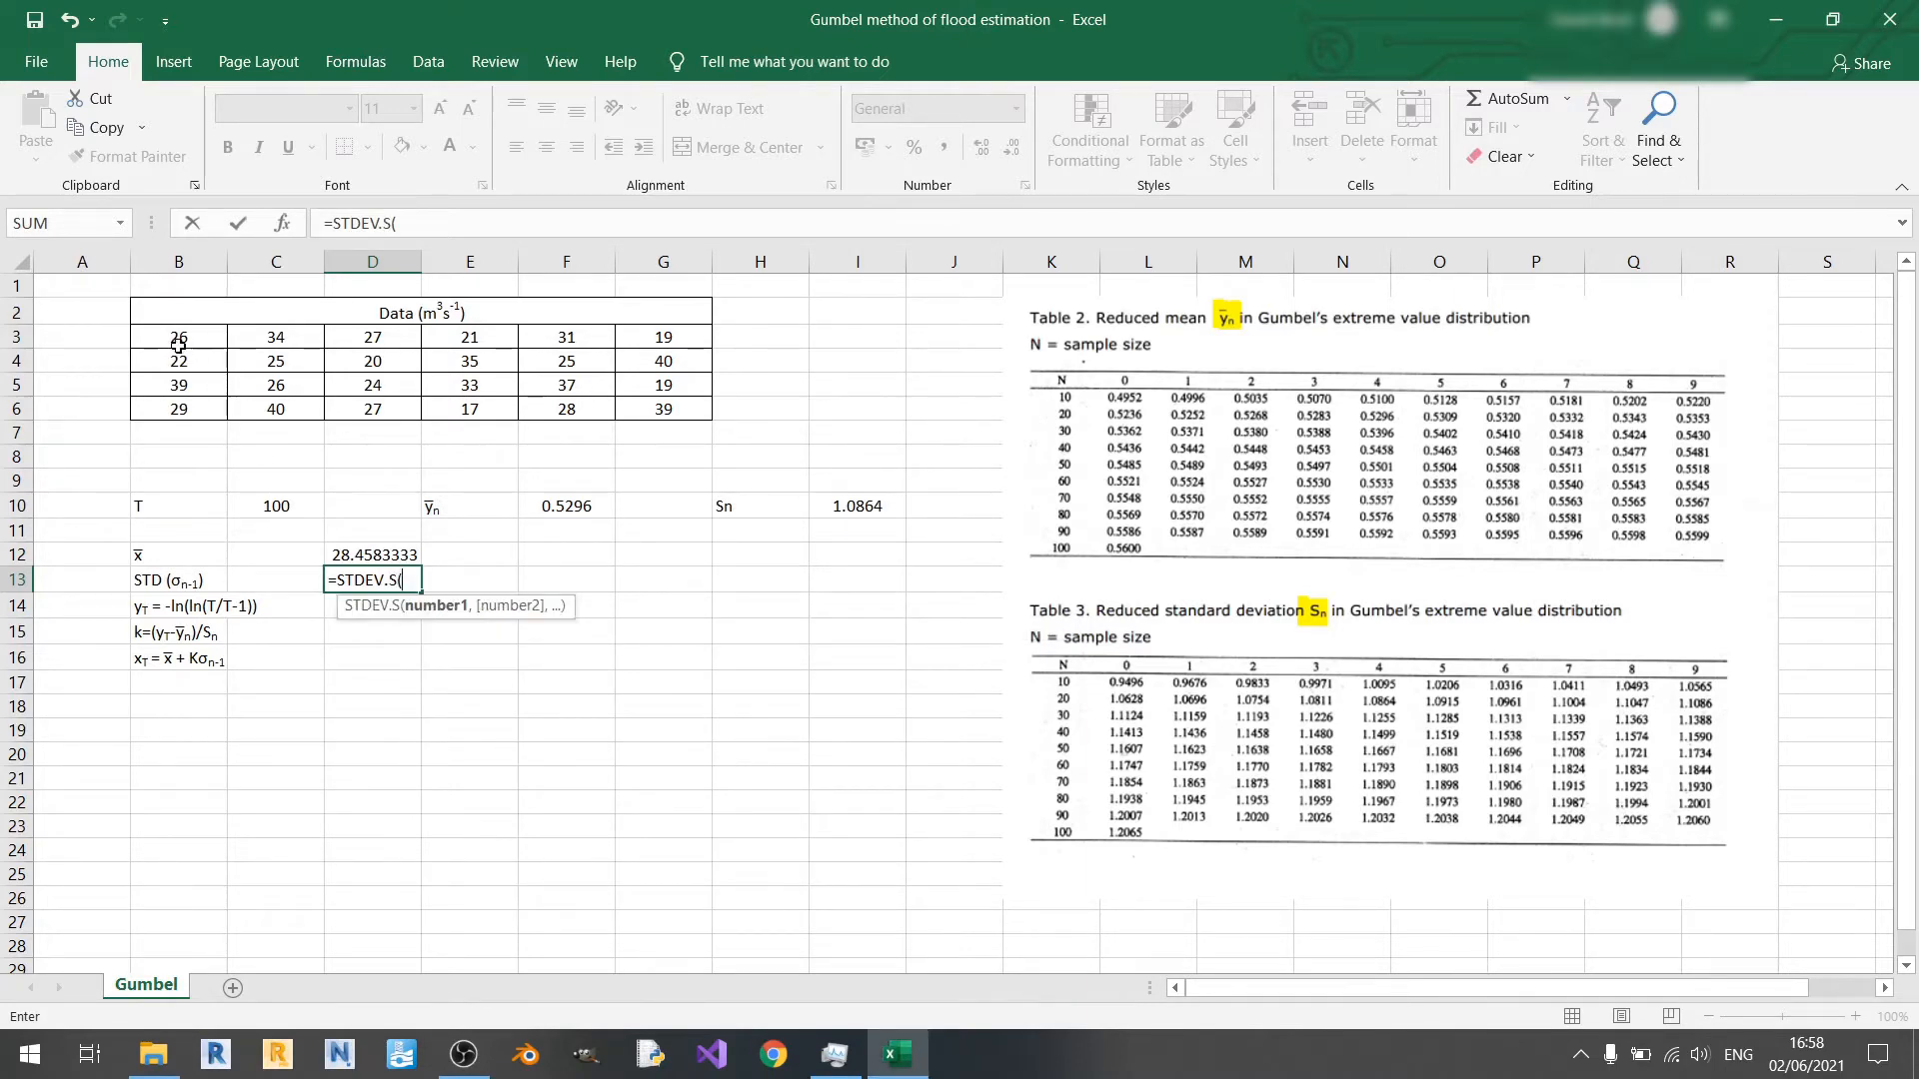
drag(178, 336, 663, 408)
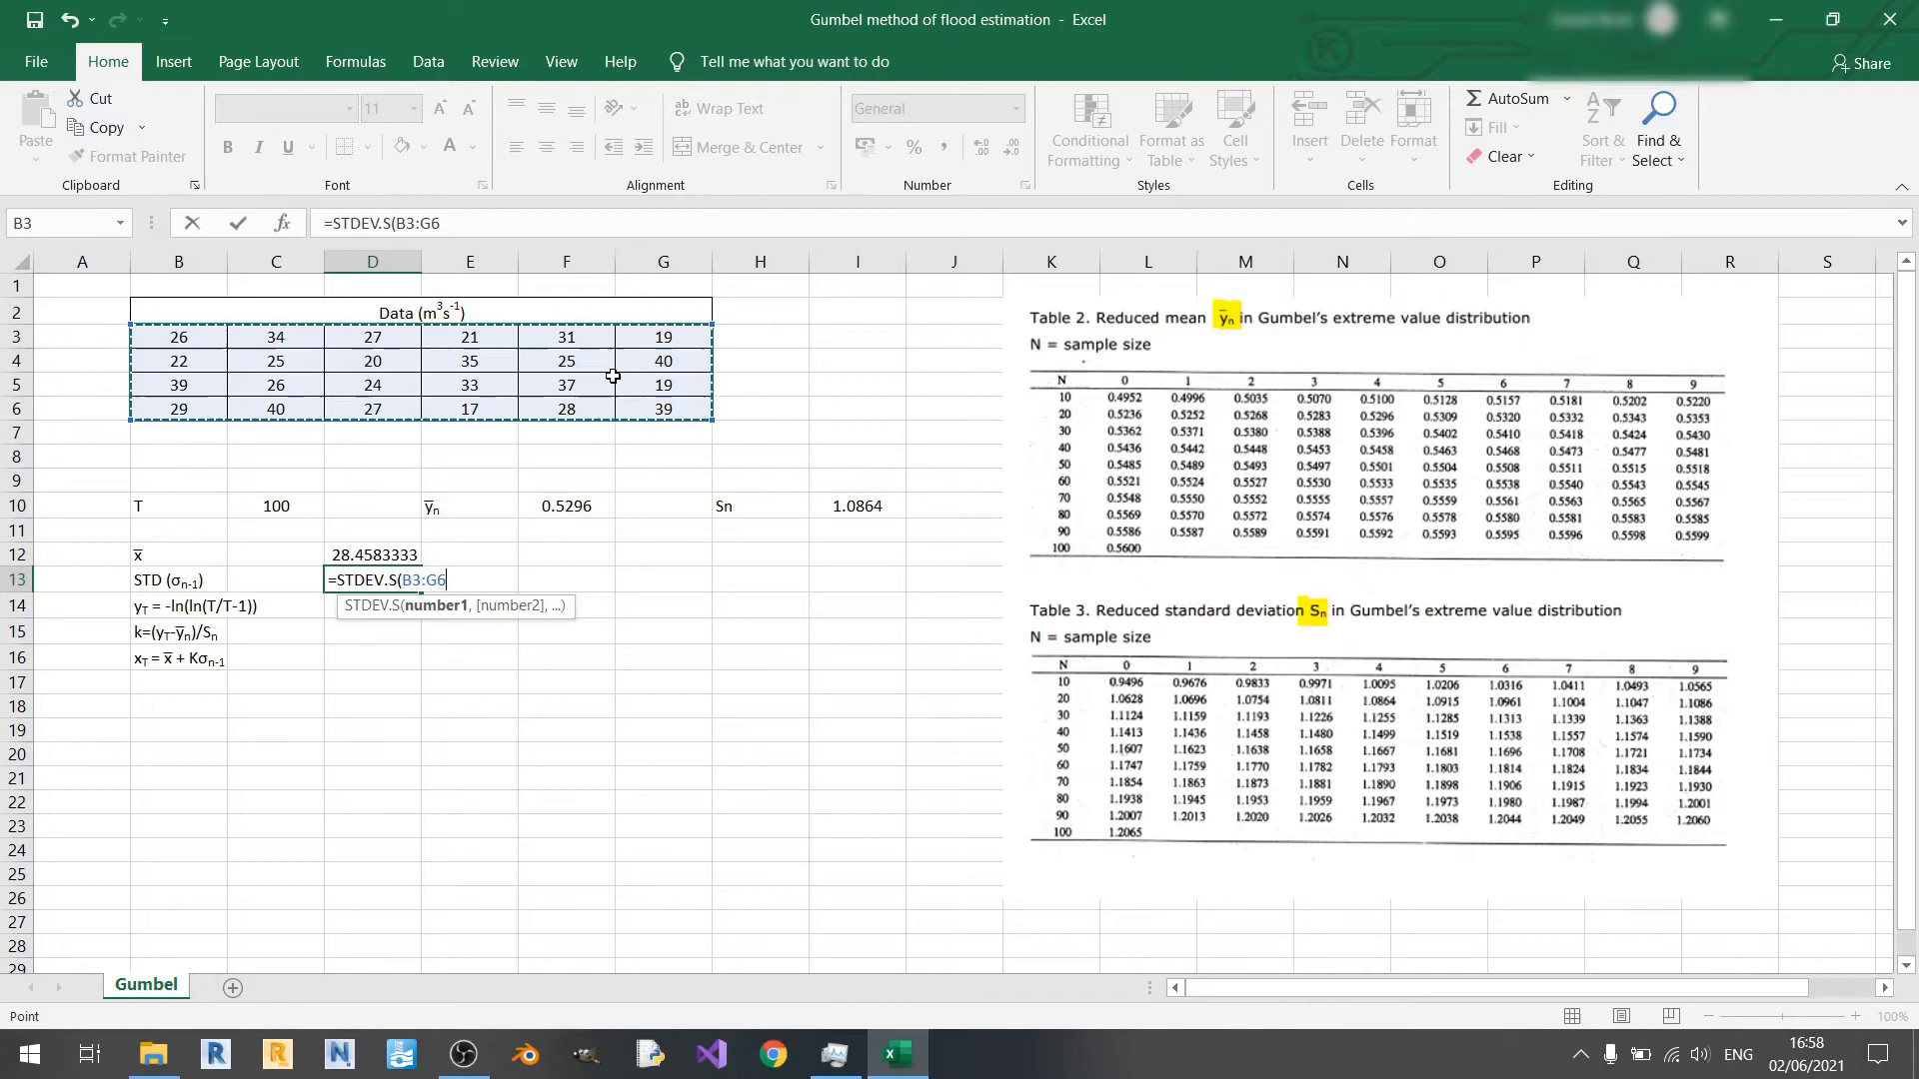
key(Return)
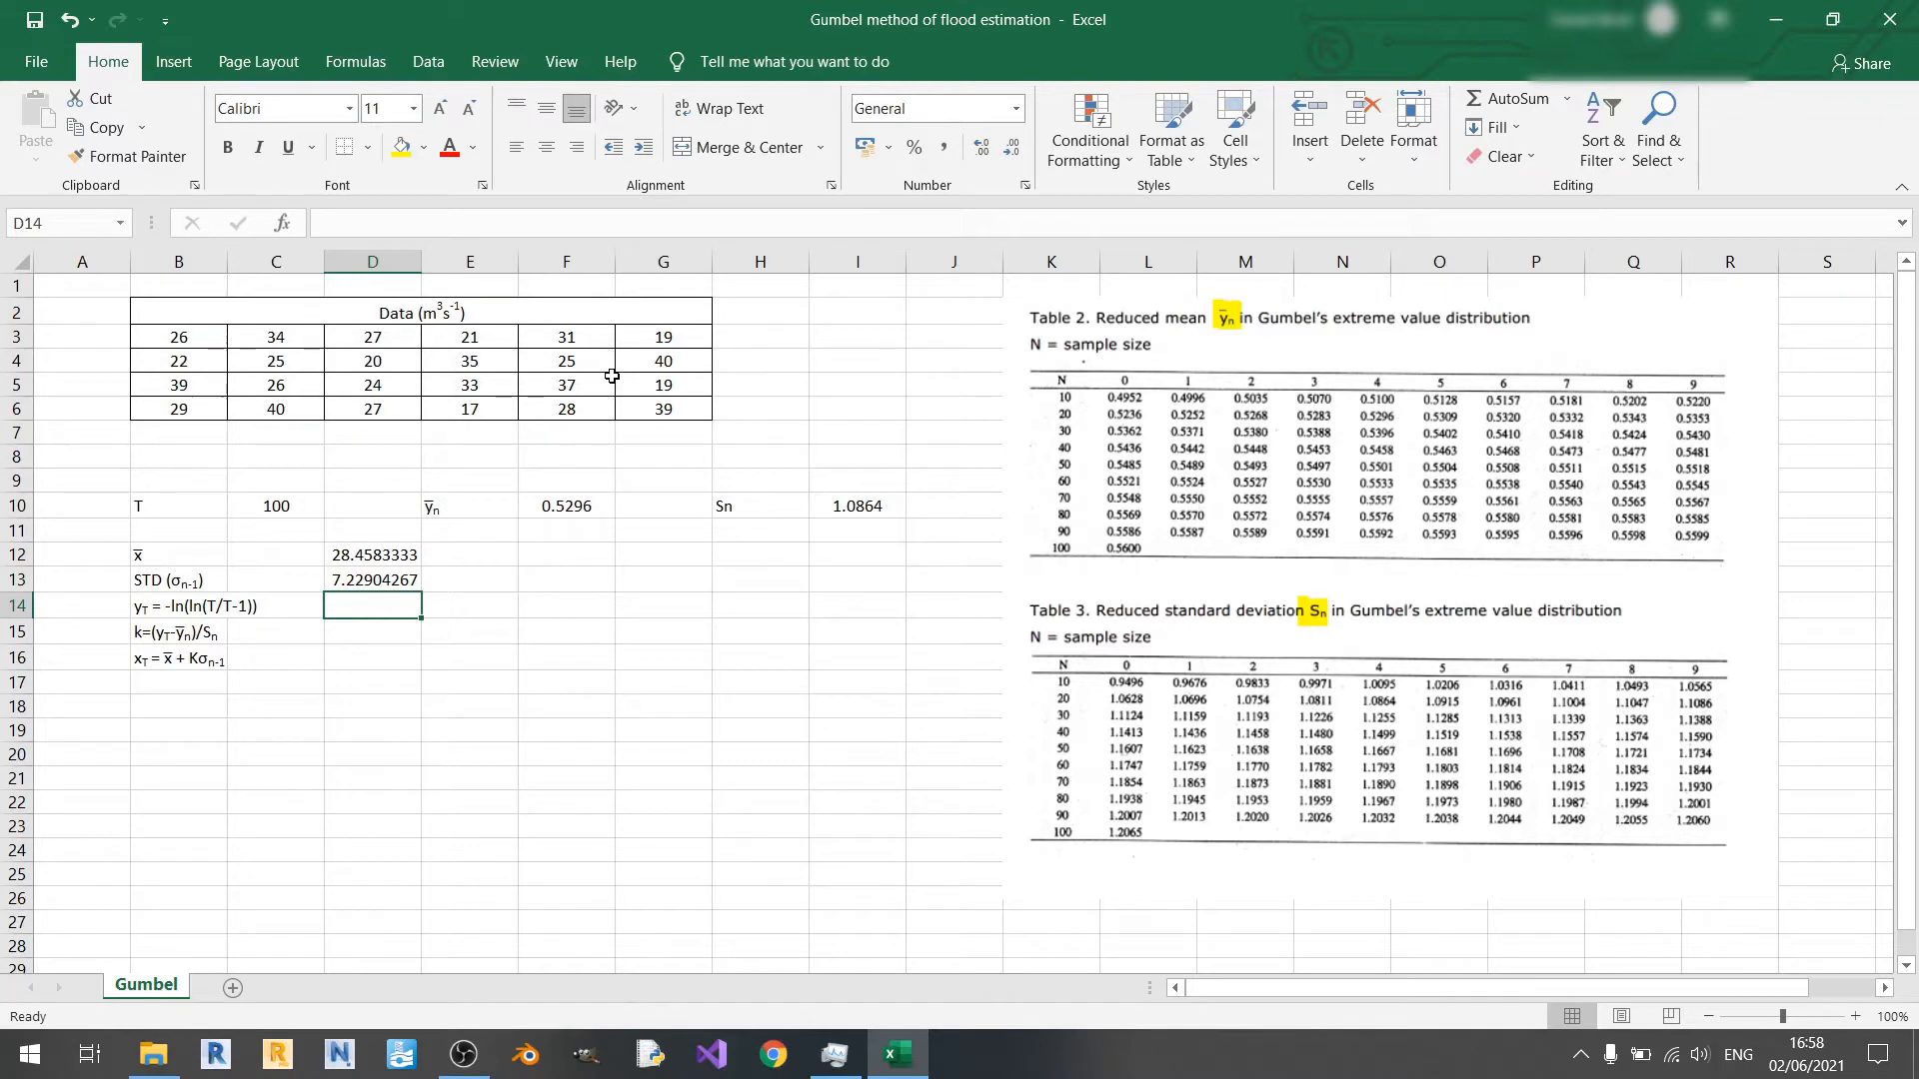
mouse_move(526, 506)
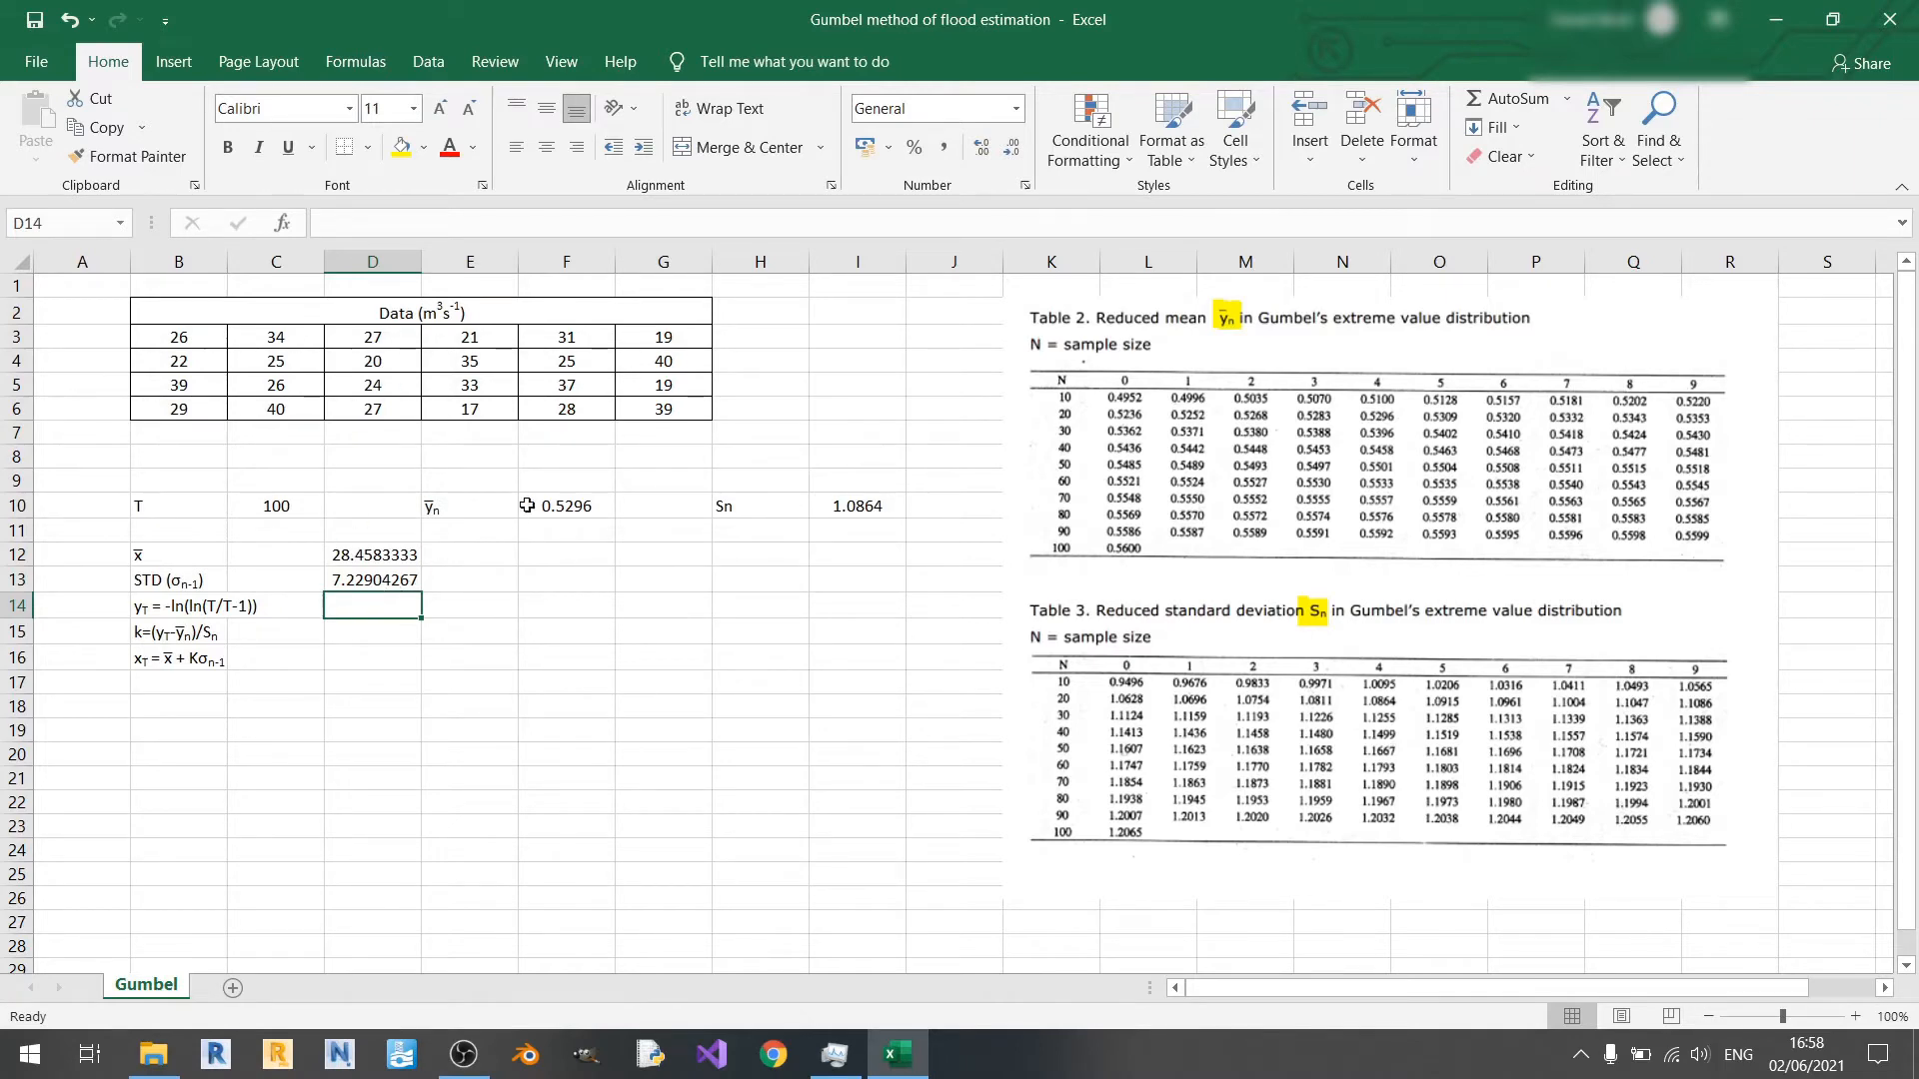
mouse_move(276, 642)
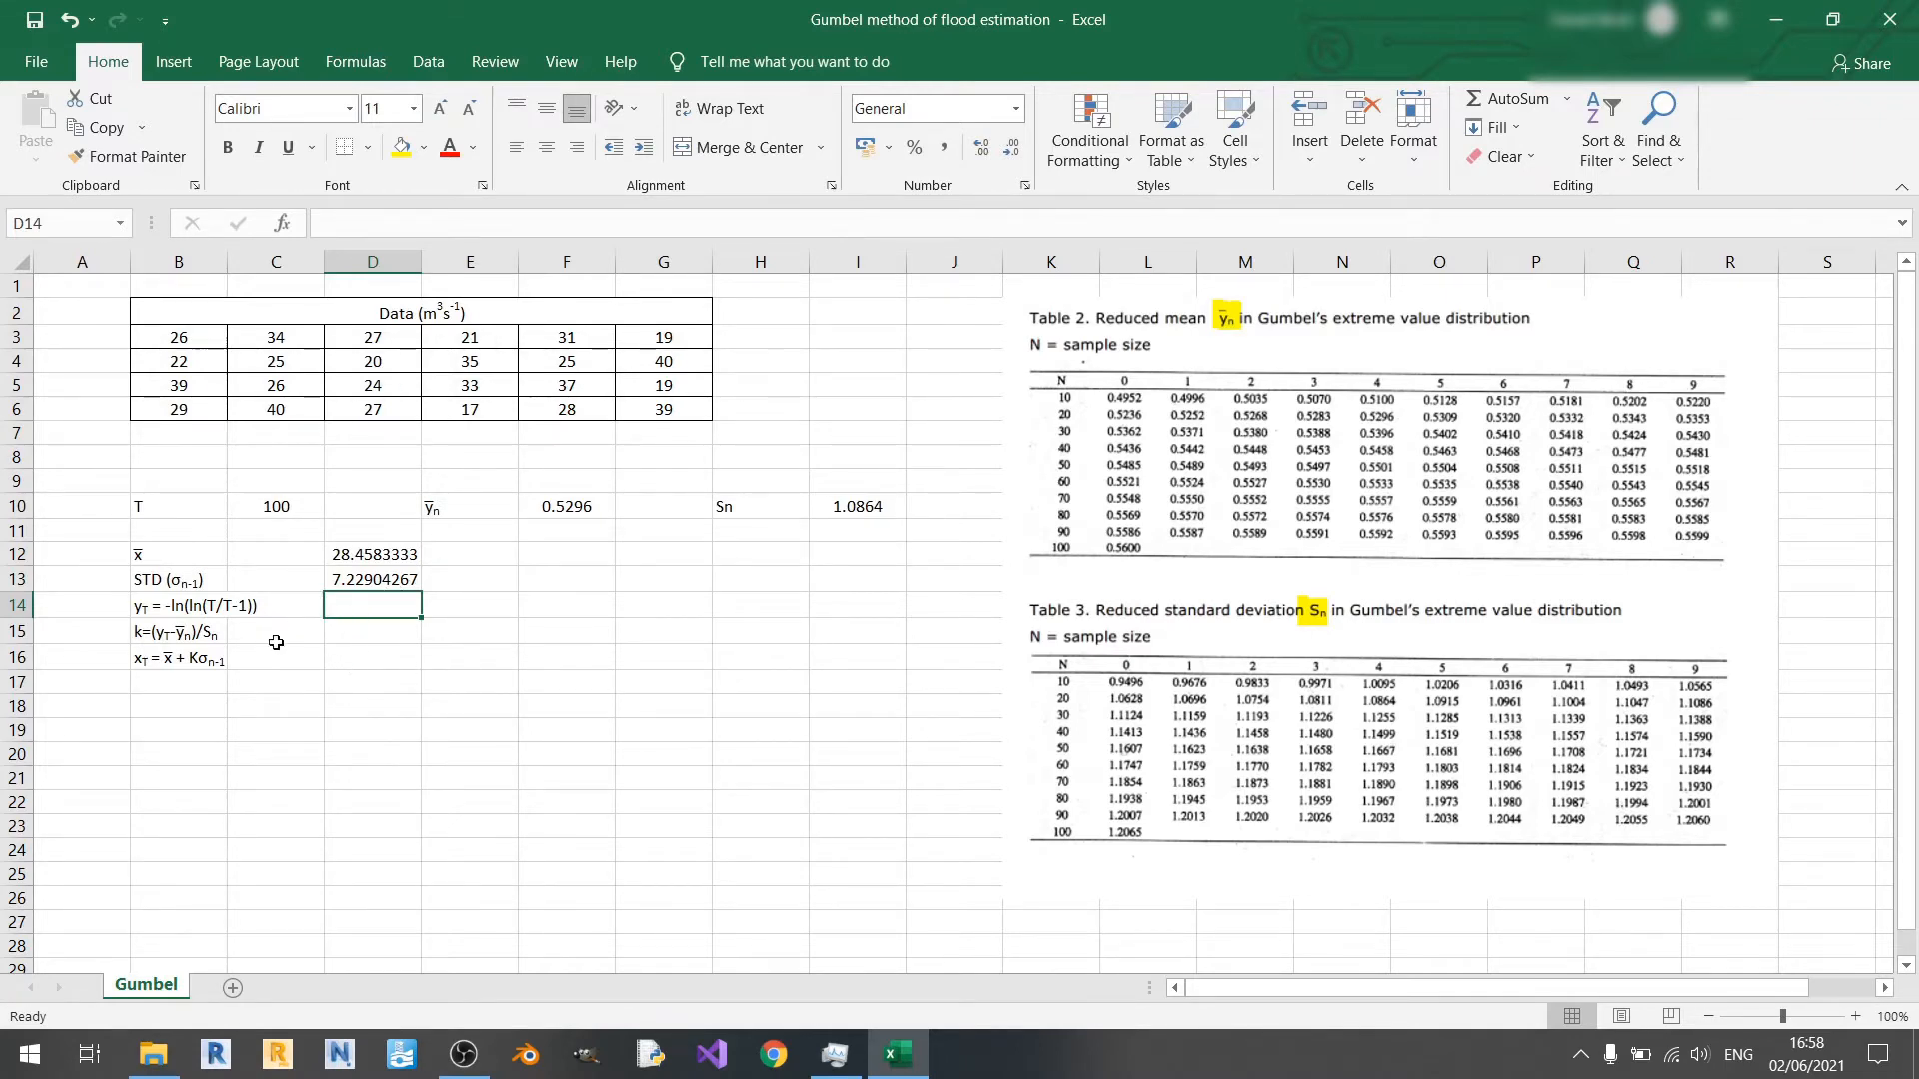
mouse_move(420, 662)
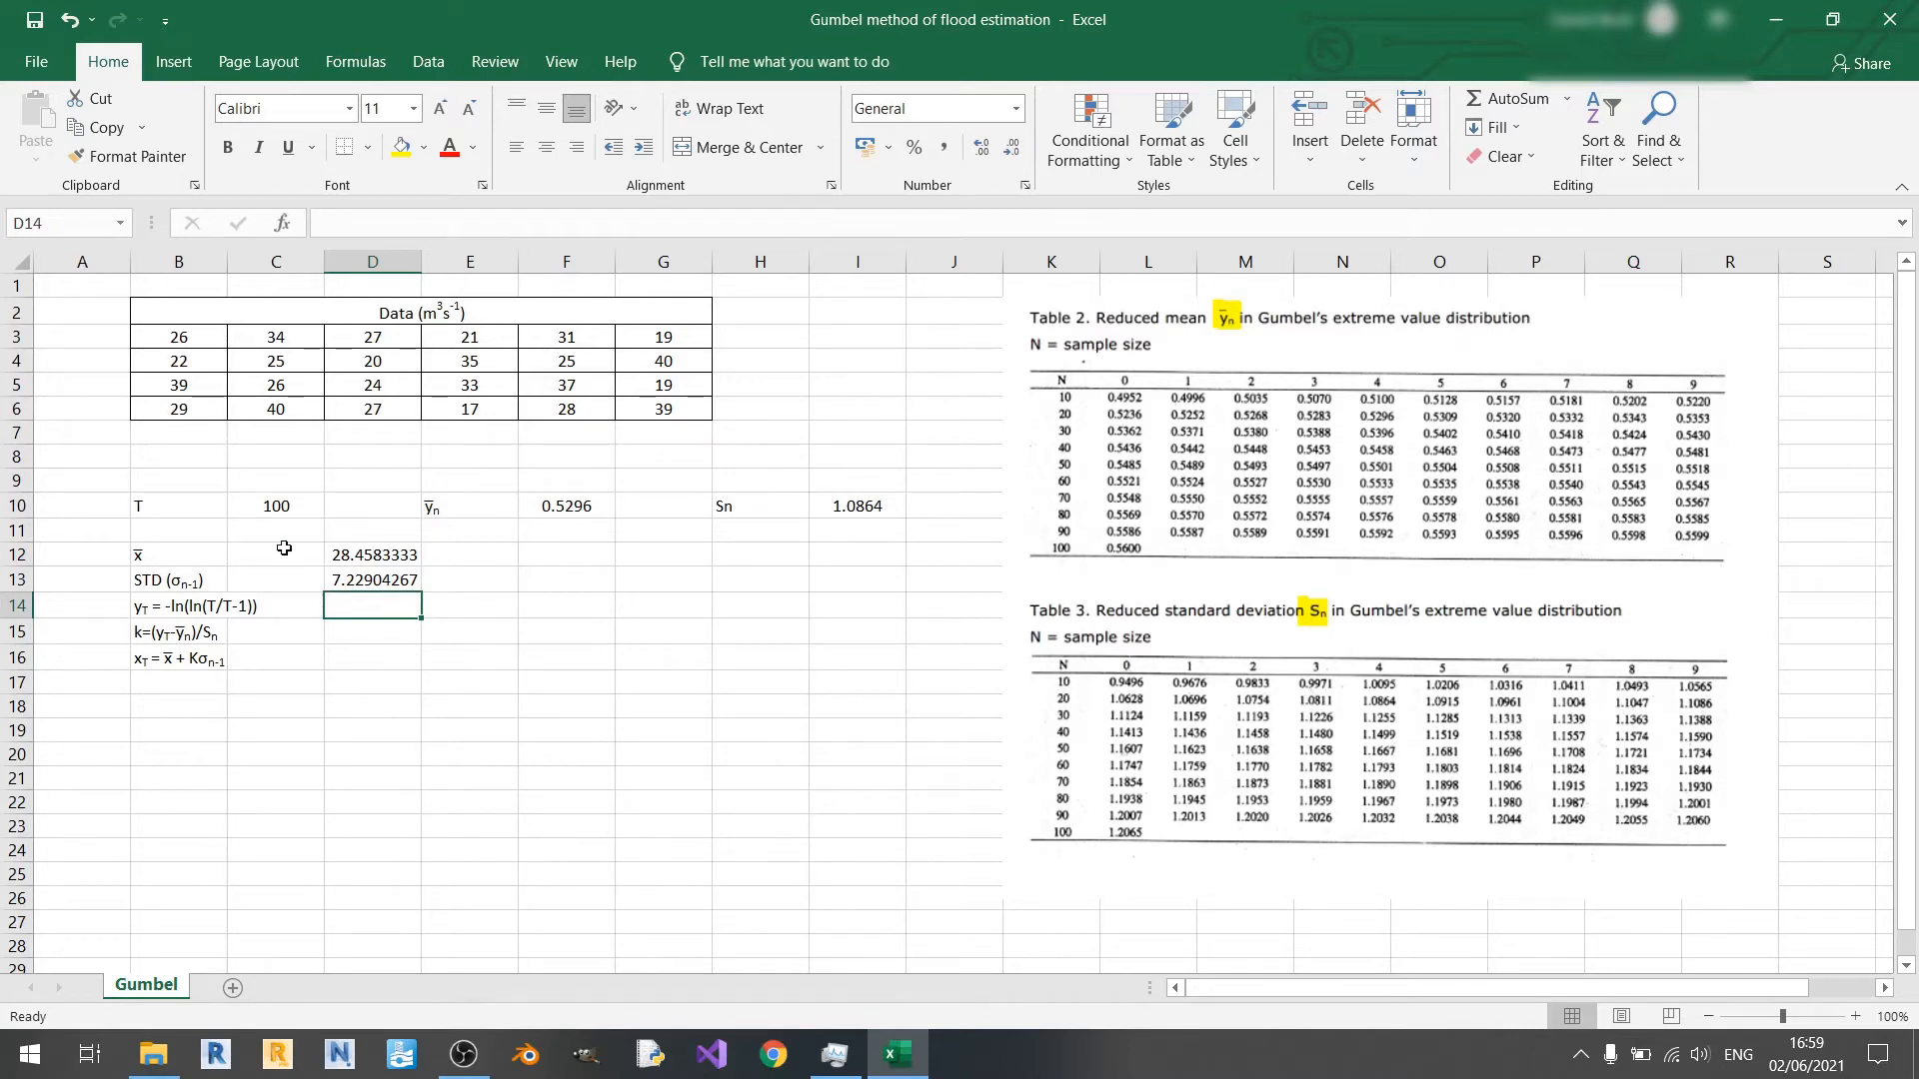
click(373, 580)
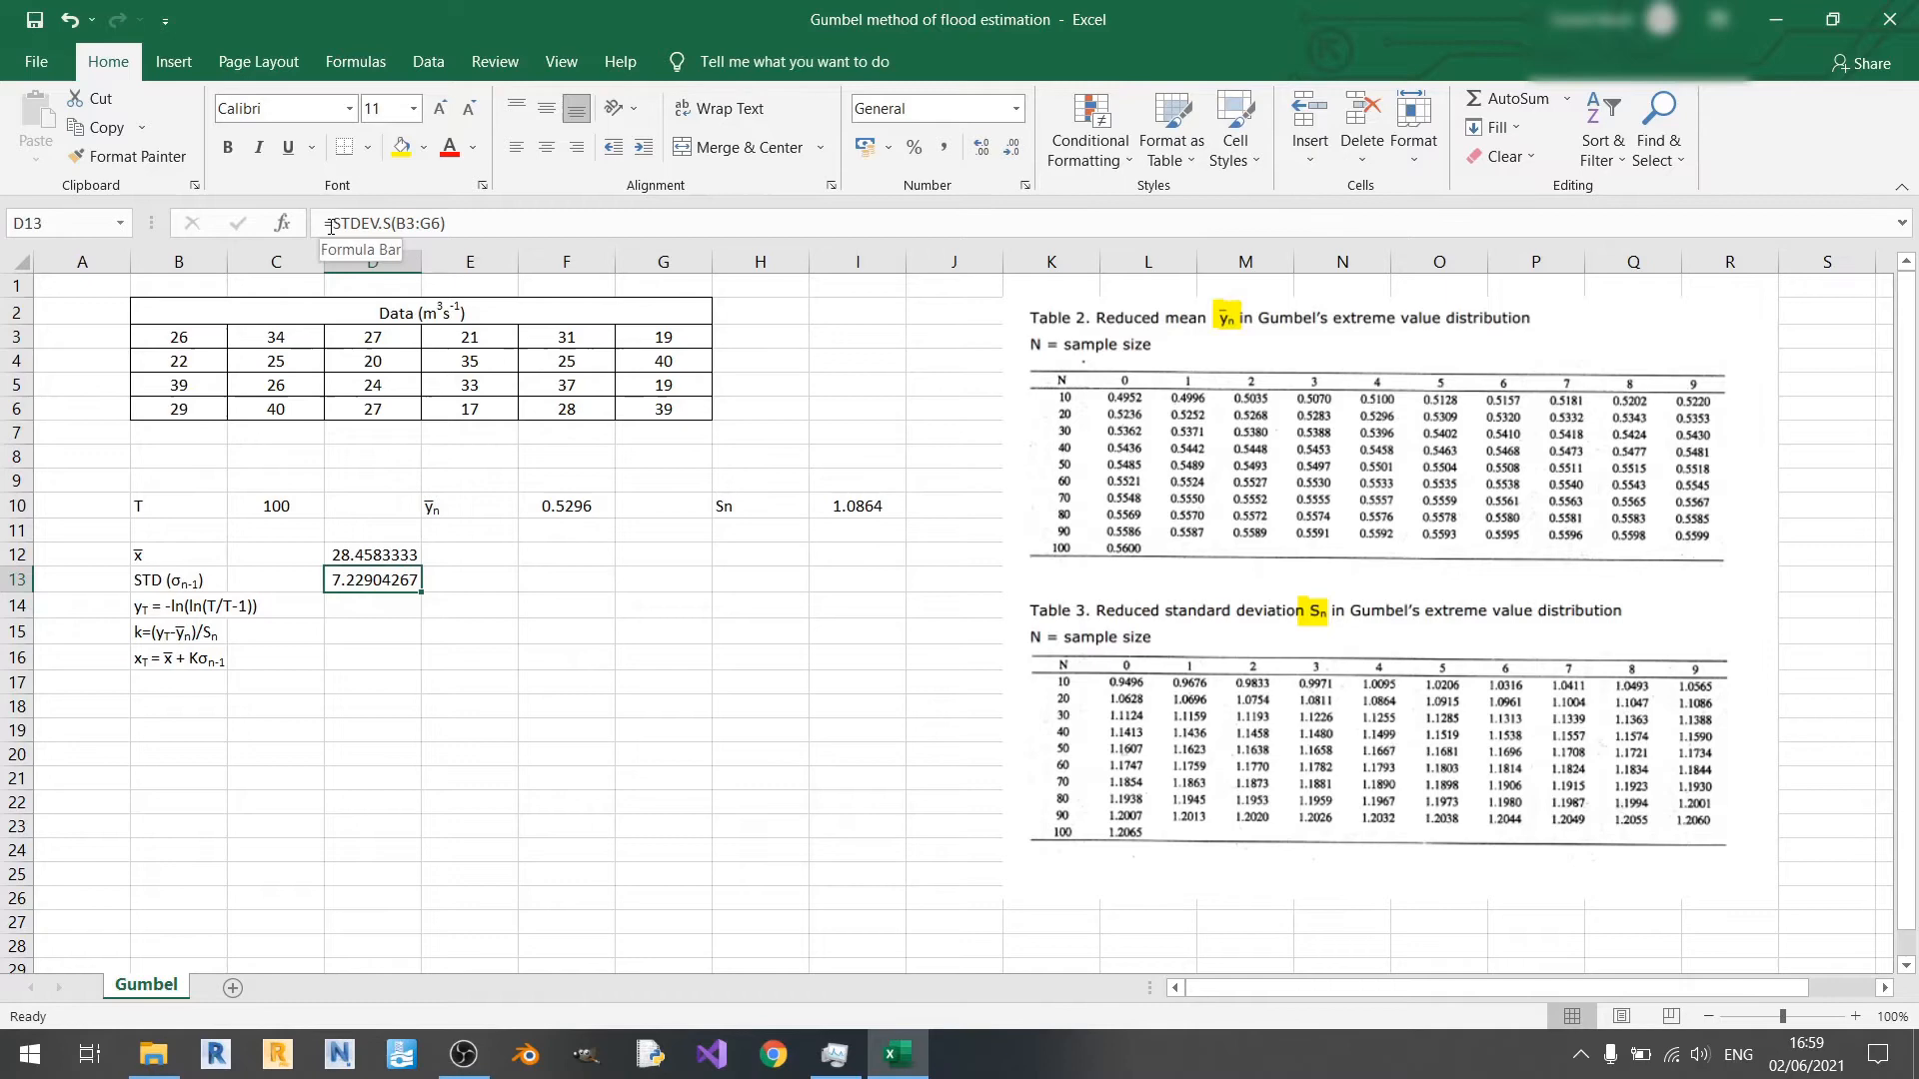
mouse_move(446, 618)
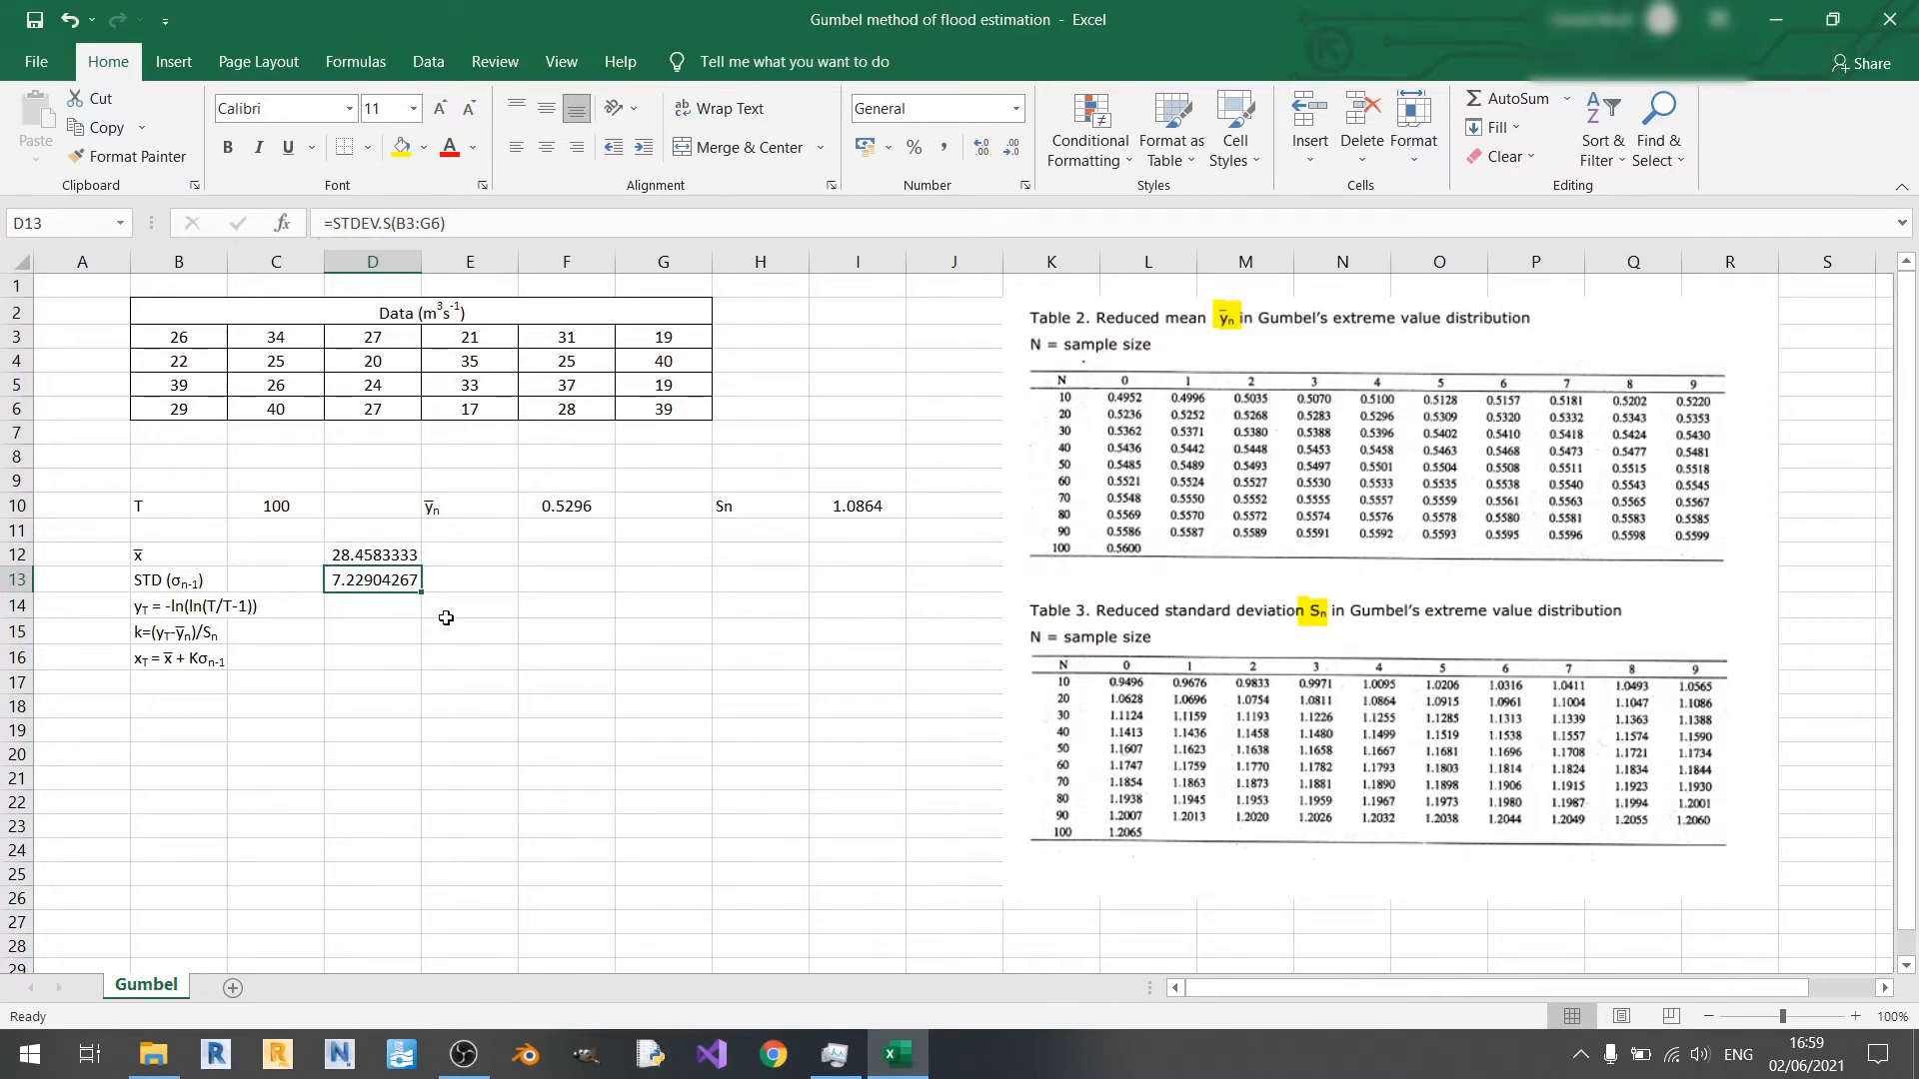
click(371, 606)
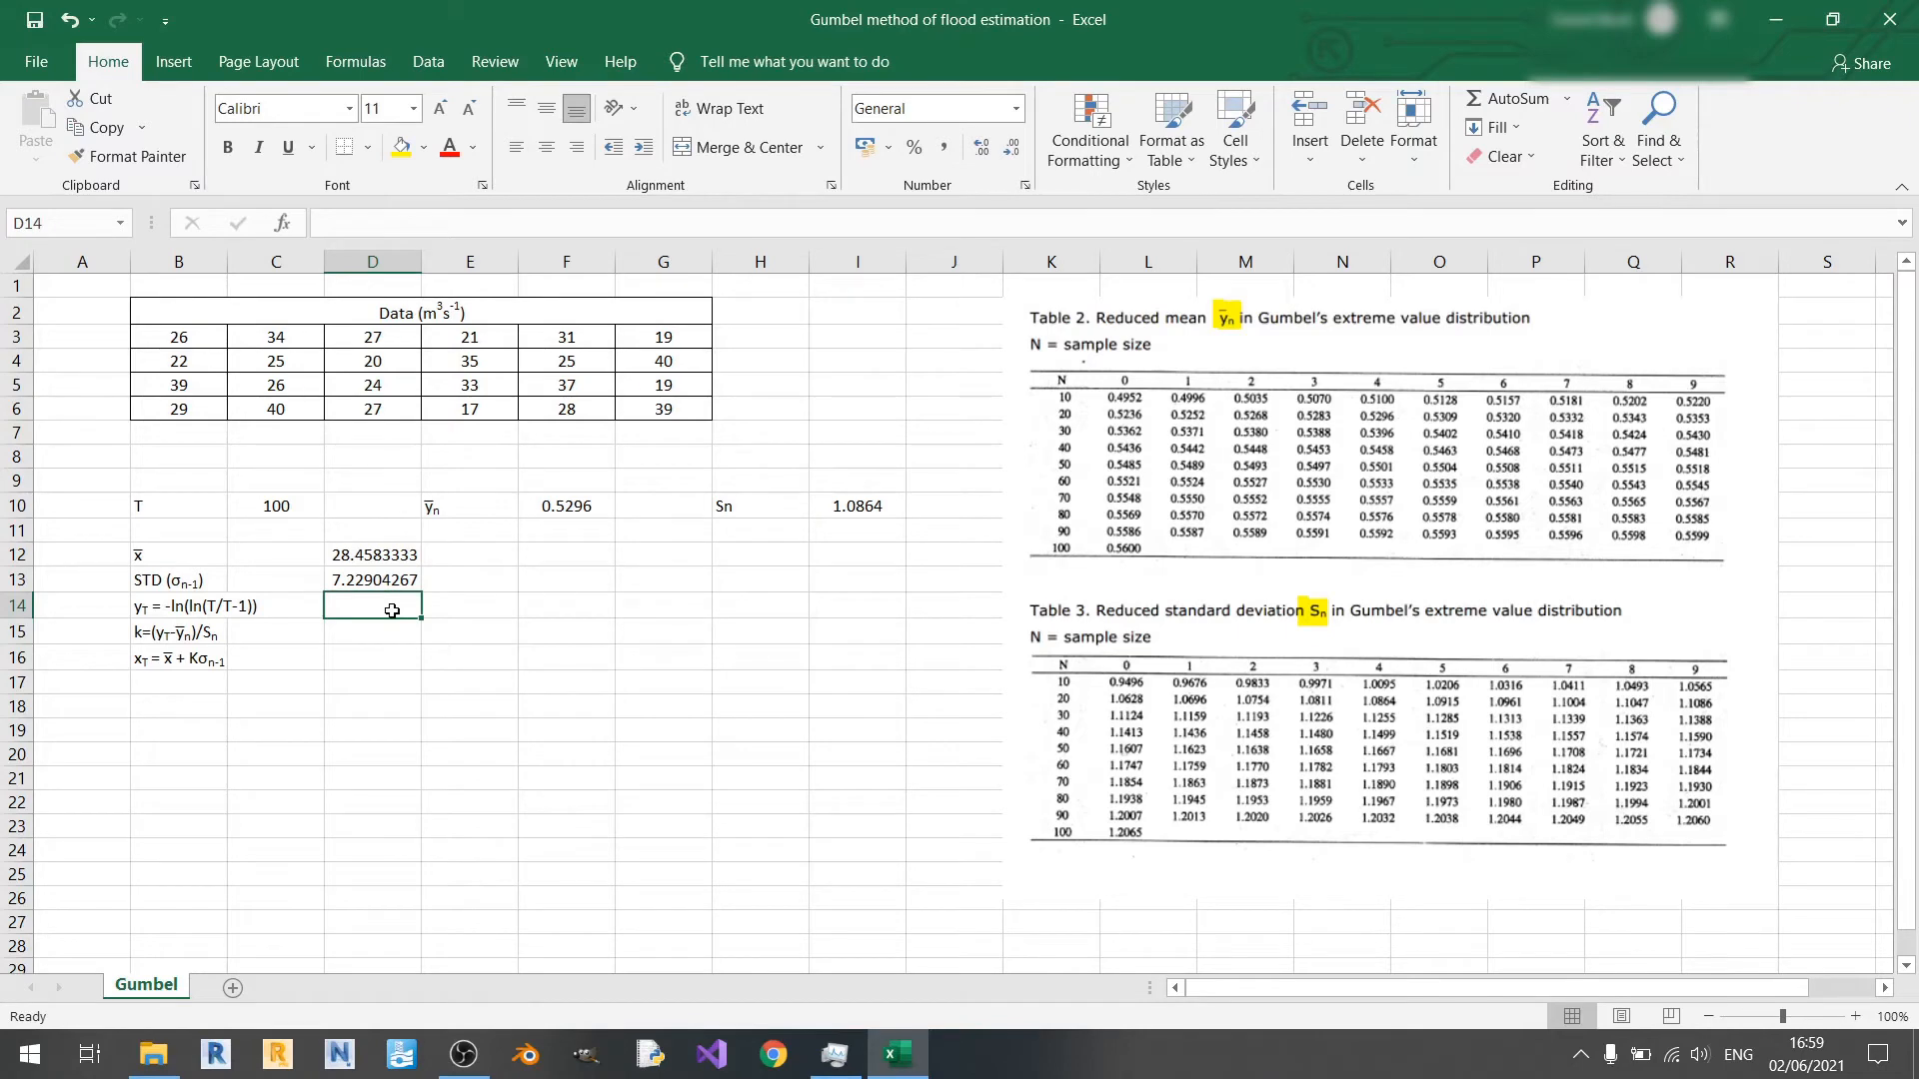
mouse_move(279, 506)
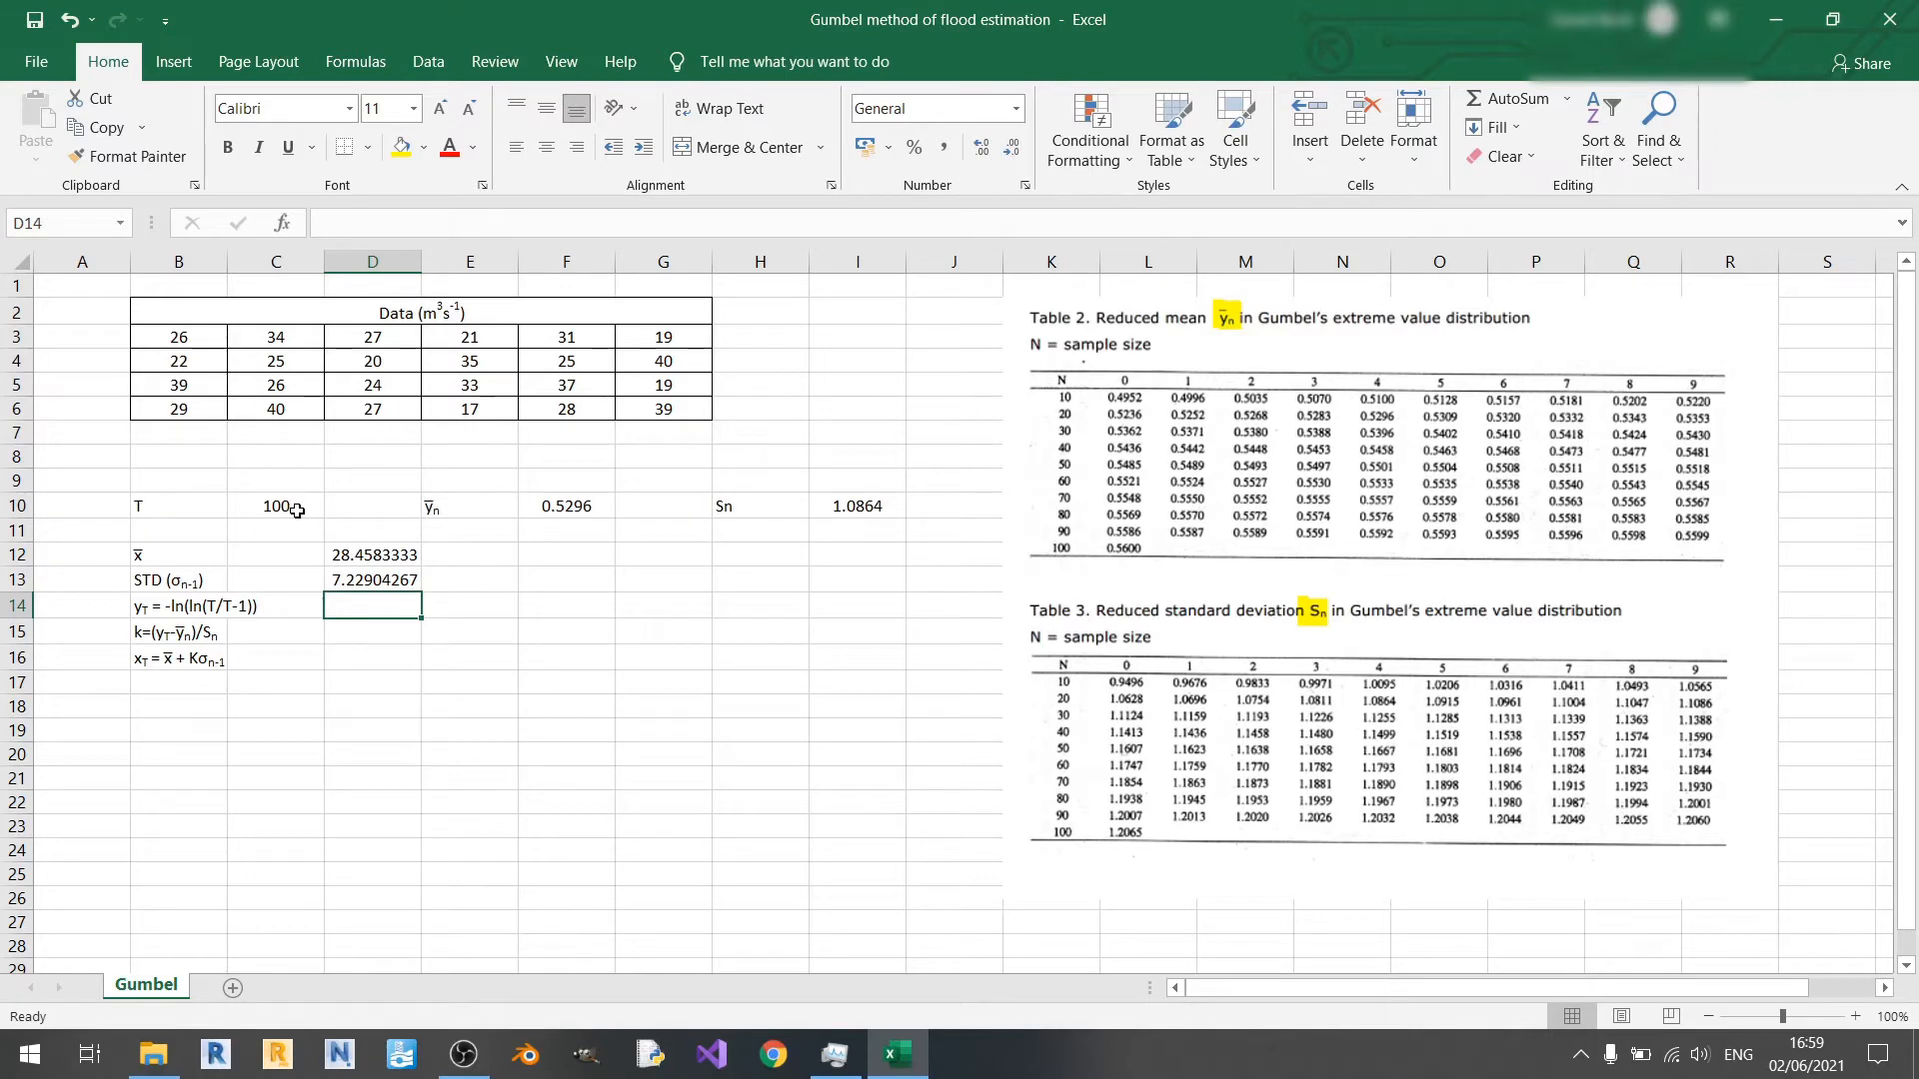
mouse_move(436, 686)
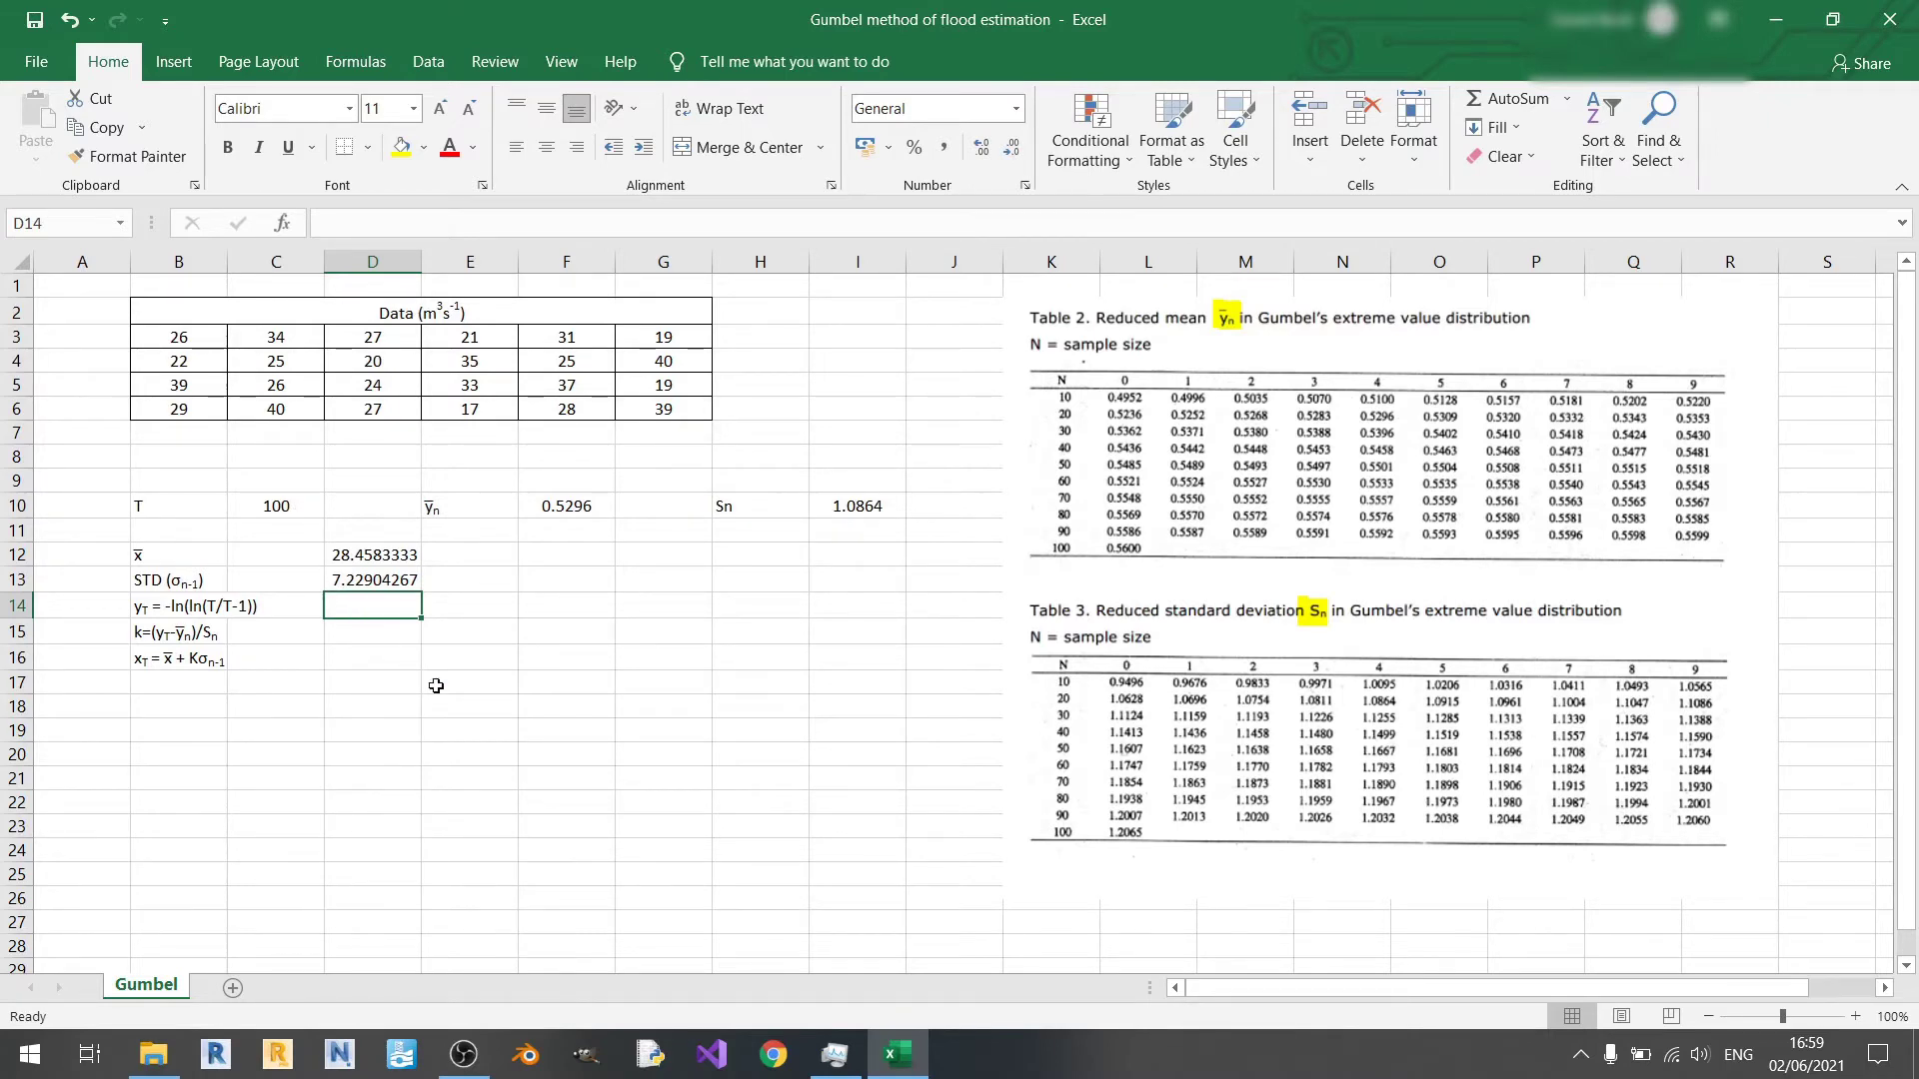
Step: Enter yT = -LN(LN(C10/(C10-1))) in D14 using T = 100, giving 4.6001
text(=)
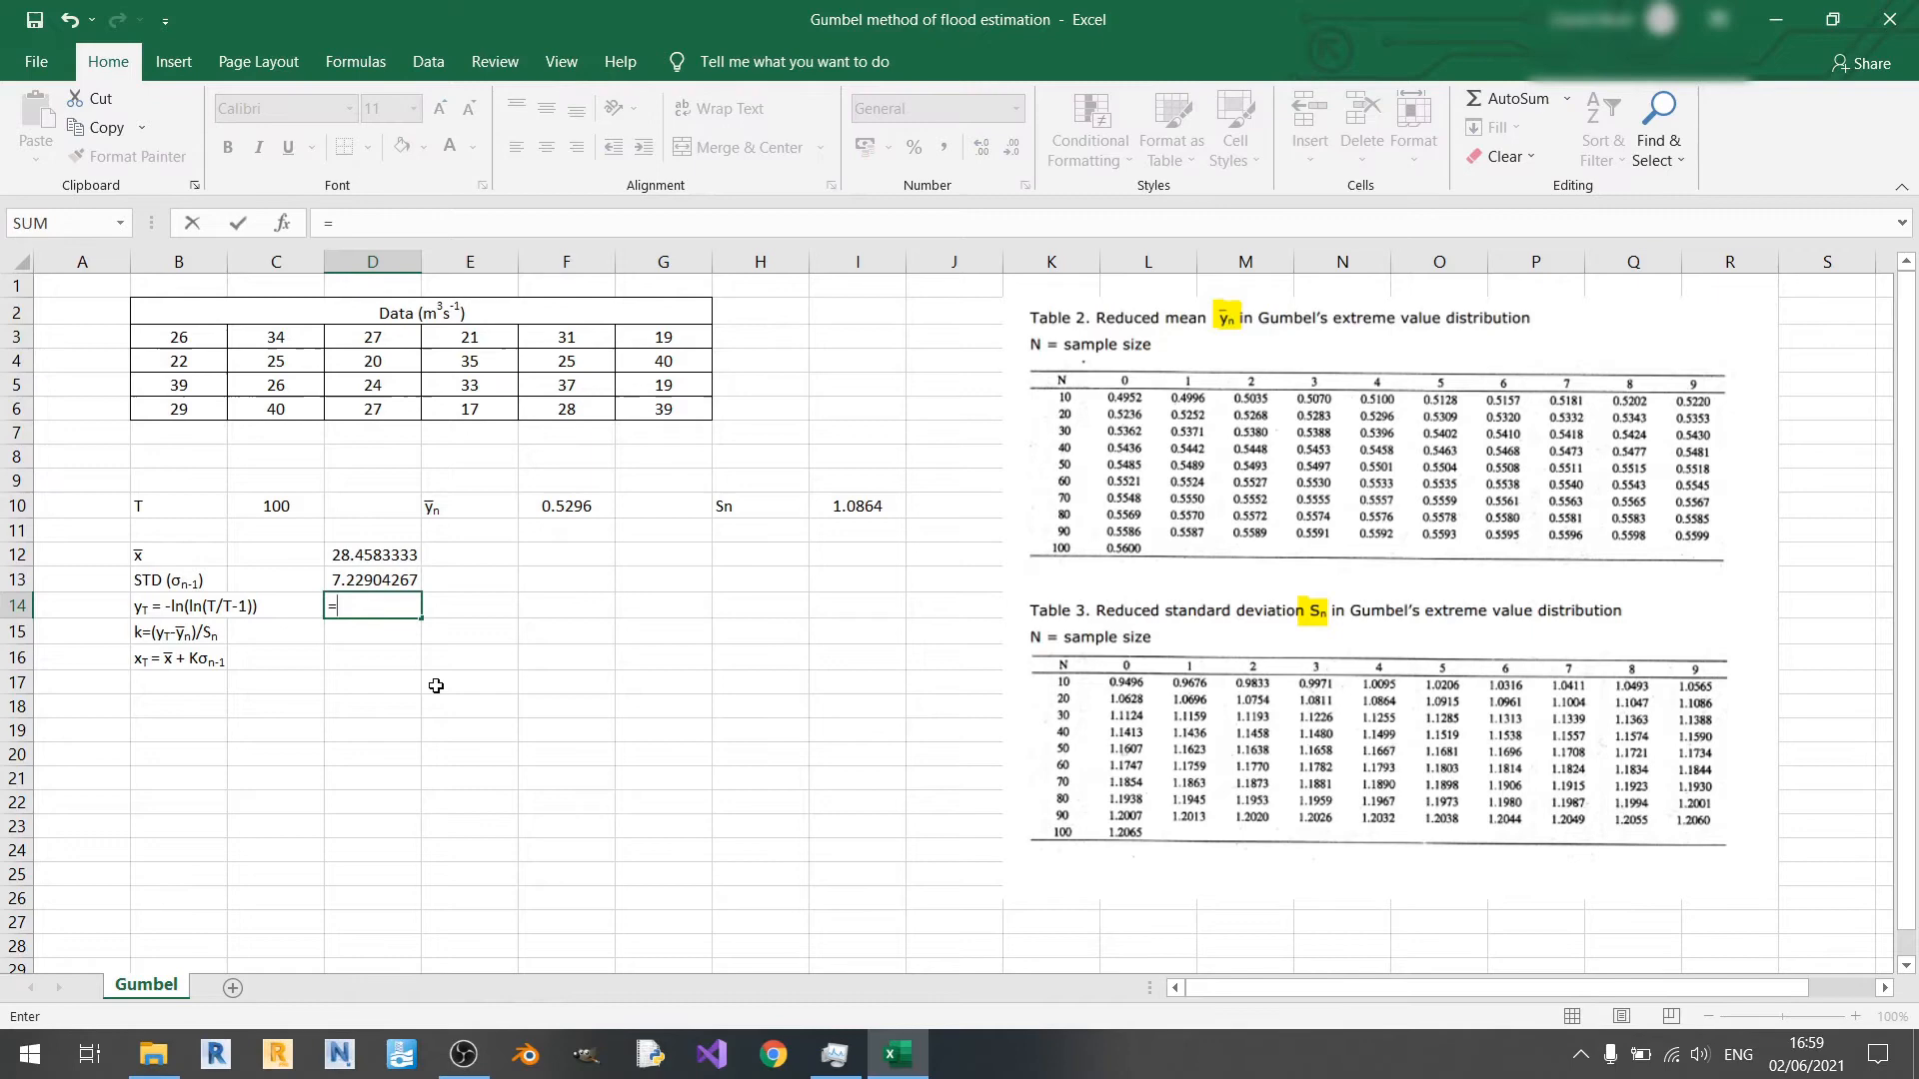
text(-LN)
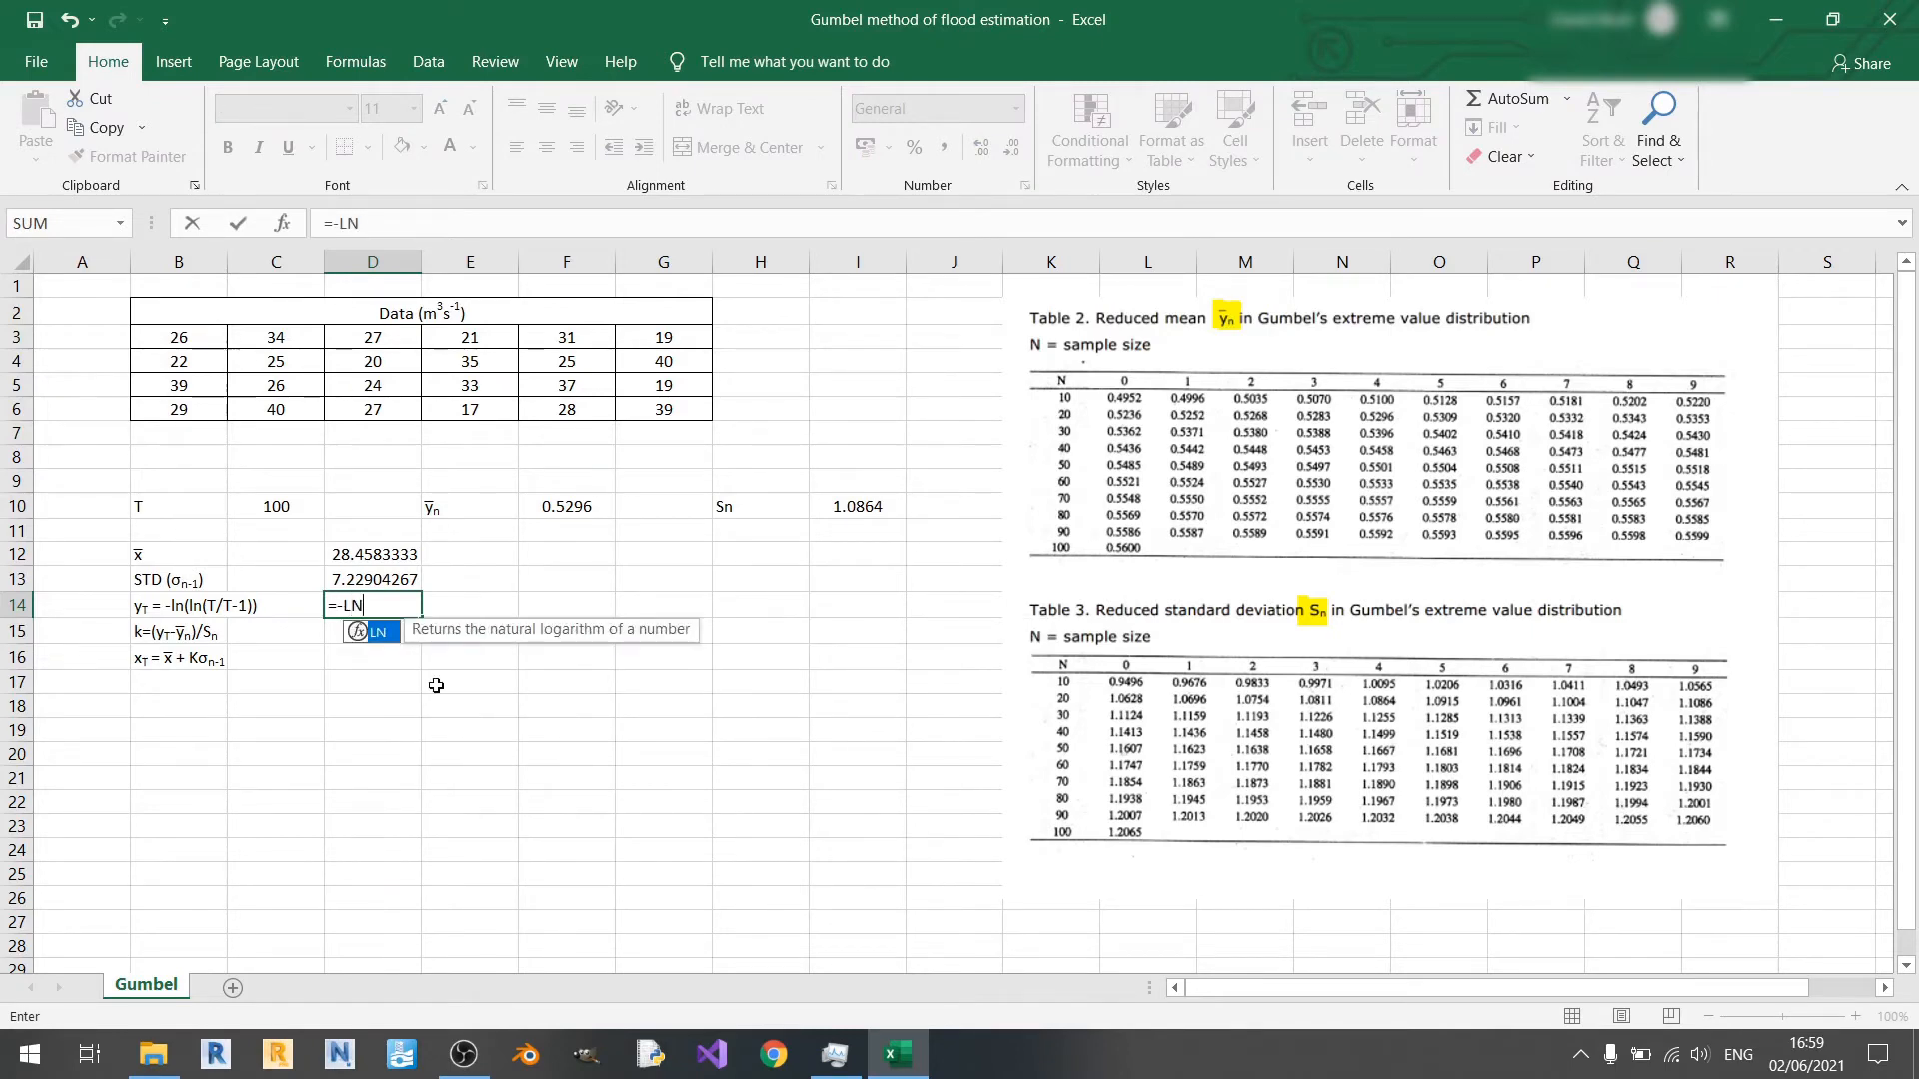
text(()
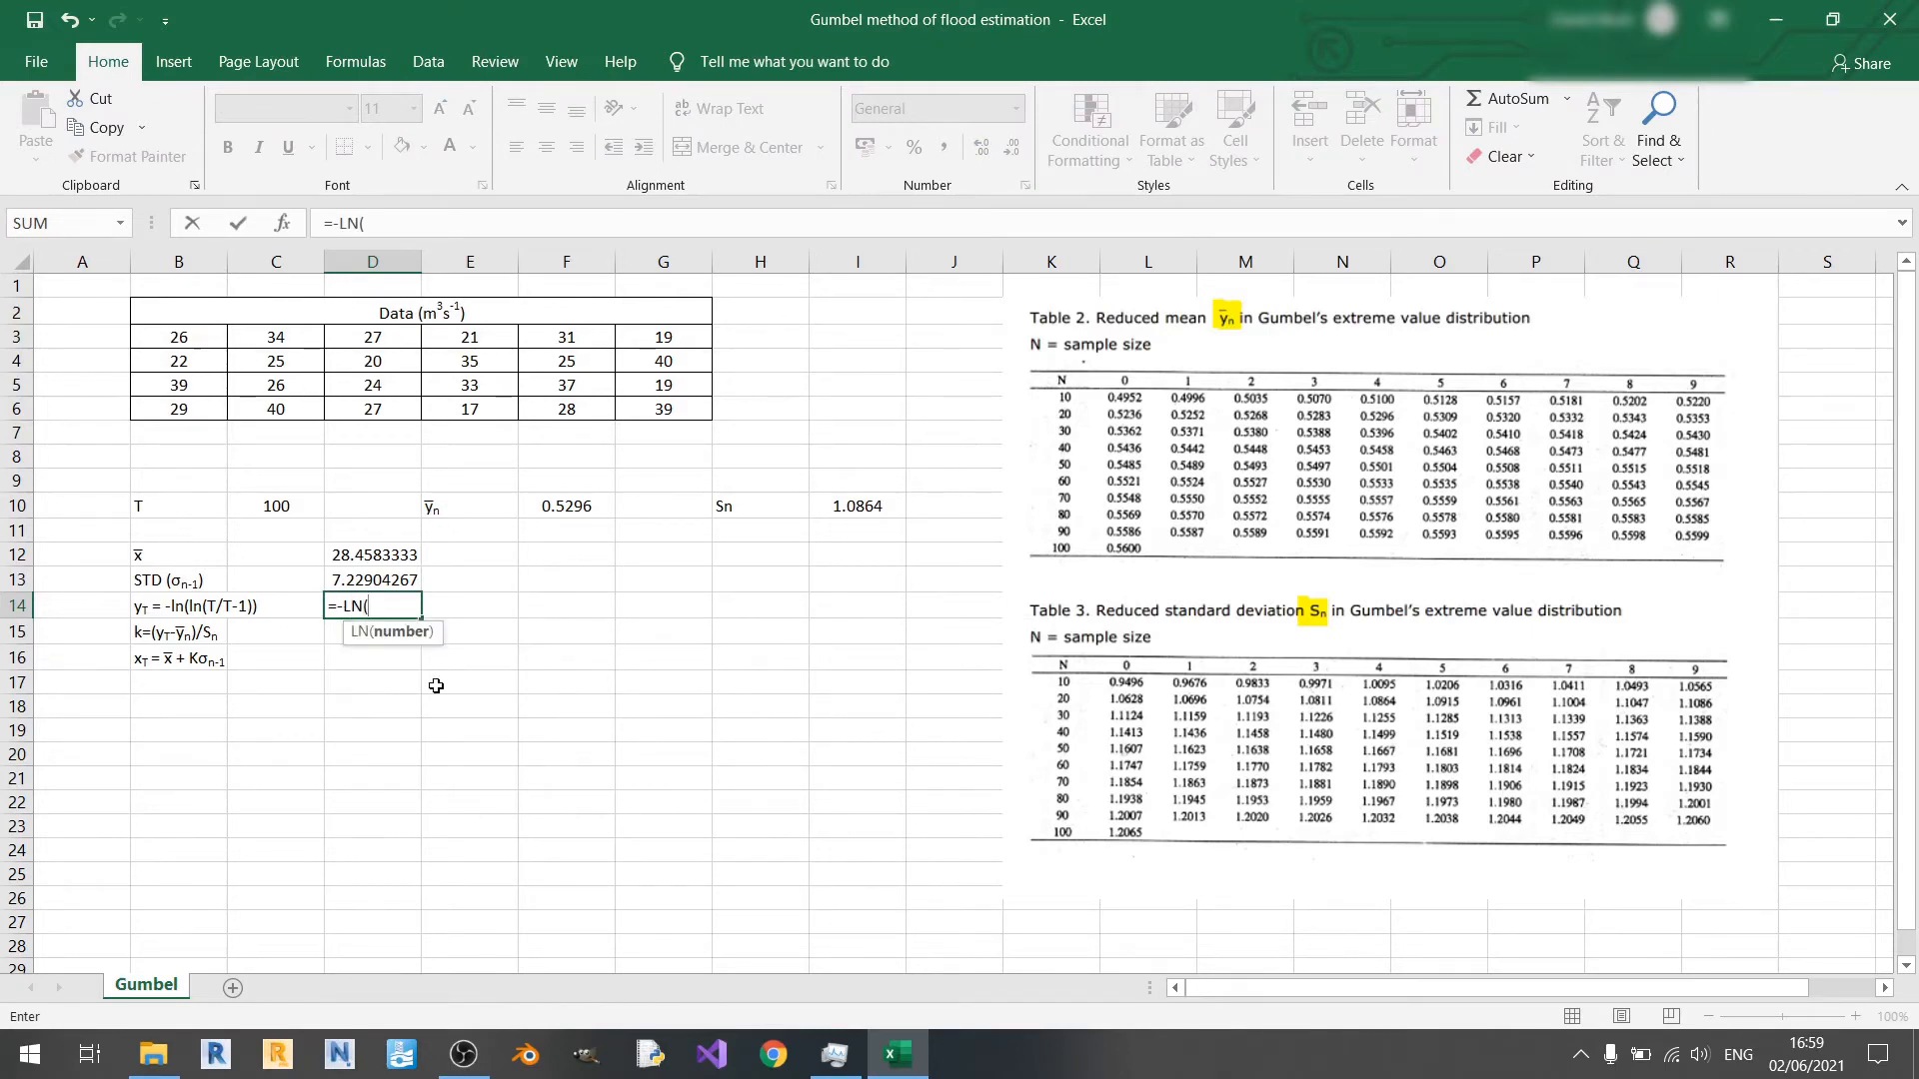
text(L)
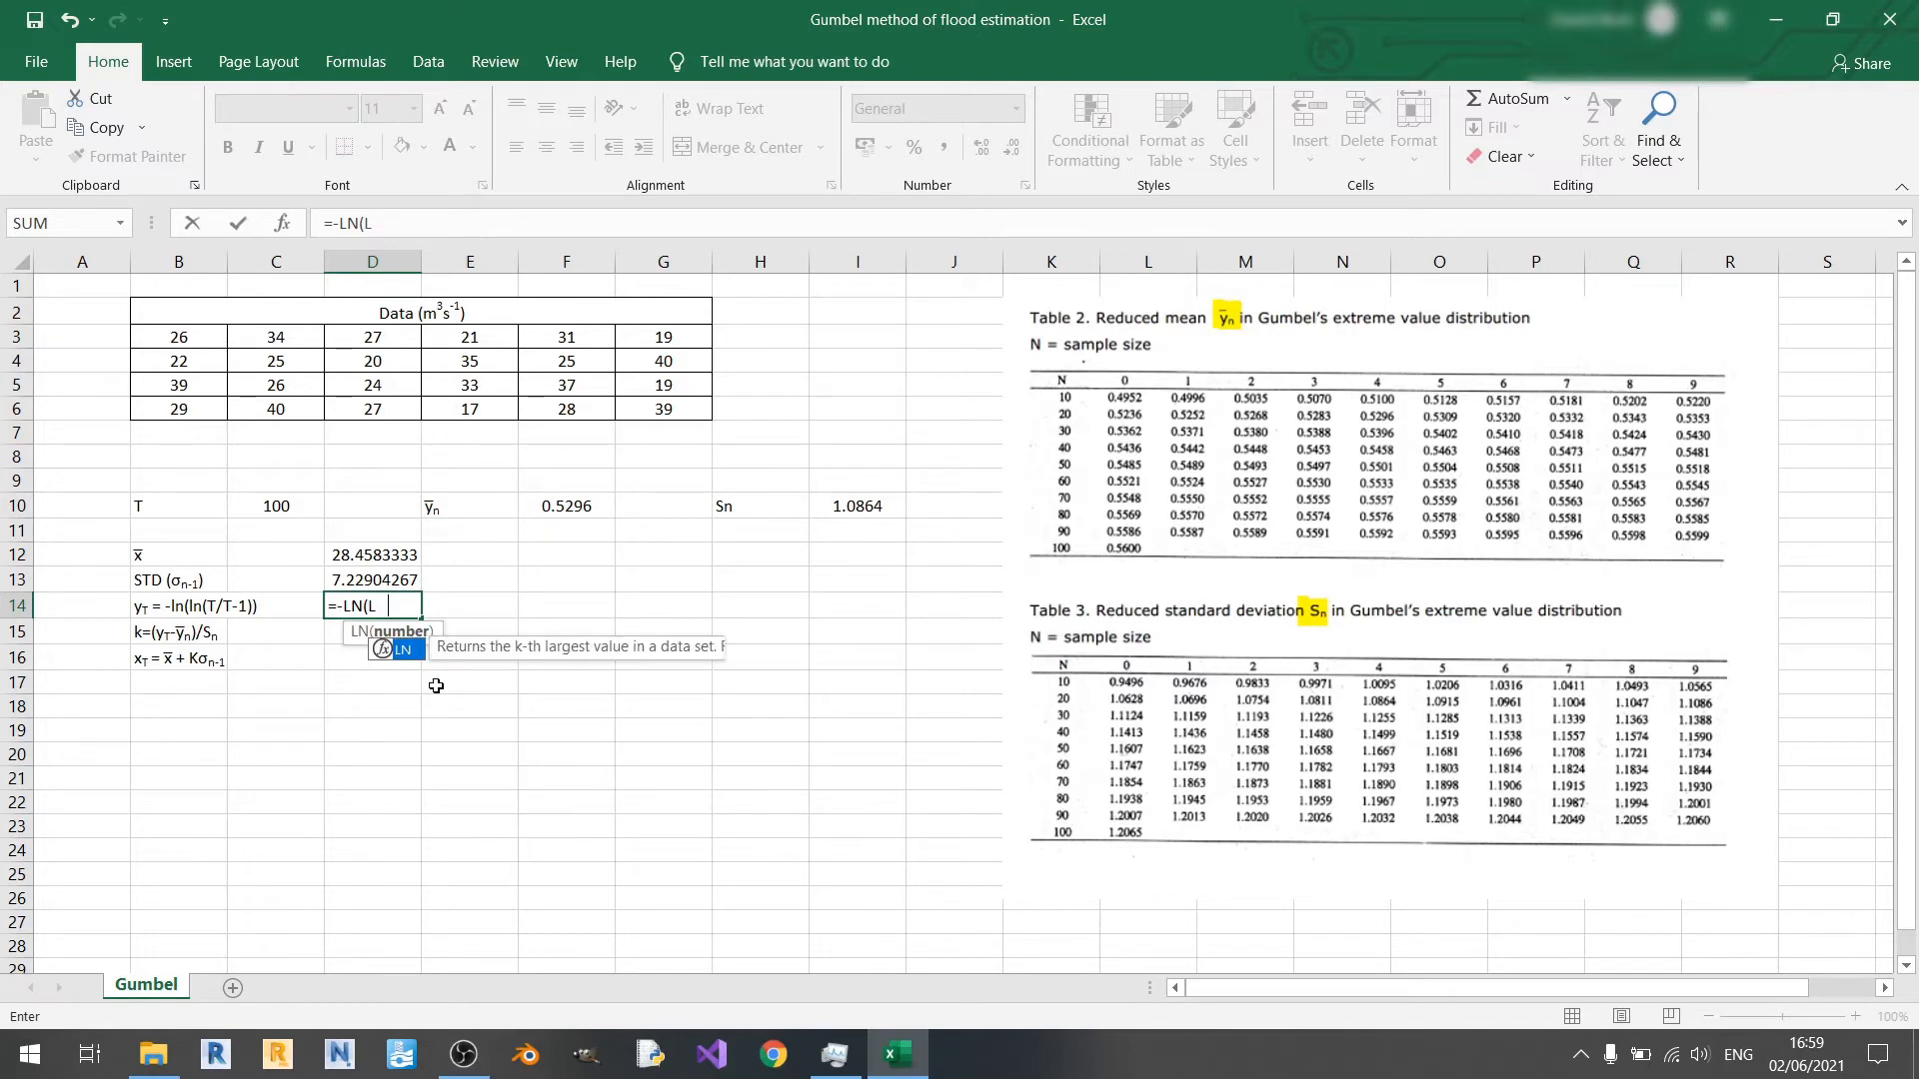
text(N()
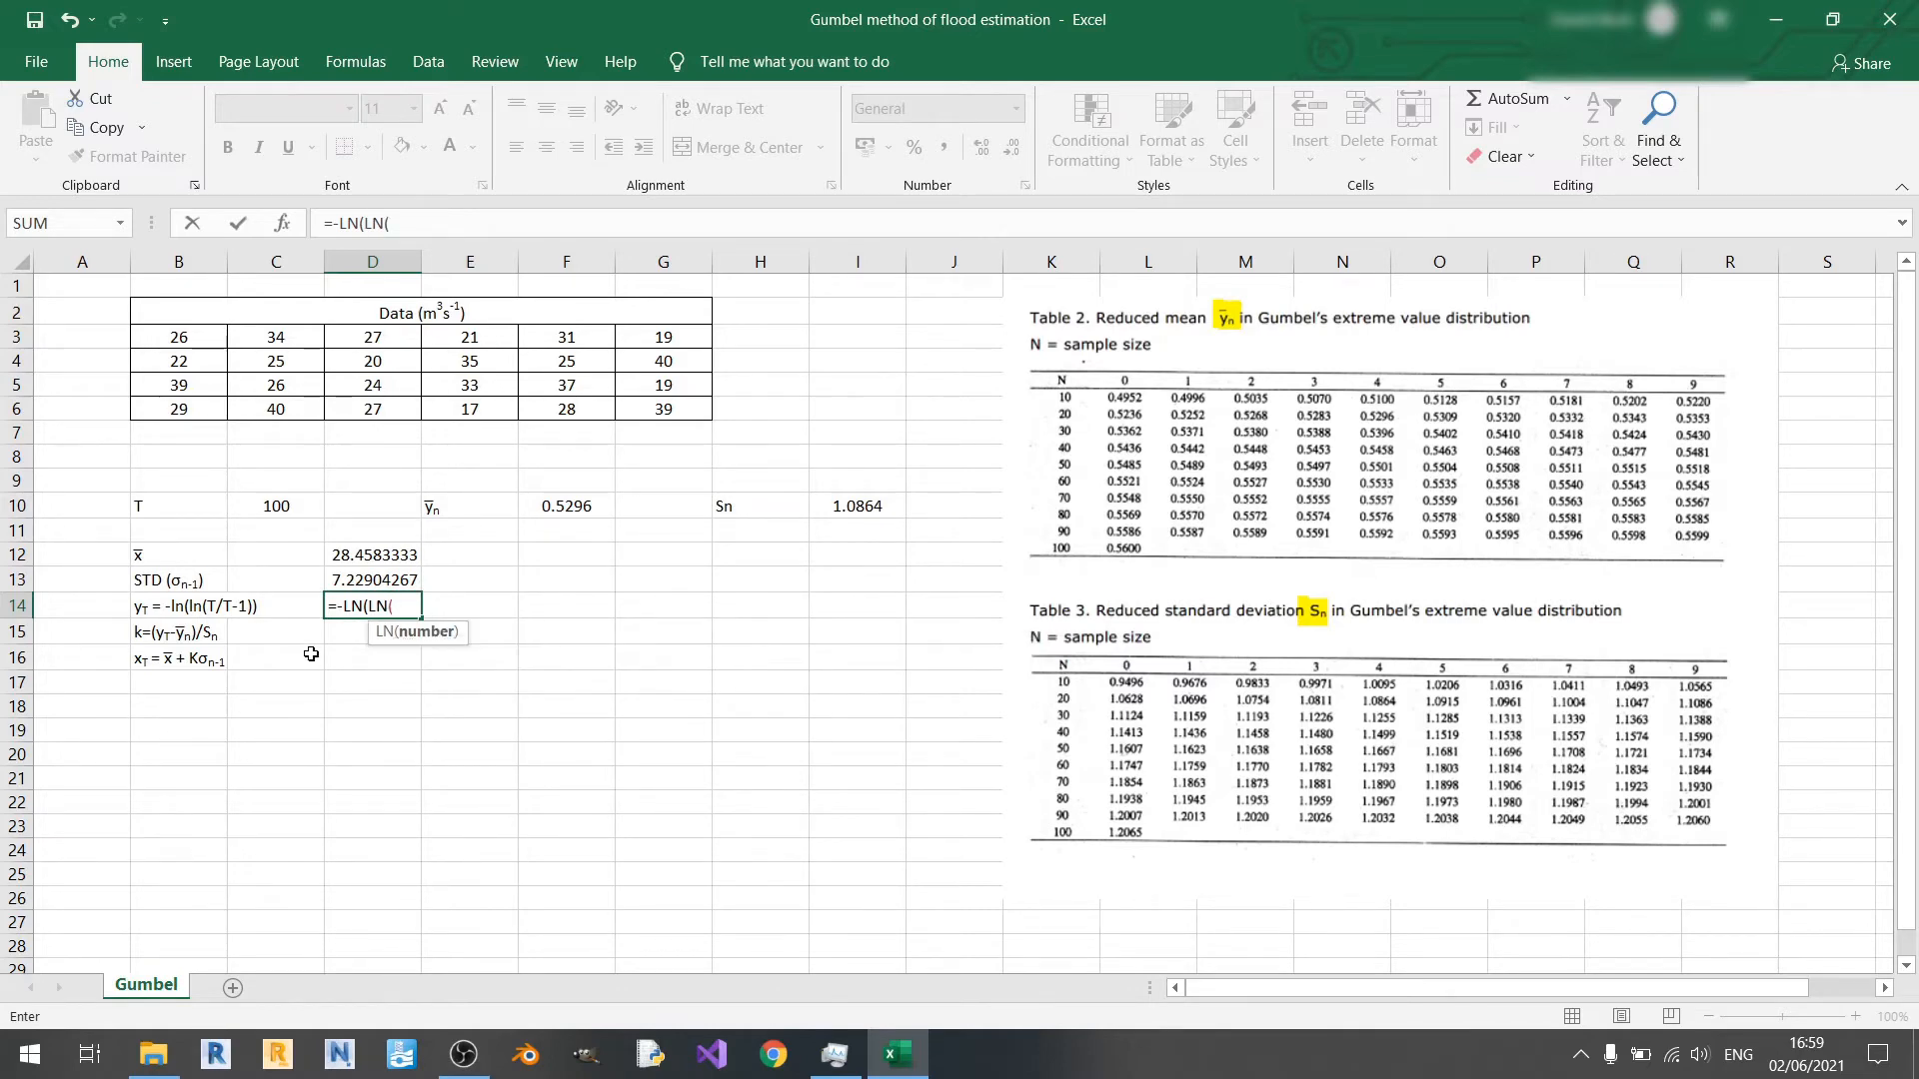
click(276, 506)
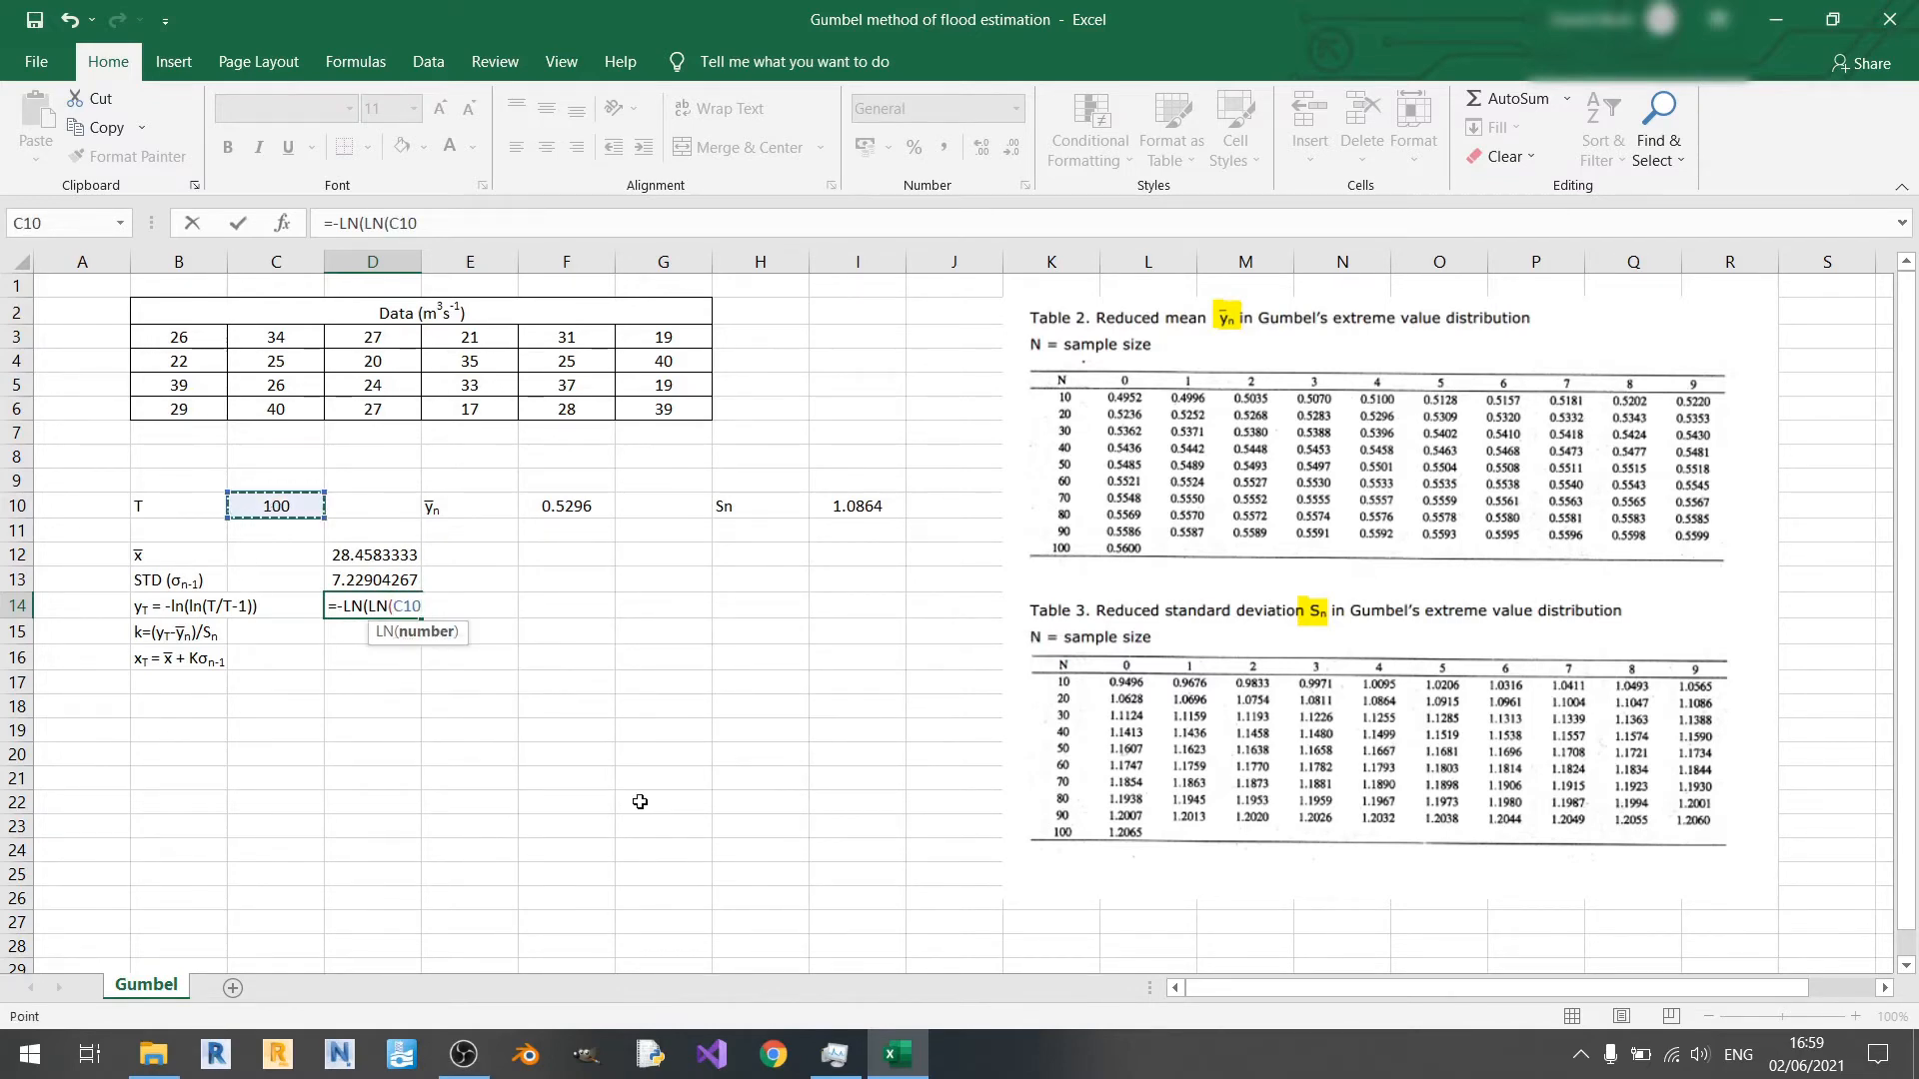
text(/()
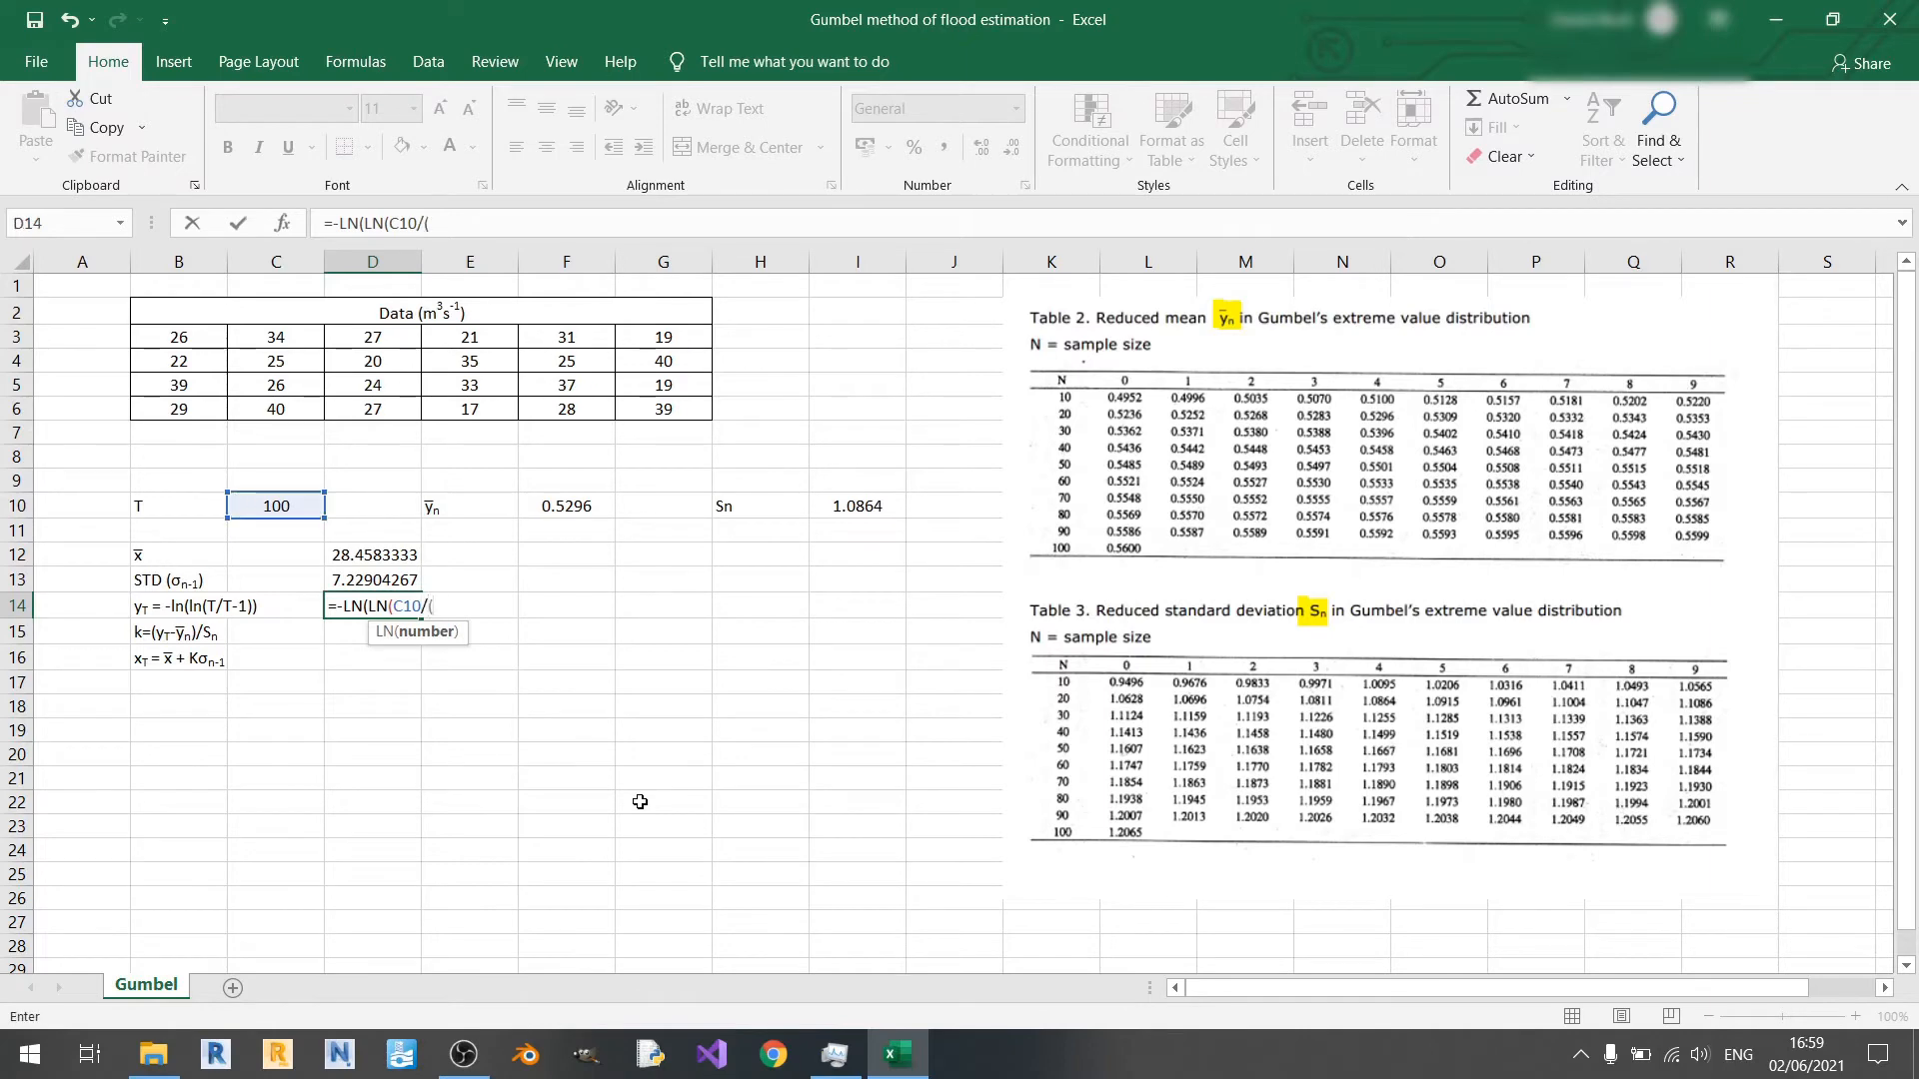
click(276, 506)
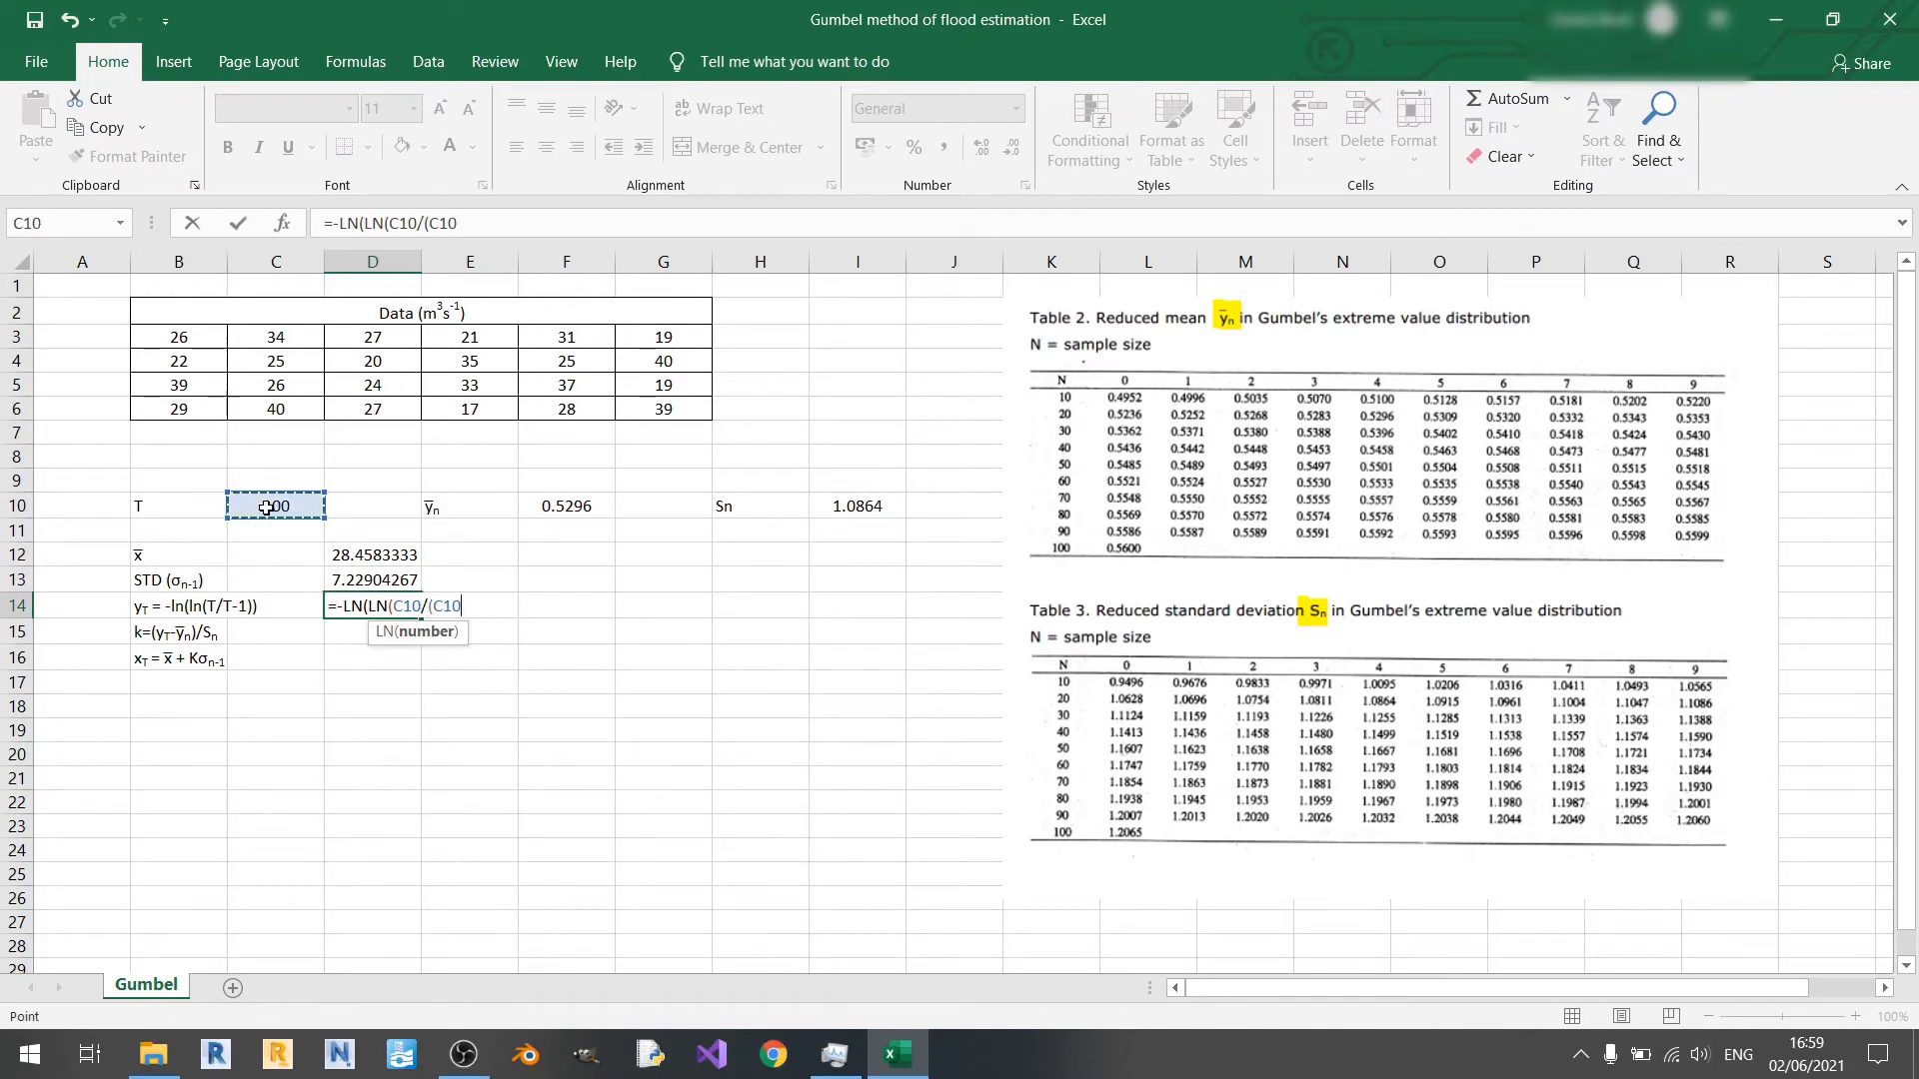
text(-1)))
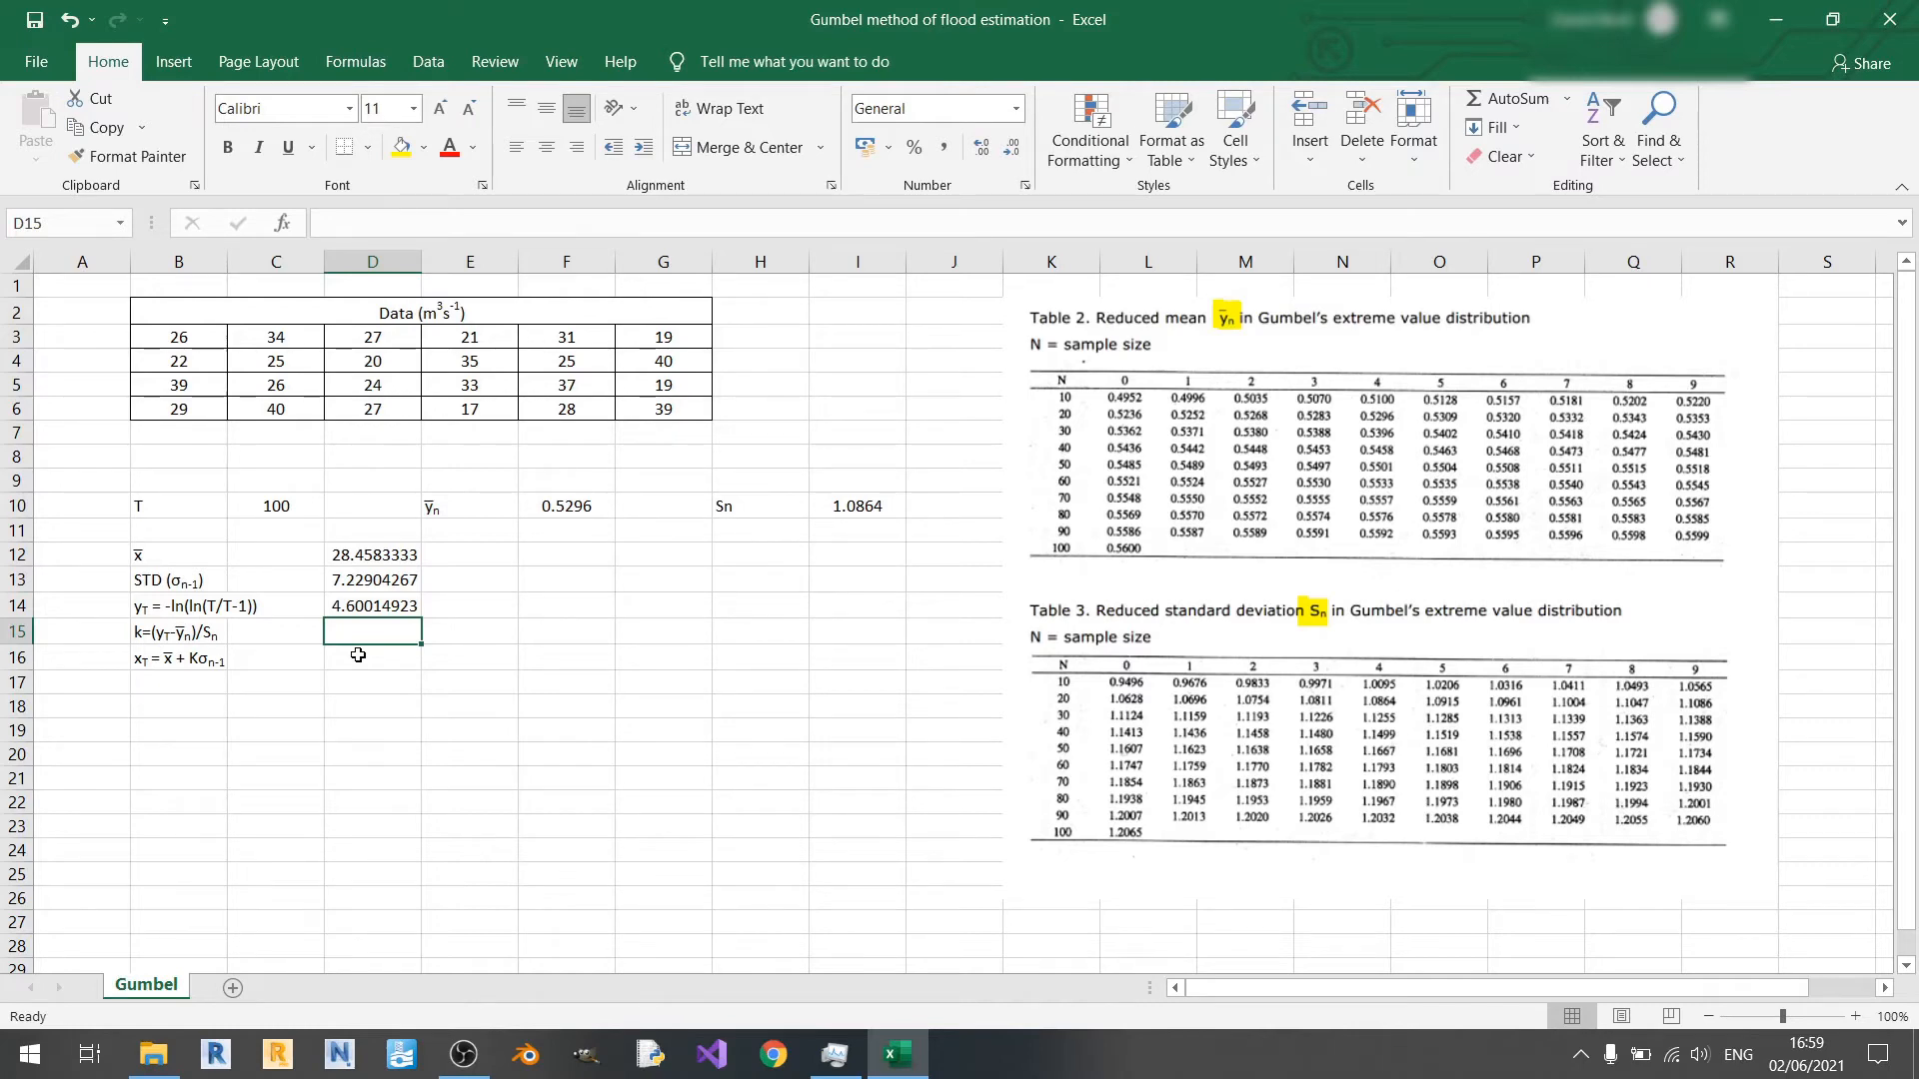
Step: Enter K = (D14-F10)/I10 in D15, giving 3.7468
text(=)
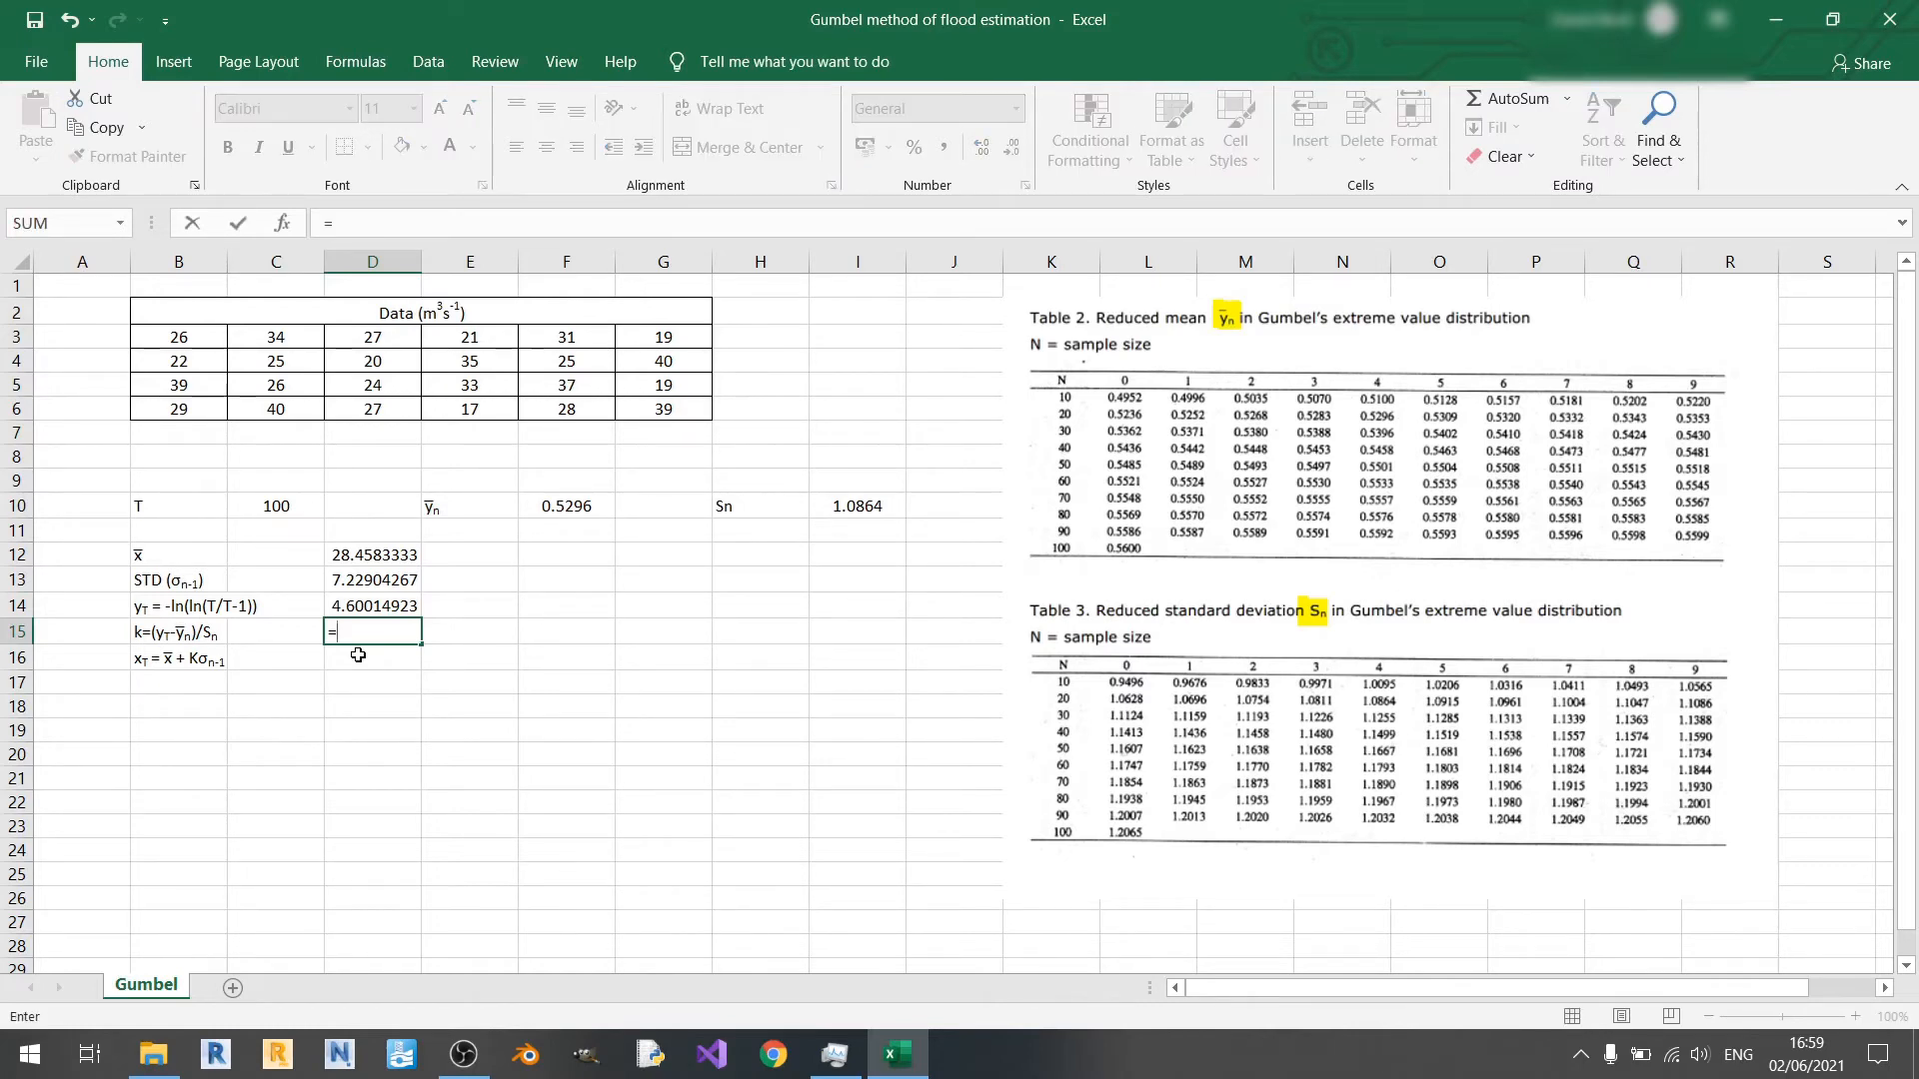
text(()
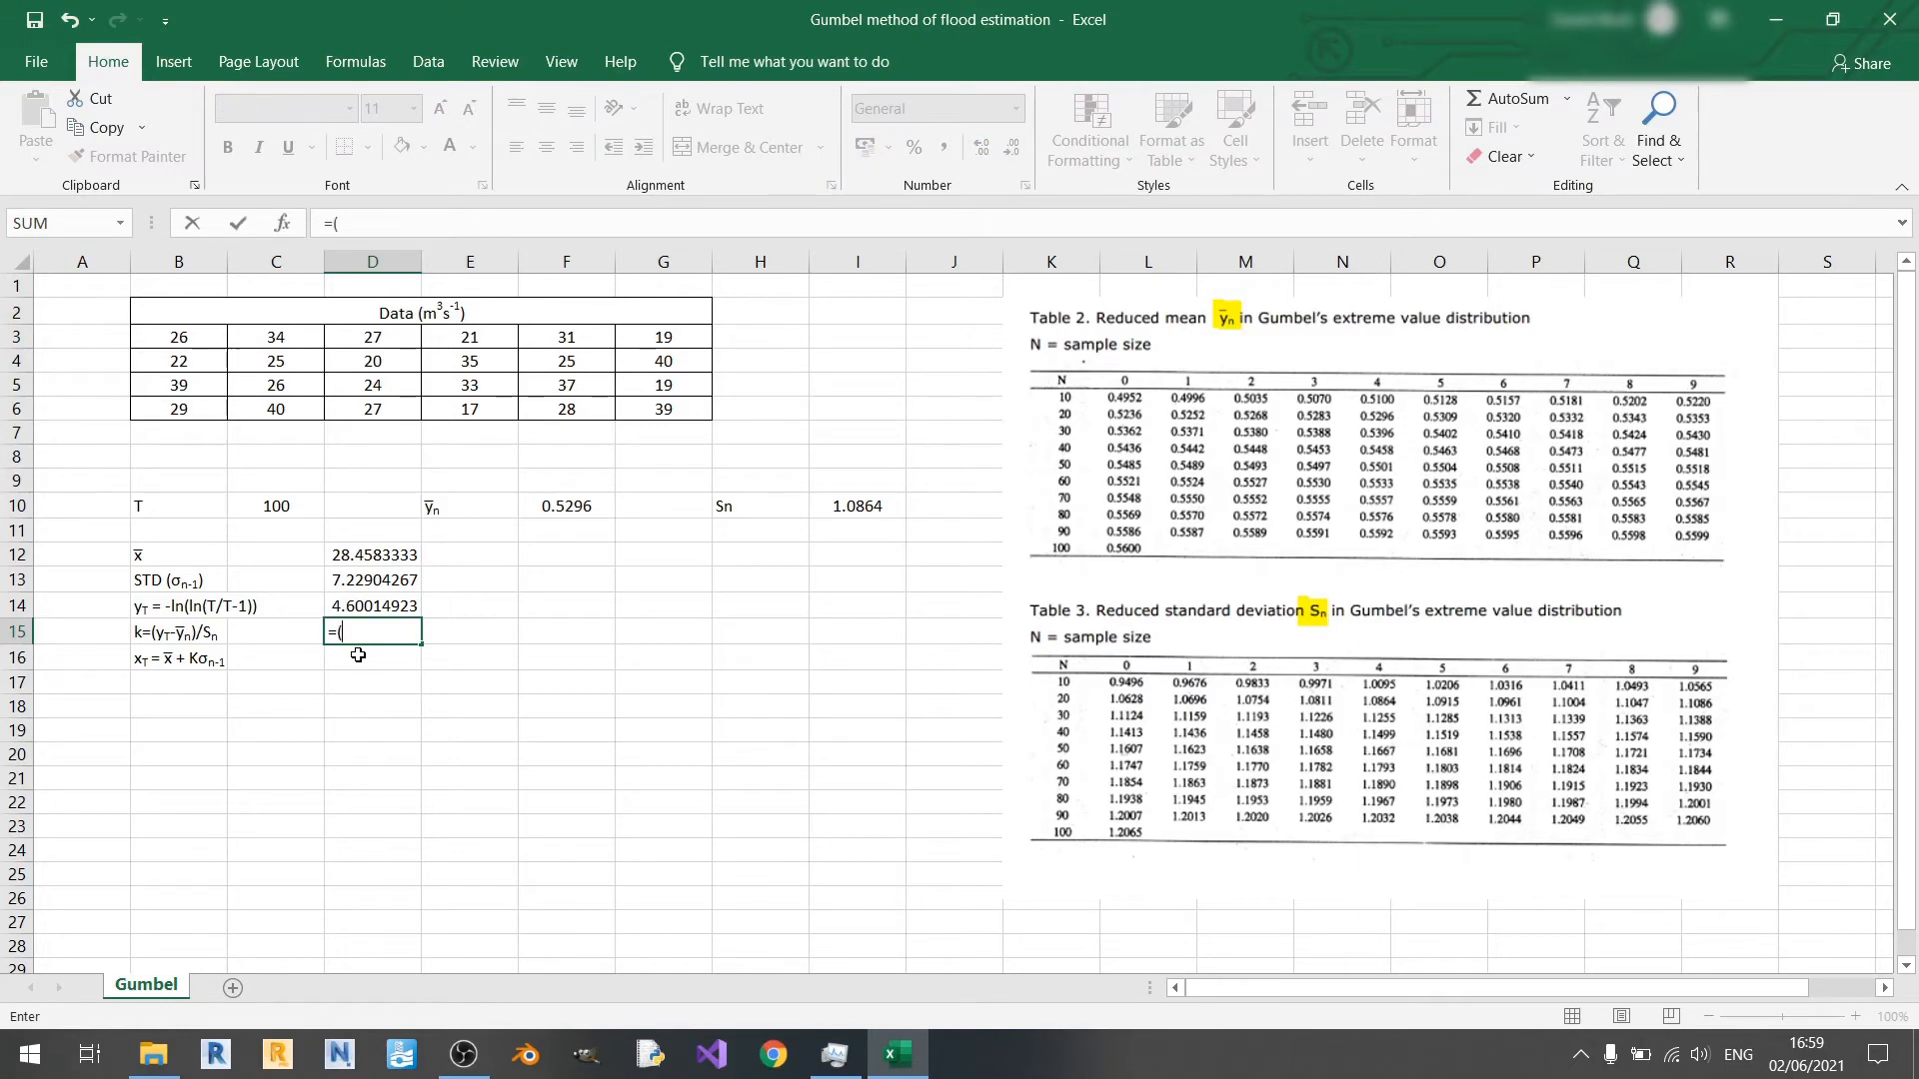
click(374, 603)
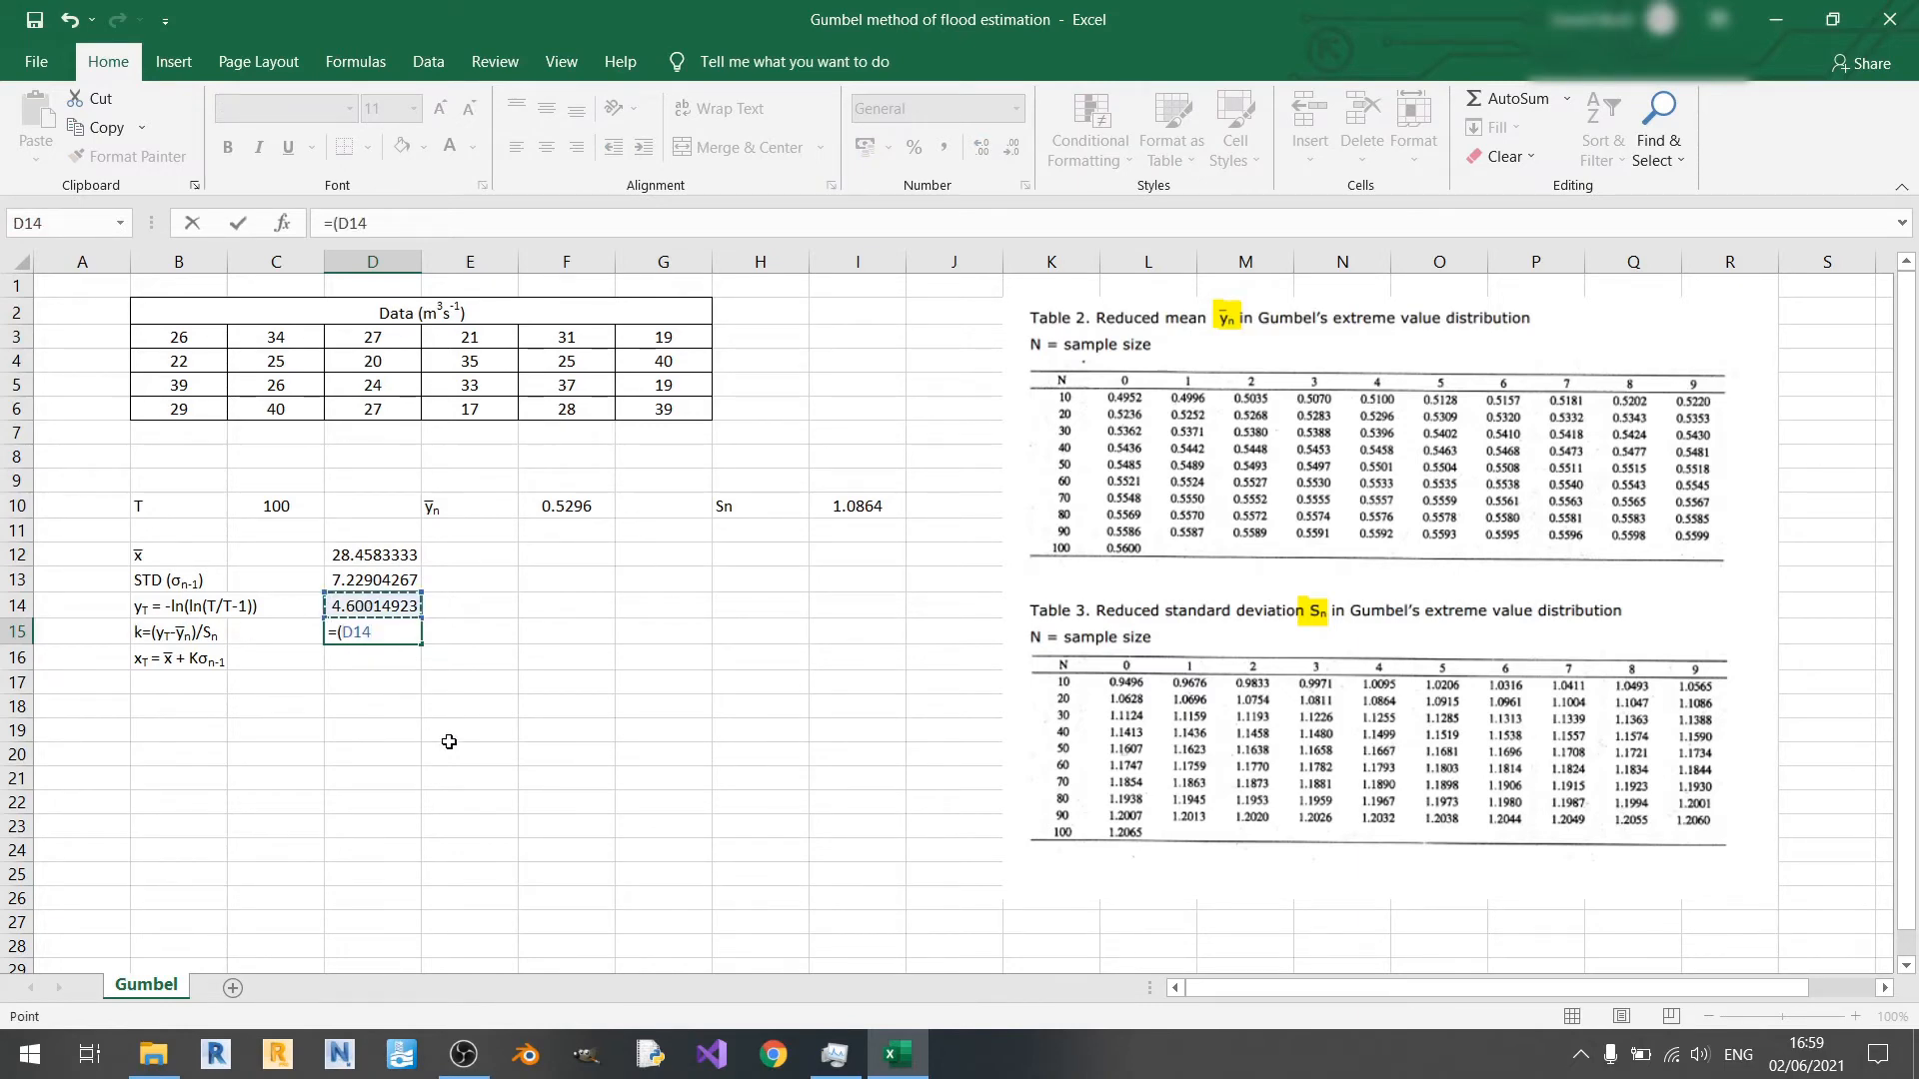
text(-)
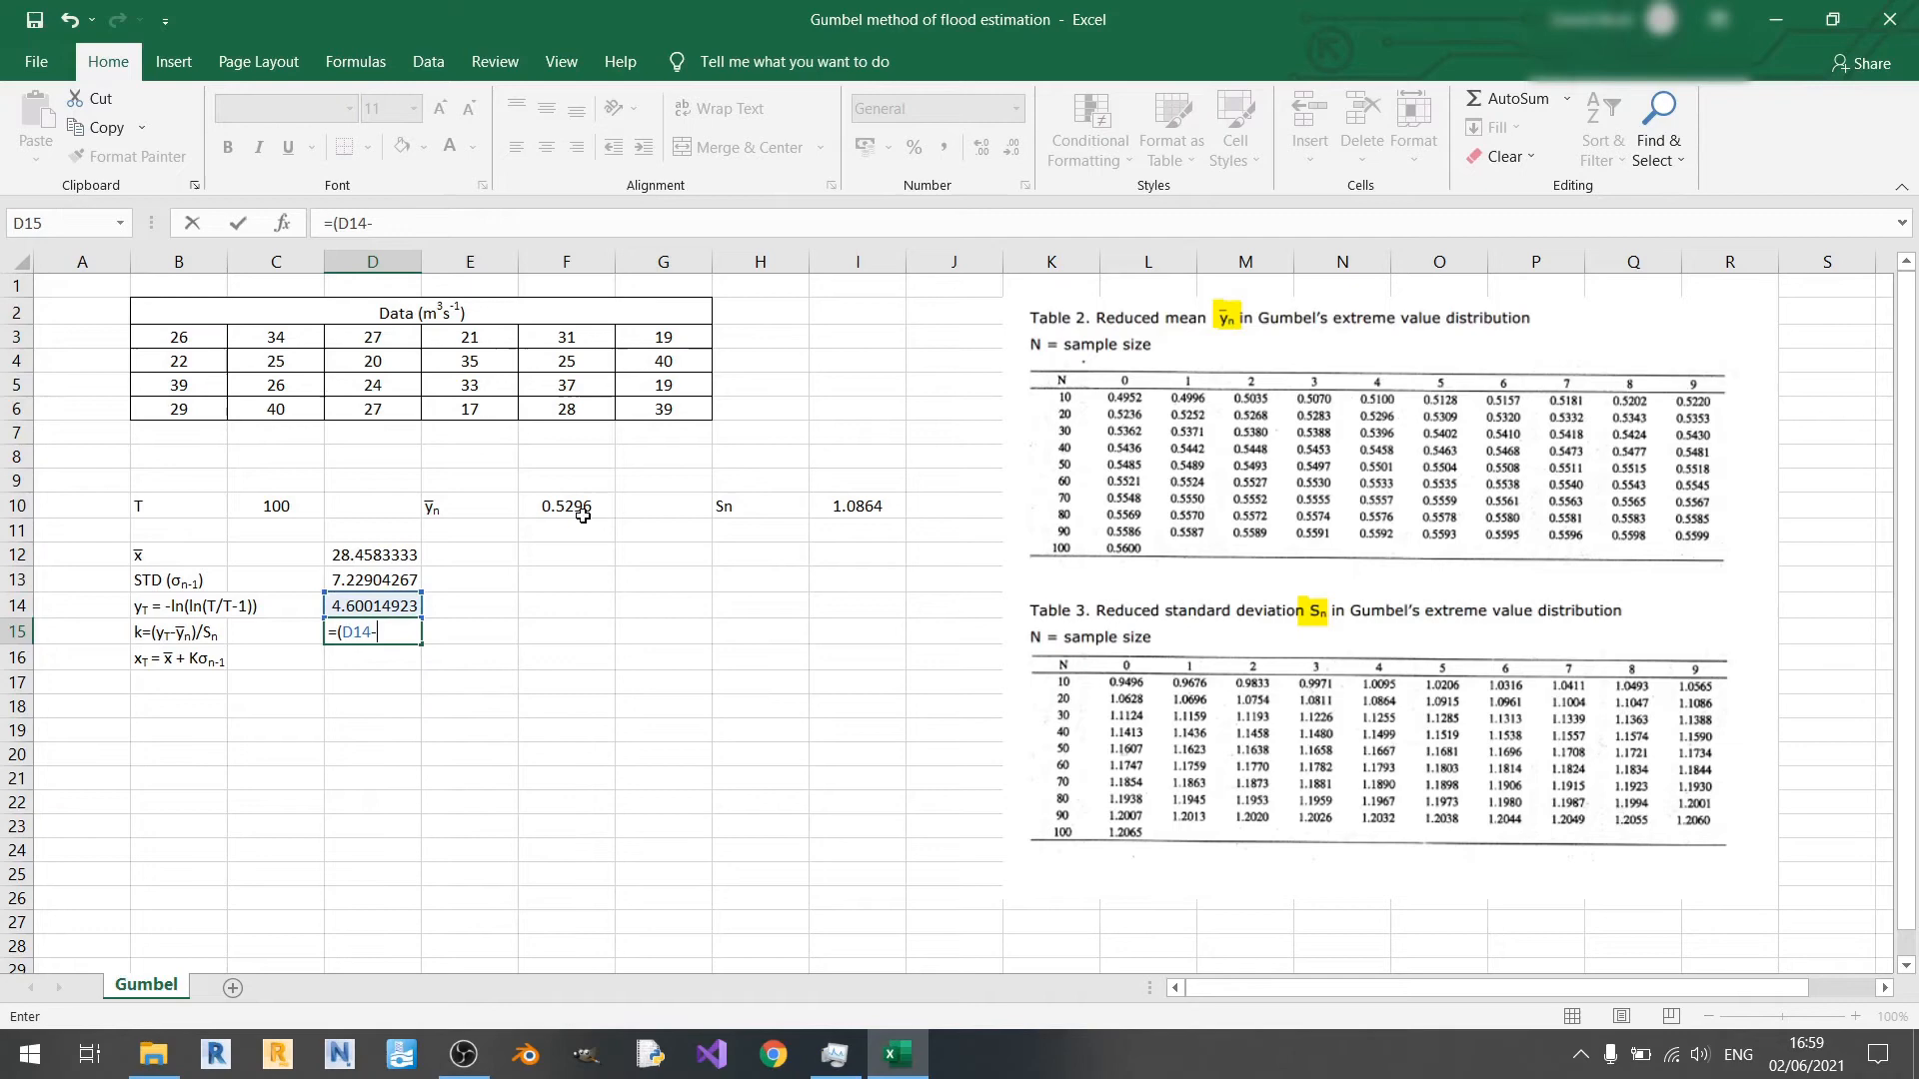
click(565, 506)
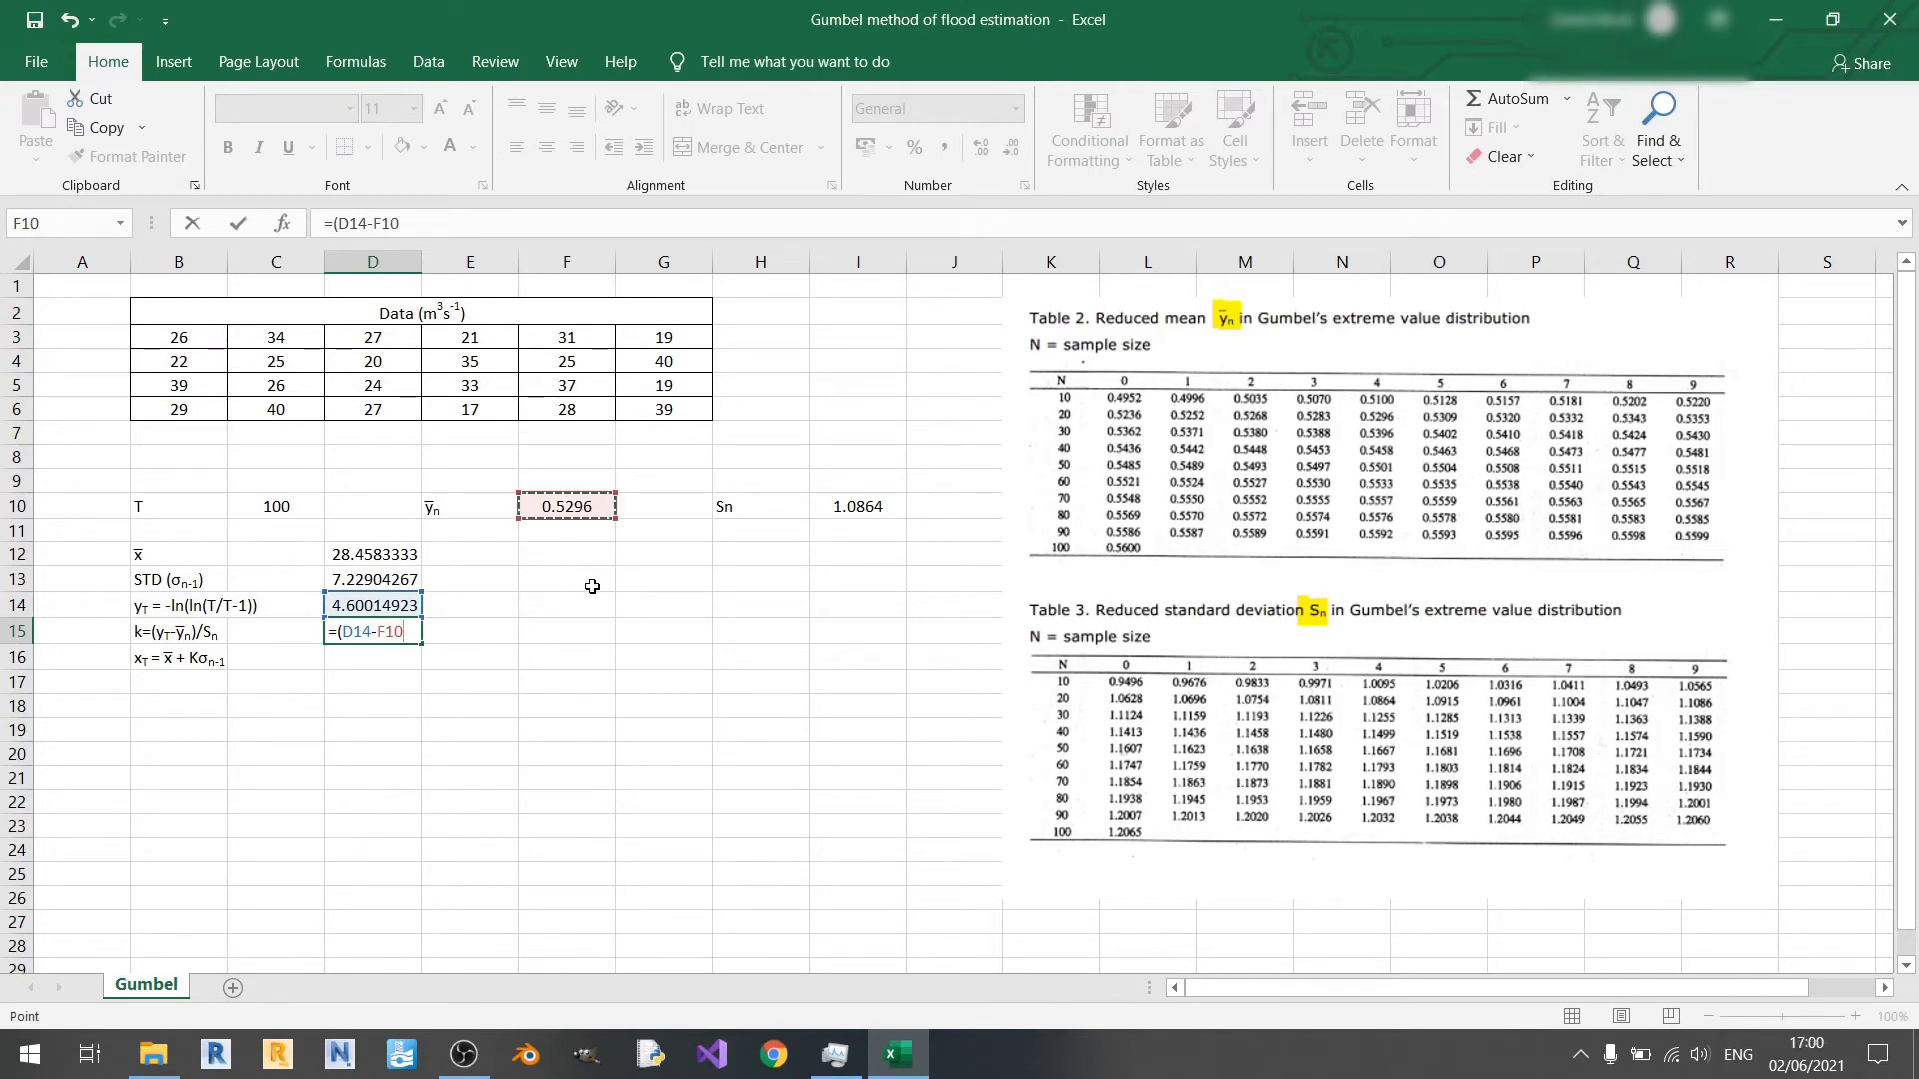
click(372, 632)
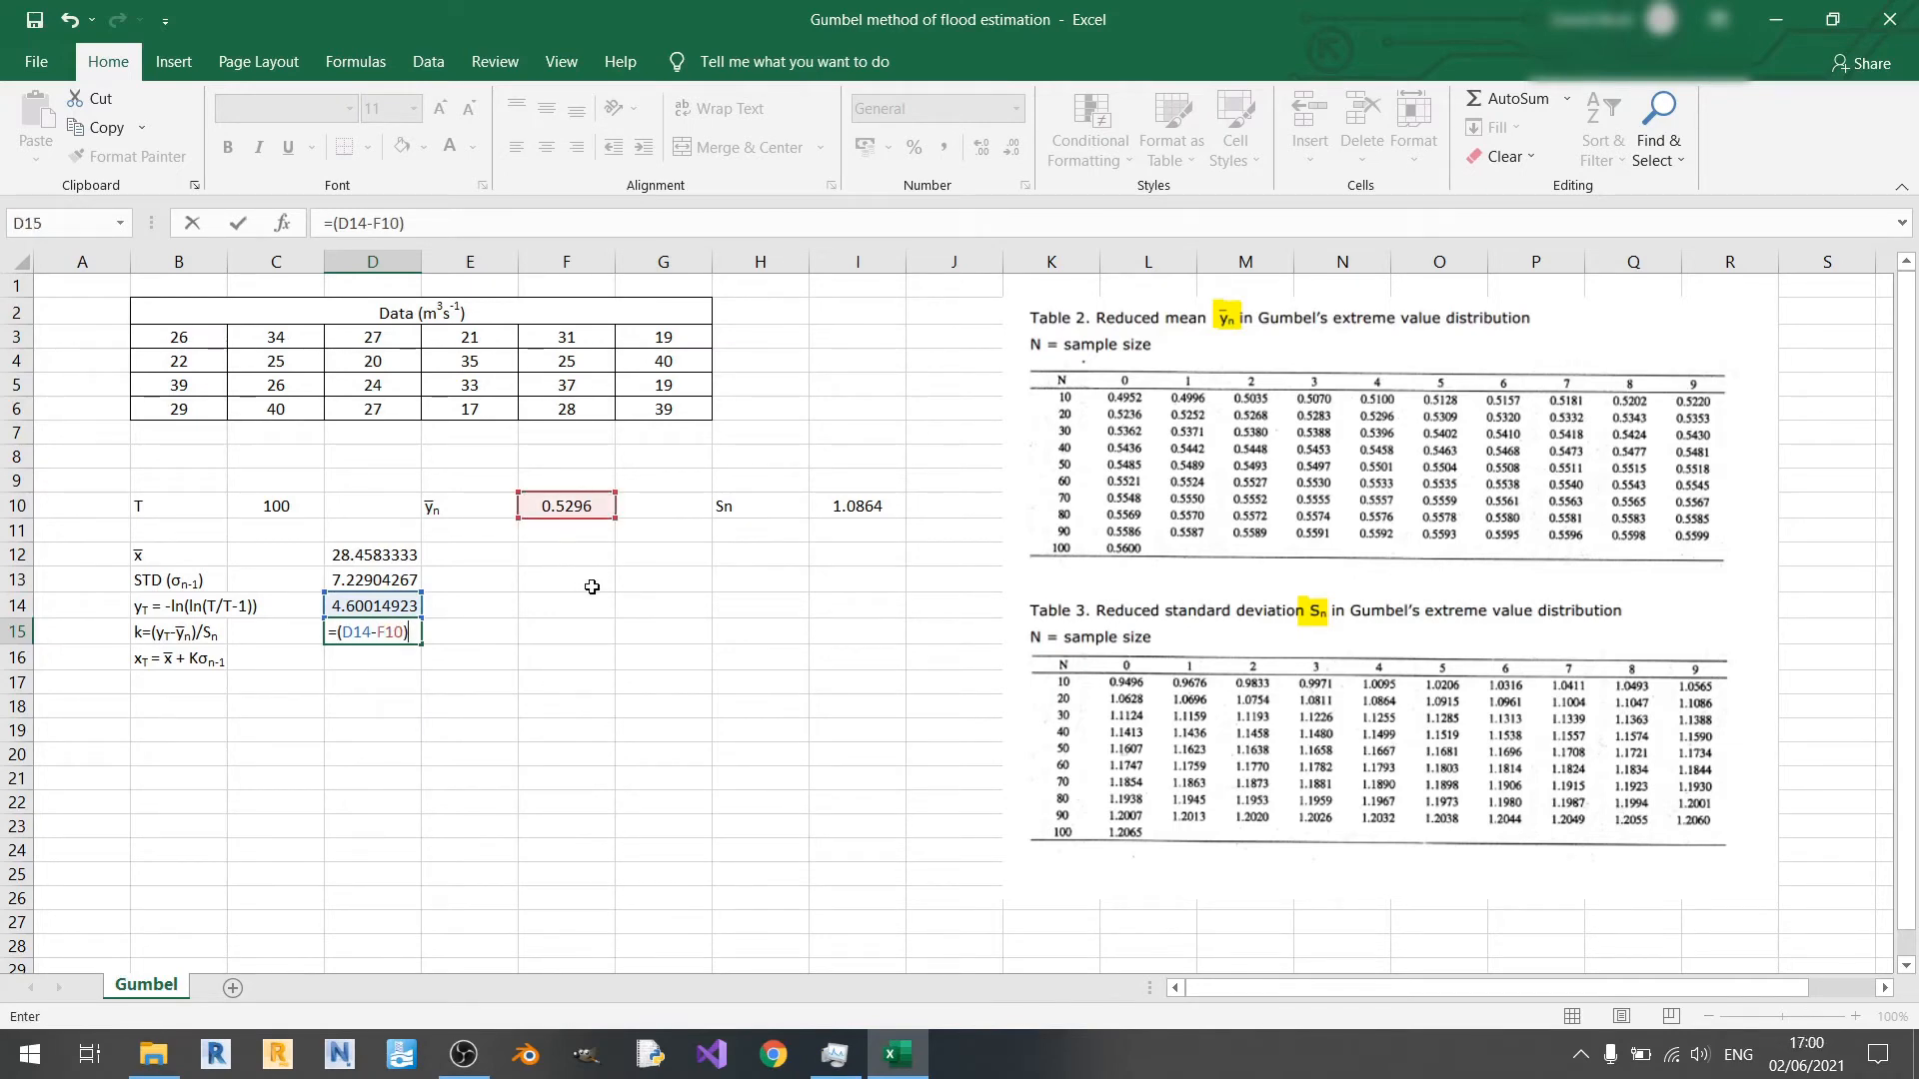
text(/)
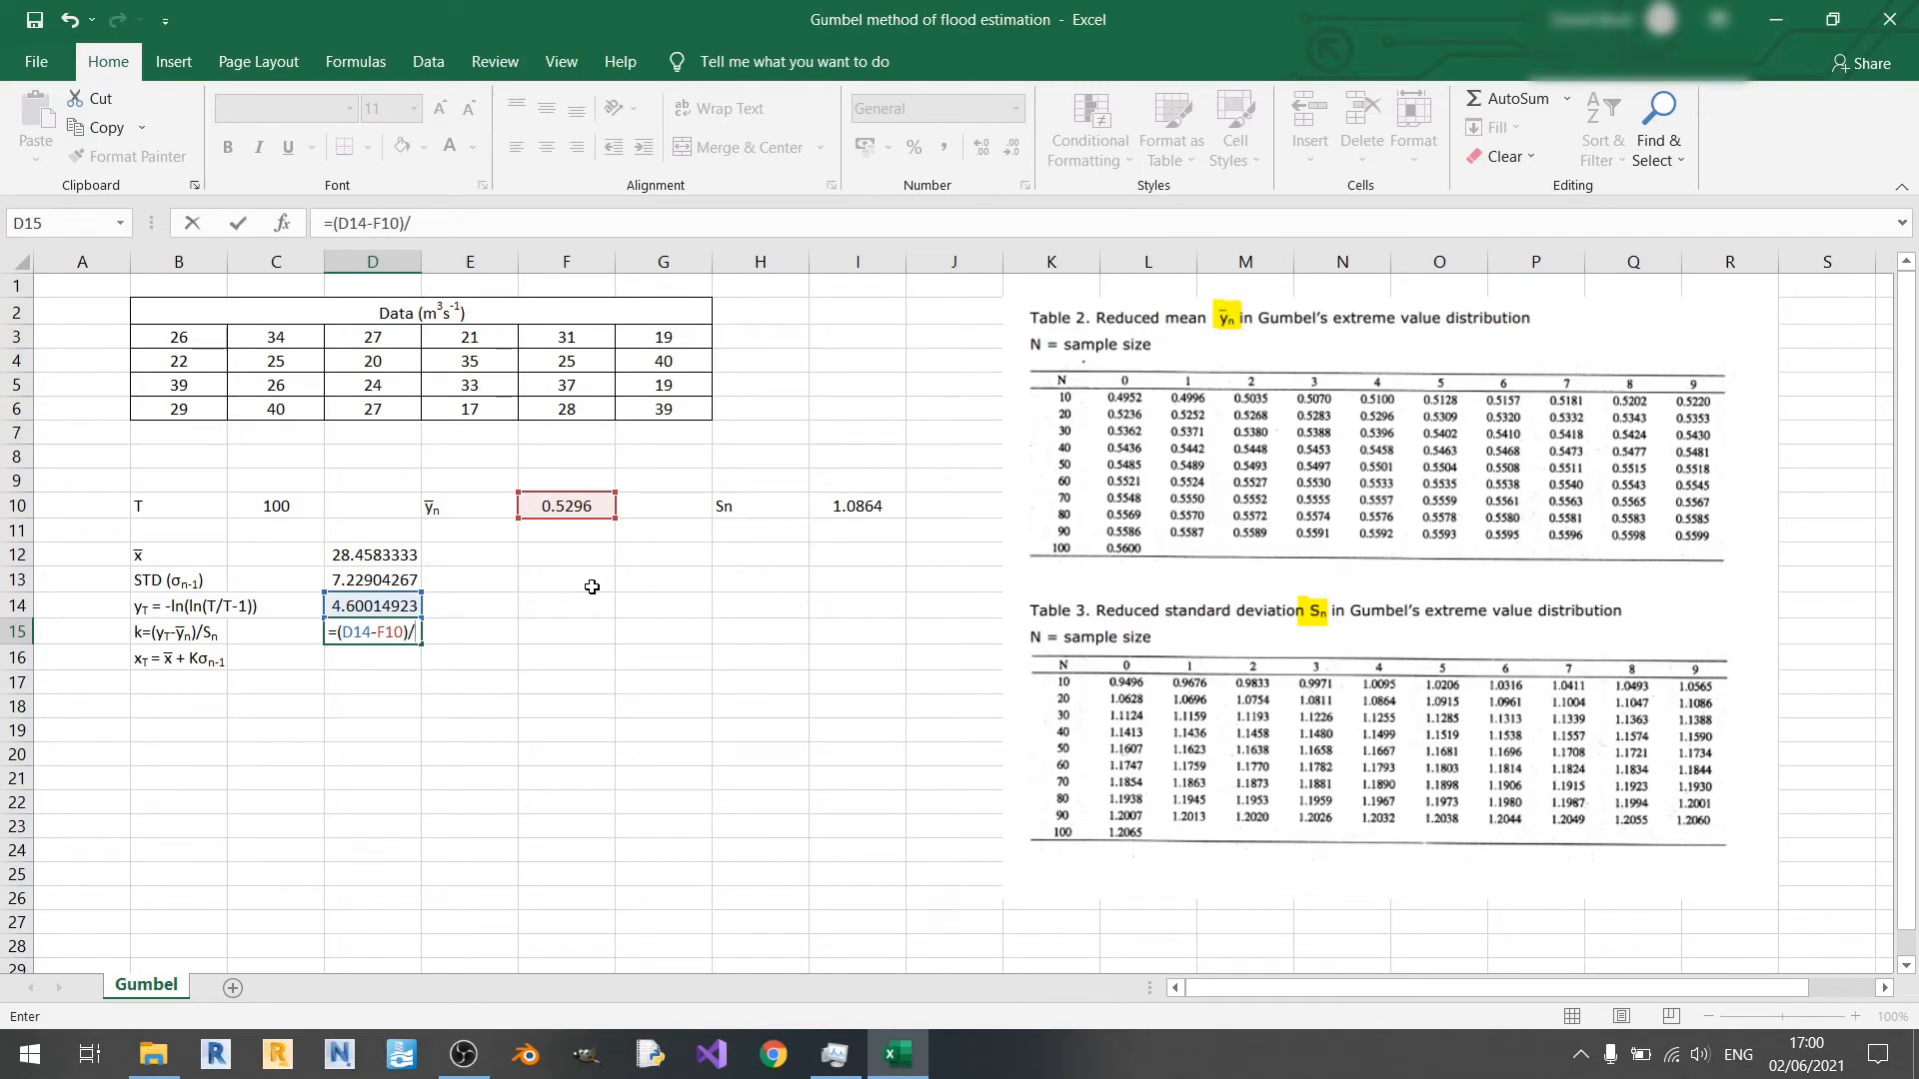
click(857, 506)
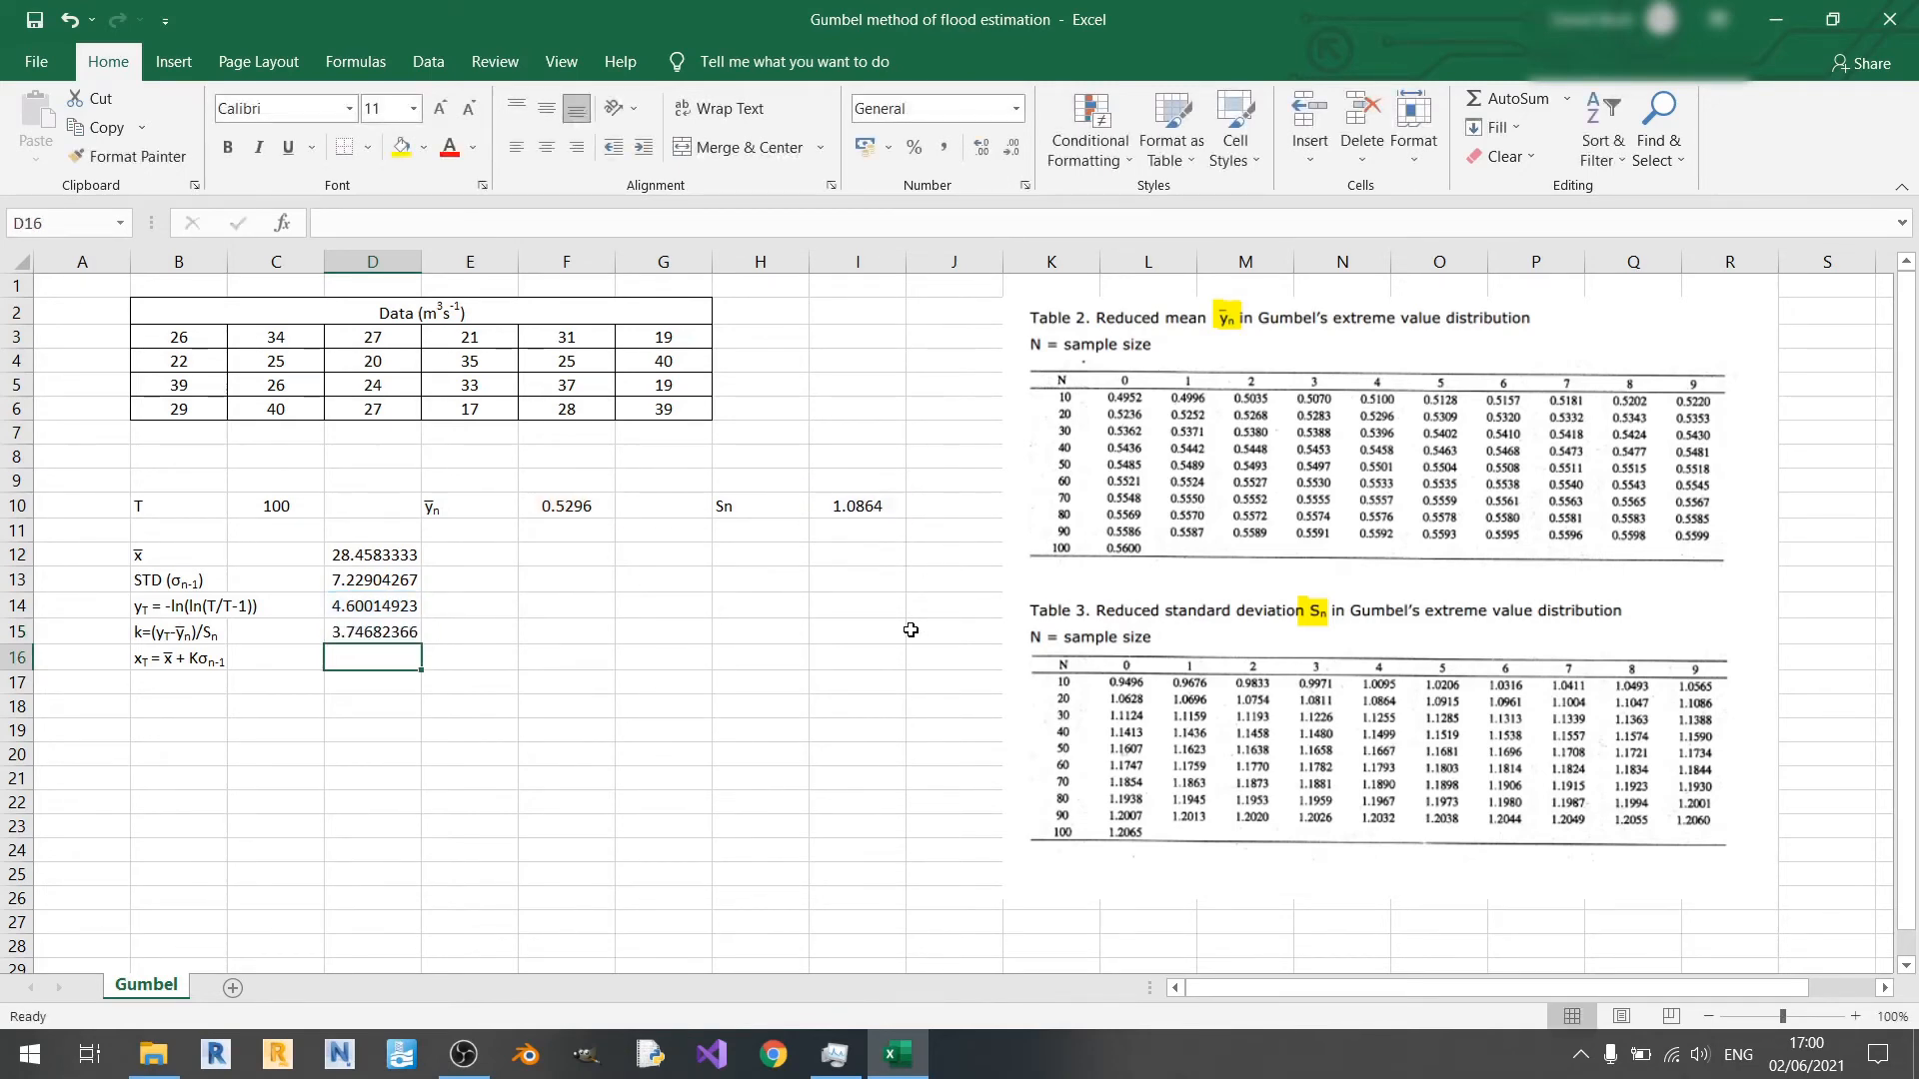
mouse_move(367, 702)
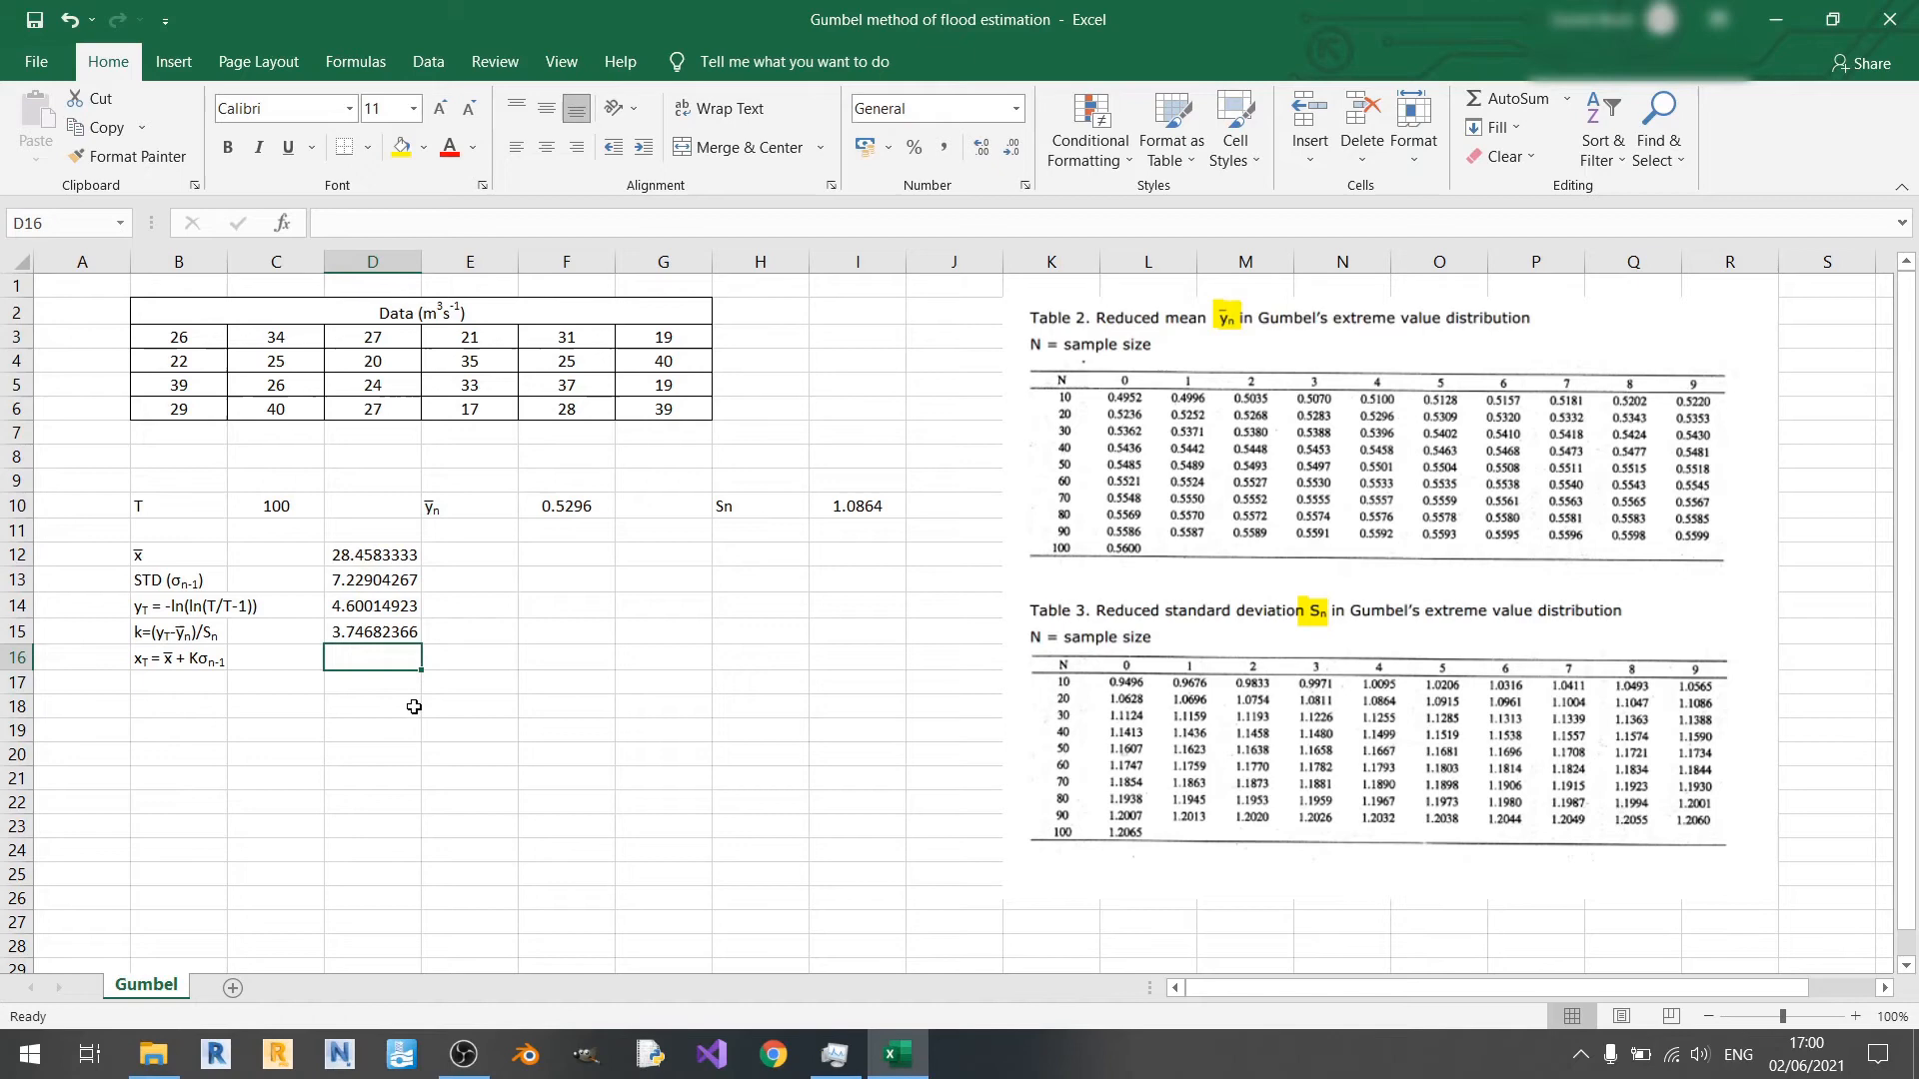
mouse_move(159, 707)
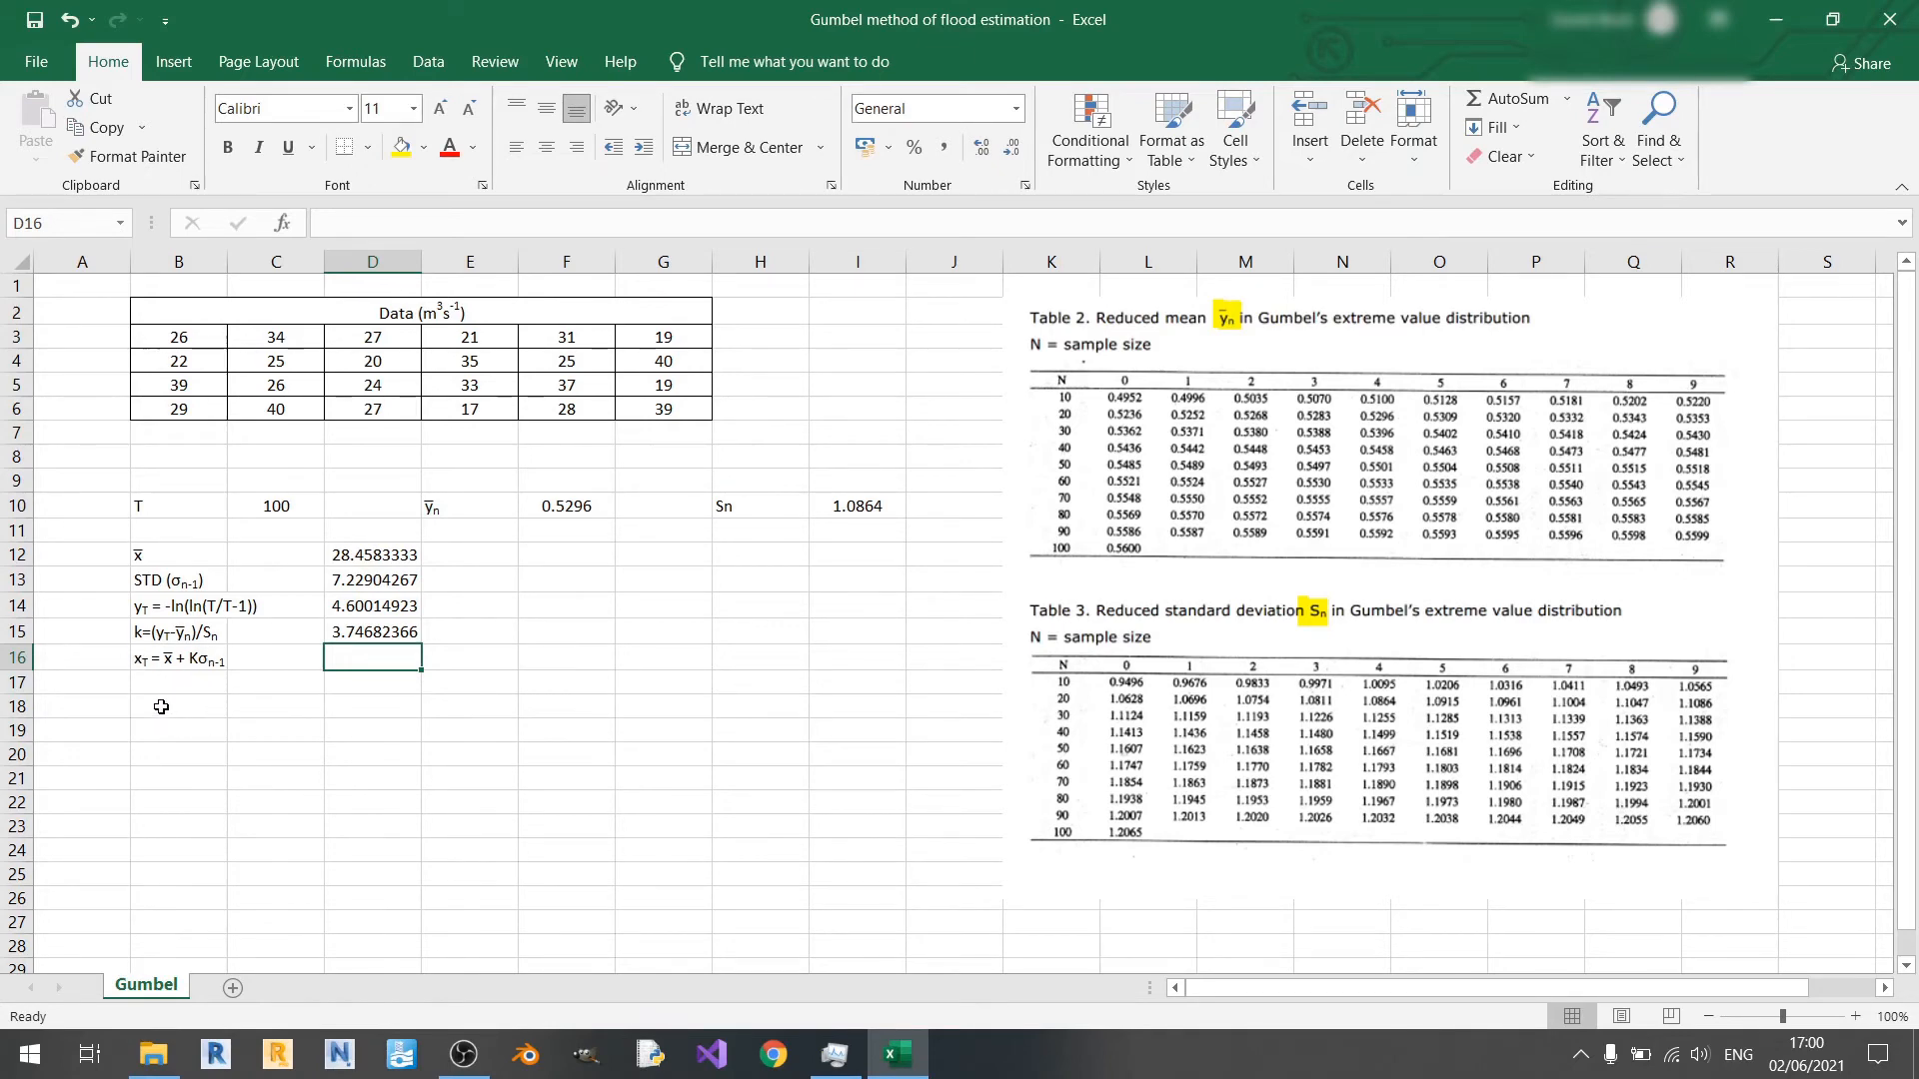
mouse_move(171, 693)
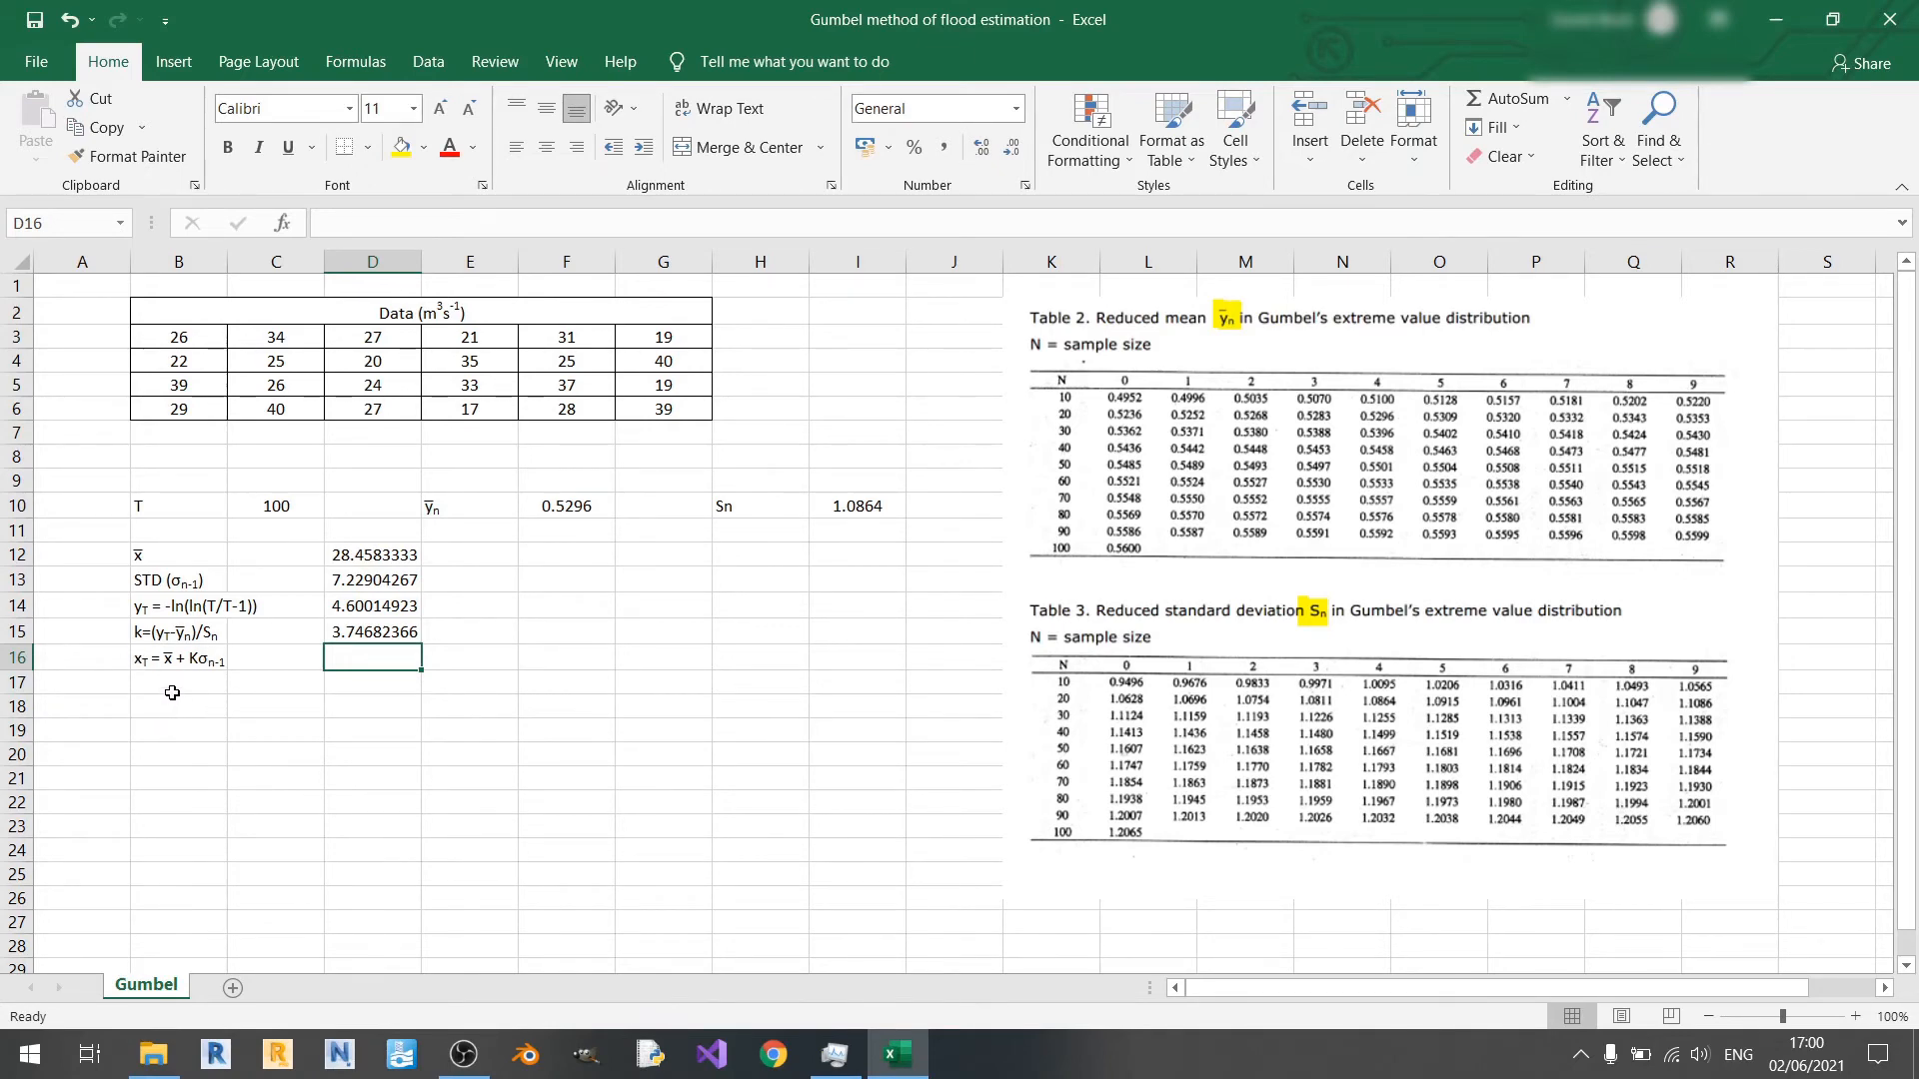
mouse_move(176, 684)
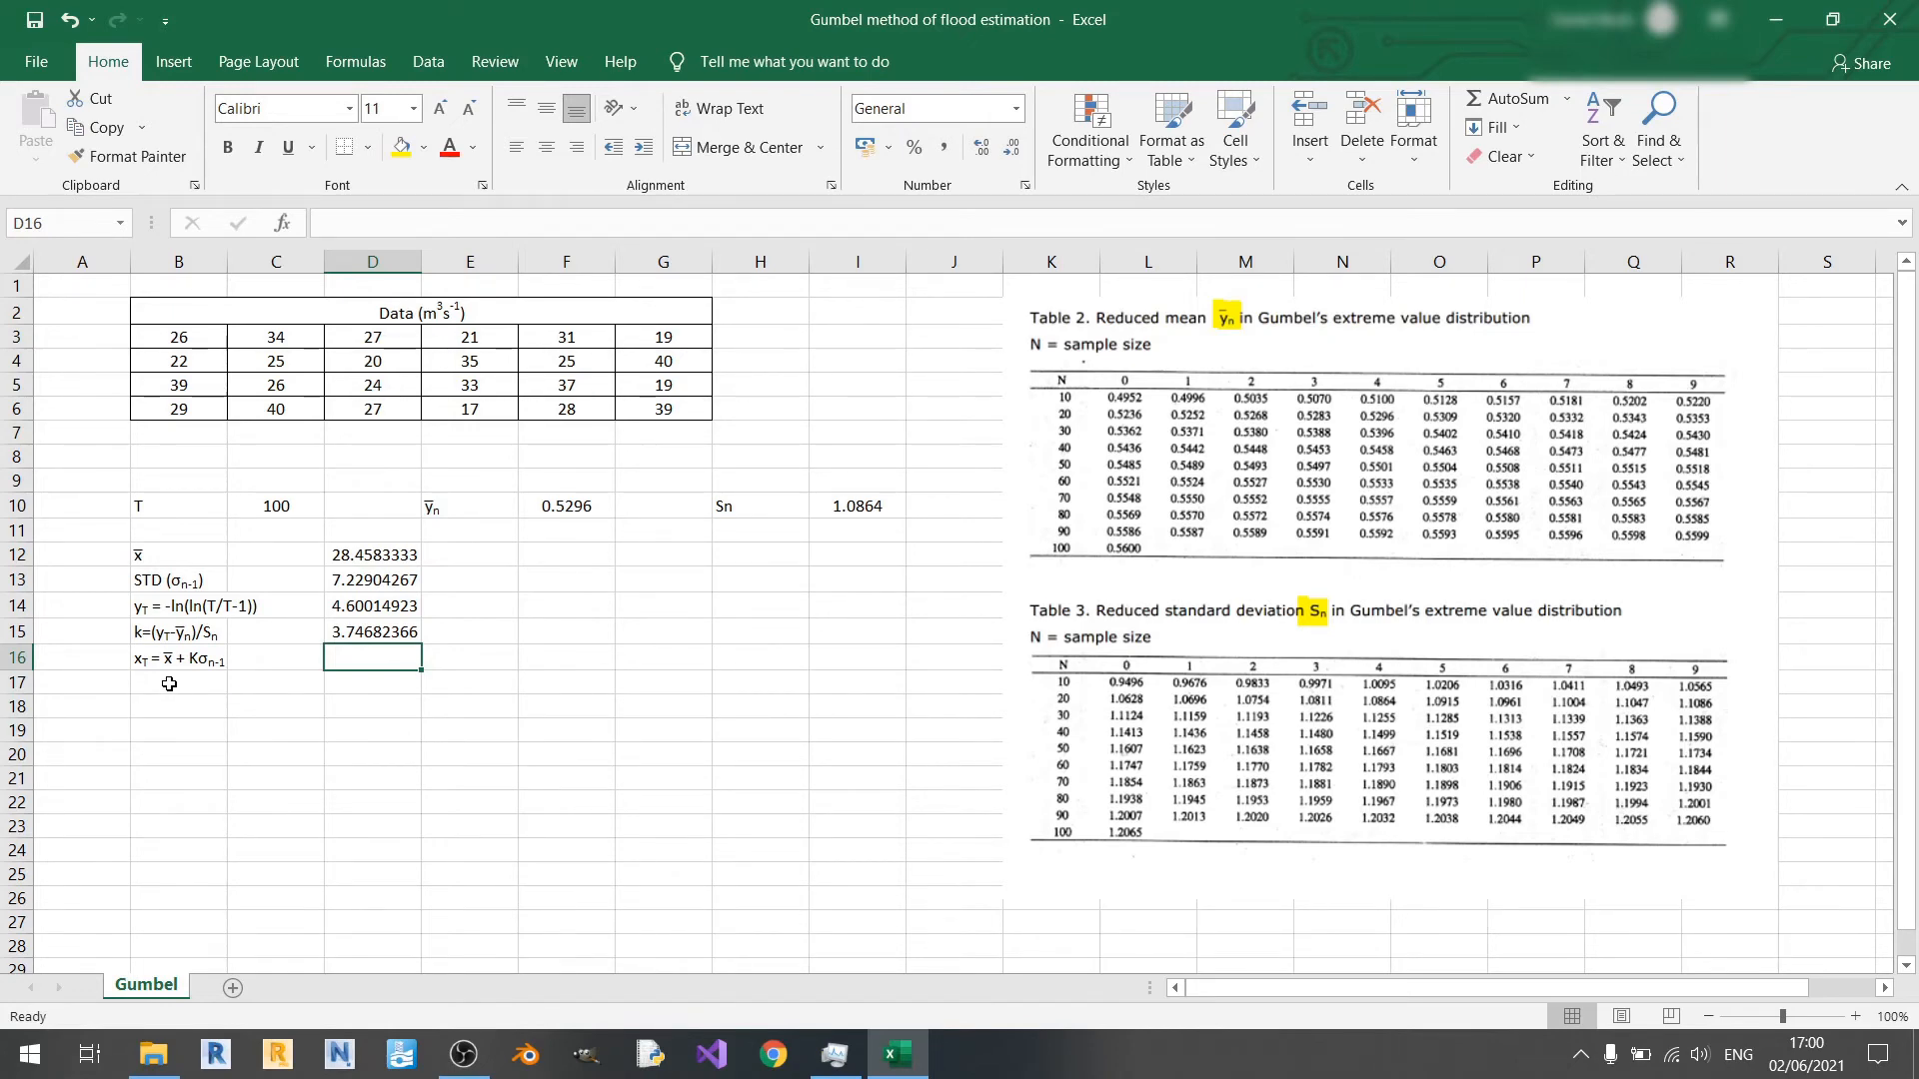
mouse_move(162, 699)
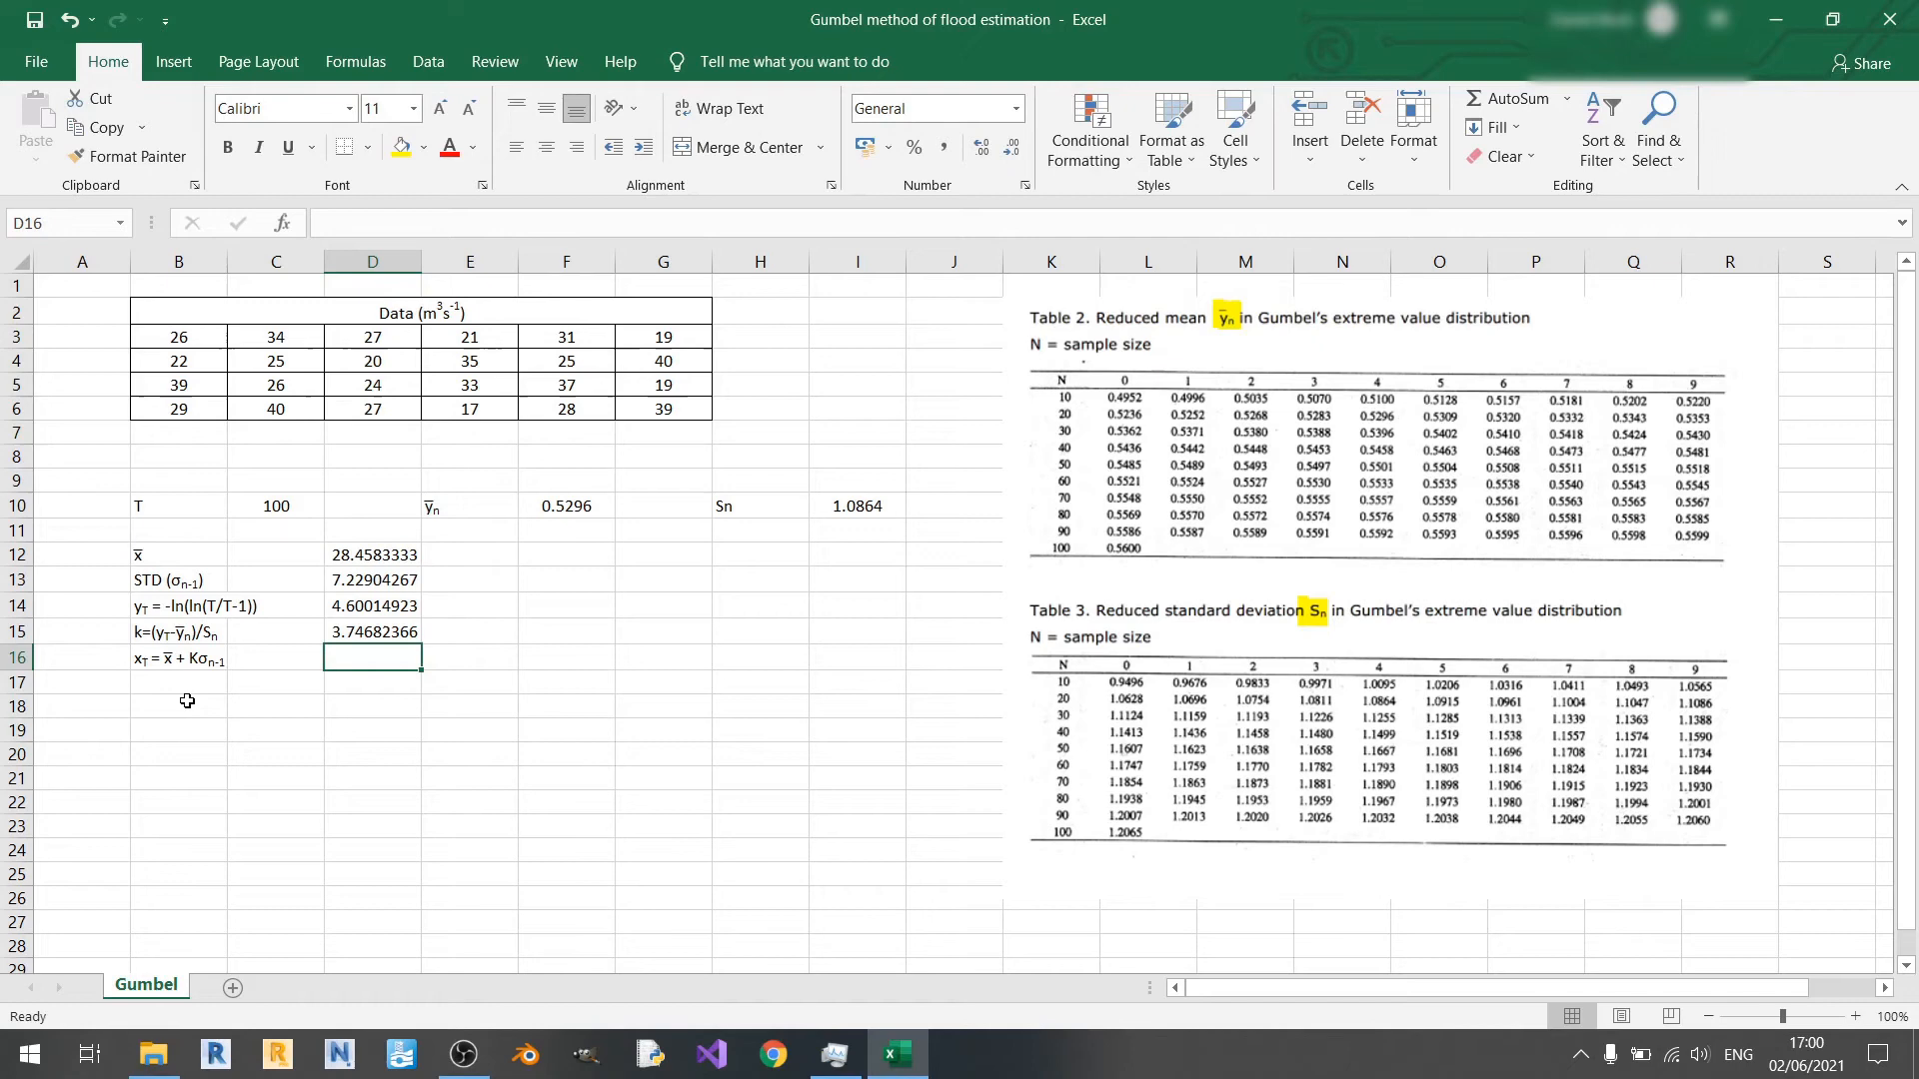
Step: Enter xT = D12+(D15*D13) in D16, giving the 100-year discharge 55.5443
text(=D12)
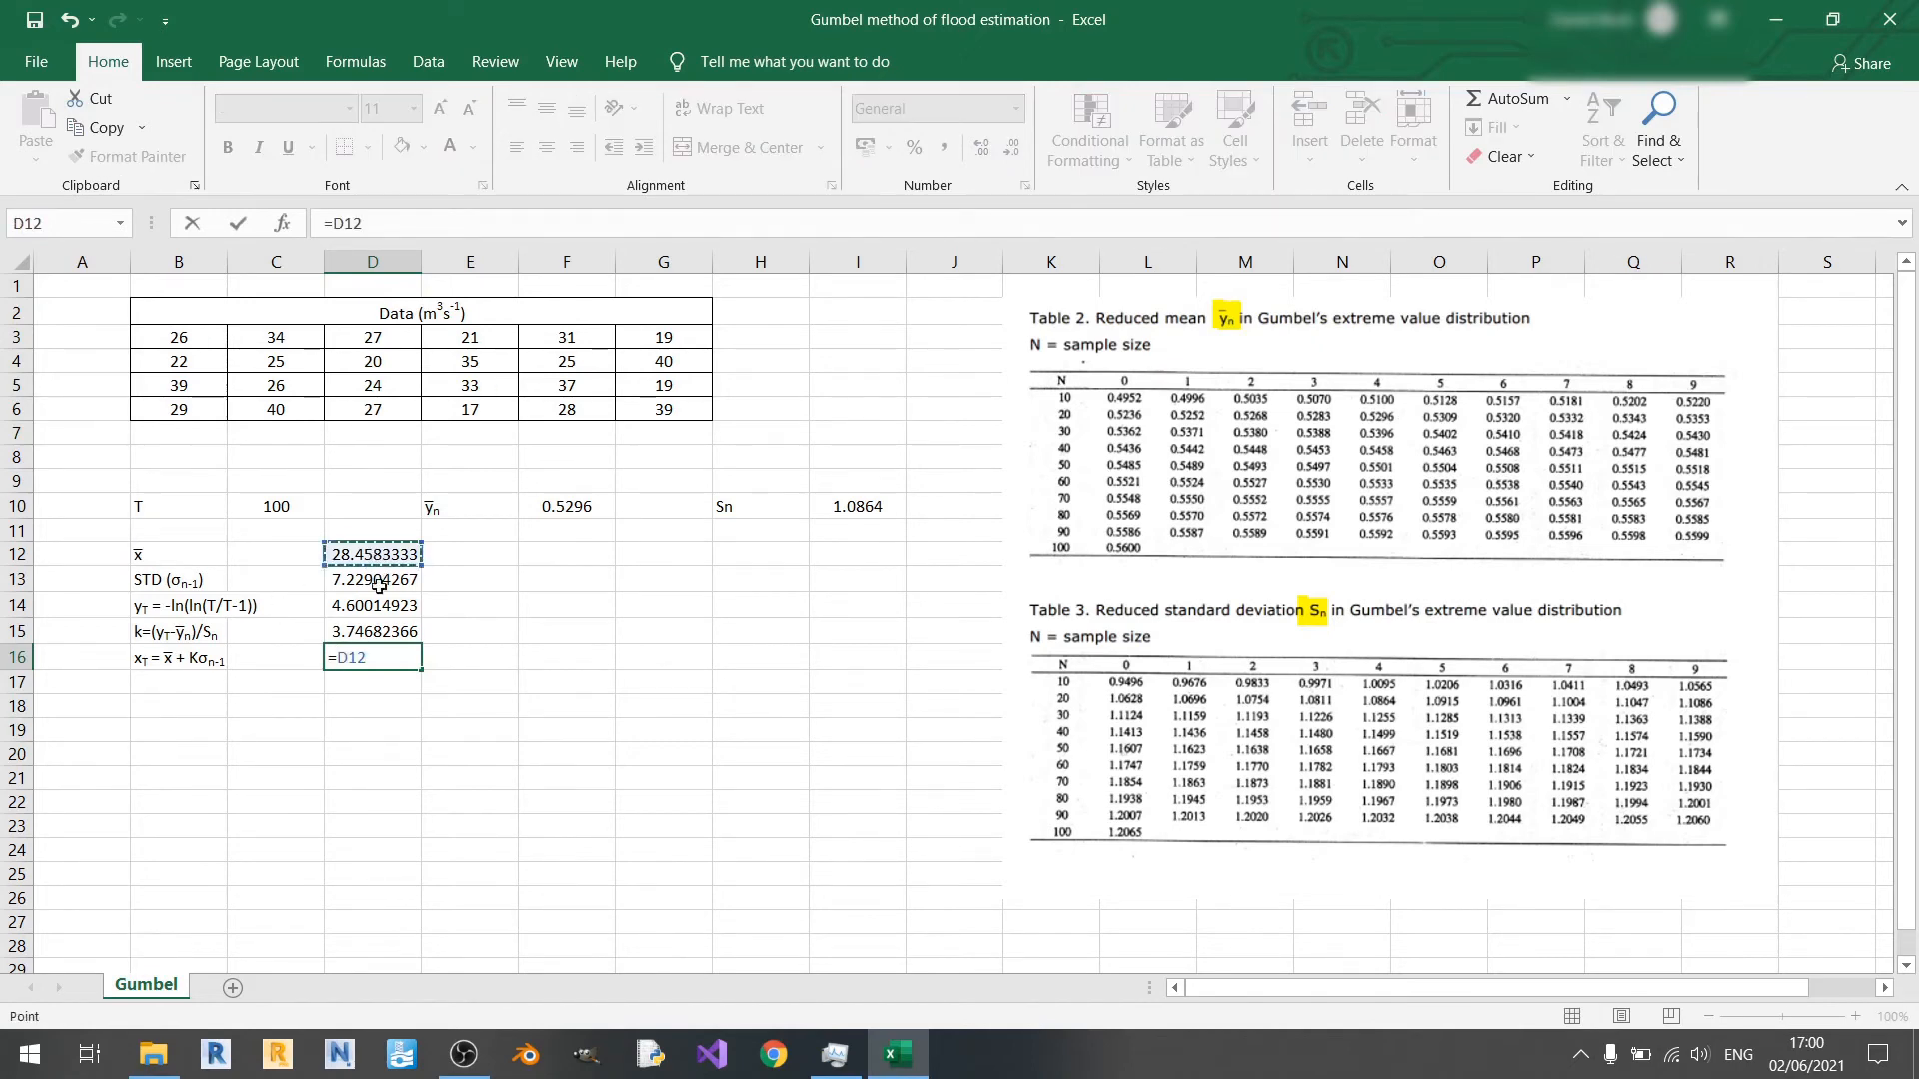
text(+)
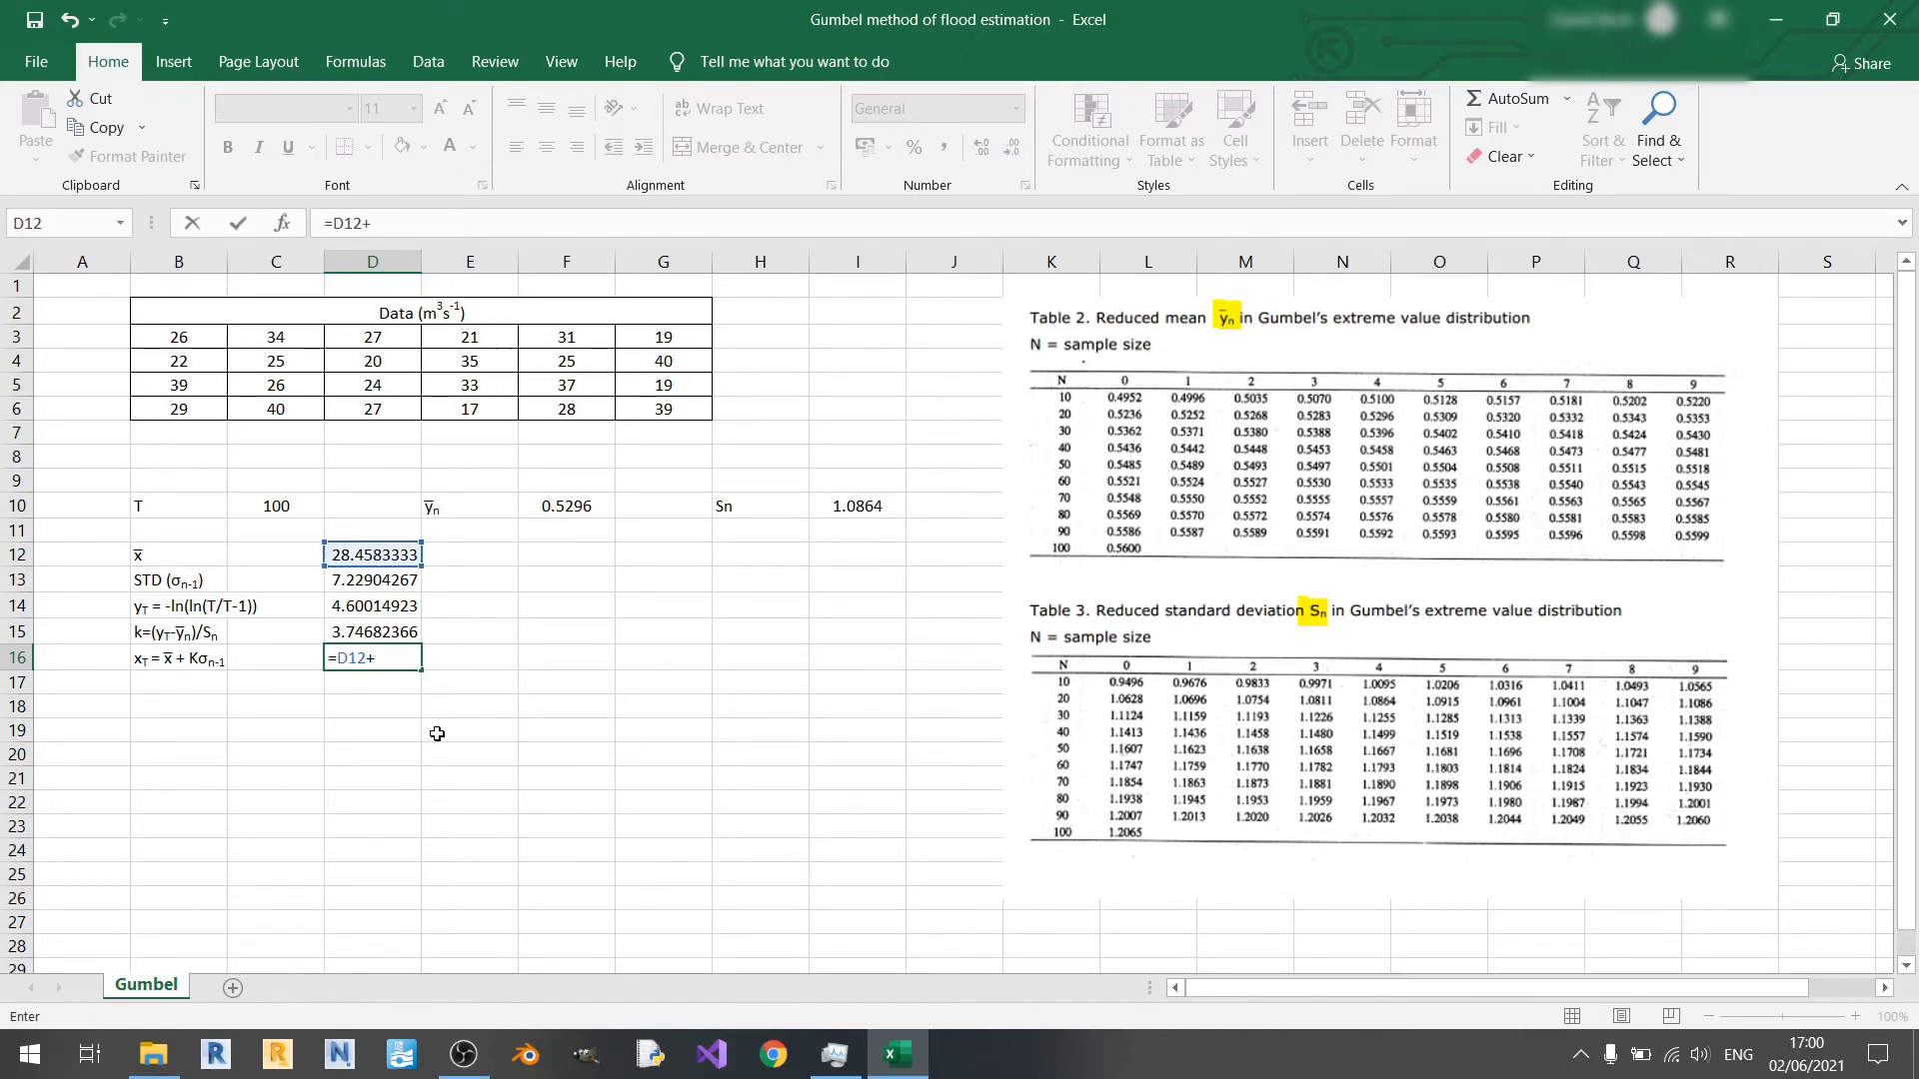
text(()
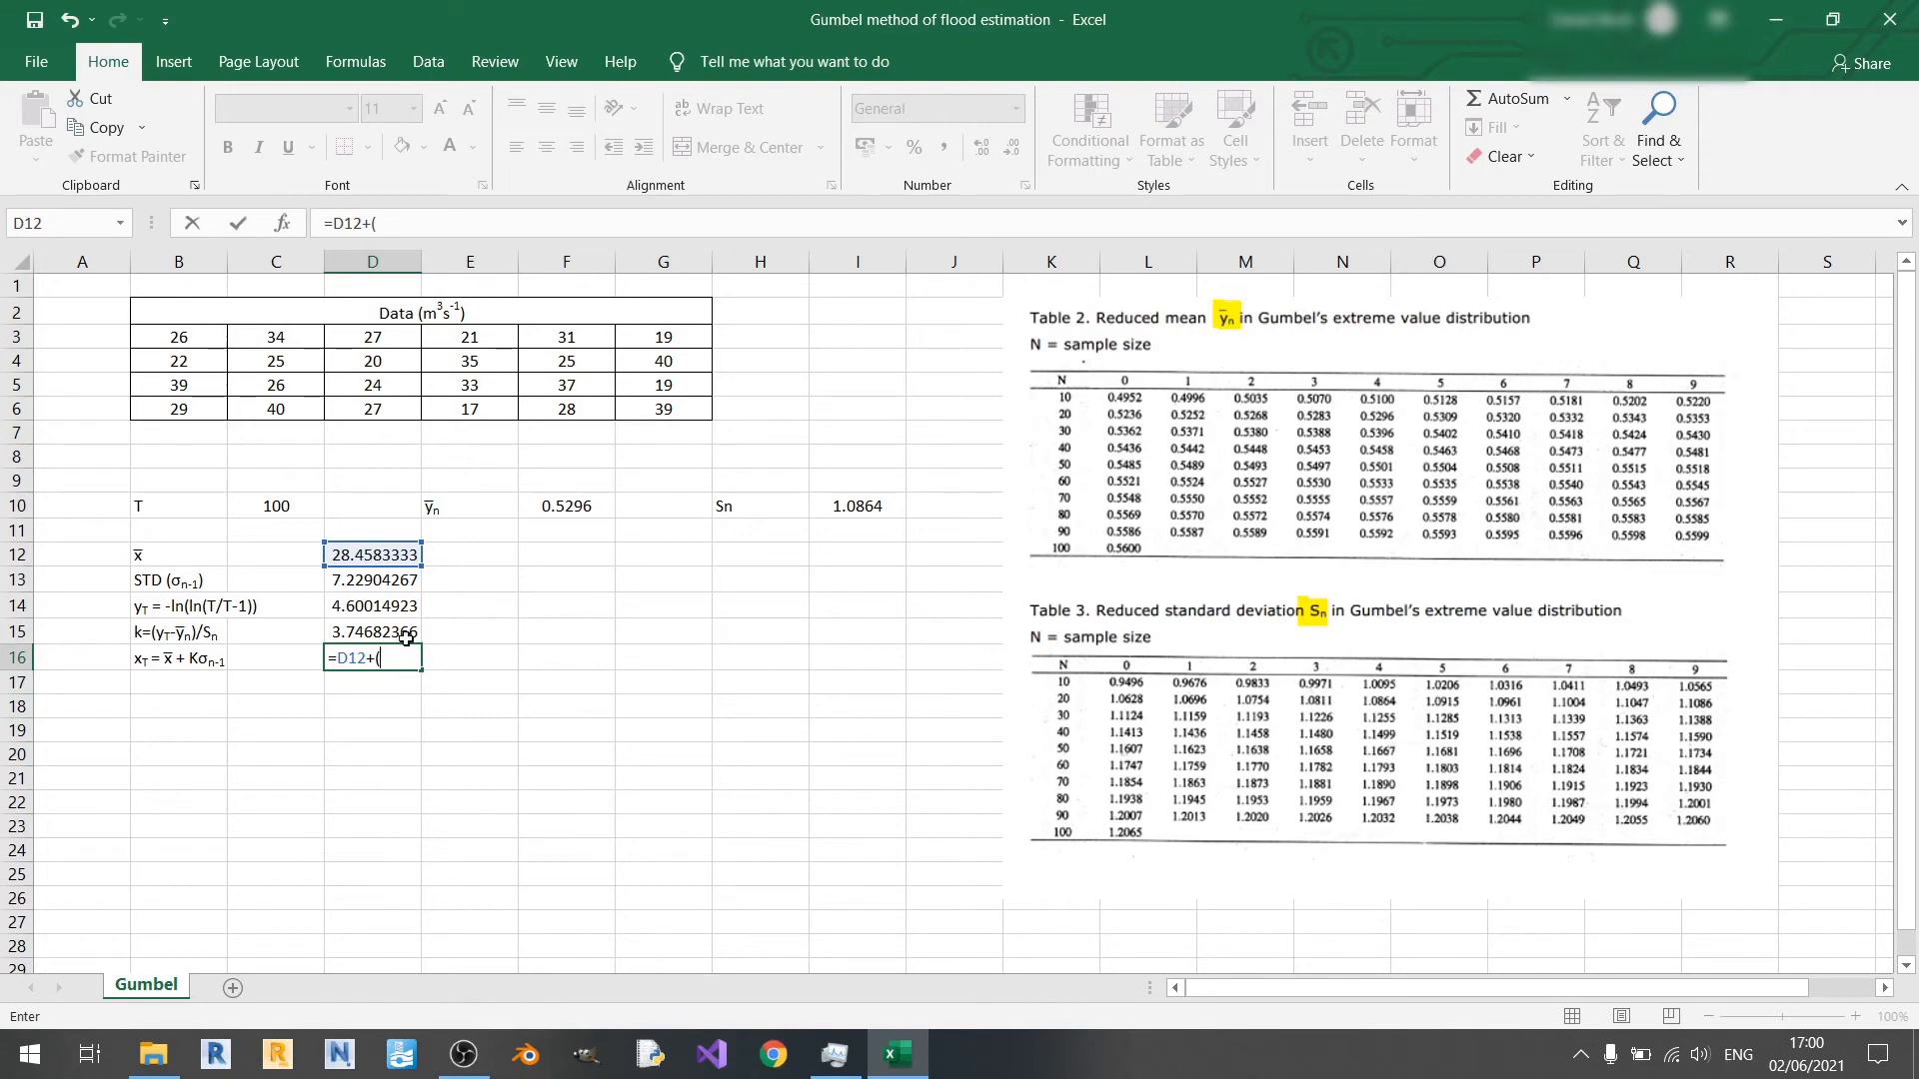
text(D15*)
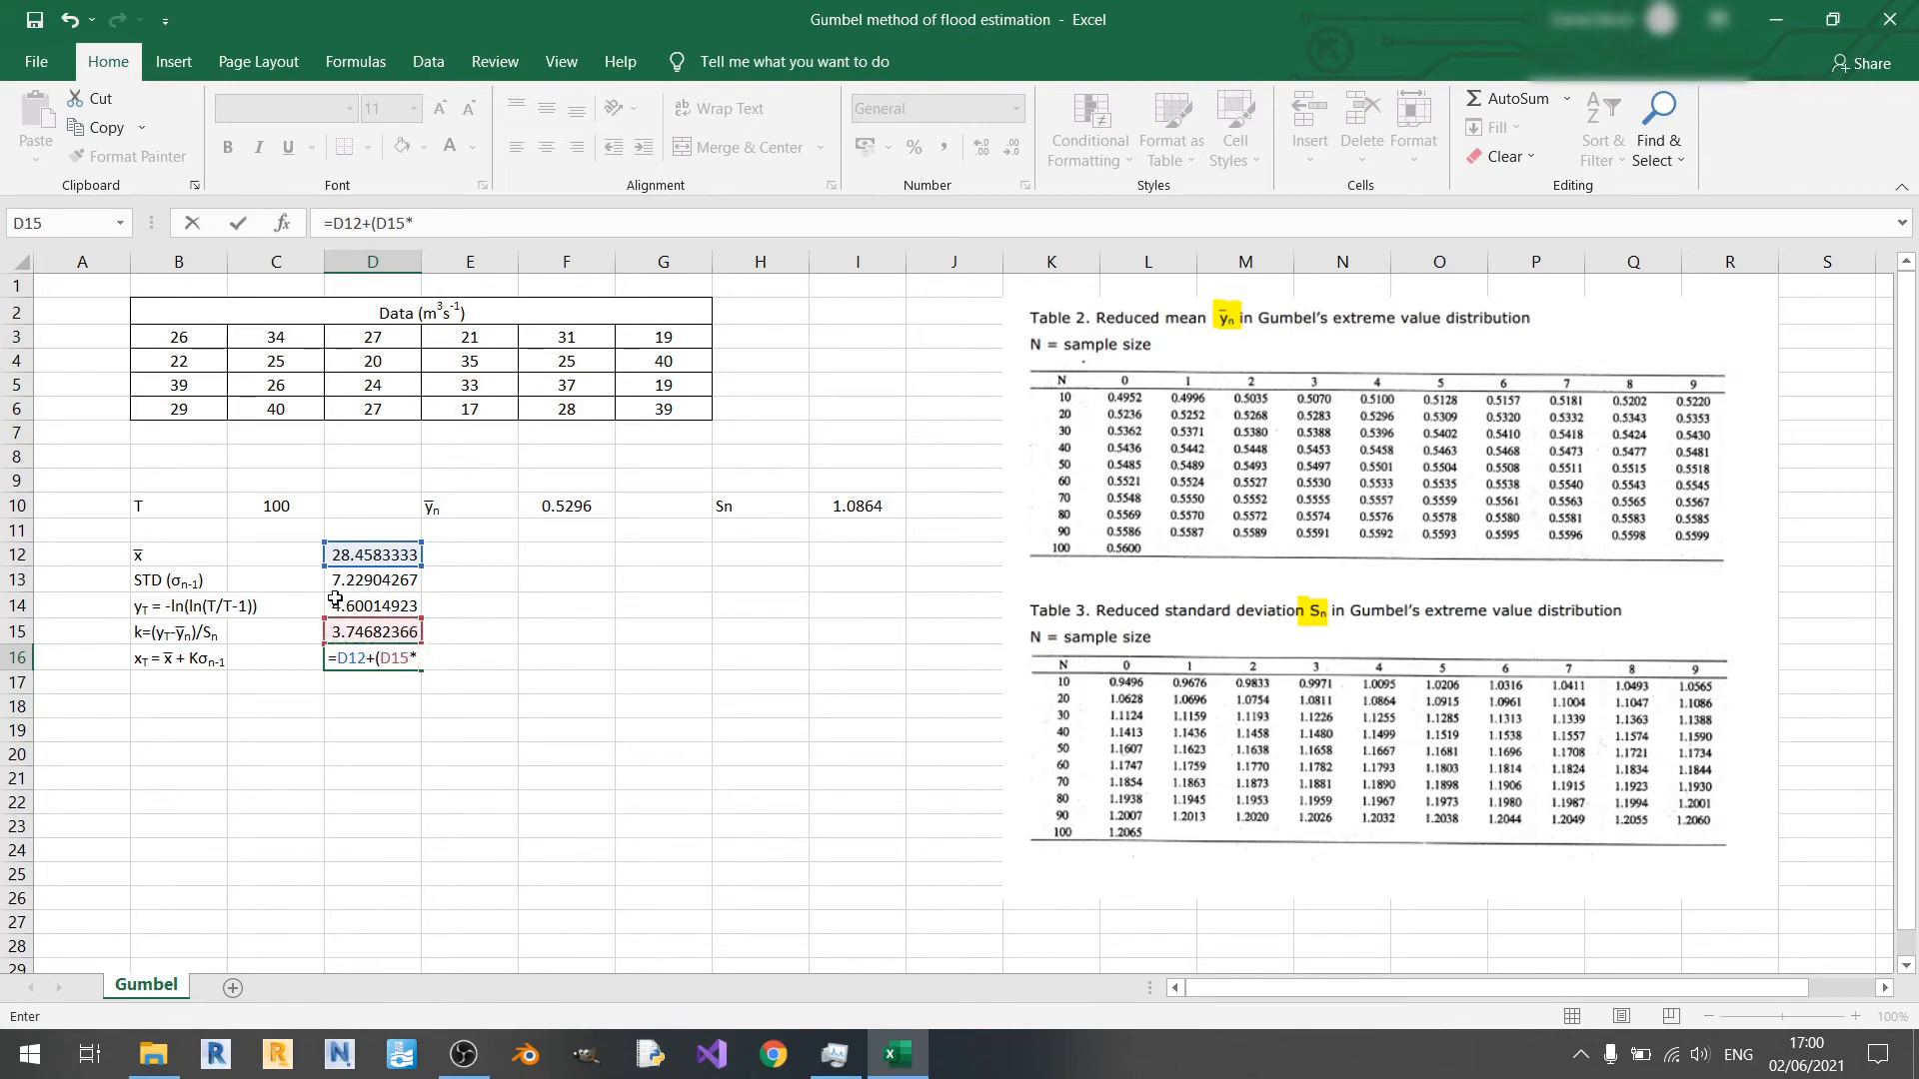
click(372, 579)
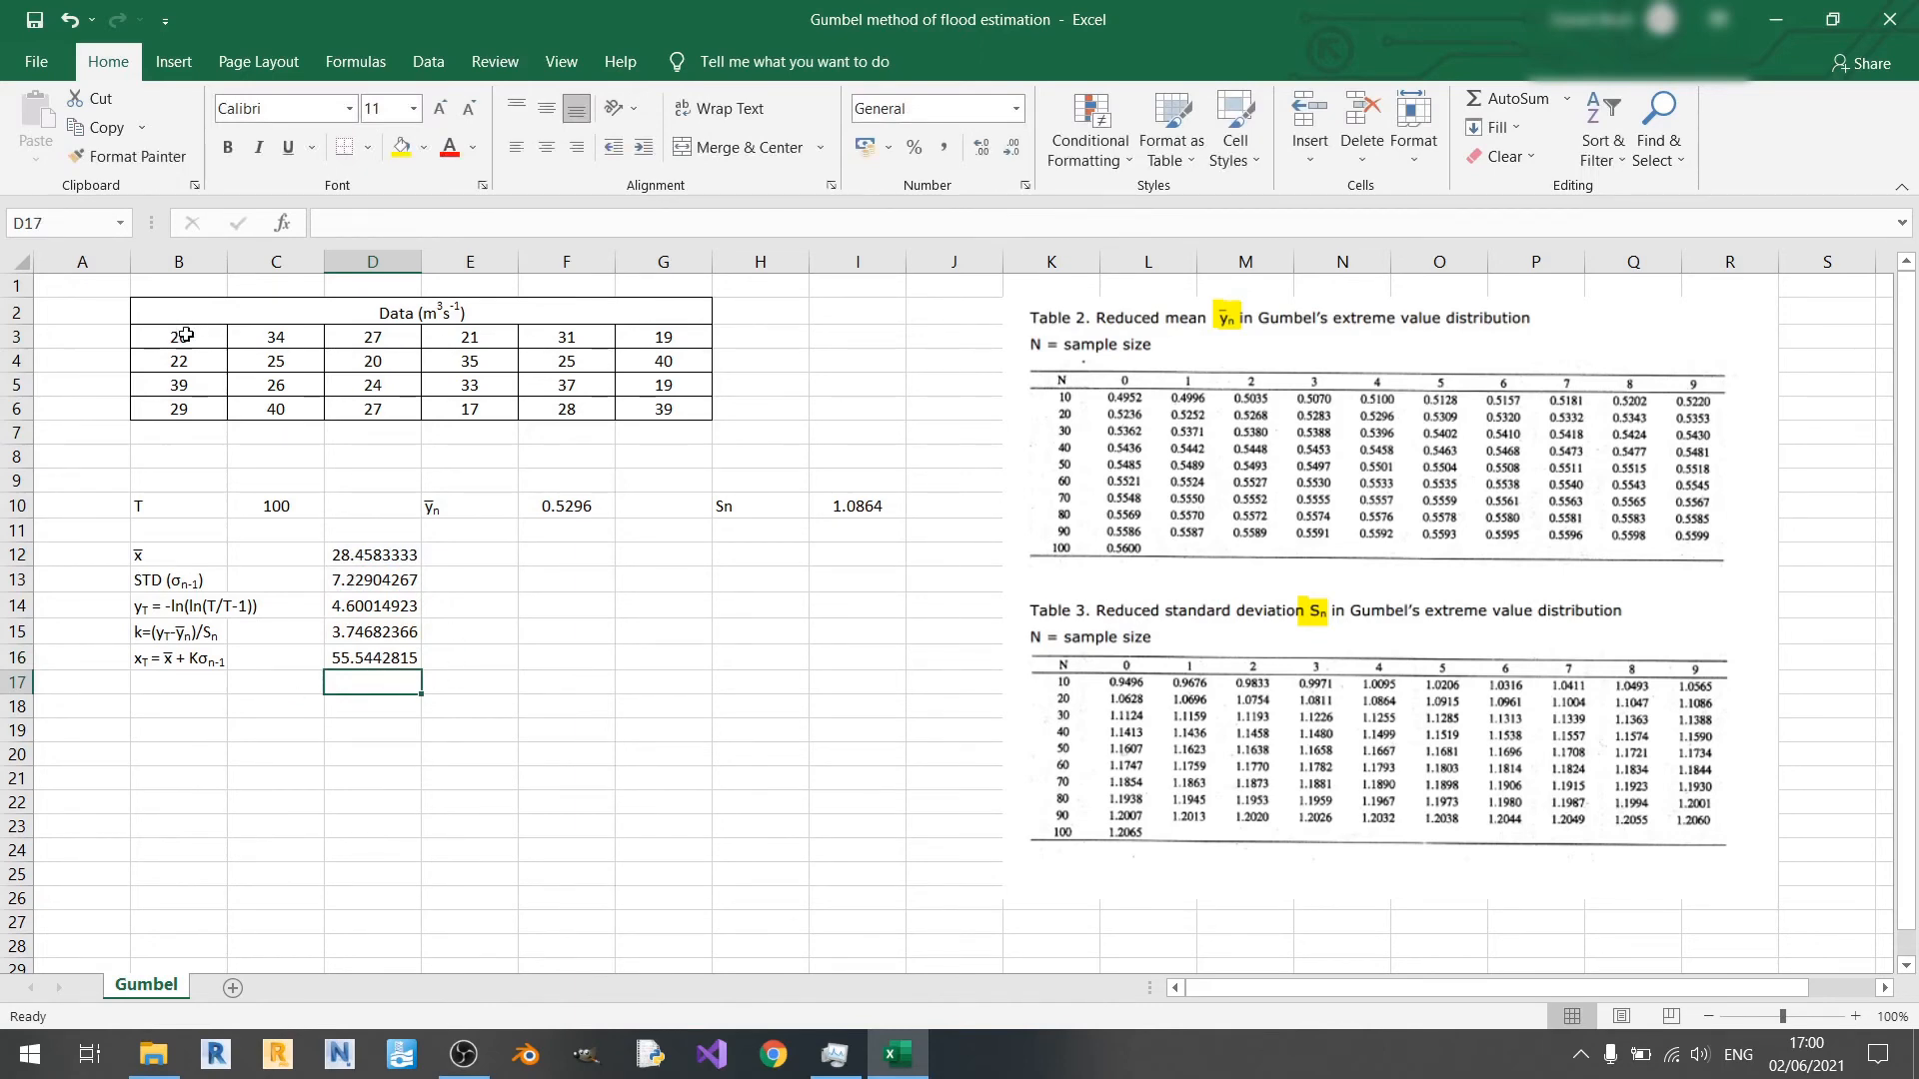
drag(178, 336, 663, 408)
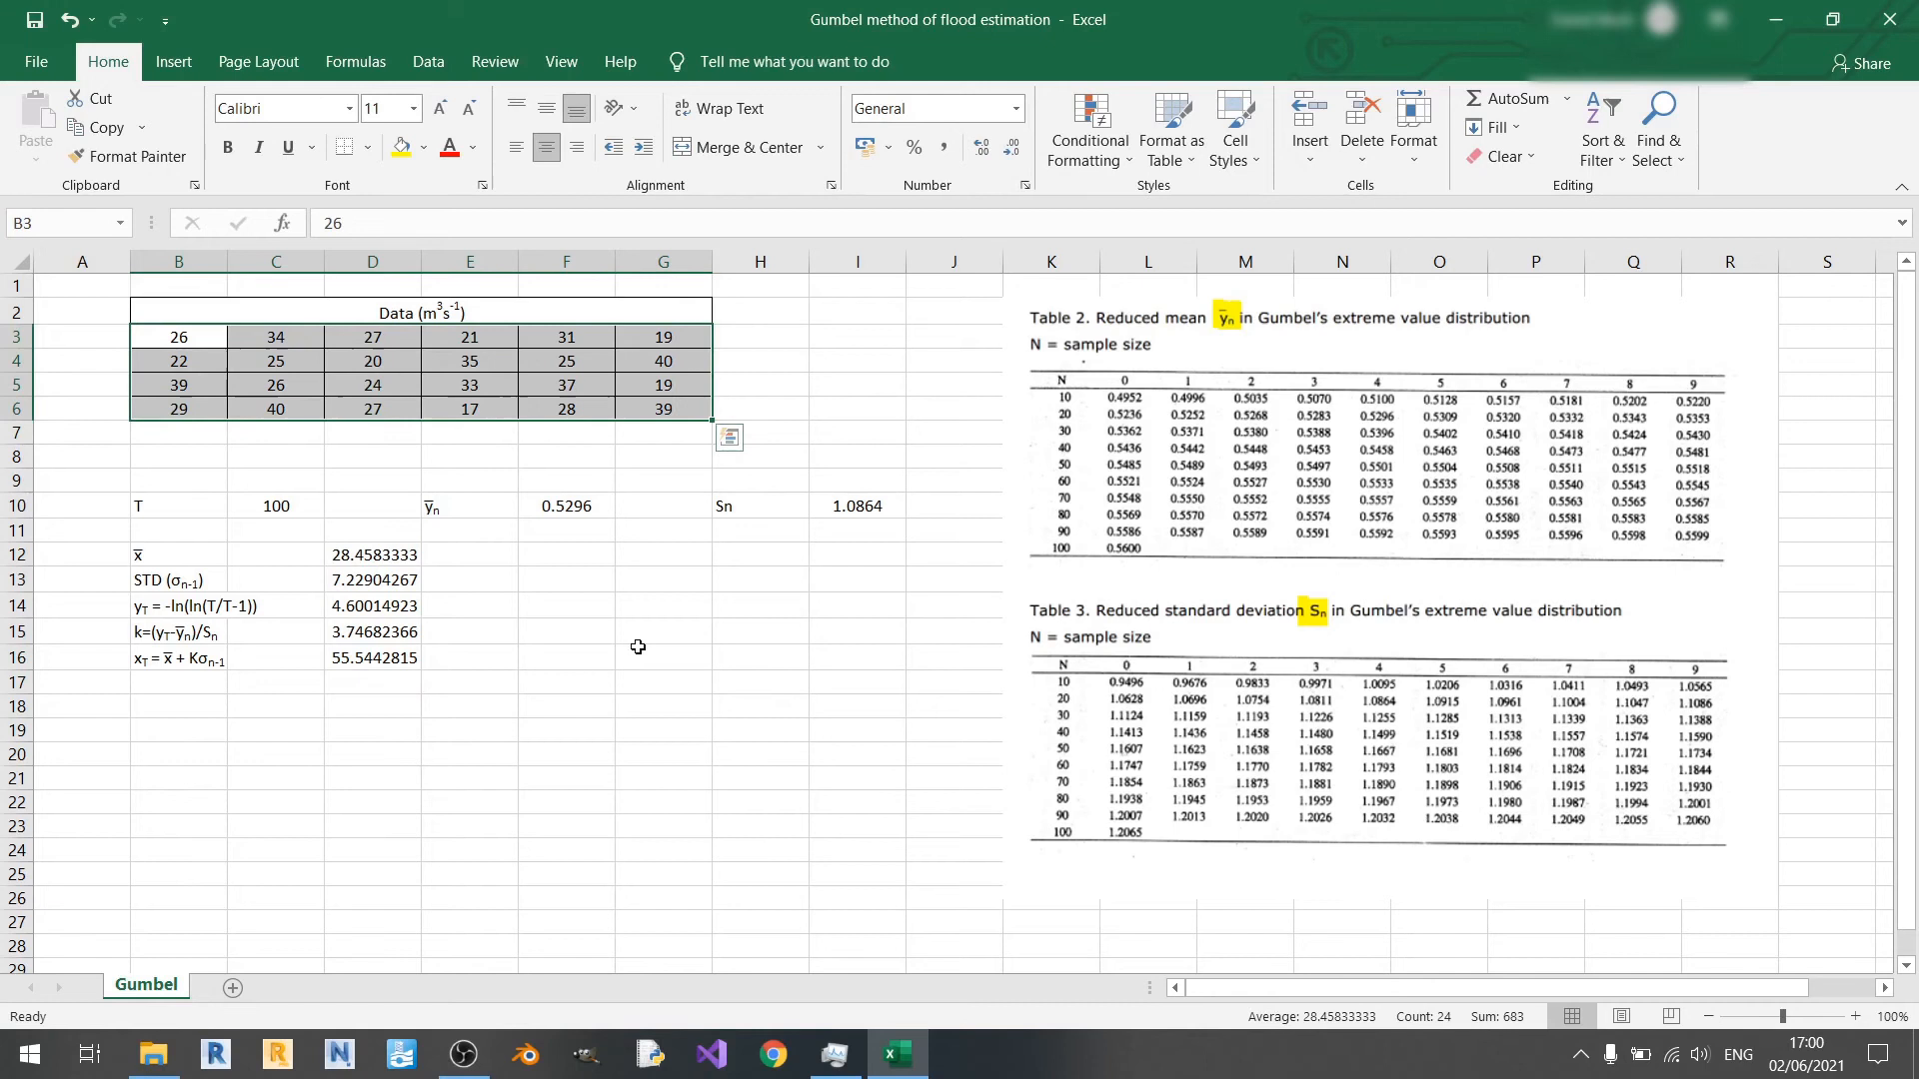
click(374, 681)
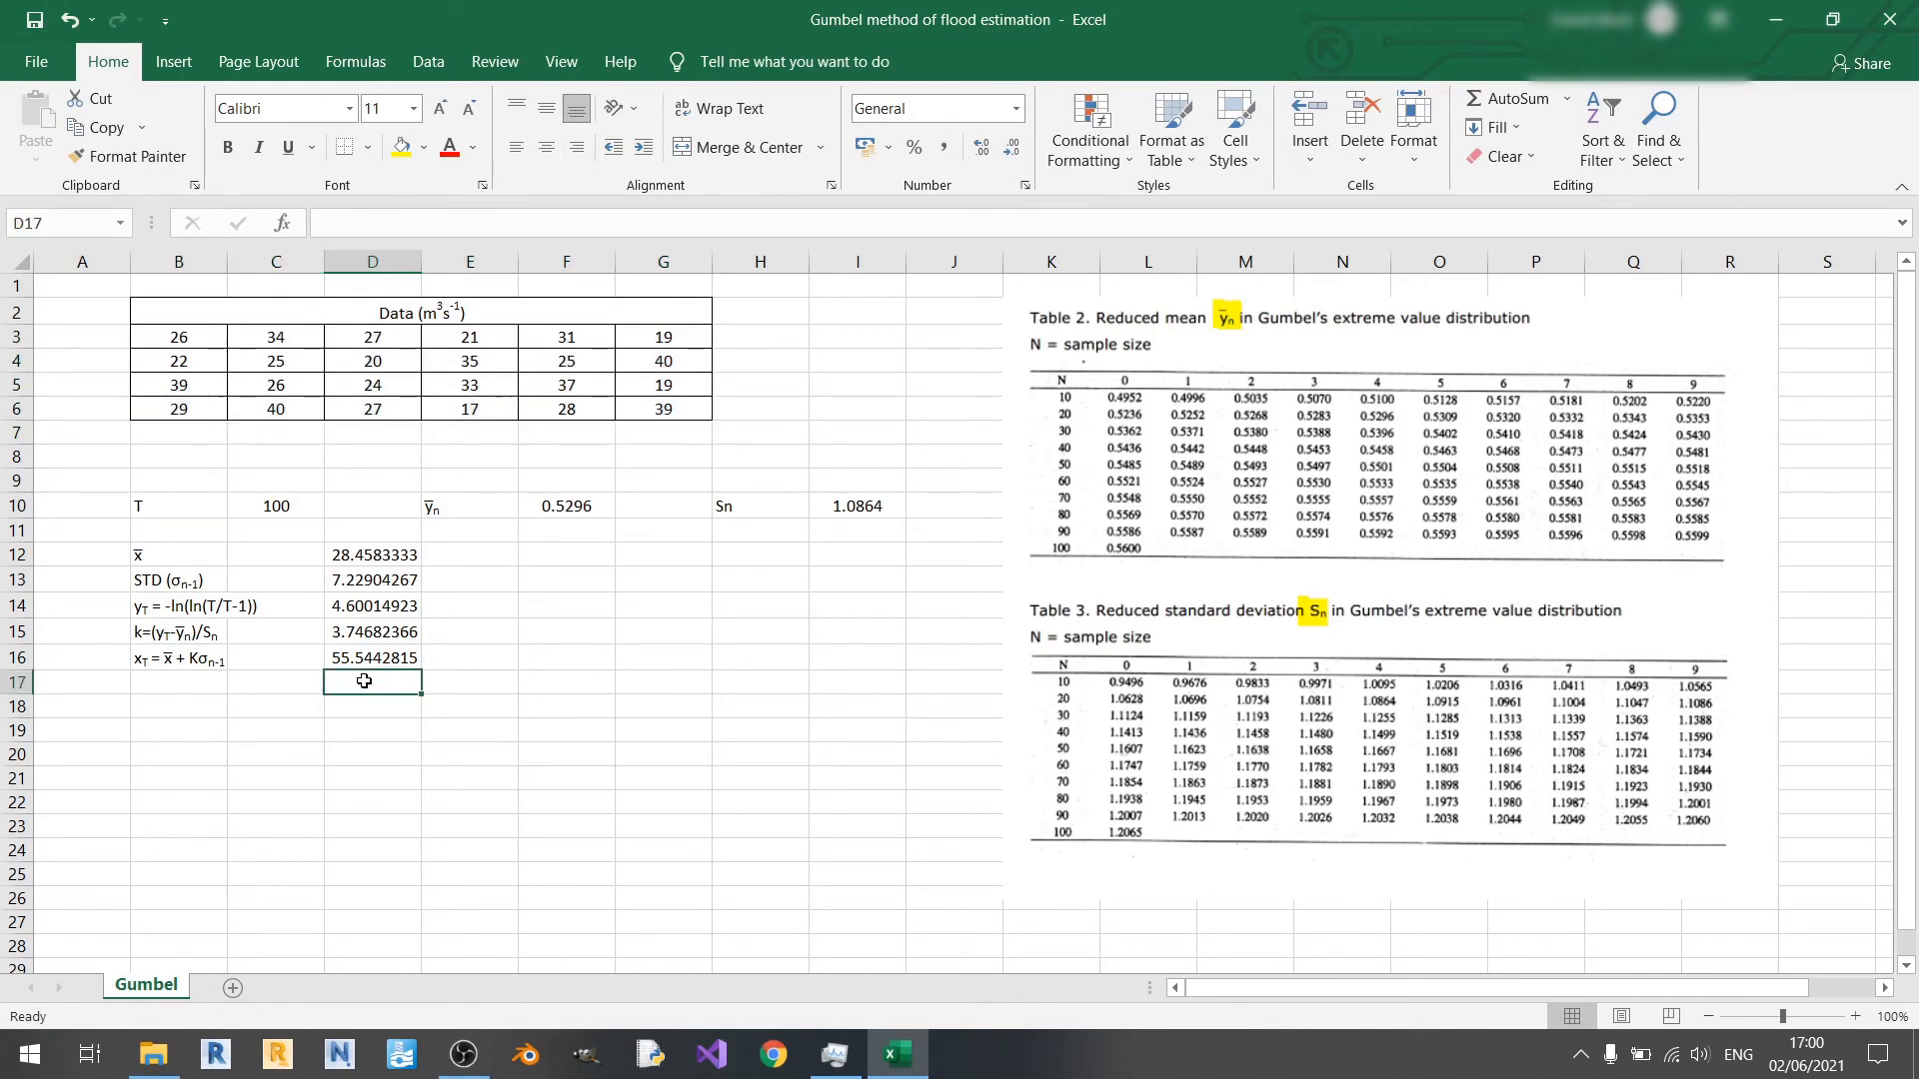
click(374, 658)
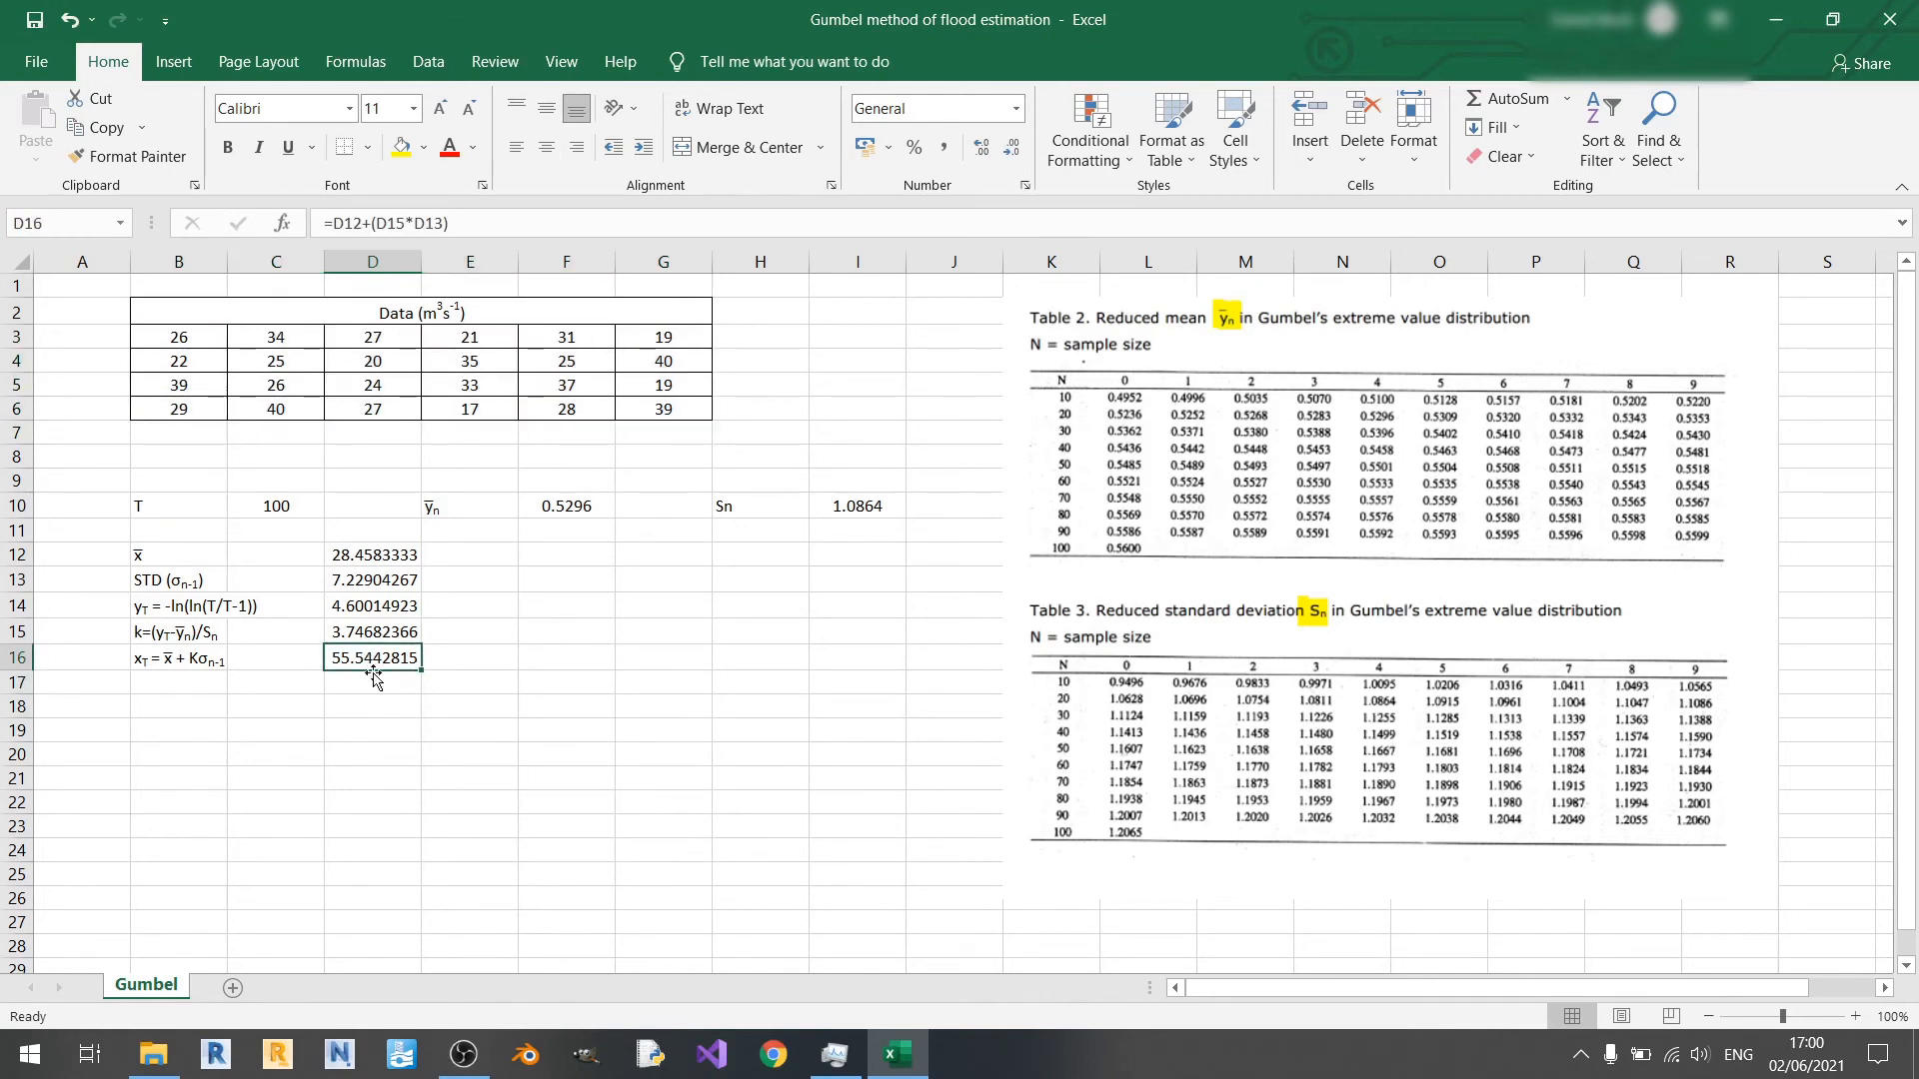
mouse_move(384, 740)
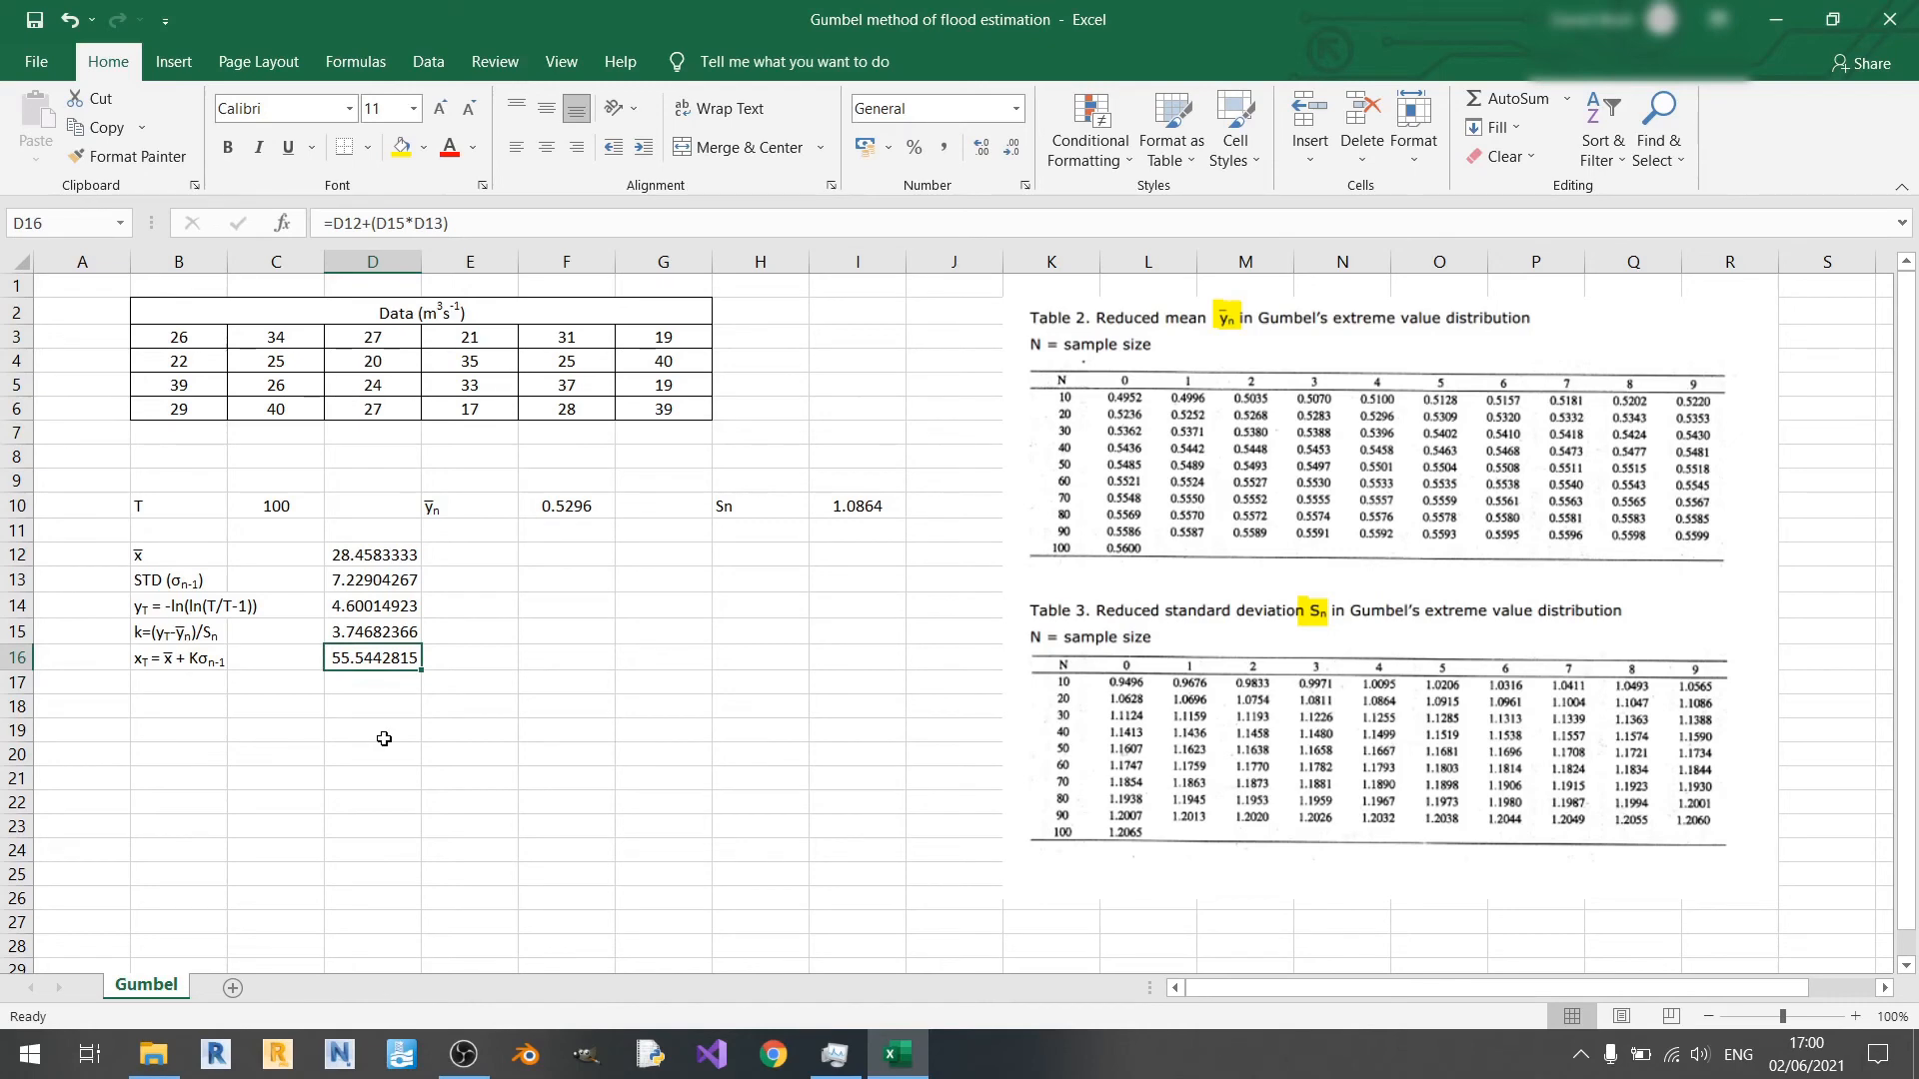
mouse_move(266, 735)
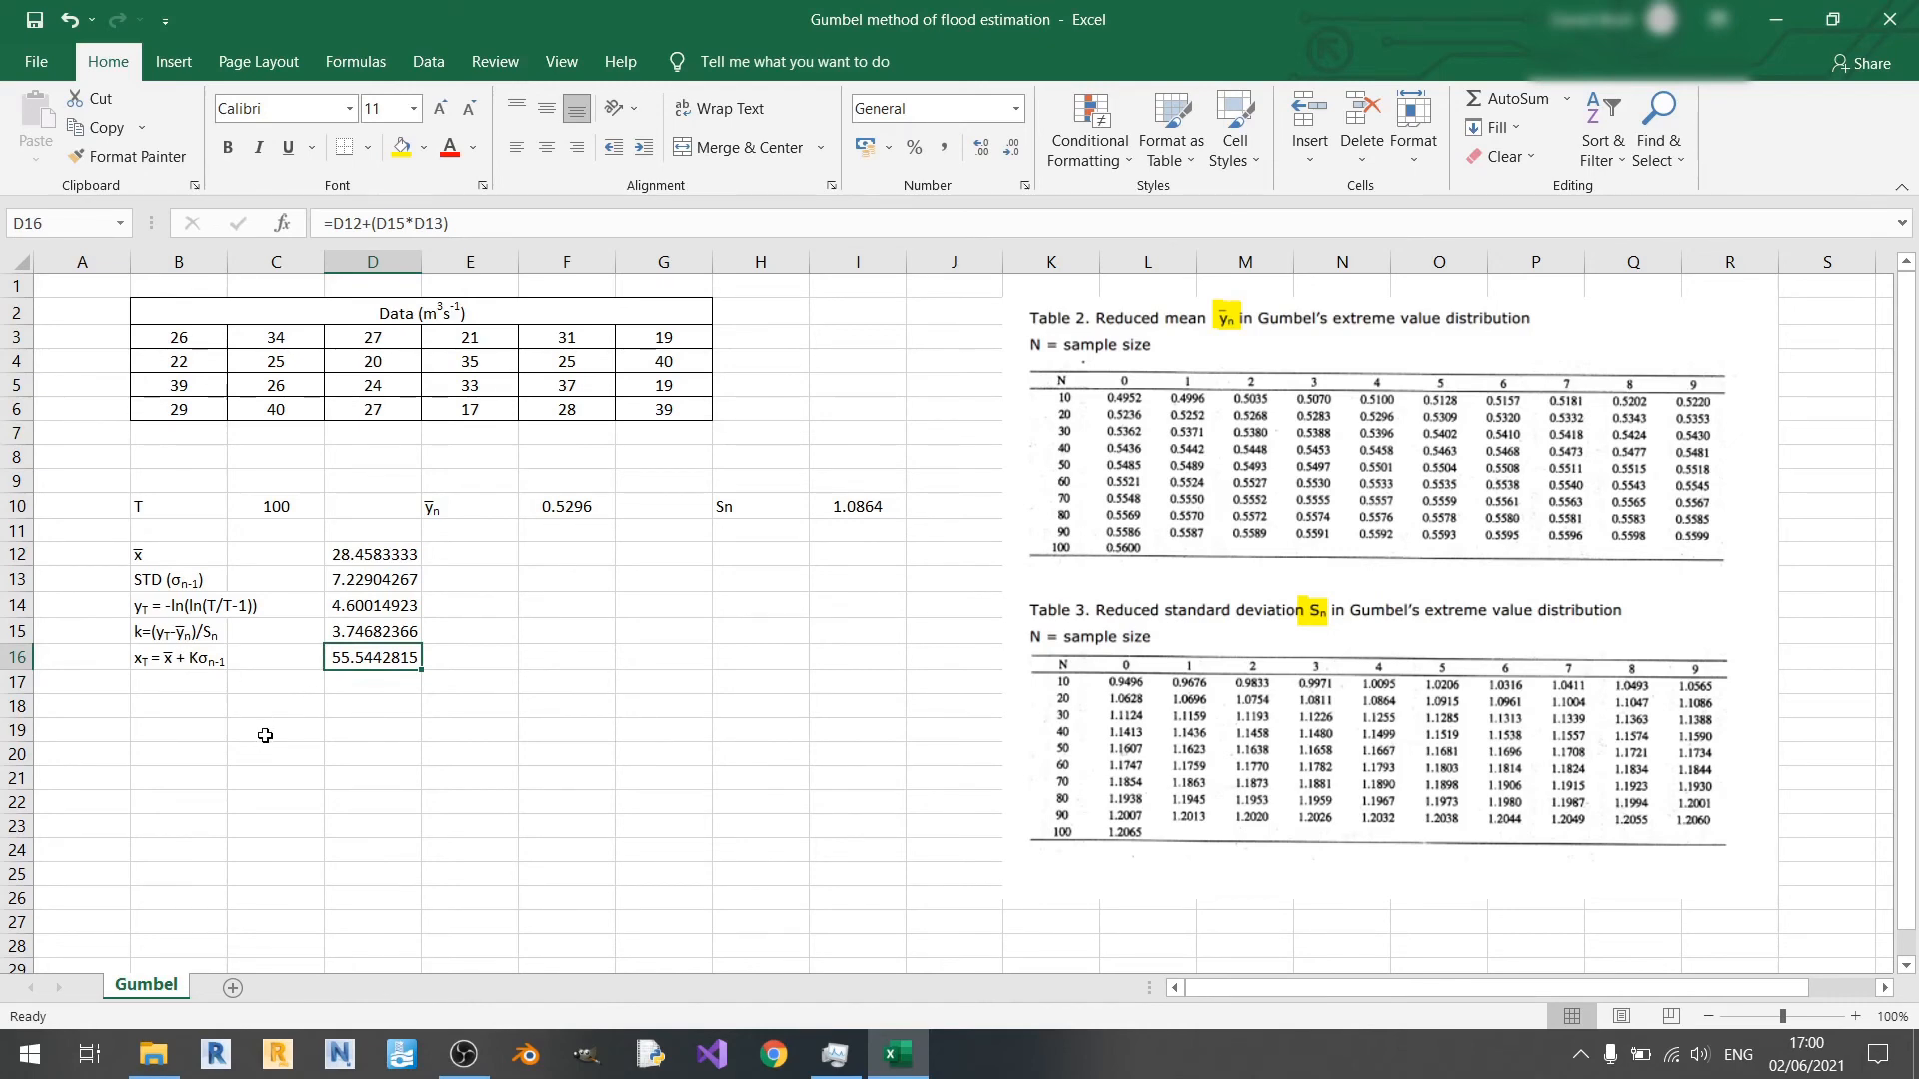
mouse_move(213, 712)
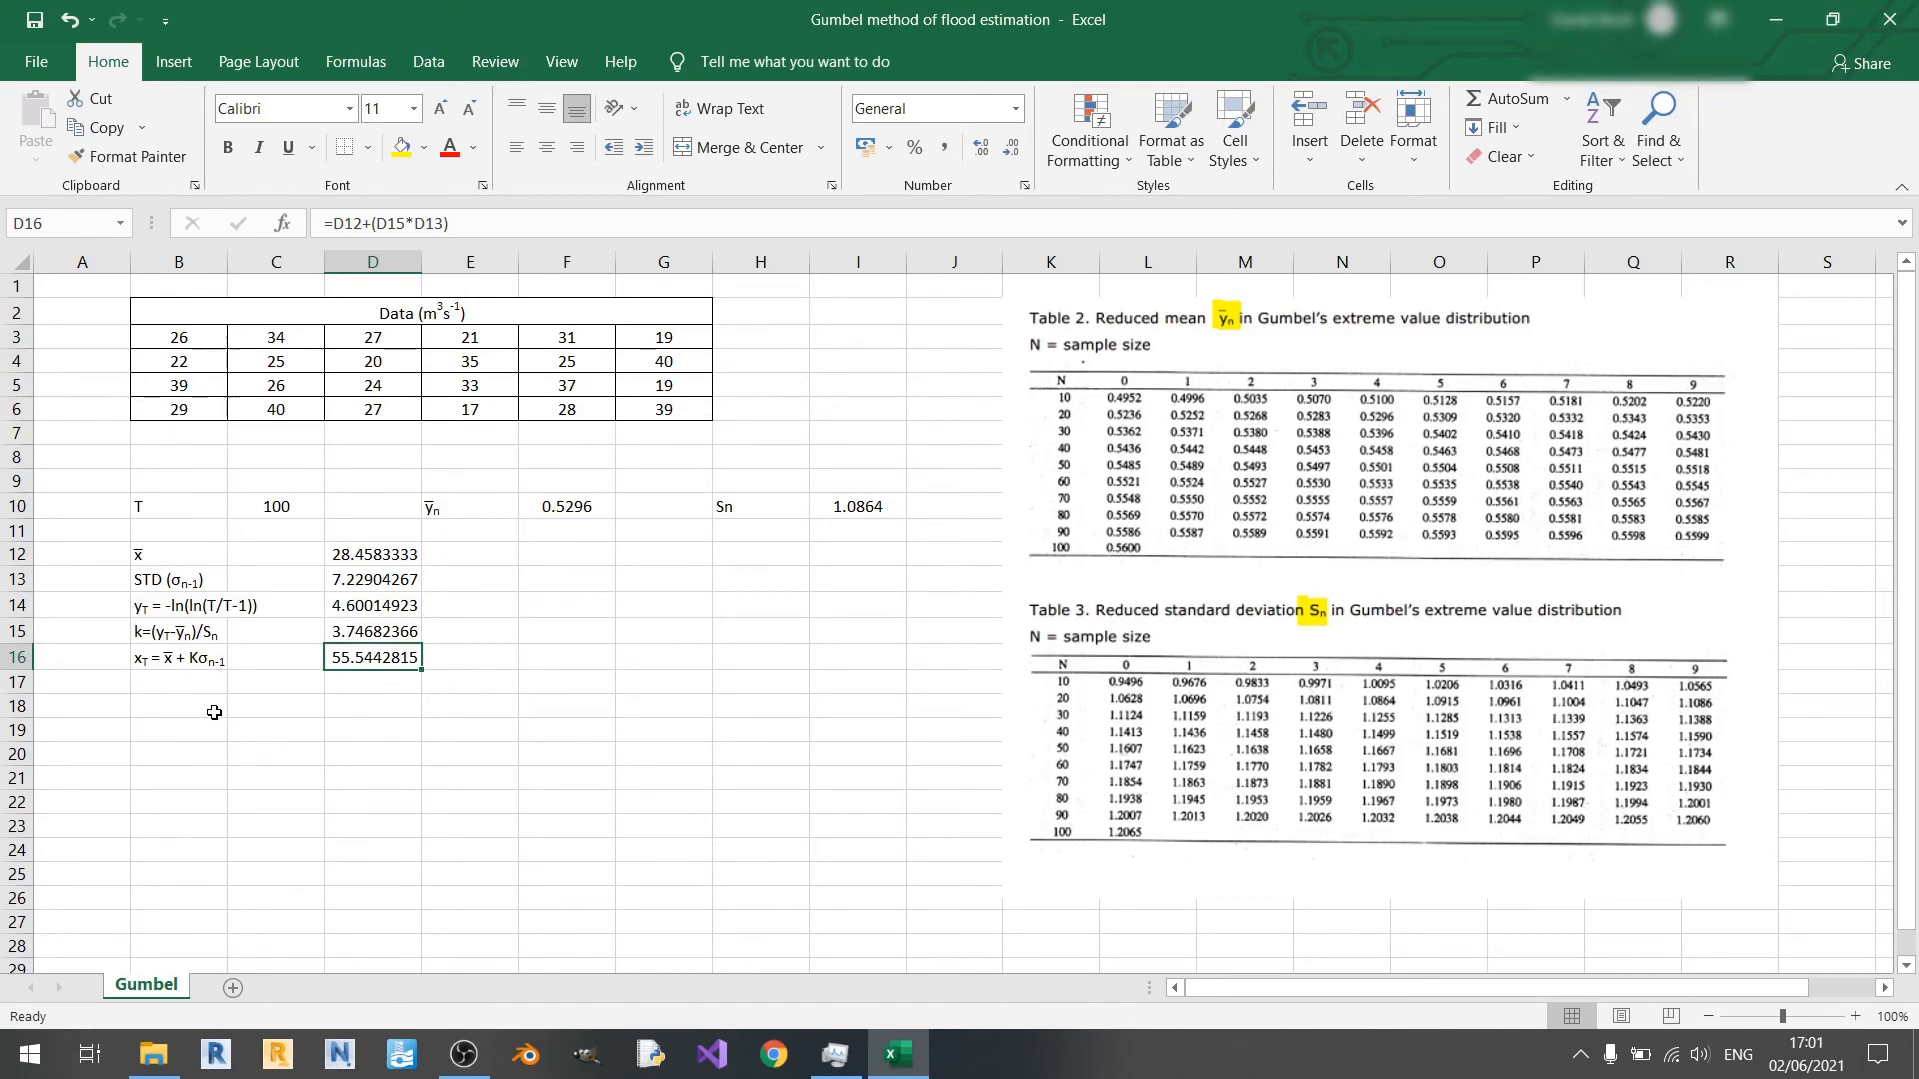
mouse_move(356, 701)
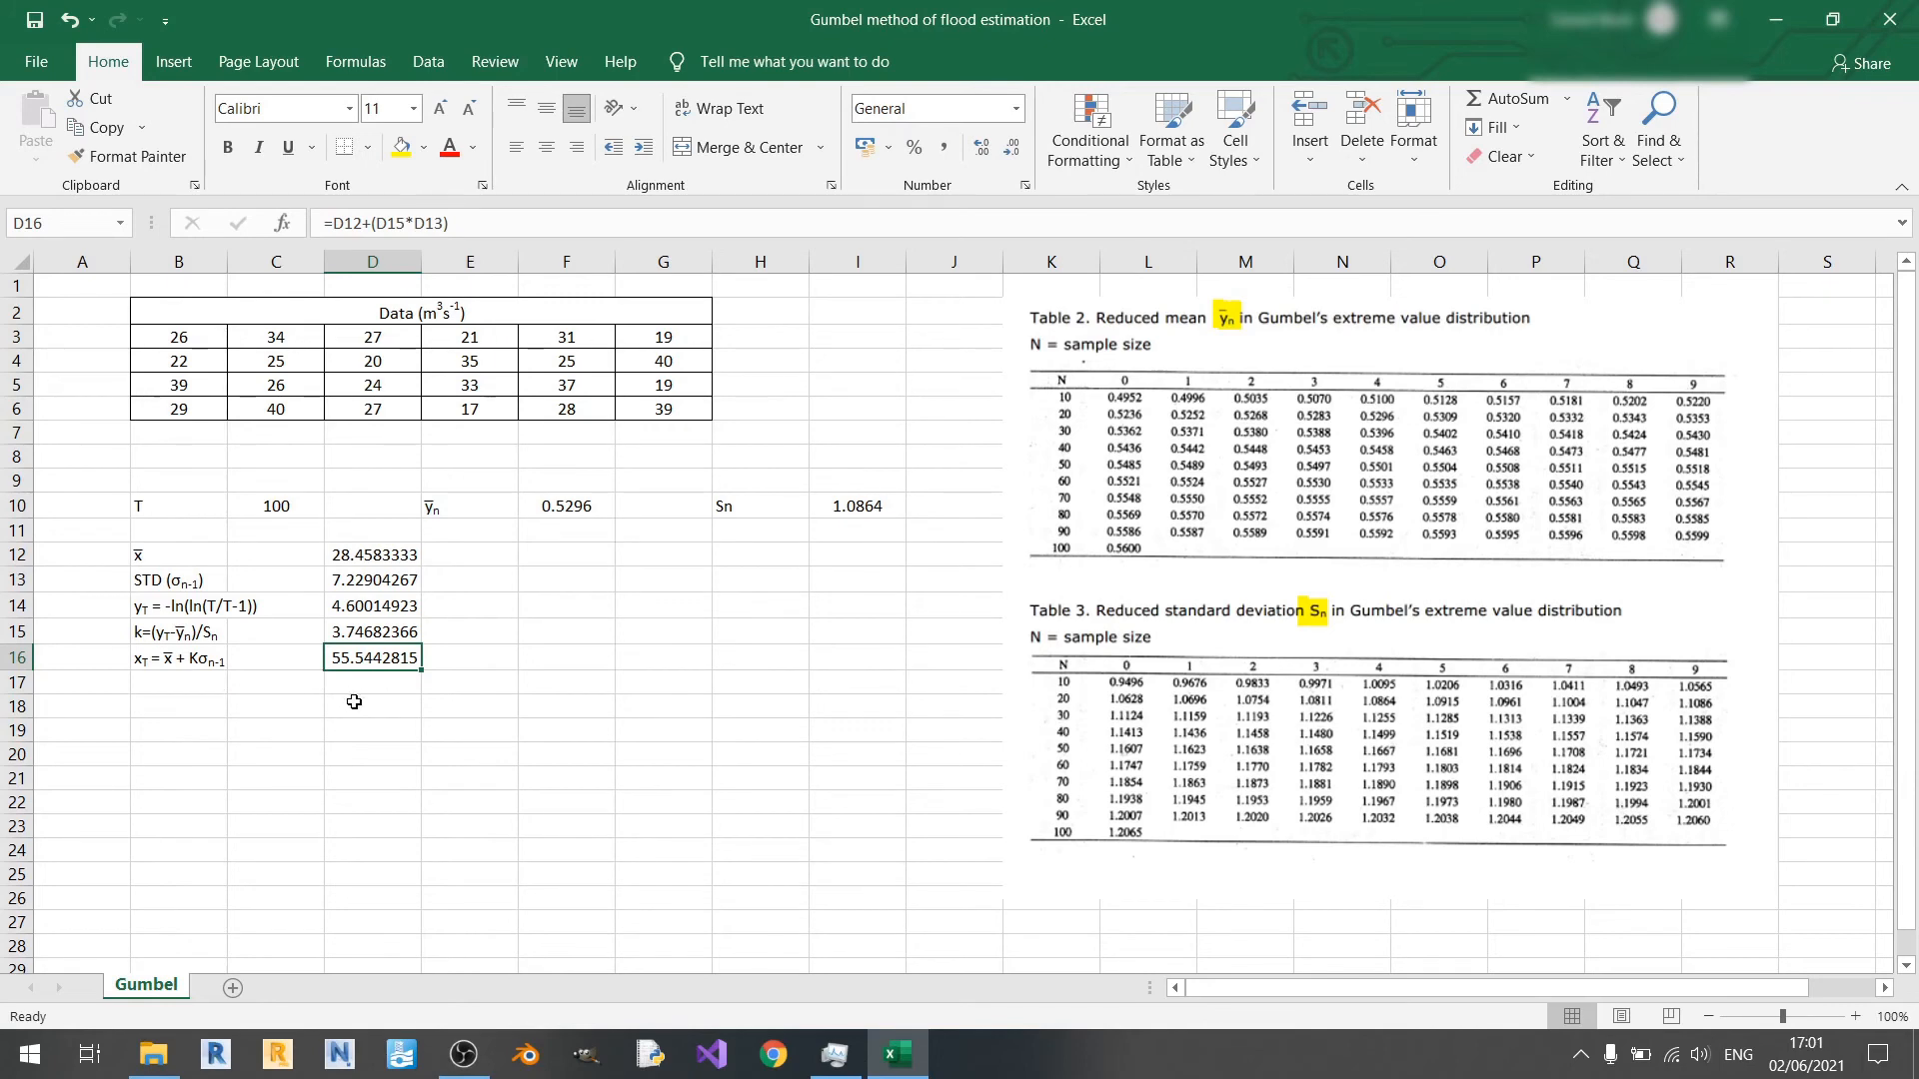
mouse_move(368, 684)
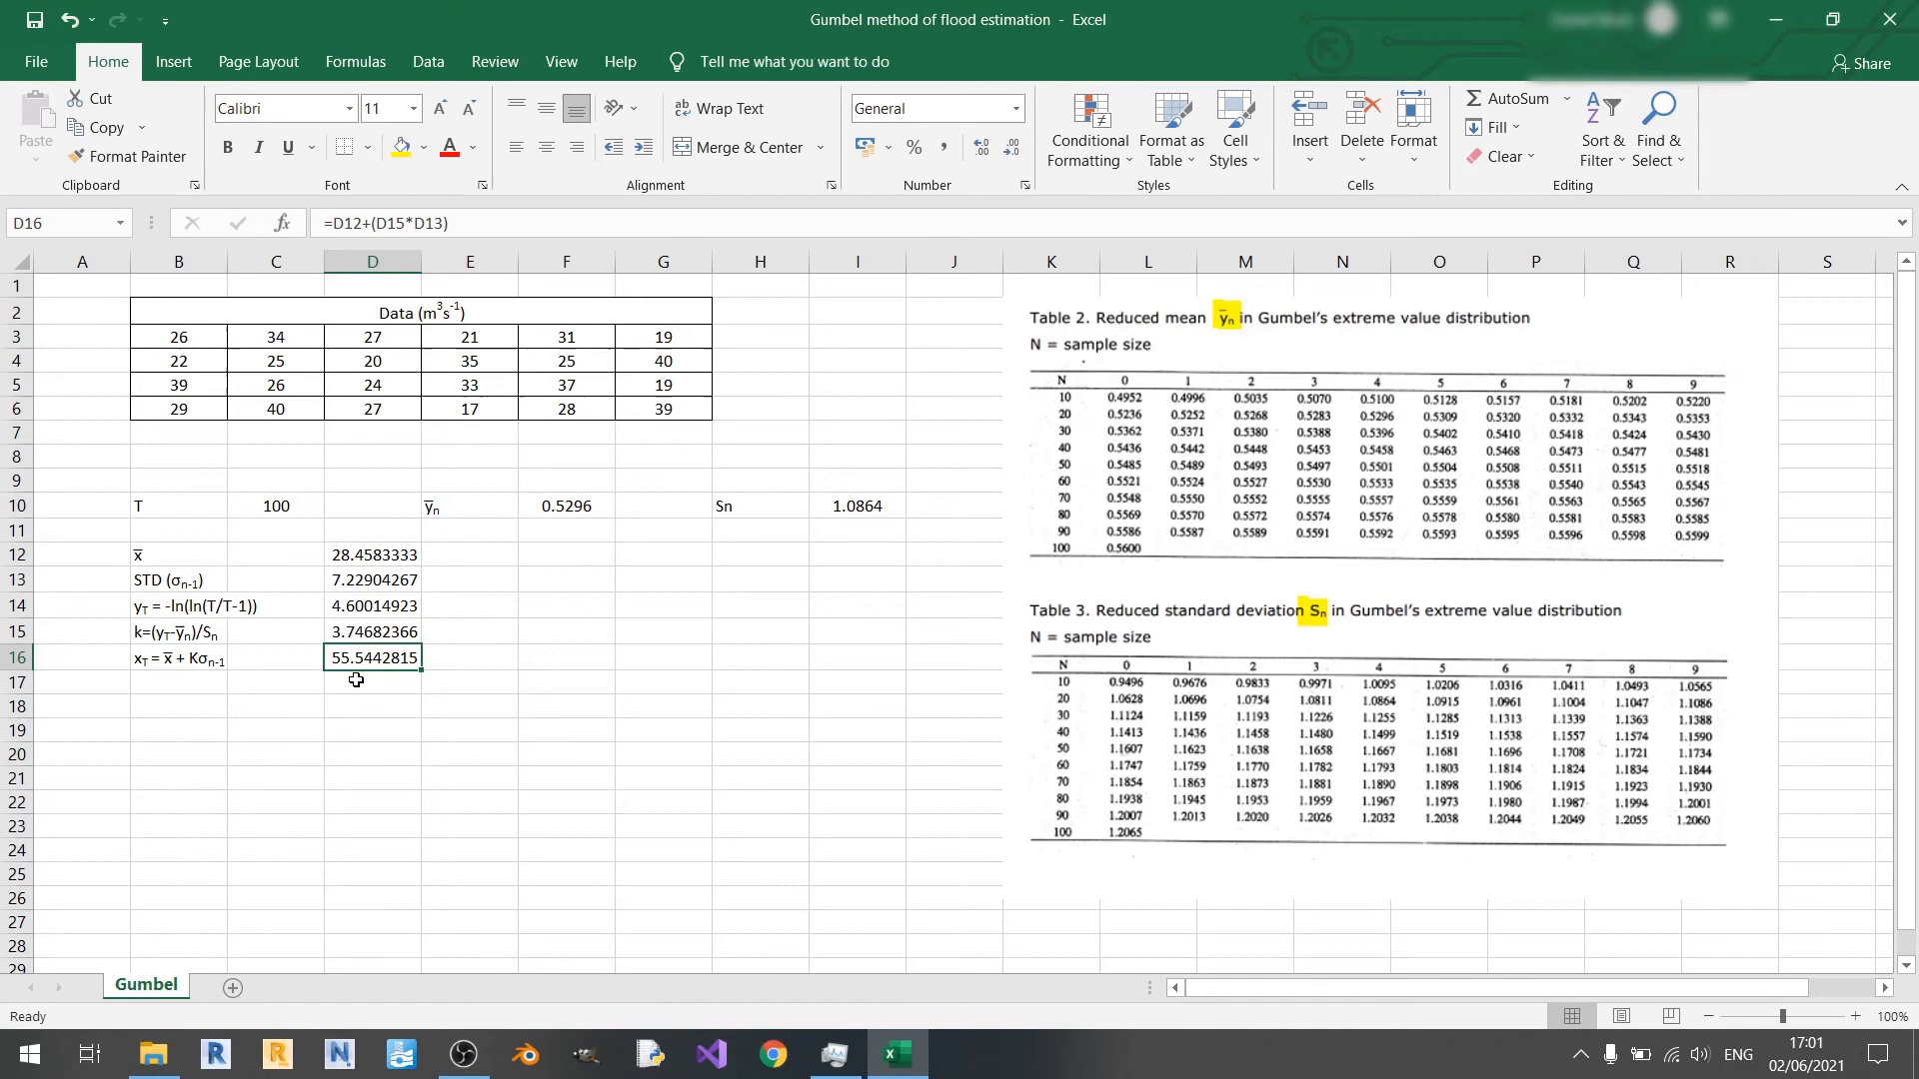
mouse_move(374, 698)
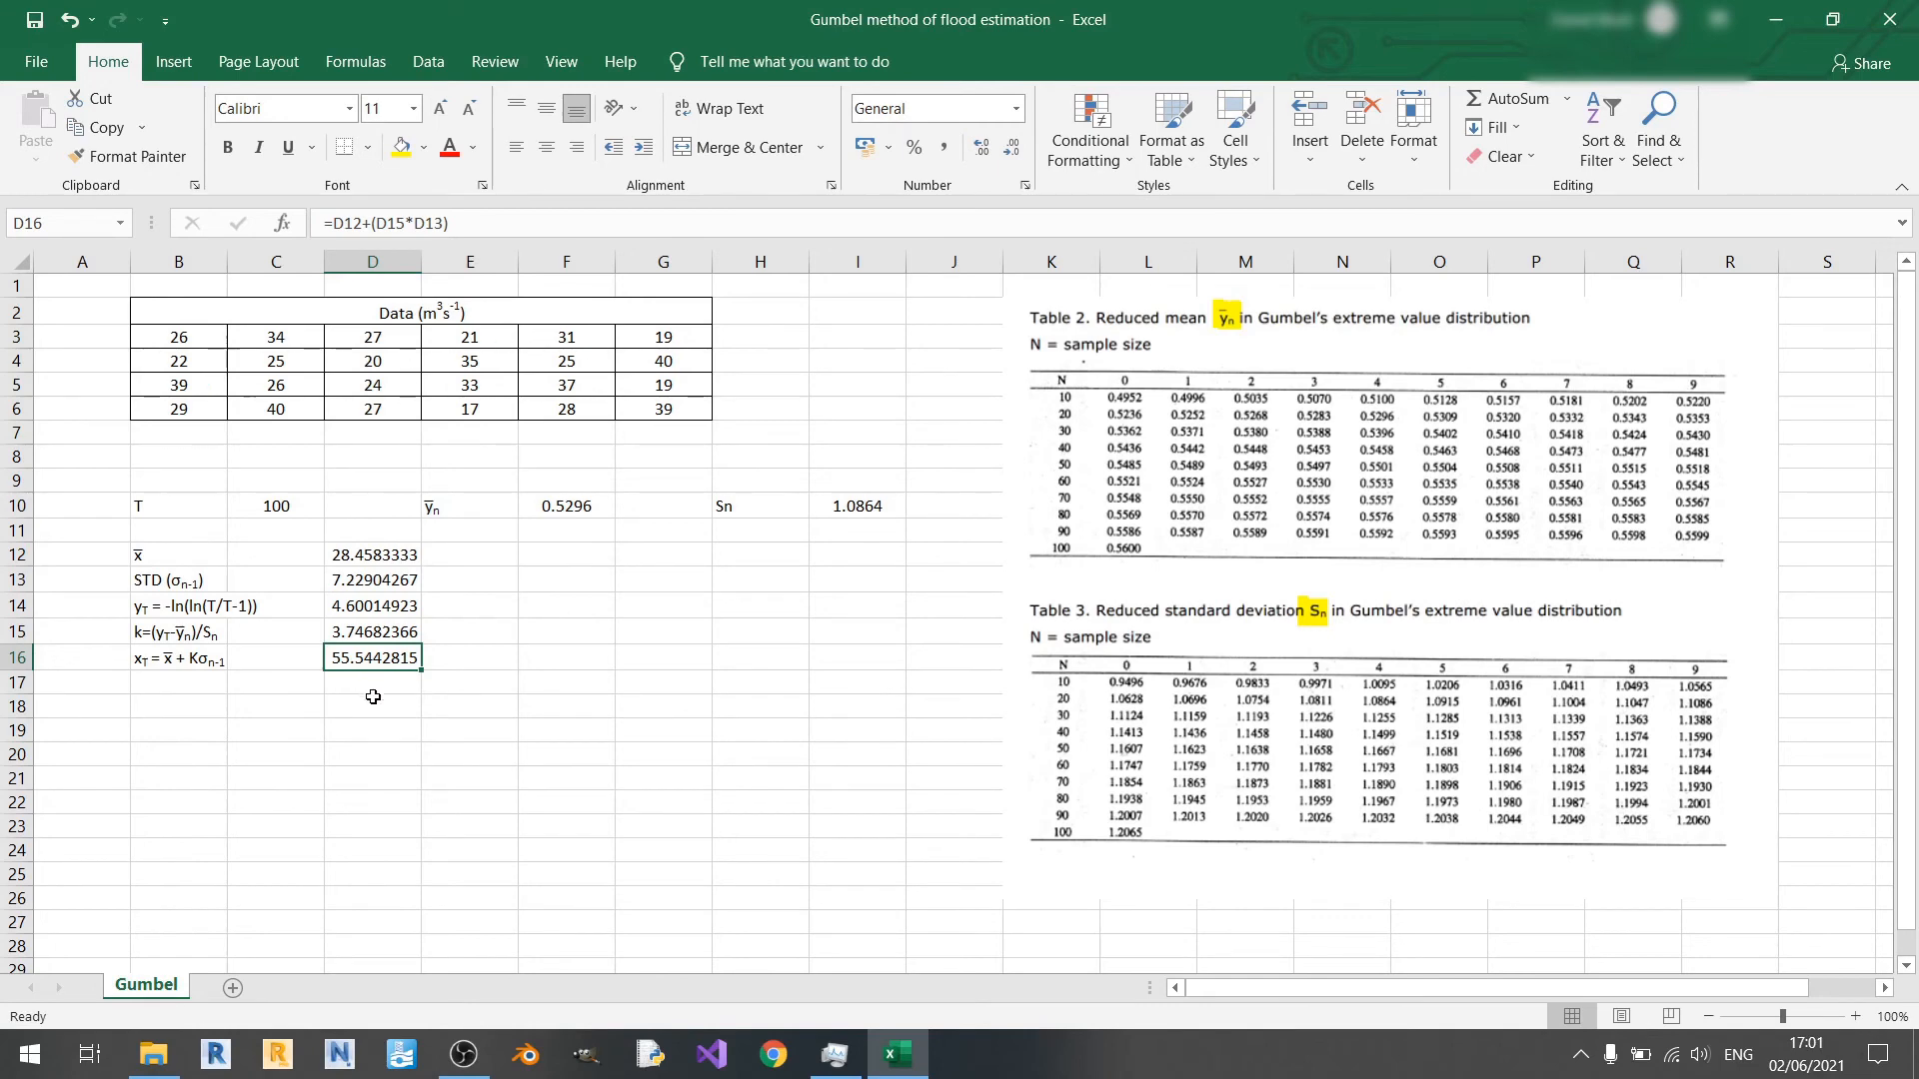